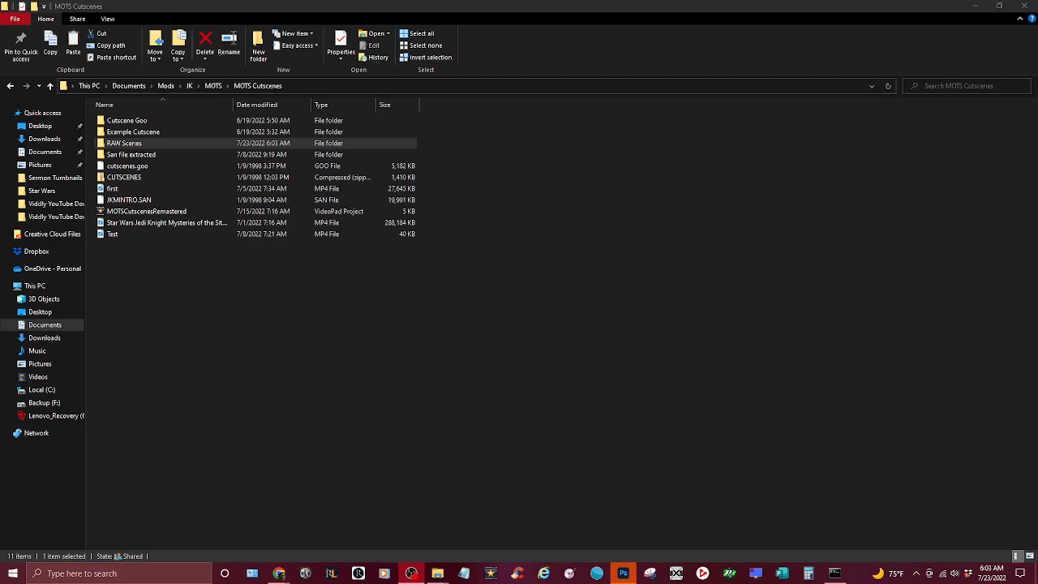
pyautogui.moveTo(840, 428)
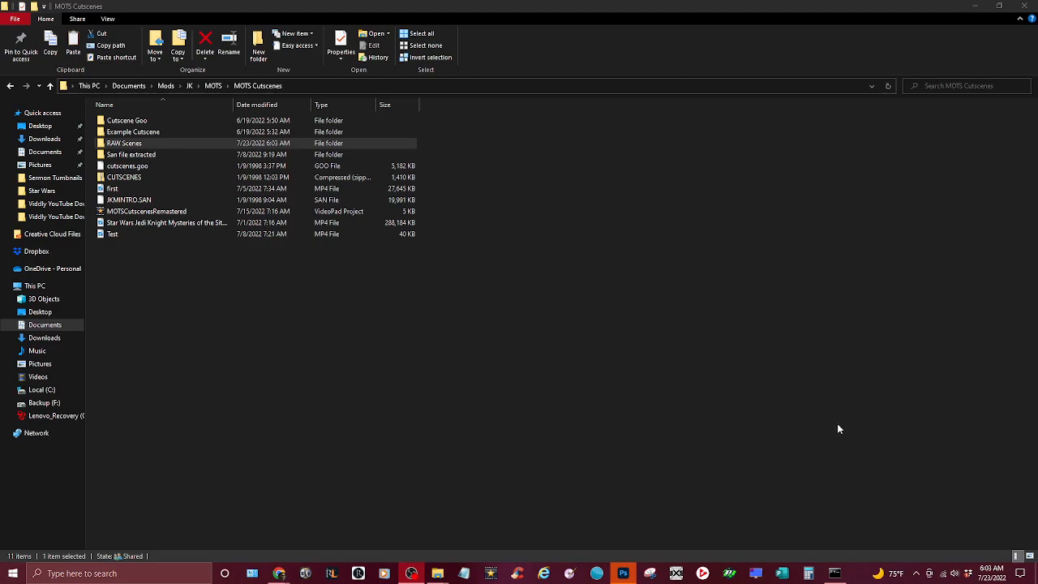
pyautogui.moveTo(837, 436)
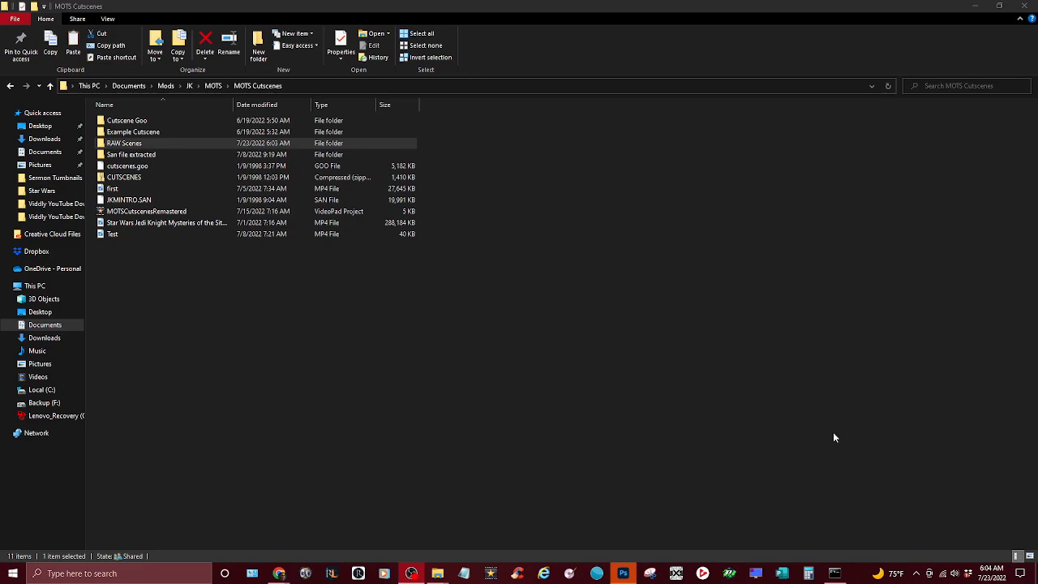
pyautogui.moveTo(768, 447)
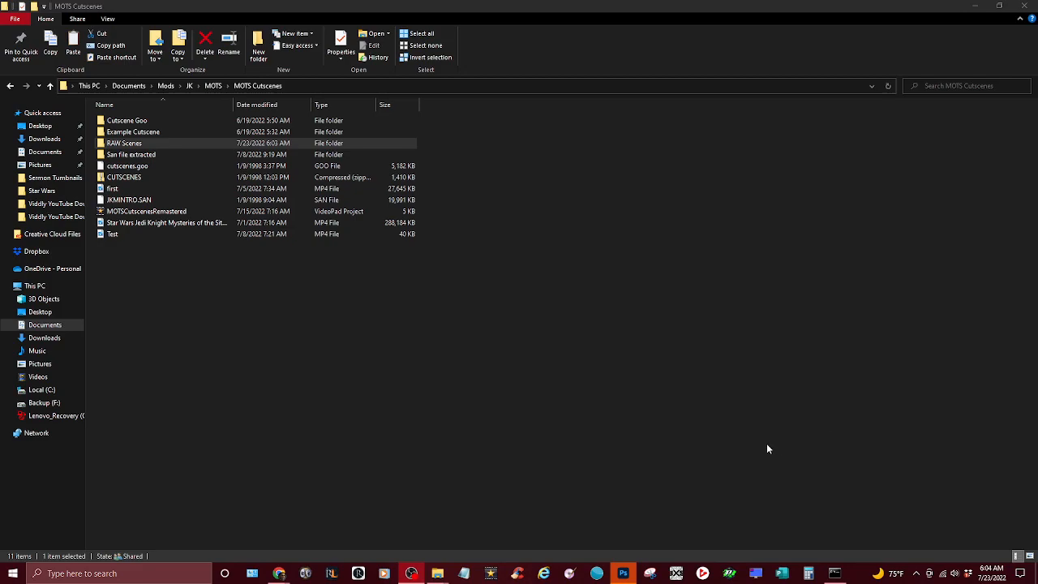
pyautogui.moveTo(820, 454)
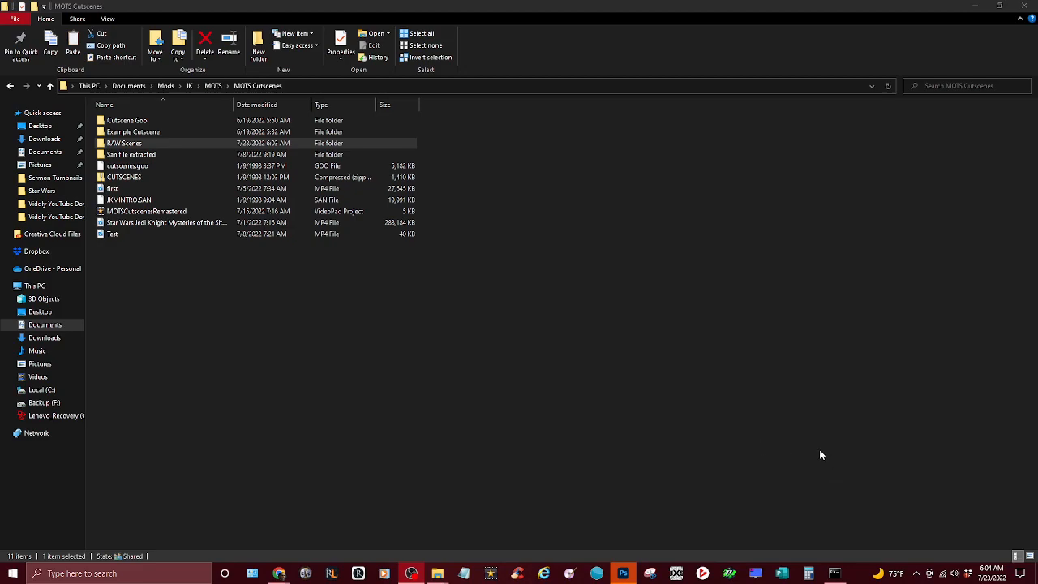
pyautogui.moveTo(807, 458)
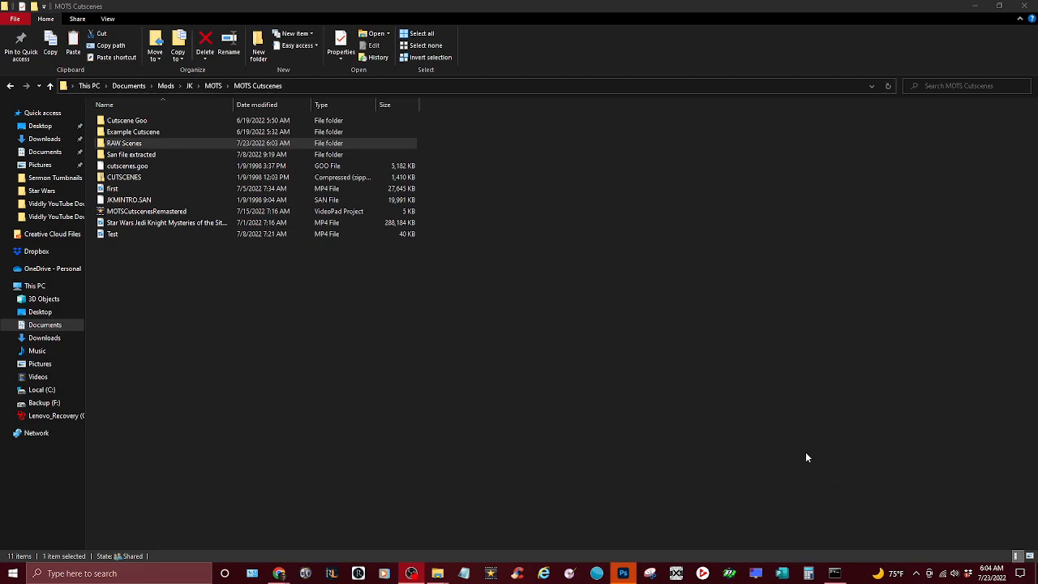
pyautogui.moveTo(279, 574)
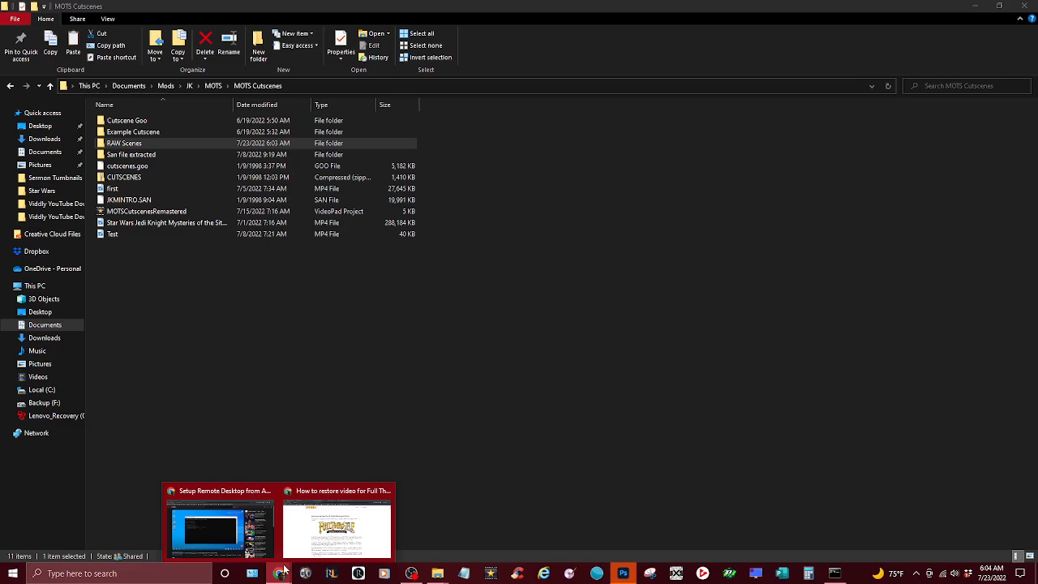
# Check the MotS-Style Cutscenes Tutorial in Chrome, then return to the MOTS Cutscenes folder
pyautogui.click(334, 531)
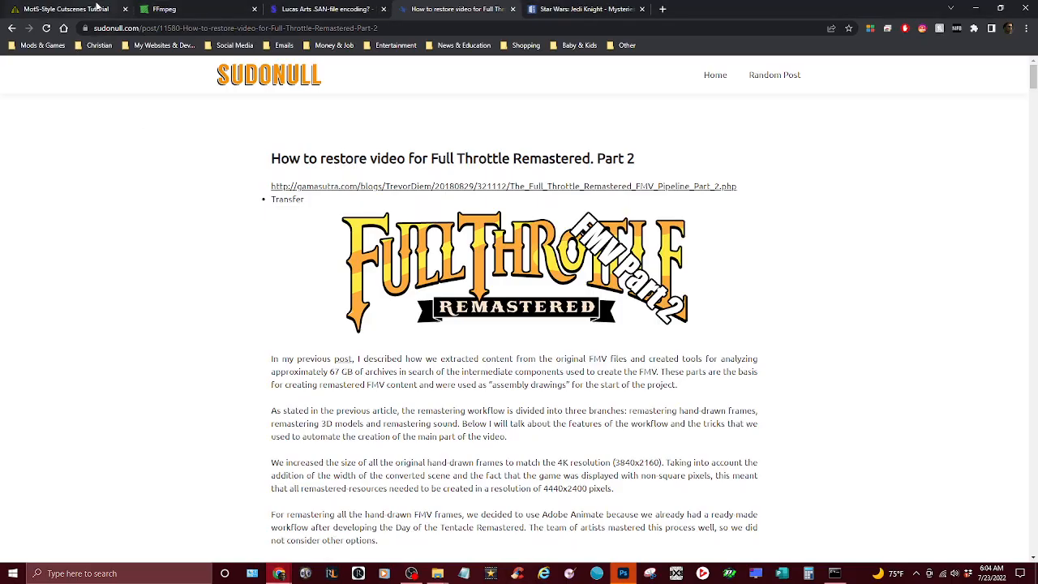
pyautogui.click(65, 9)
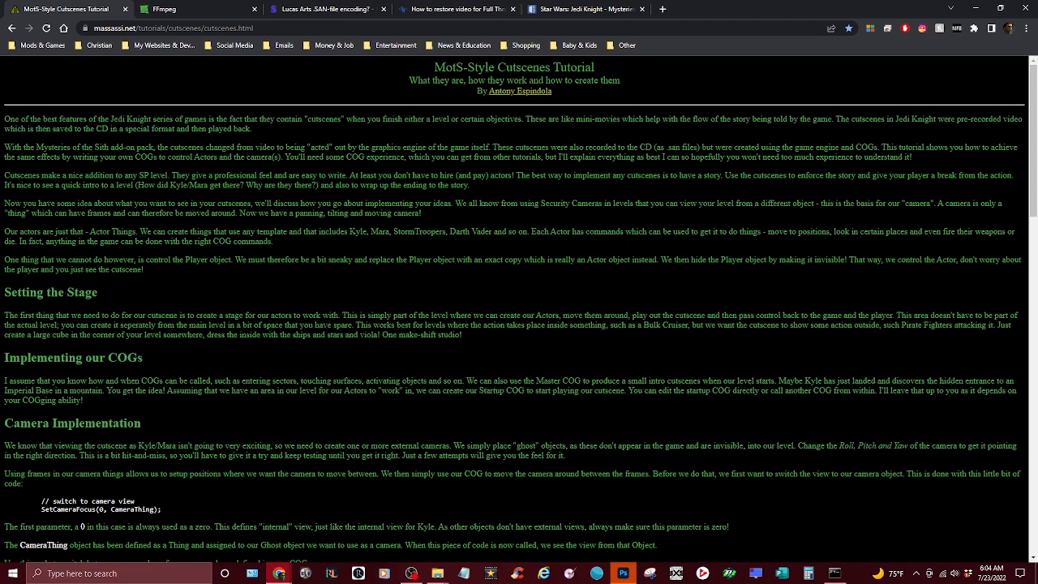
pyautogui.moveTo(441, 561)
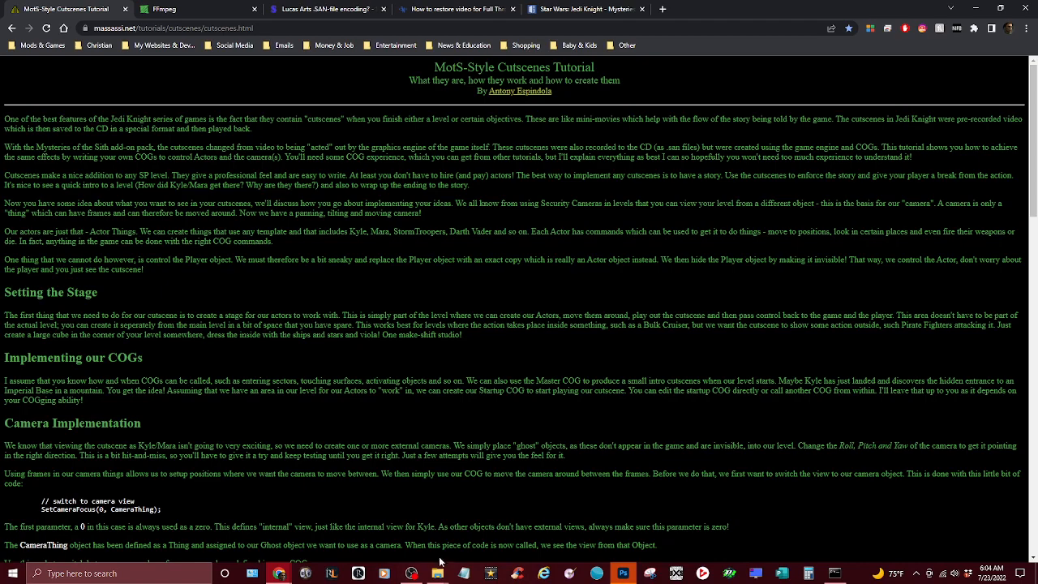
pyautogui.moveTo(438, 574)
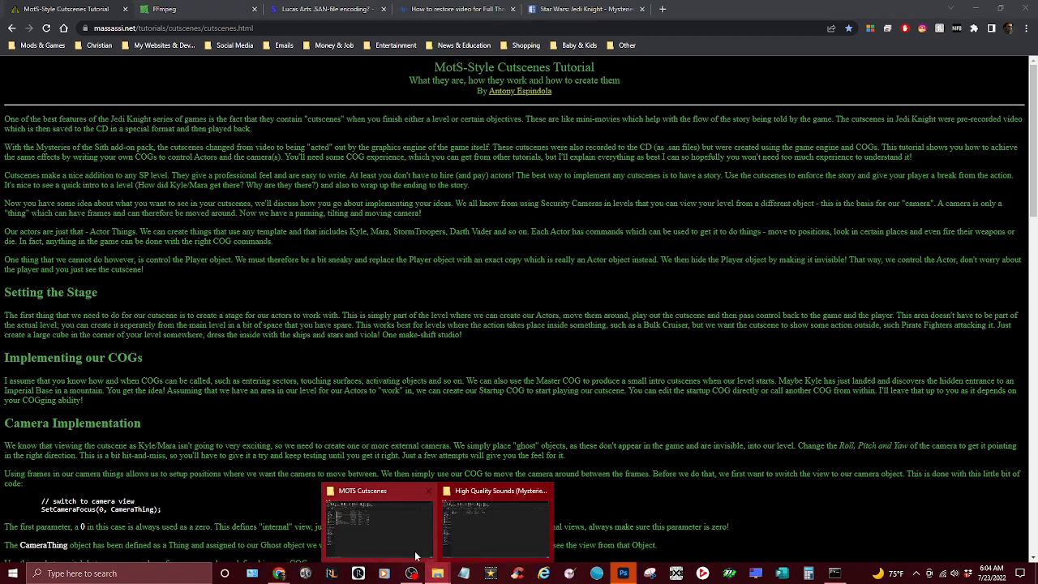
pyautogui.click(376, 527)
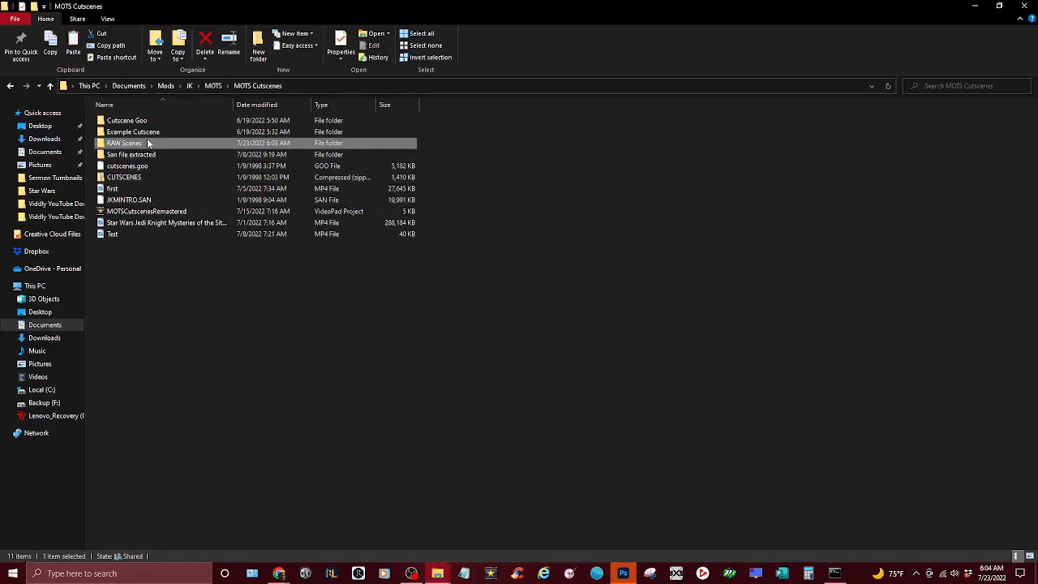
# Enter the RAW Scenes folder and pick the first clip, 1 S1L1_OCS
pyautogui.doubleClick(123, 142)
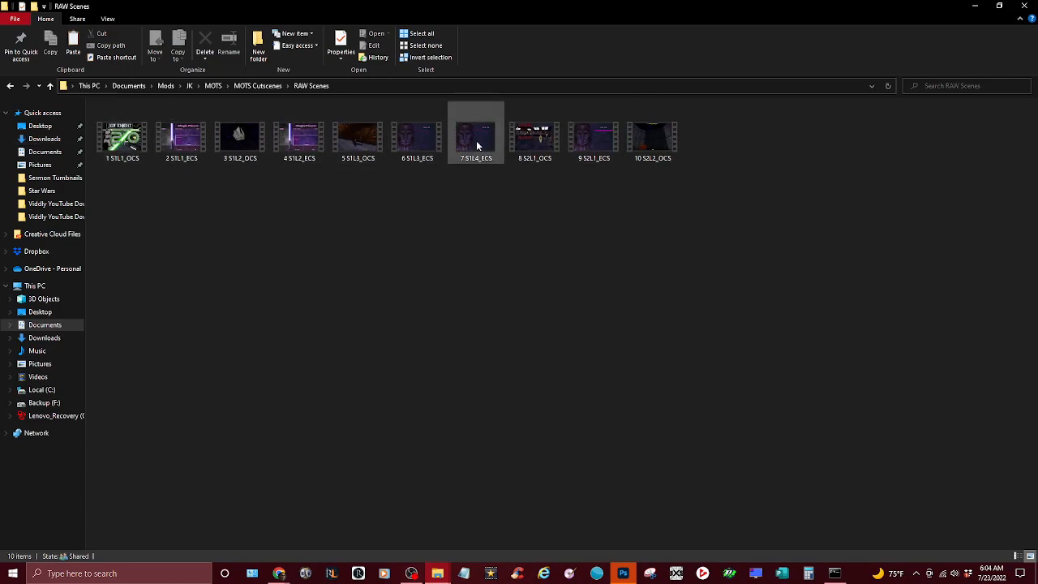
pyautogui.moveTo(121, 138)
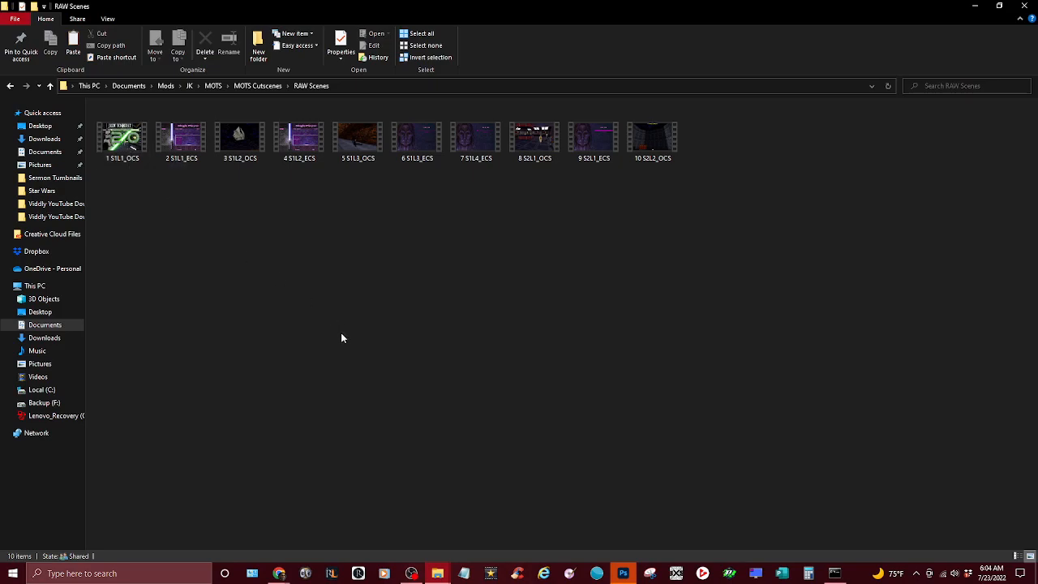
pyautogui.click(123, 136)
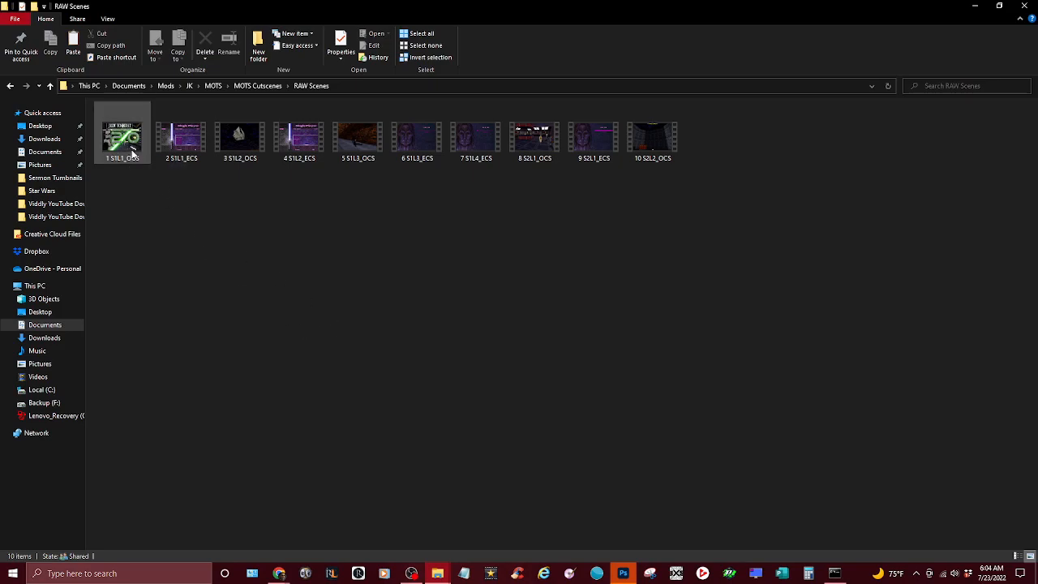
# Play 1 S1L1_OCS in Photos, the shuttle landing beside fallen stormtroopers
pyautogui.click(123, 133)
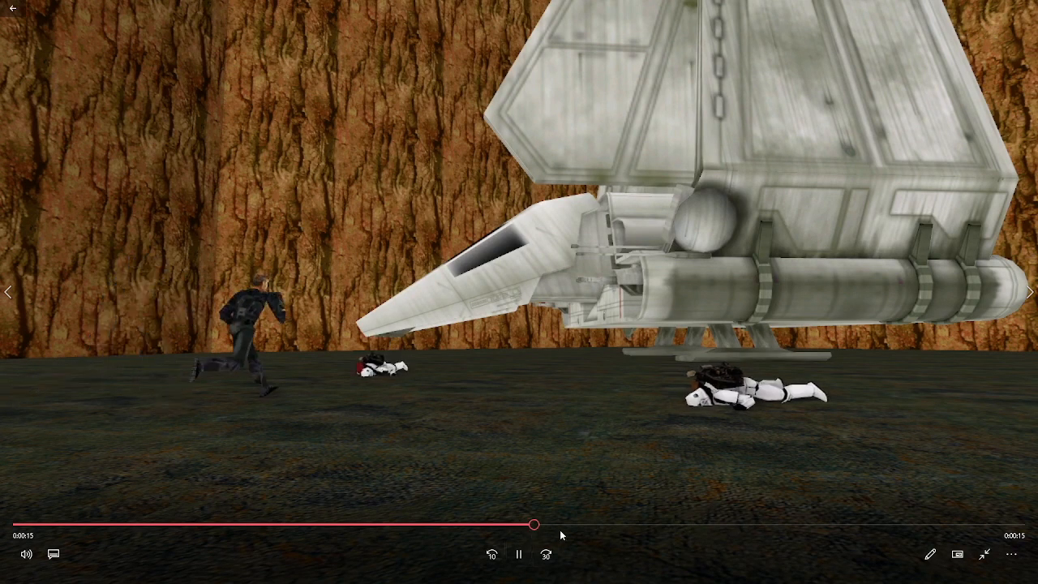
# Seek ahead twice through the cutscene toward clip 4 S1L2_ECS
pyautogui.moveTo(533, 525); pyautogui.dragTo(425, 525)
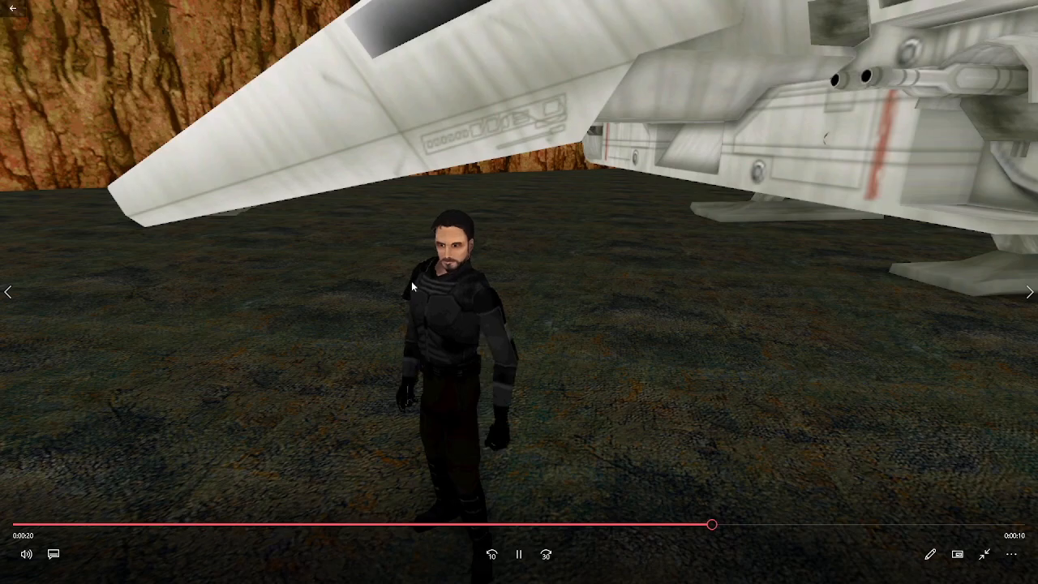
pyautogui.moveTo(712, 526); pyautogui.dragTo(418, 525)
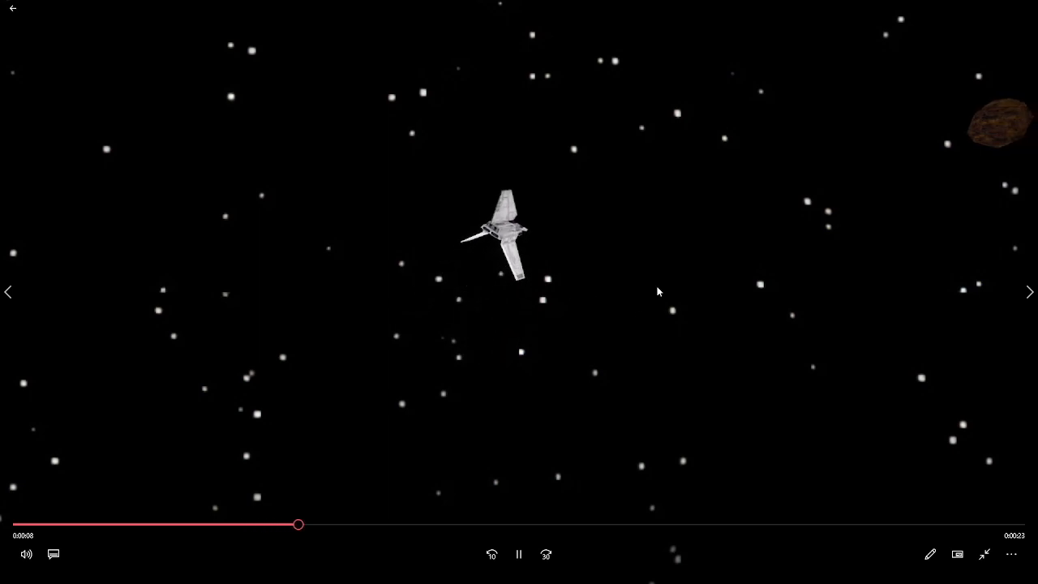
pyautogui.moveTo(1002, 136)
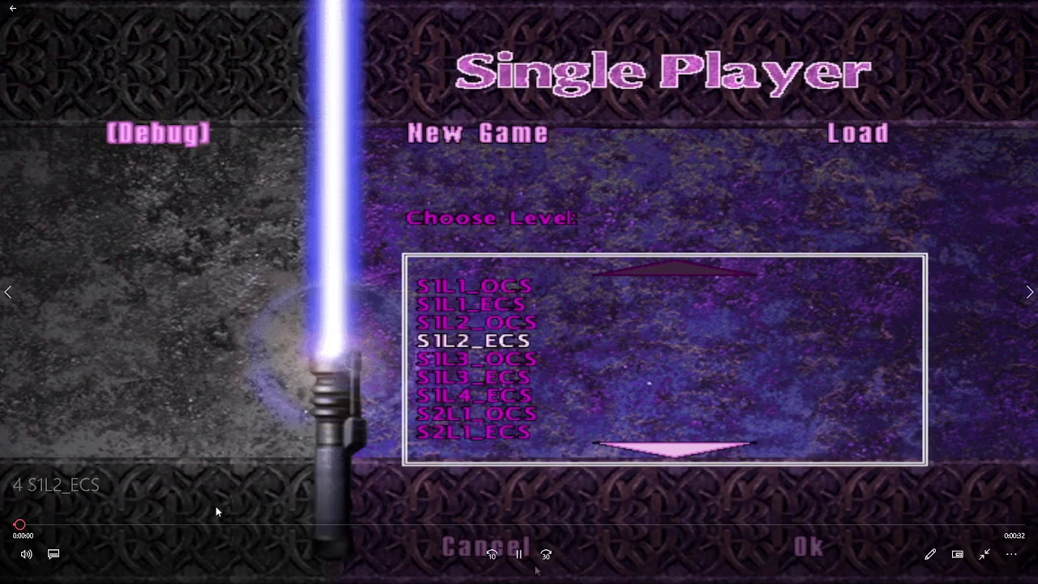
# Play 4 S1L2_ECS to The End and advance to the S1L3_OCS clip
pyautogui.click(808, 546)
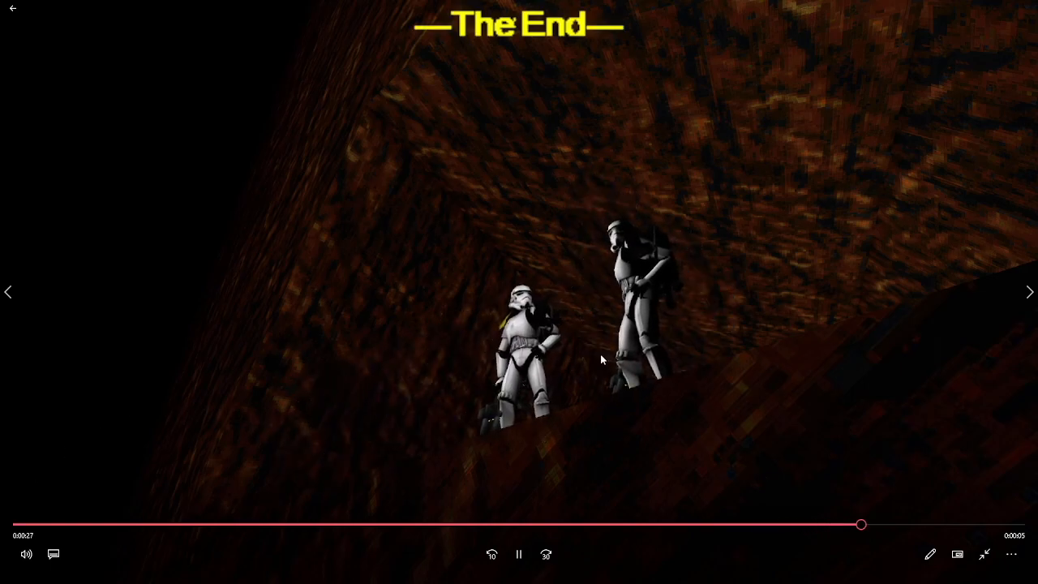
pyautogui.click(984, 554)
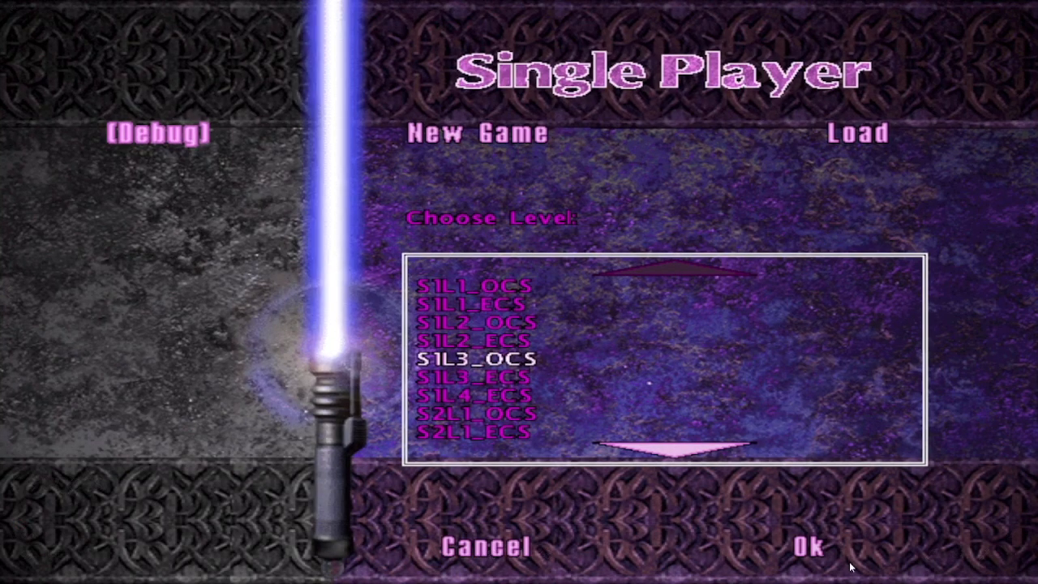
# Watch the clip to its ending, leave full screen and close the Photos viewer
pyautogui.click(804, 548)
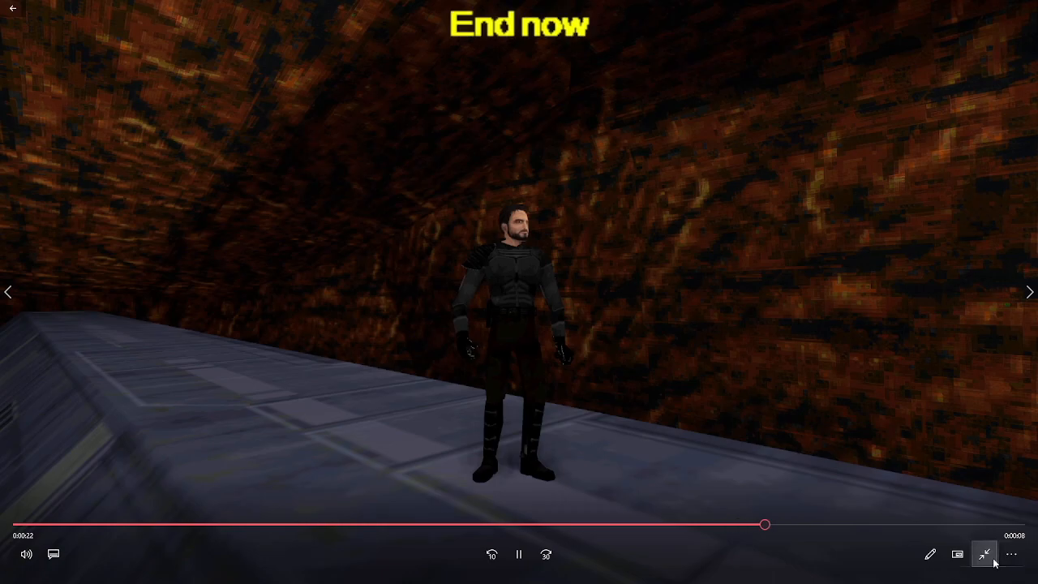
pyautogui.click(982, 554)
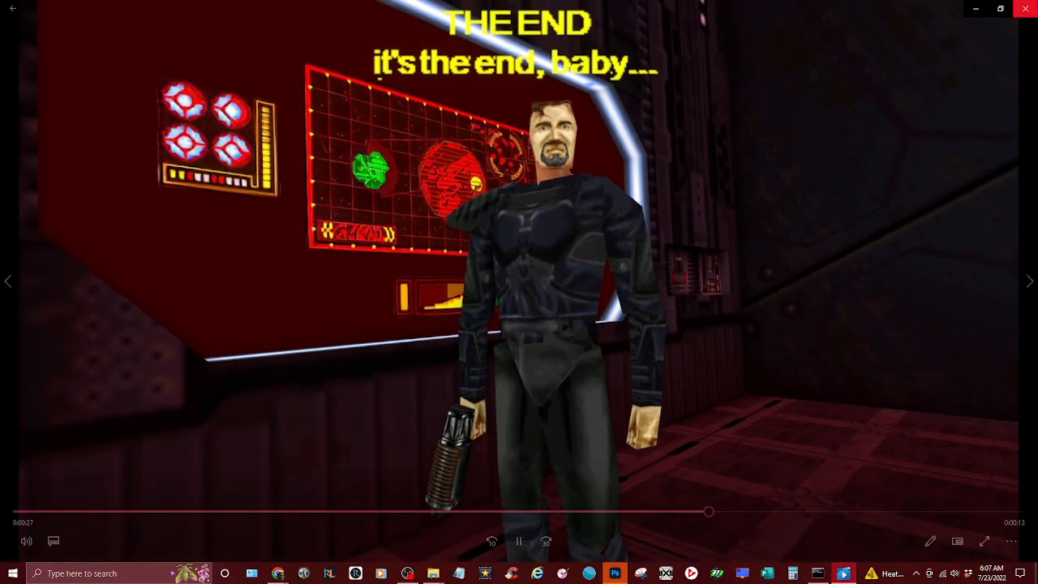
pyautogui.click(434, 574)
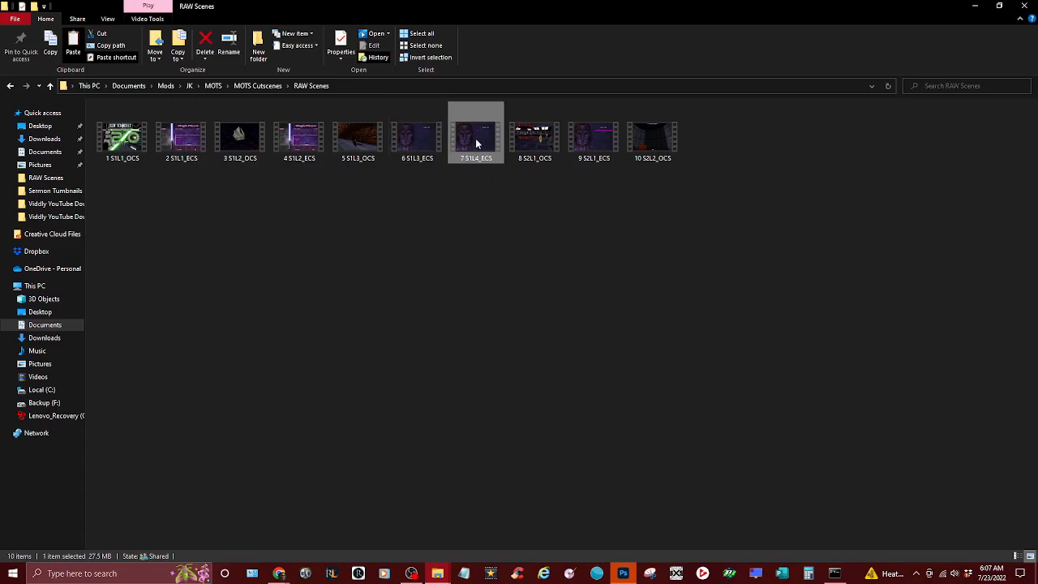
# Launch 7 S1L4_ECS in Photos and move on to 8 S2L1_OCS
pyautogui.doubleClick(476, 137)
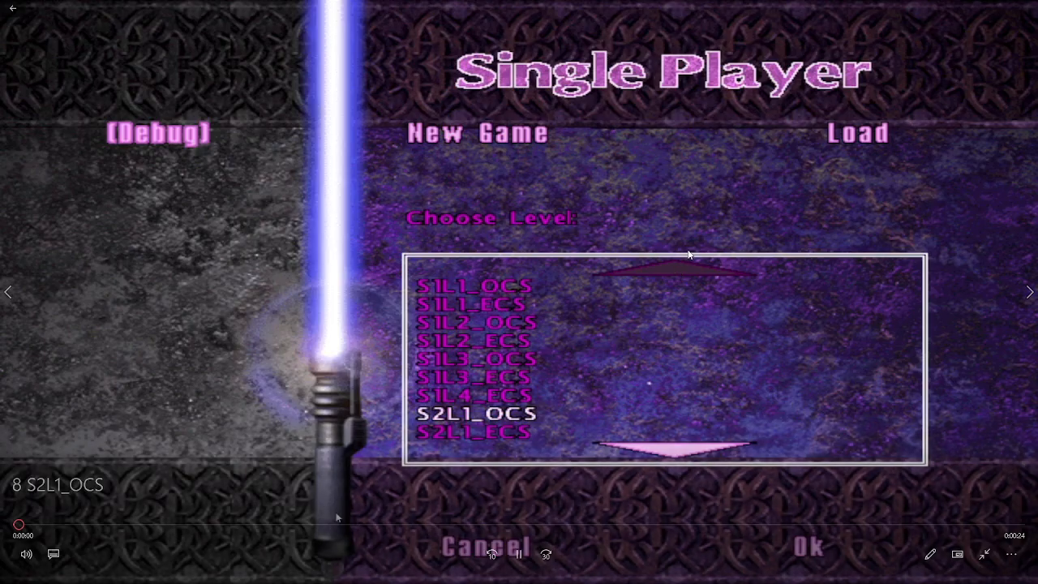
# Play 8 S2L1_OCS with the red-haired character, then close the viewer
pyautogui.click(807, 545)
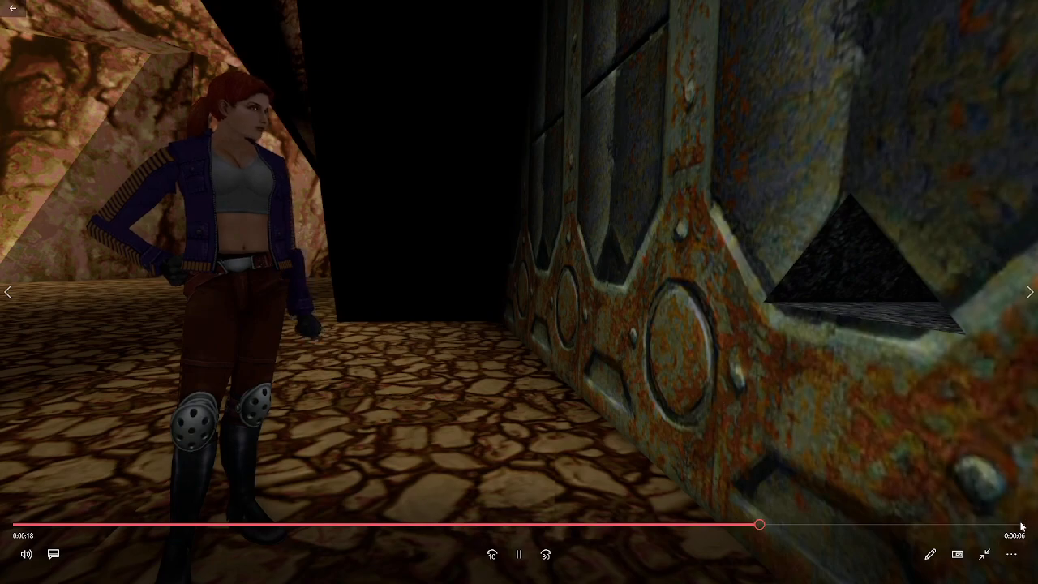
pyautogui.click(985, 554)
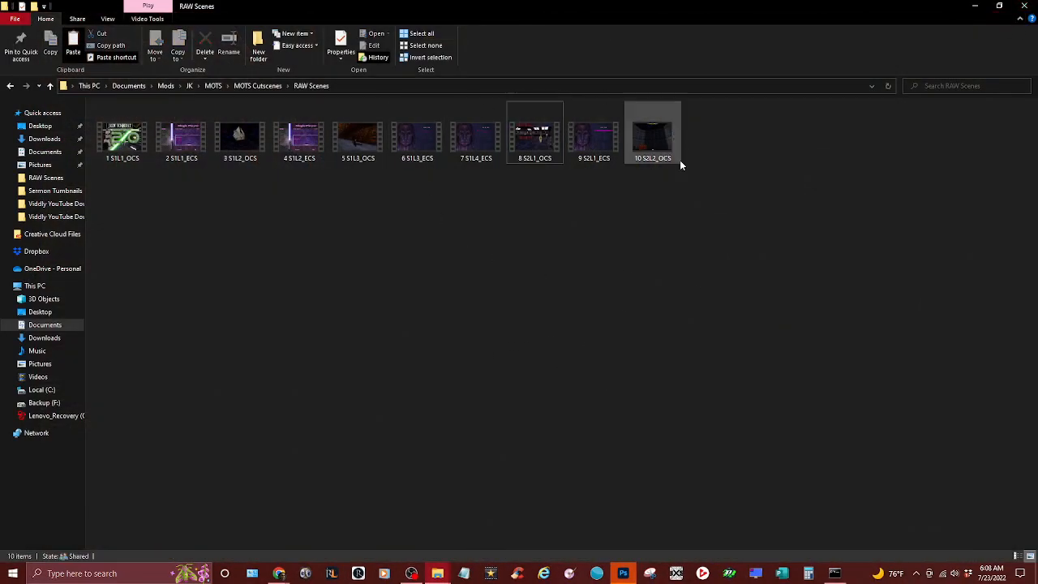
# Select clip 9 S2L1_ECS in RAW Scenes to see its size and length
pyautogui.click(594, 136)
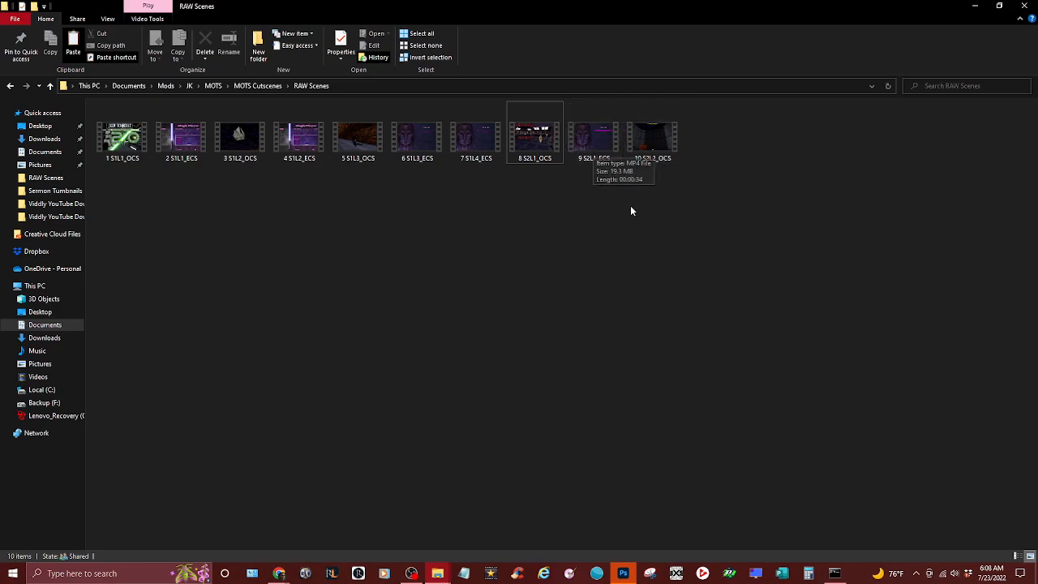
pyautogui.moveTo(597, 318)
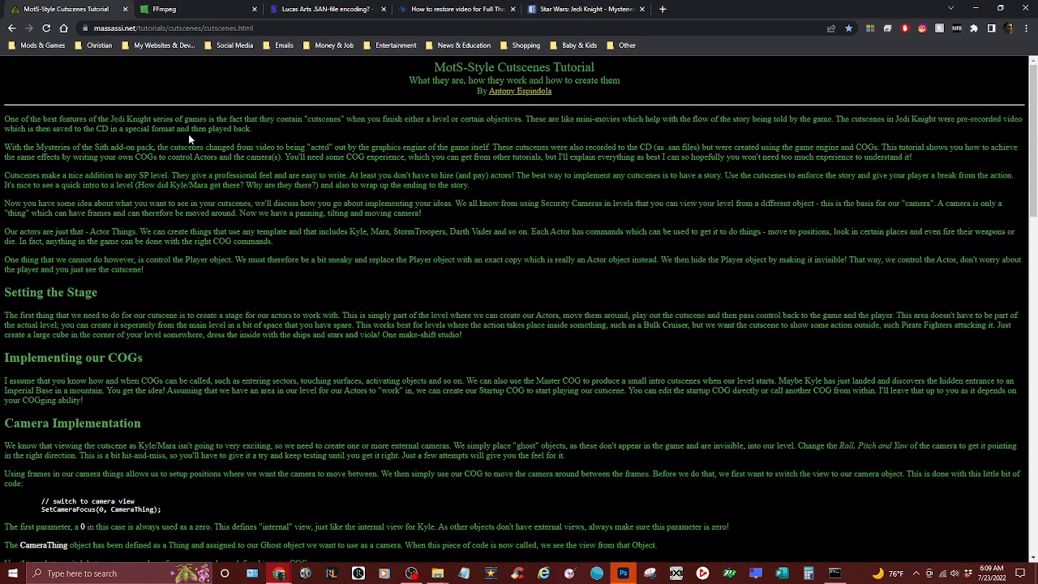
pyautogui.moveTo(298, 289)
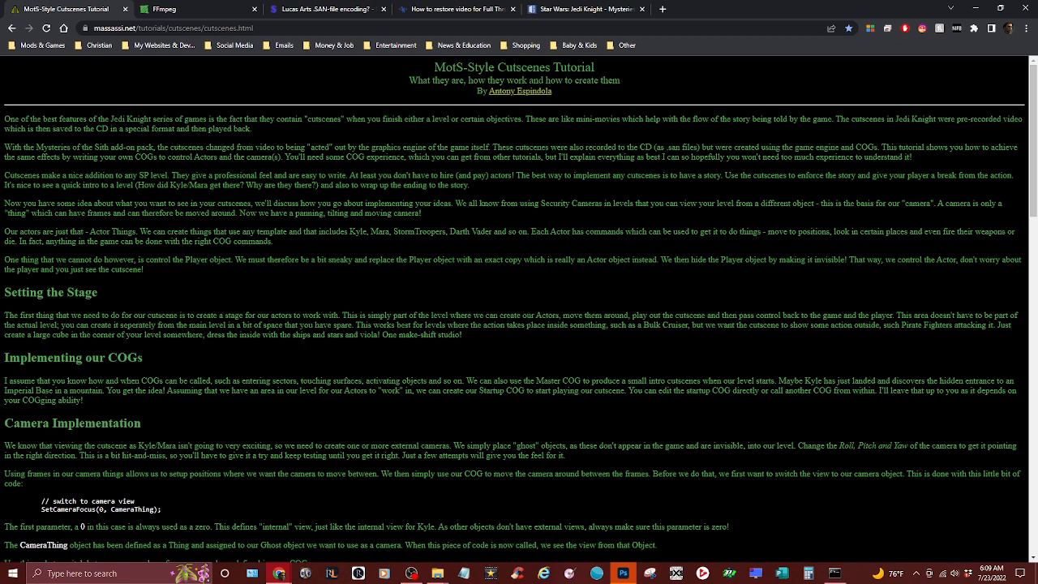
pyautogui.moveTo(438, 572)
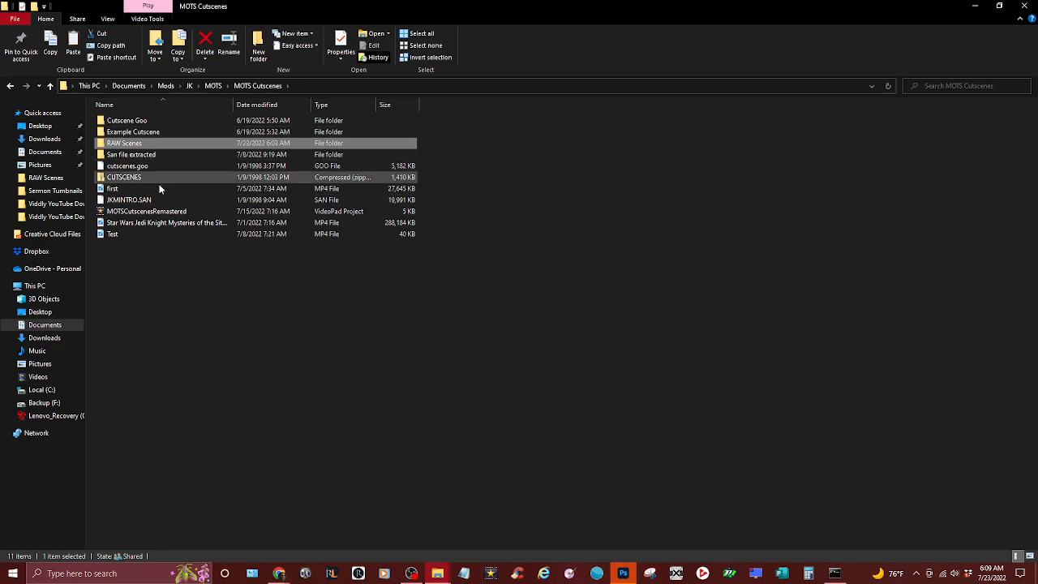
# Select the JKMINTRO.SAN file in the MOTS Cutscenes folder
pyautogui.click(129, 199)
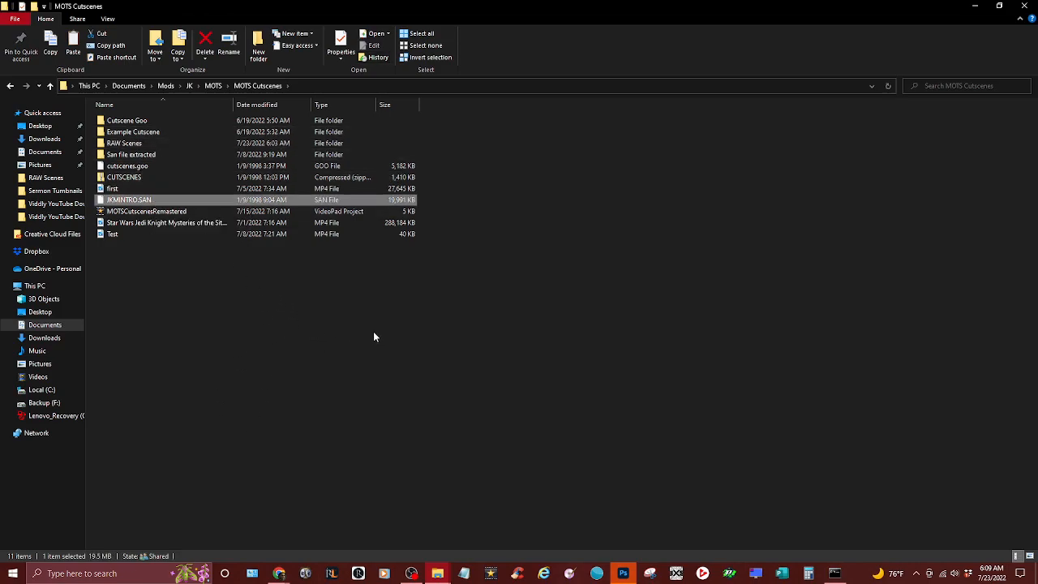
pyautogui.moveTo(162, 201)
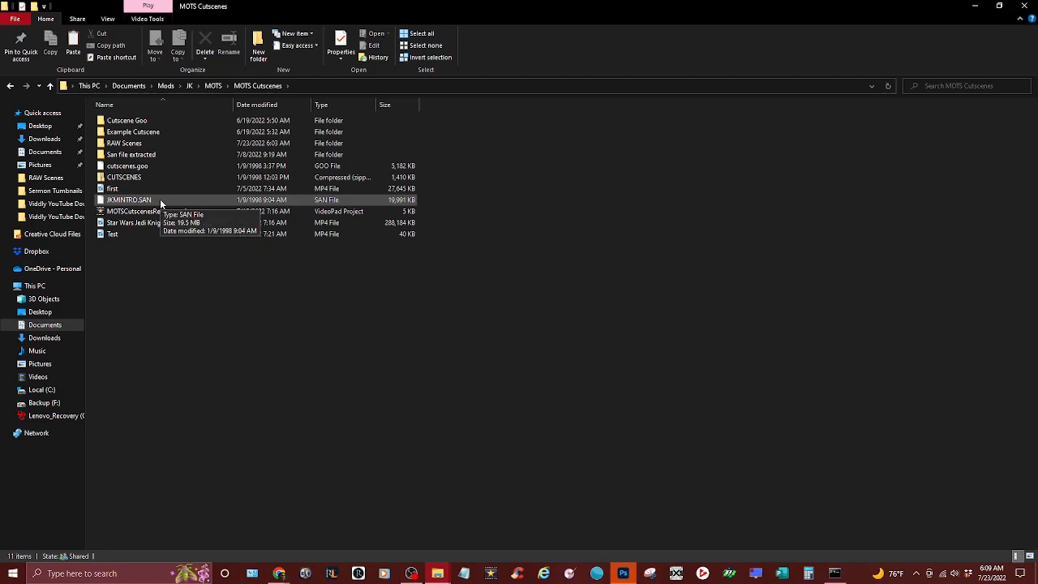
pyautogui.moveTo(156, 201)
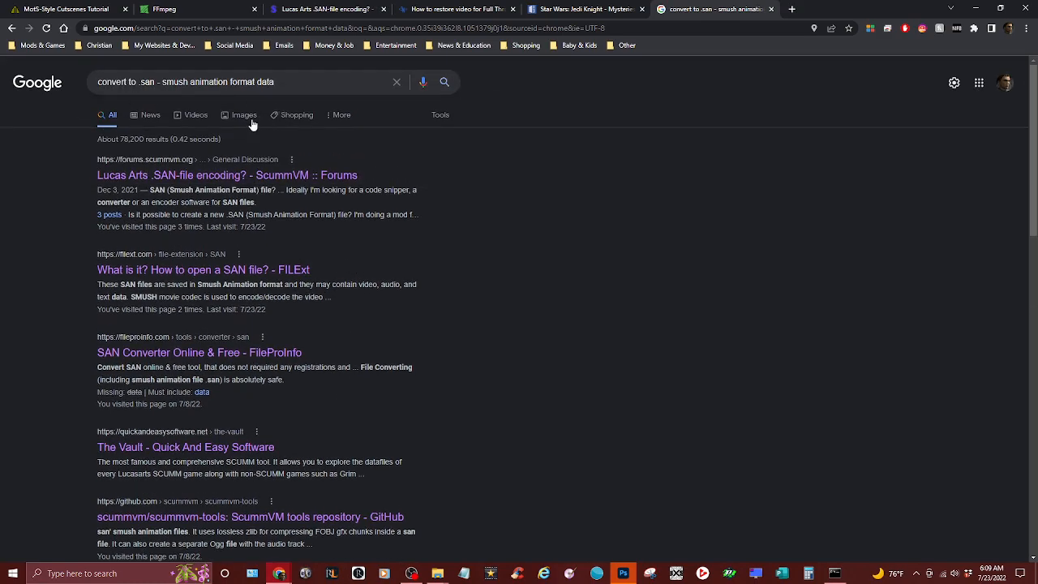
# Remove 'convert to' from the query and search for '.san - smush animation format data'
pyautogui.click(243, 81)
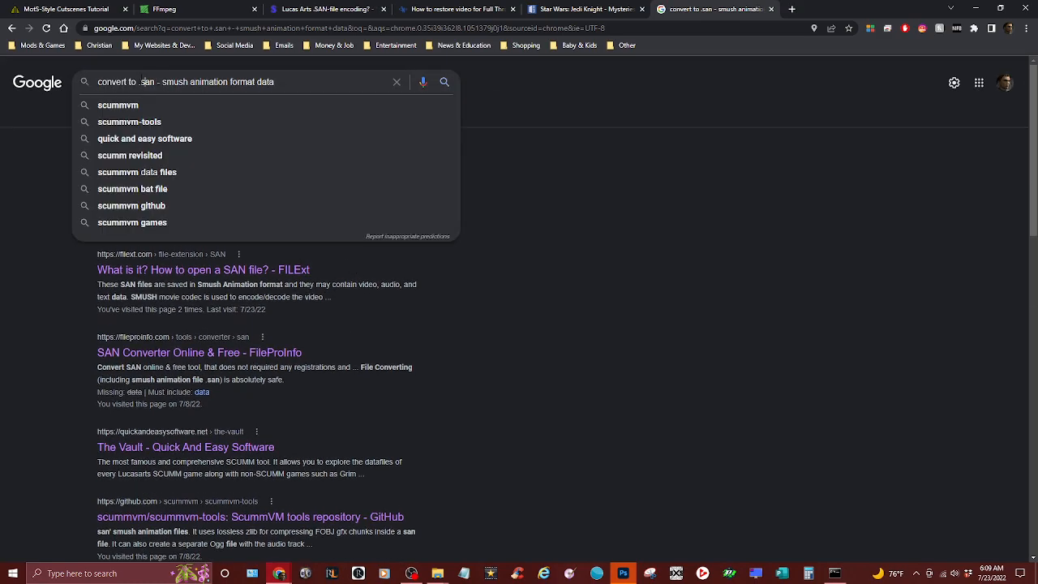
pyautogui.moveTo(655, 350)
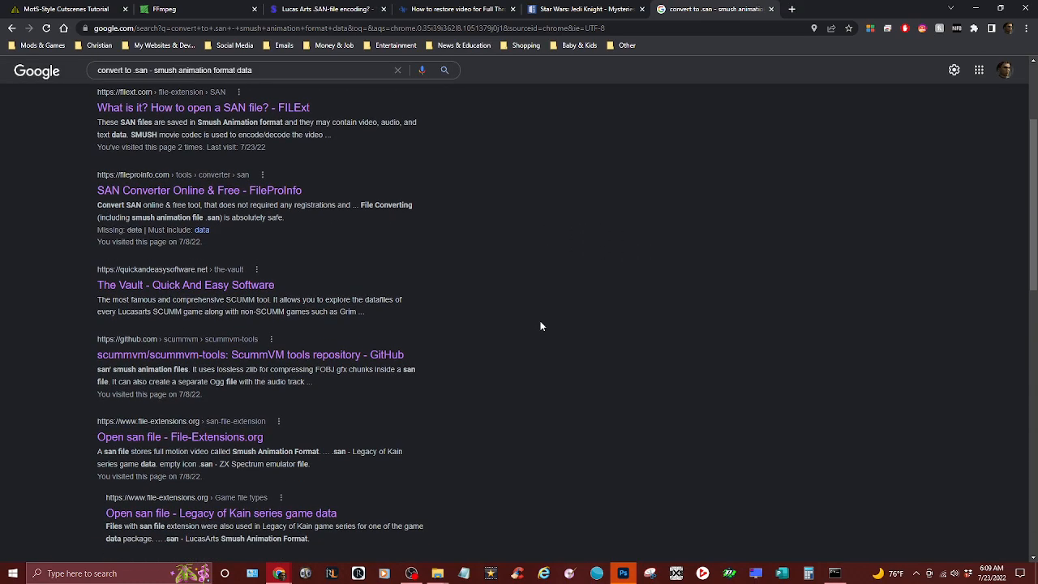
pyautogui.scroll(-3)
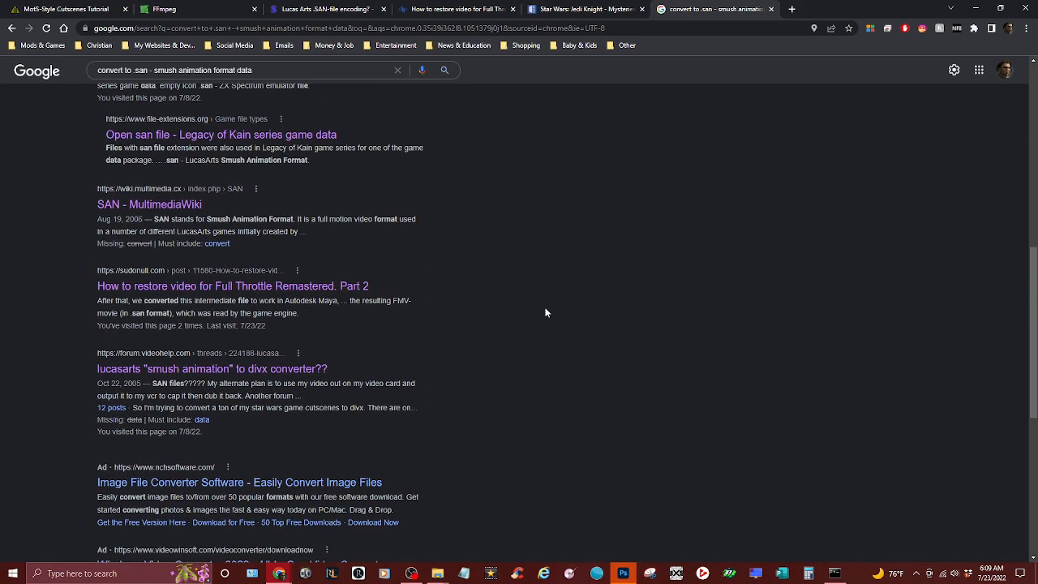
pyautogui.scroll(-3)
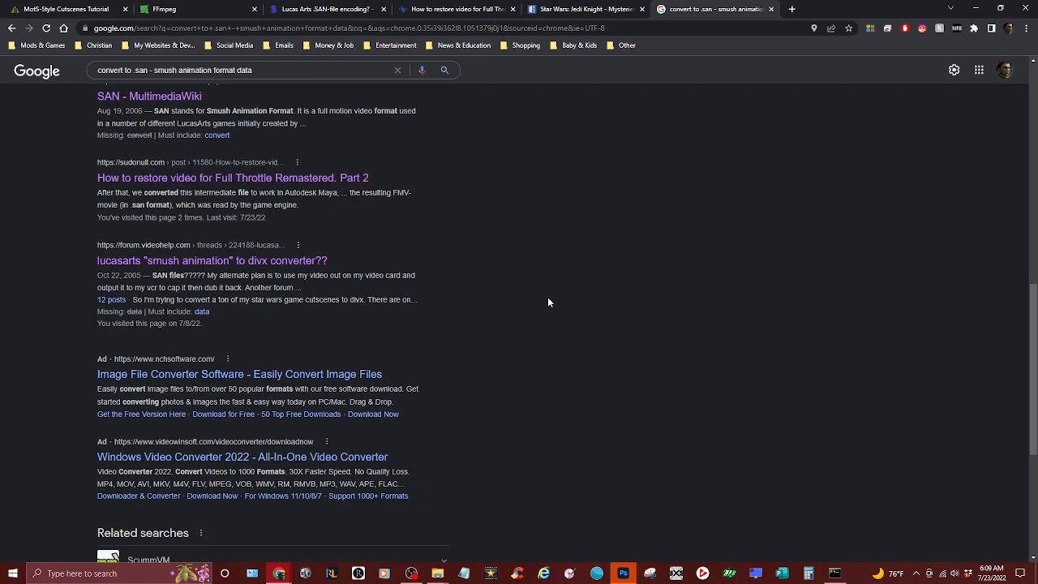
pyautogui.scroll(-3)
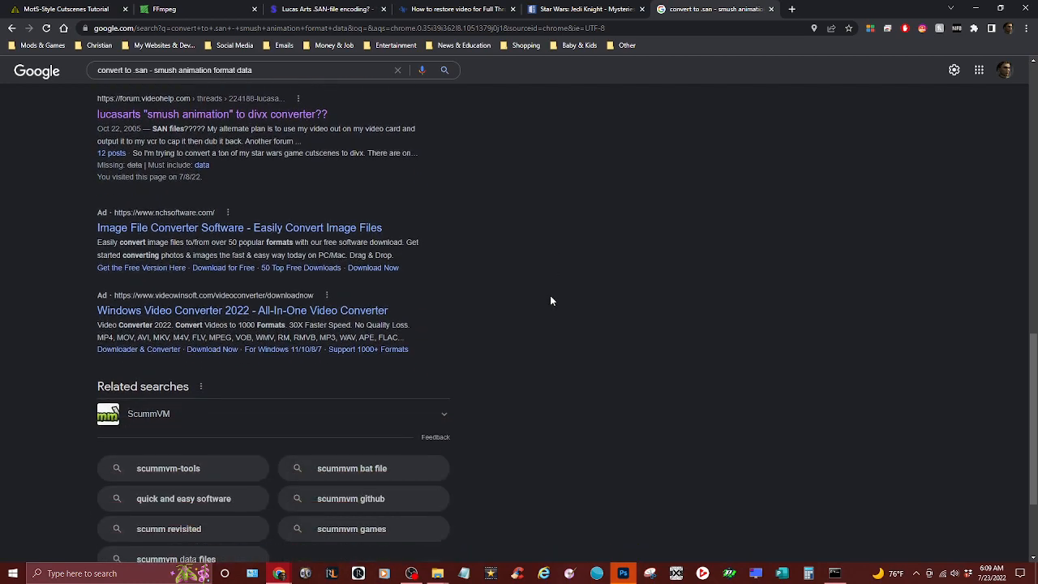
pyautogui.scroll(3)
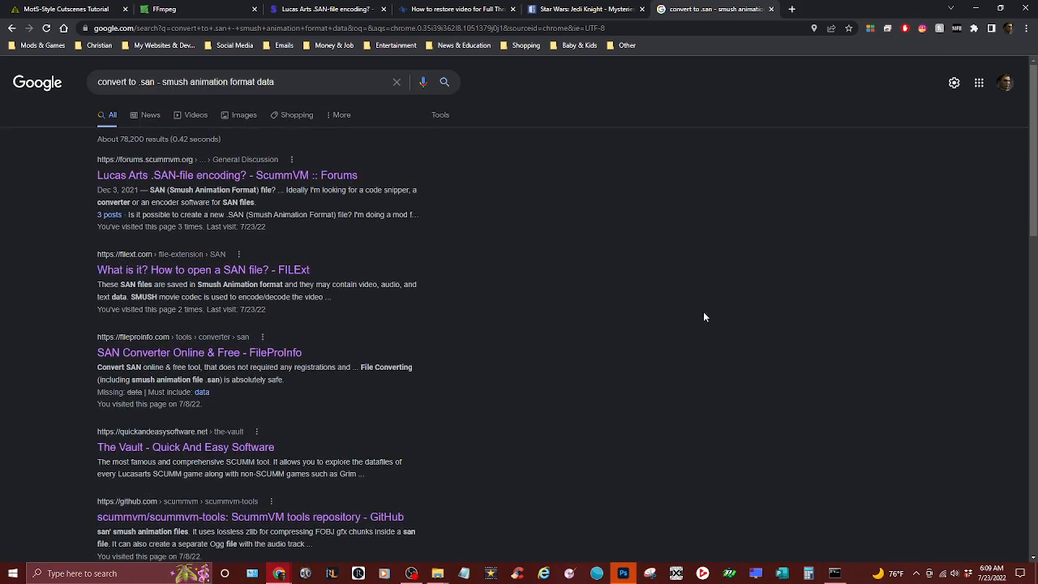
pyautogui.moveTo(711, 236)
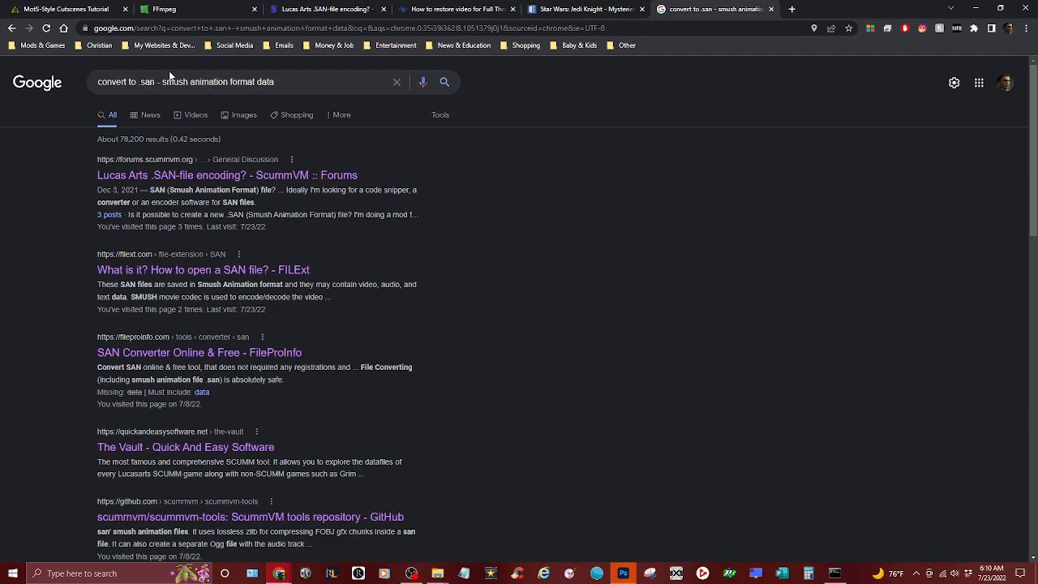
pyautogui.doubleClick(117, 81)
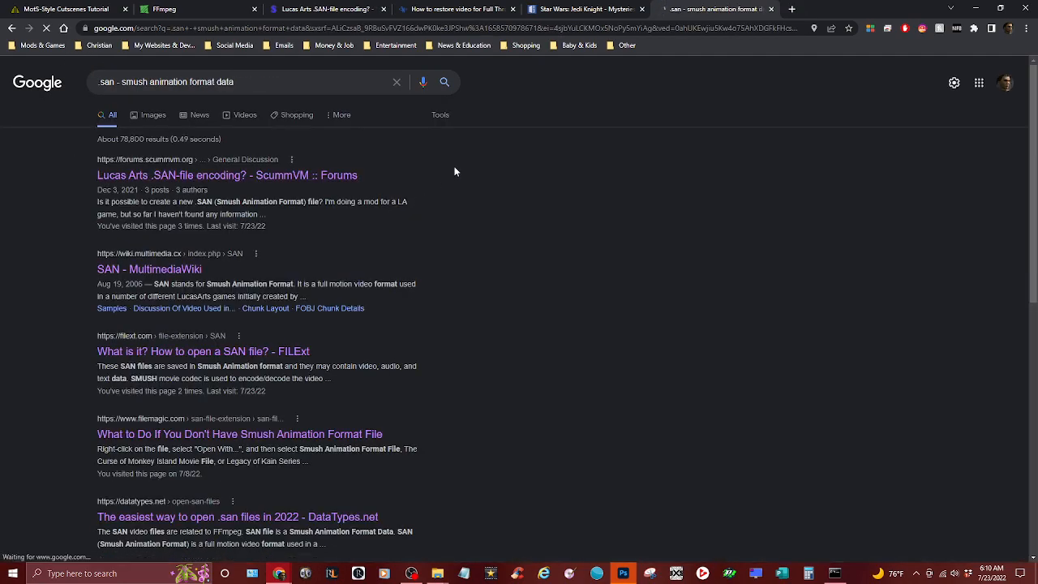
pyautogui.click(227, 175)
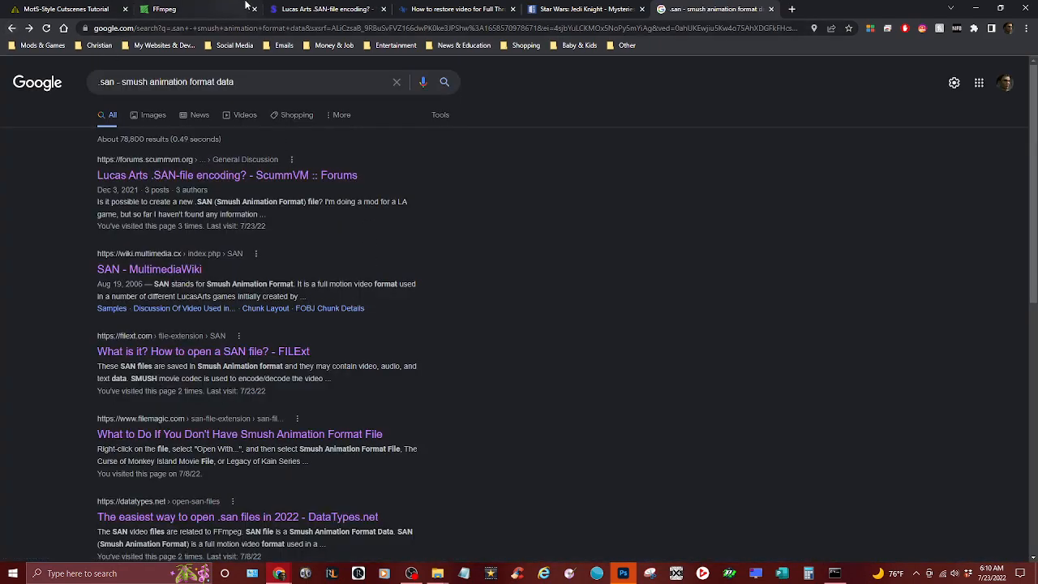
# Scroll the results to the File Magic link about SAN files
pyautogui.scroll(-3)
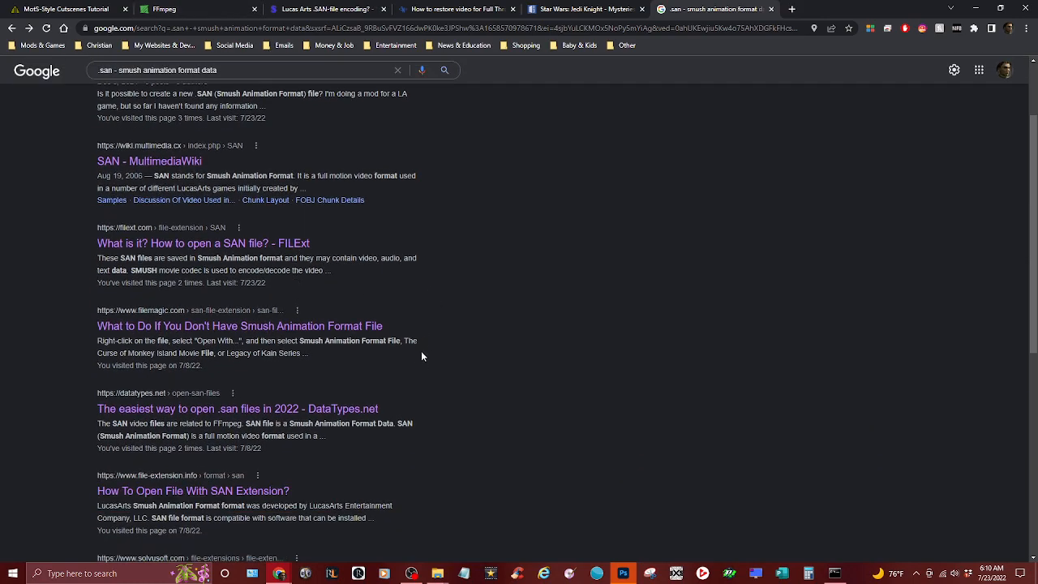
pyautogui.moveTo(510, 343)
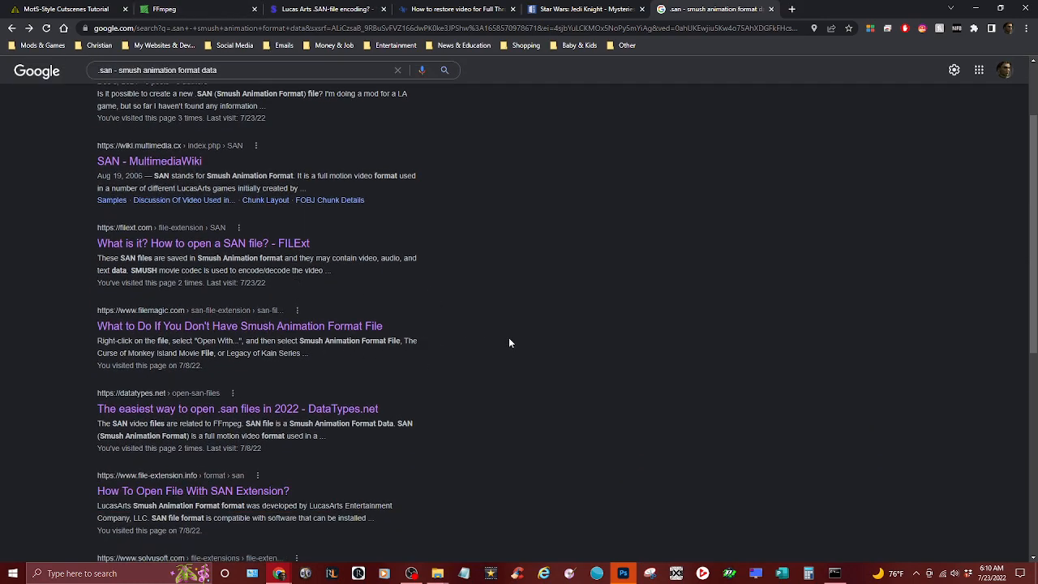
pyautogui.moveTo(292, 334)
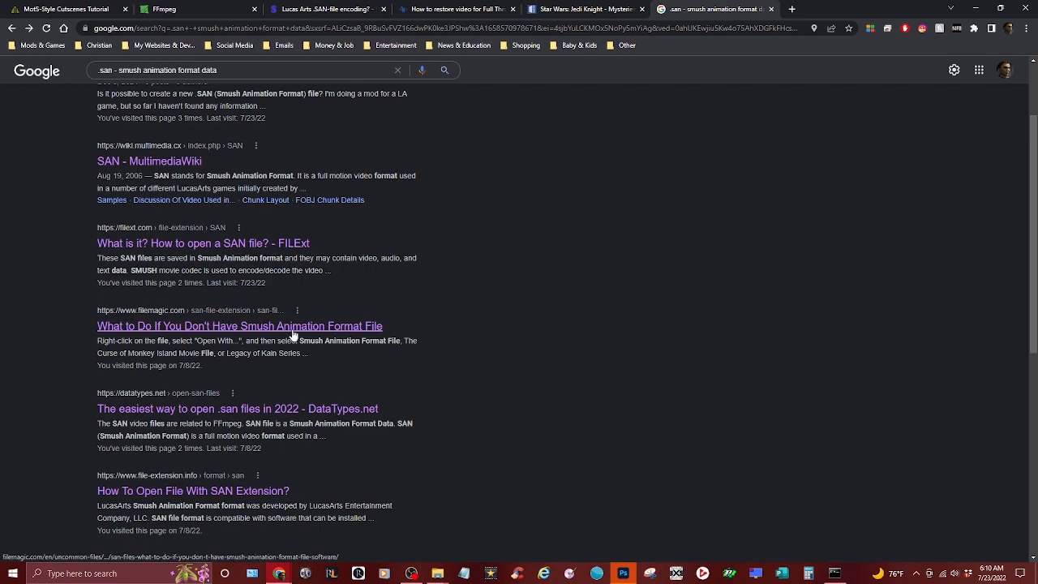
pyautogui.click(240, 324)
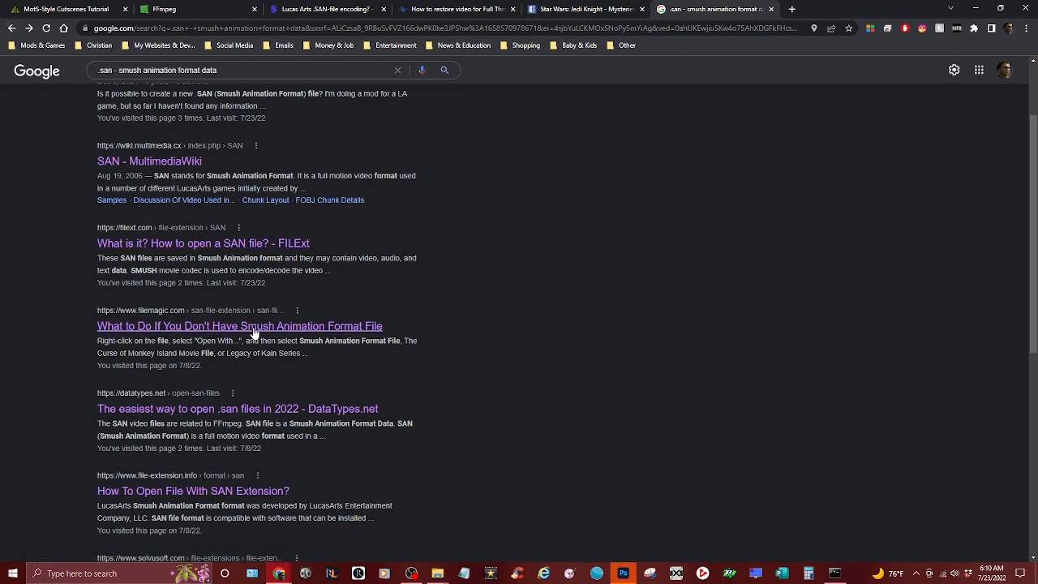
# Open File Magic's SAN files article and read down through it
pyautogui.click(240, 325)
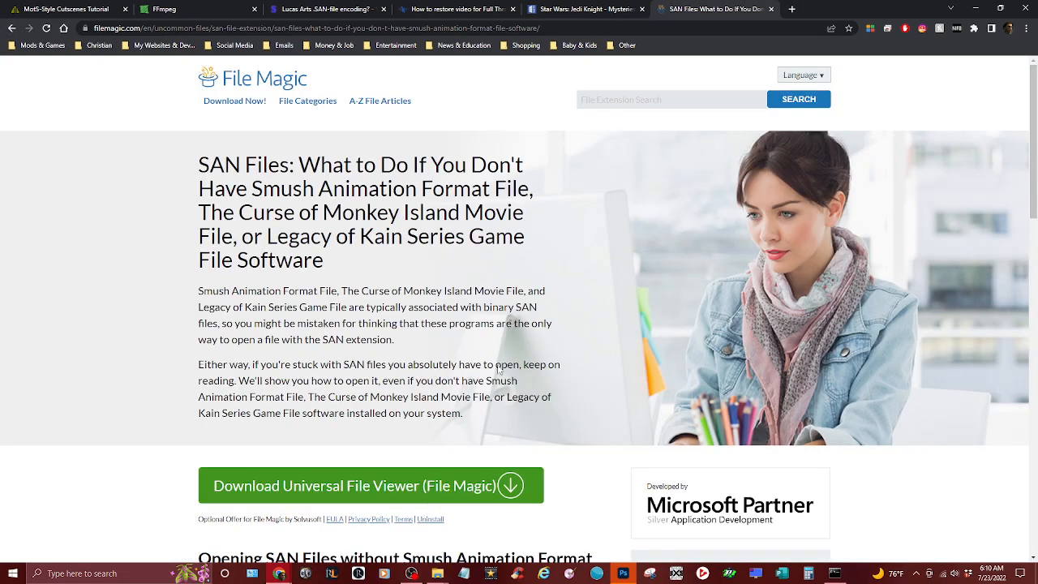
pyautogui.scroll(-3)
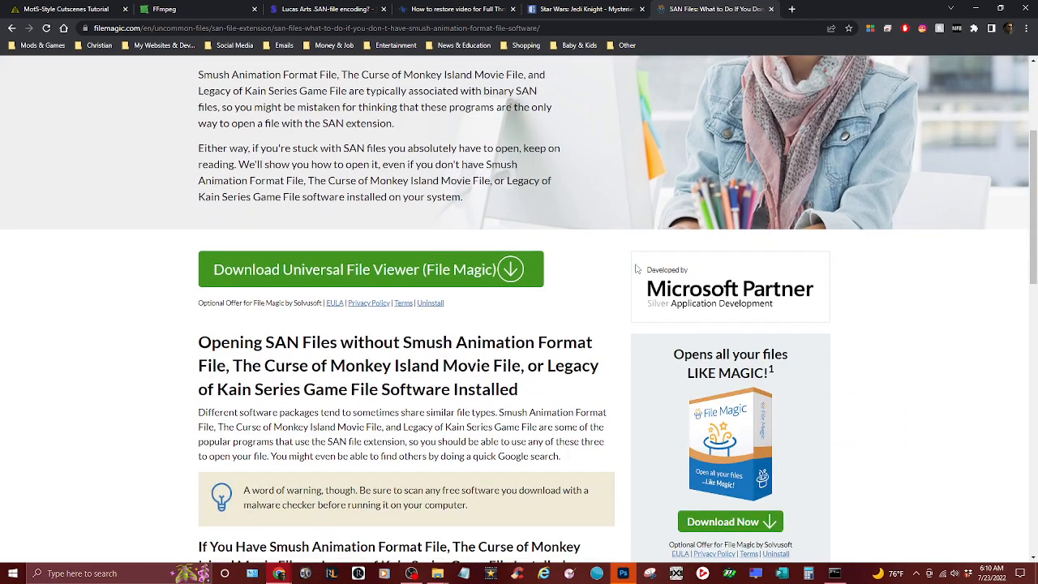
pyautogui.scroll(-3)
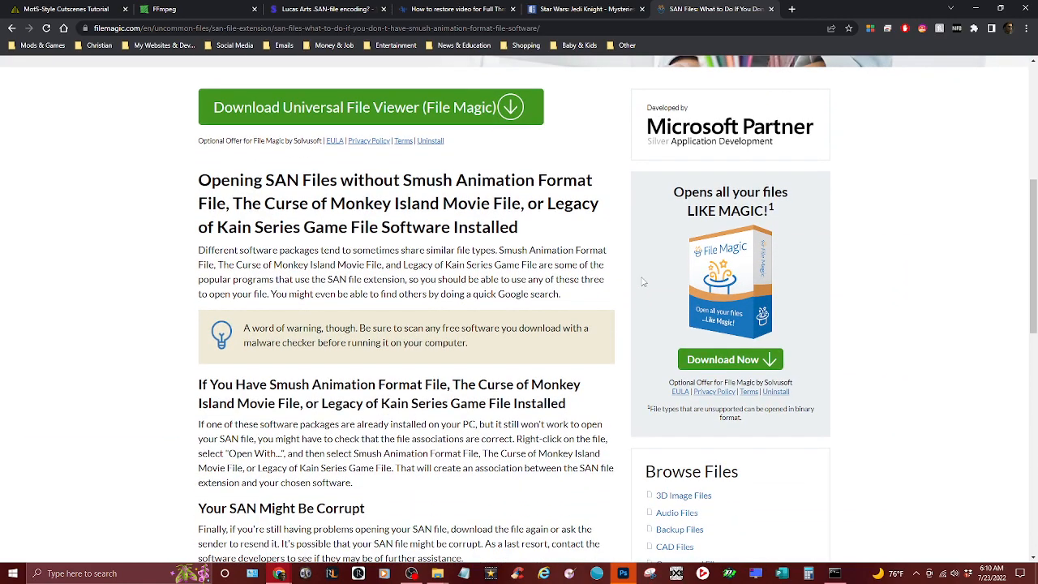
pyautogui.scroll(-3)
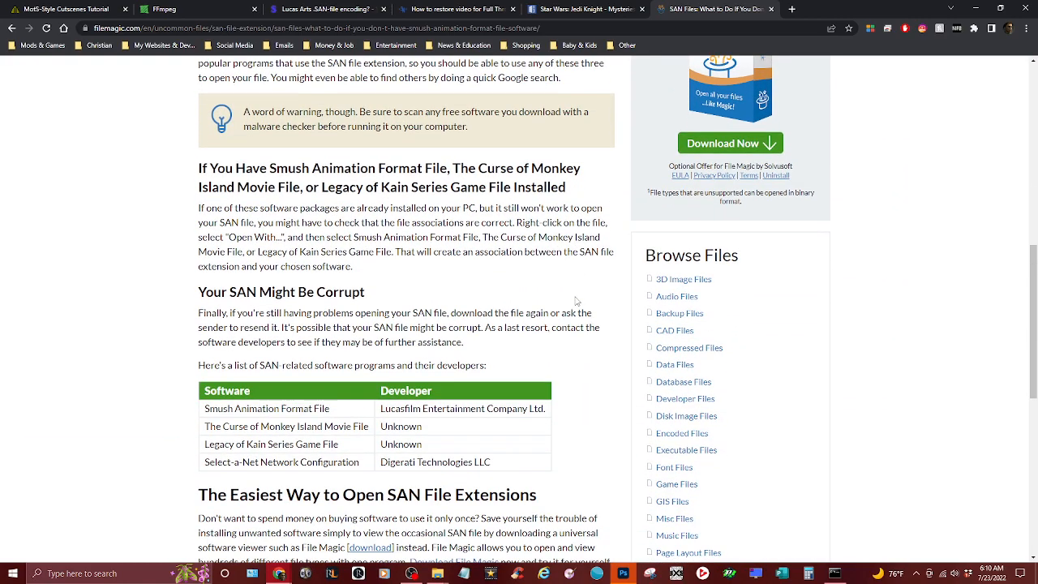
pyautogui.scroll(-3)
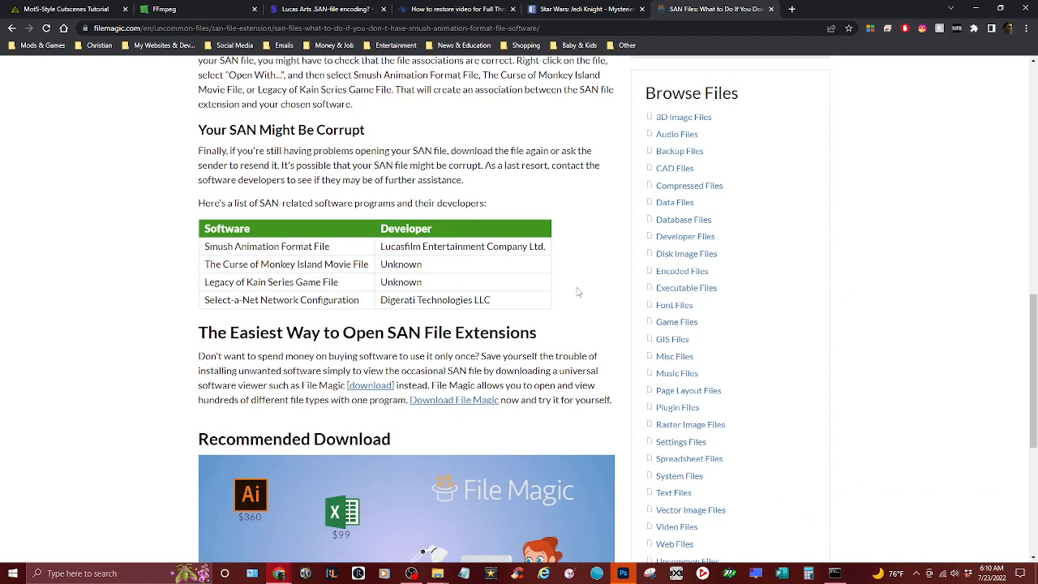
pyautogui.scroll(3)
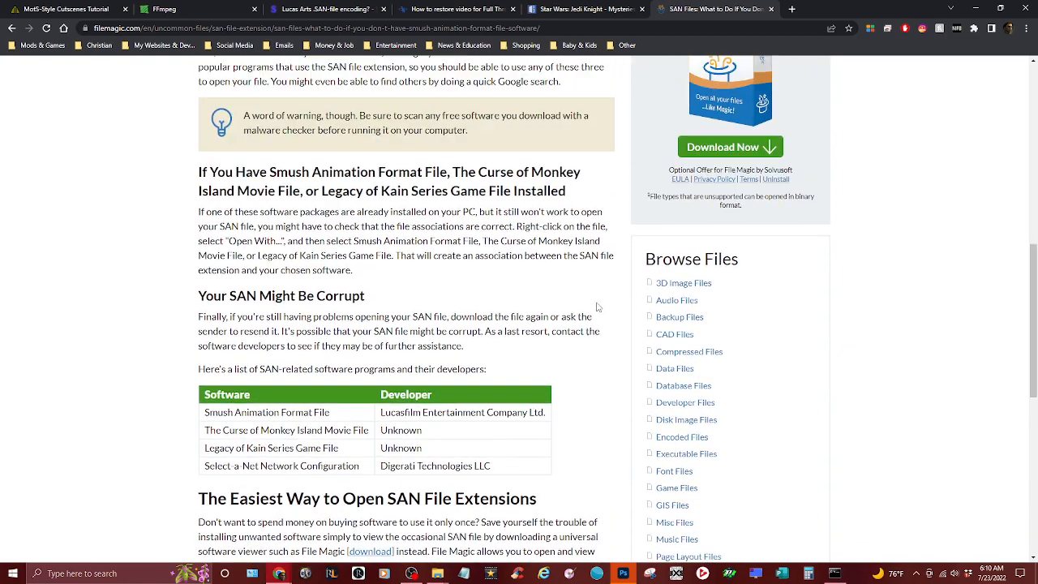
pyautogui.scroll(-3)
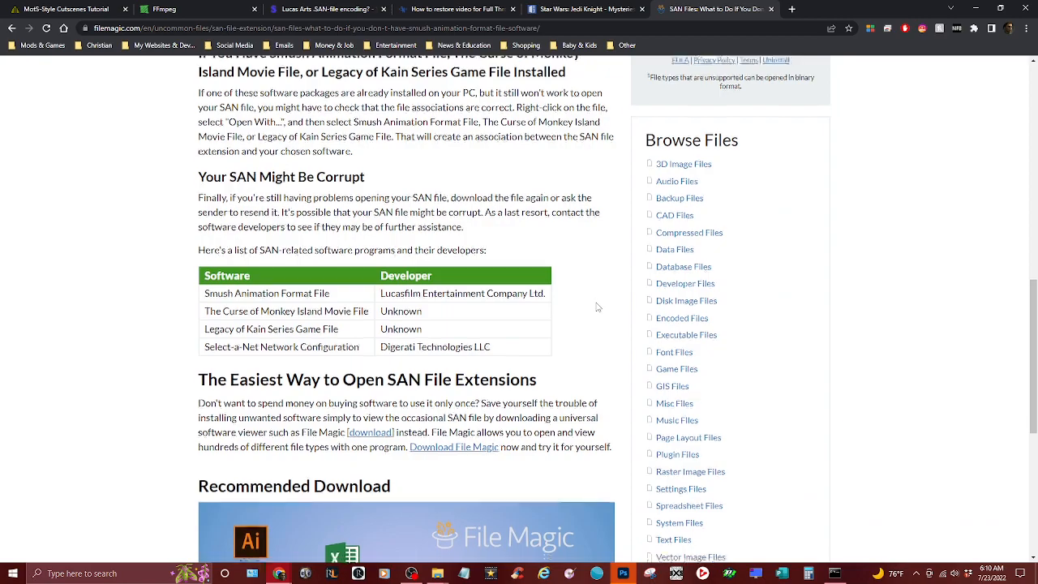
pyautogui.scroll(-3)
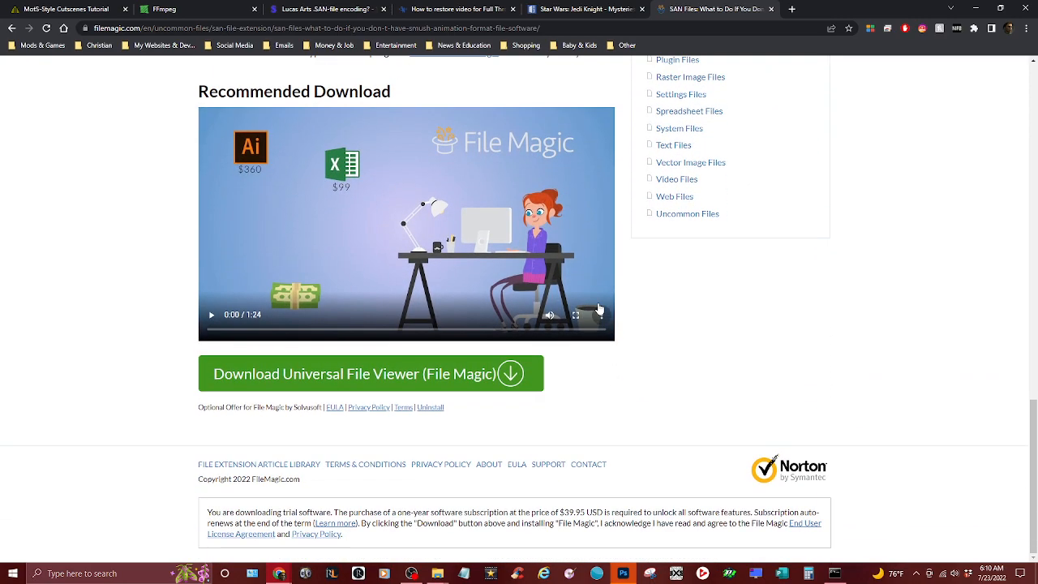
# Reread parts of the SAN article and scroll back to the top
pyautogui.scroll(3)
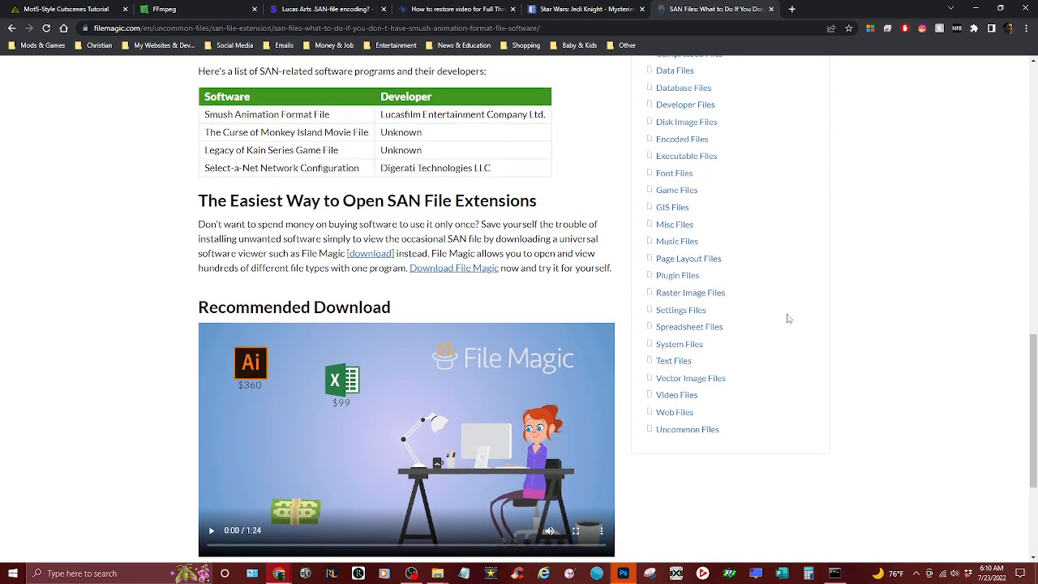
pyautogui.scroll(-3)
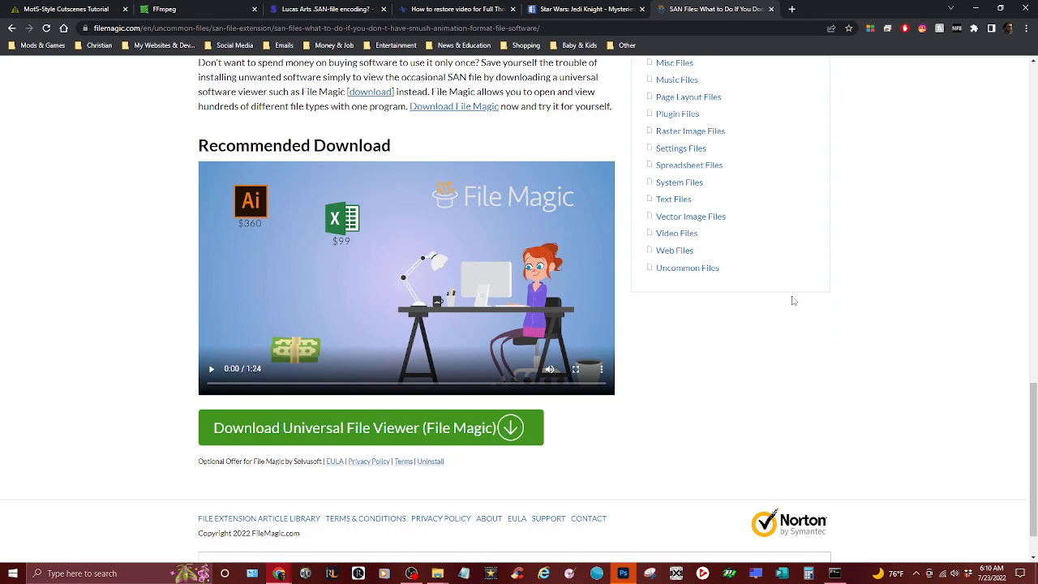
pyautogui.scroll(3)
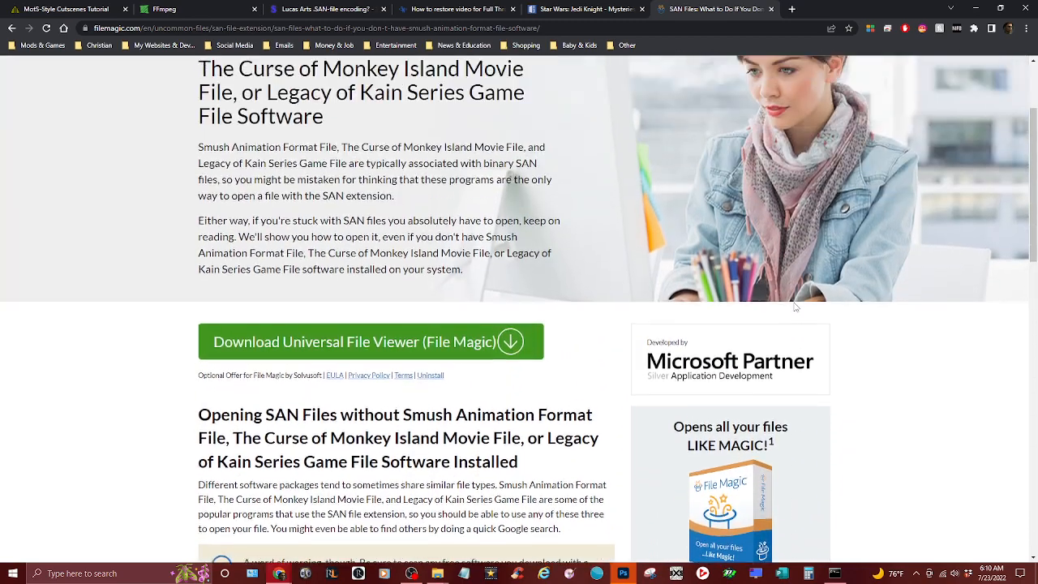
pyautogui.scroll(3)
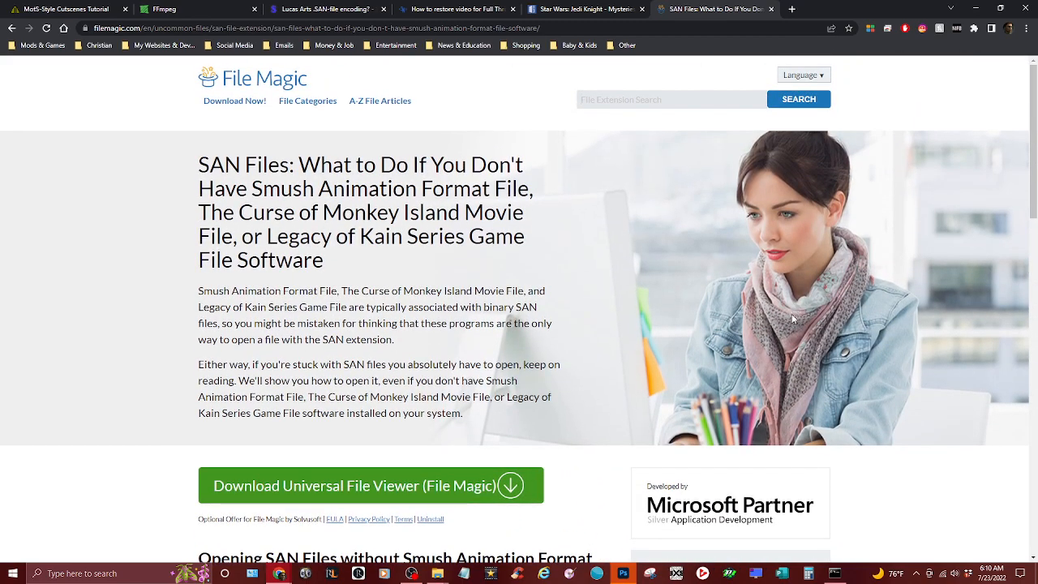
pyautogui.scroll(-3)
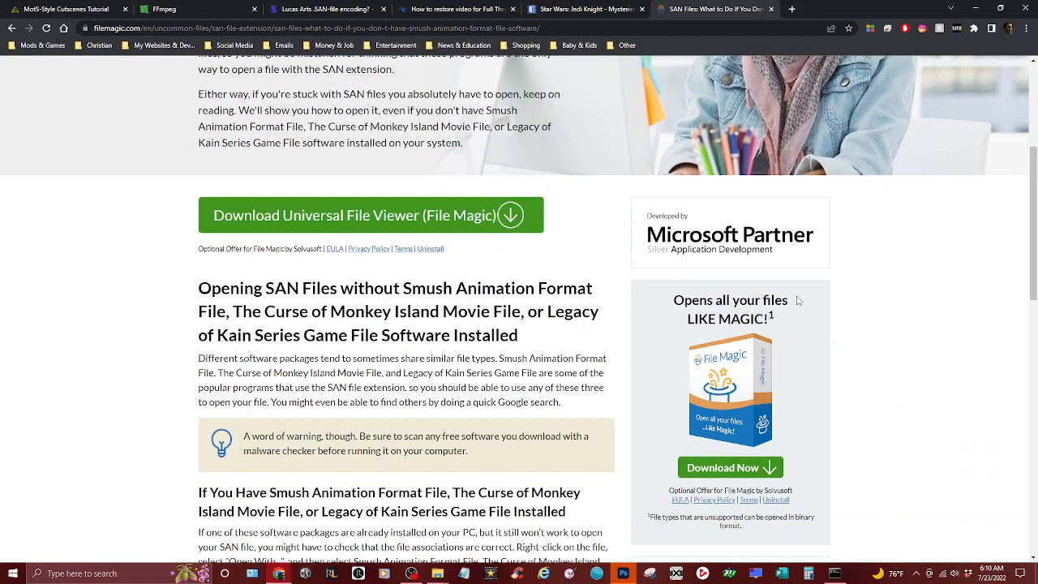
pyautogui.scroll(3)
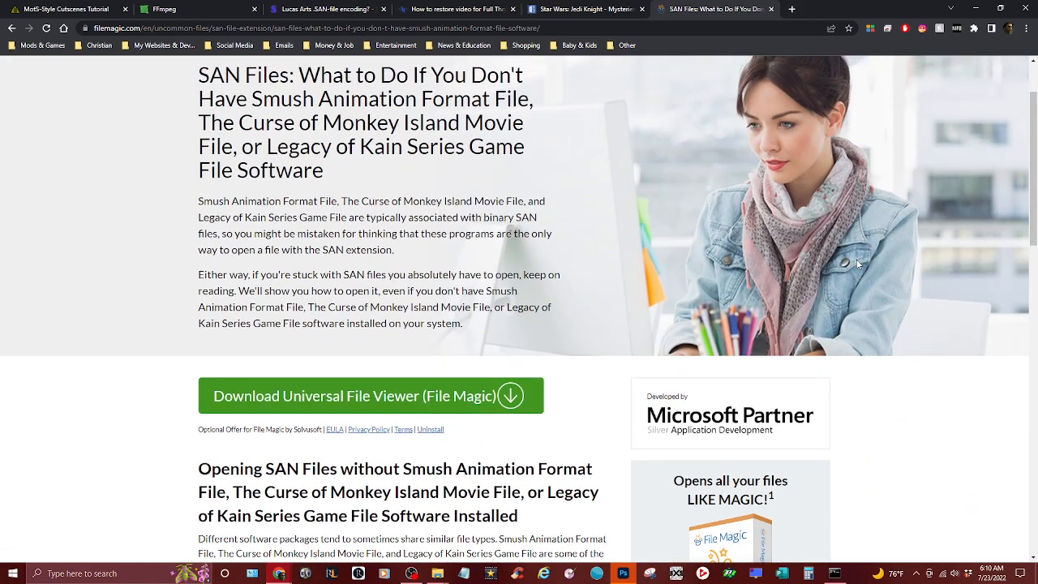
pyautogui.scroll(3)
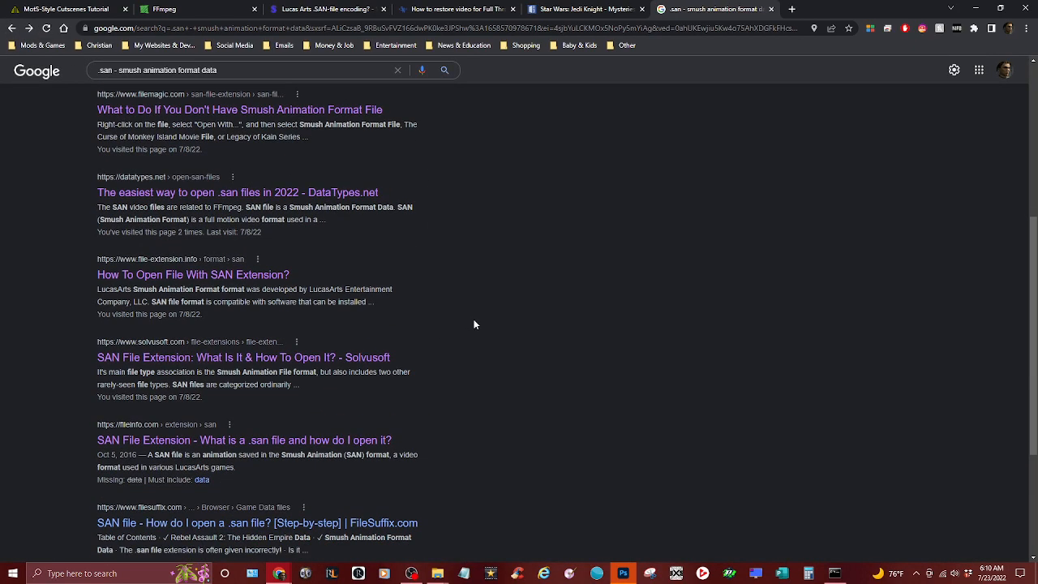
# Scroll the SAN format search results to the bottom of page one and back up
pyautogui.scroll(-3)
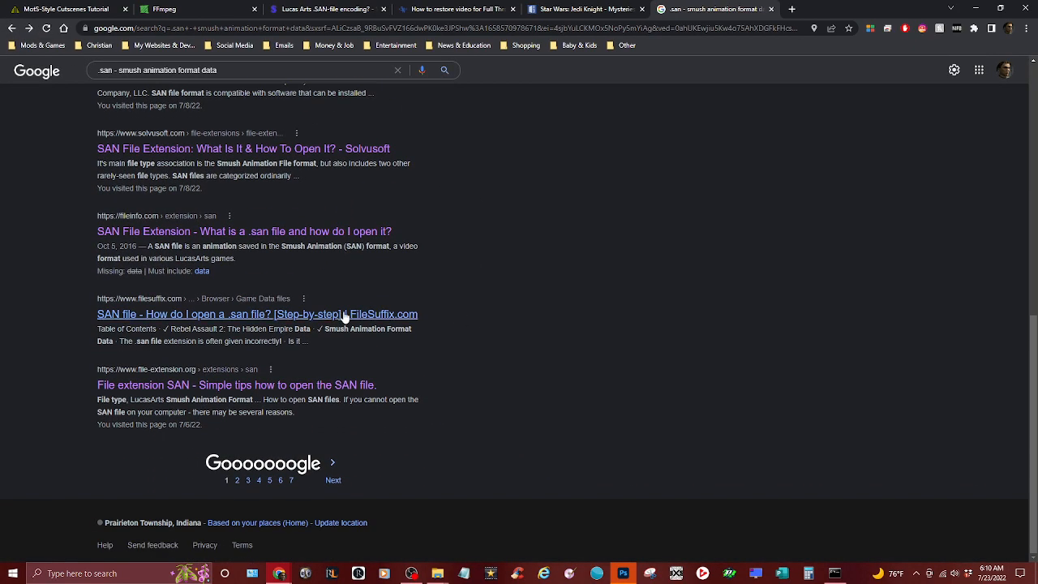
pyautogui.moveTo(261, 503)
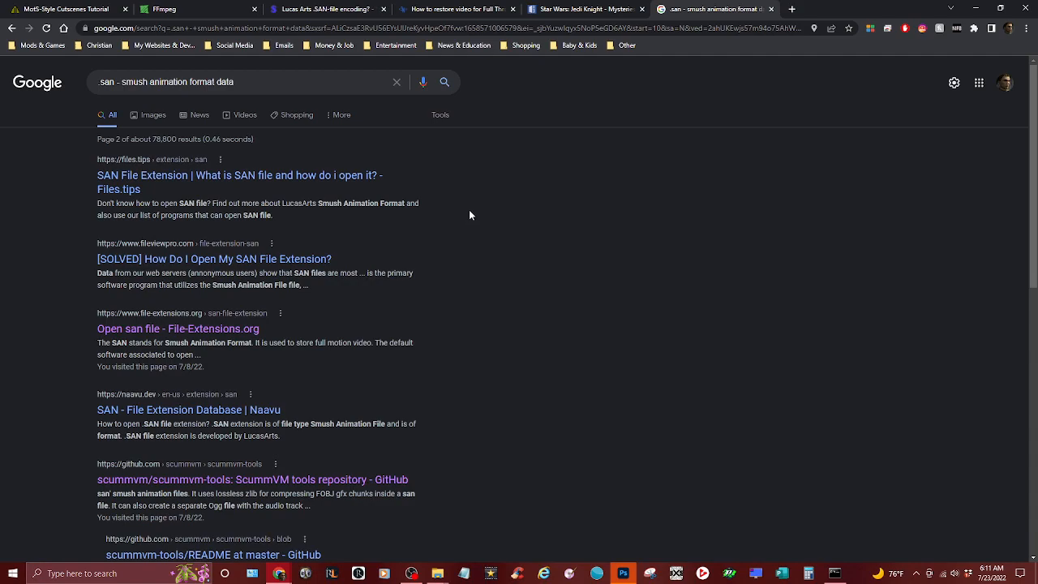
pyautogui.scroll(-3)
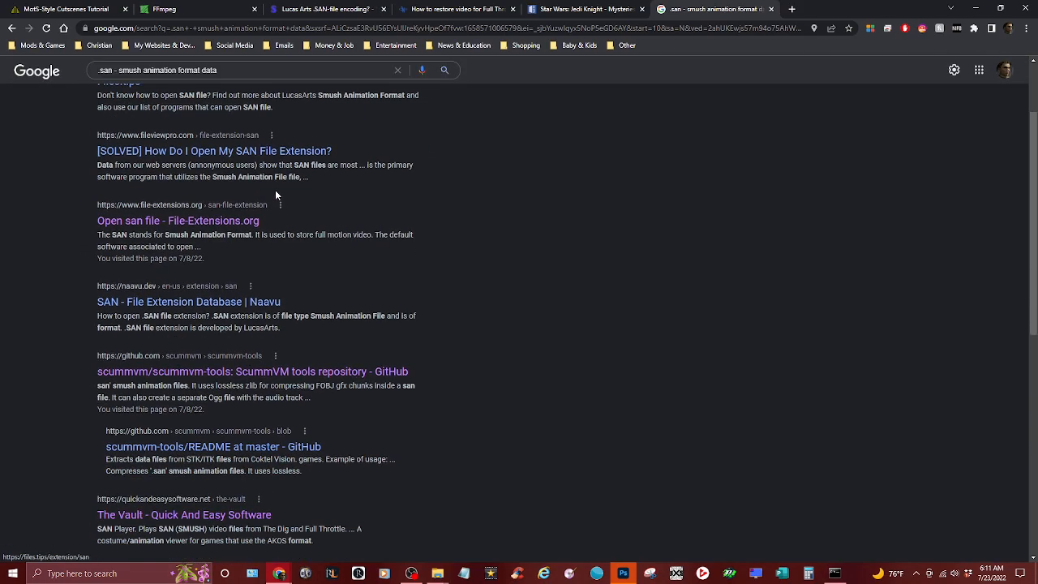
pyautogui.scroll(-3)
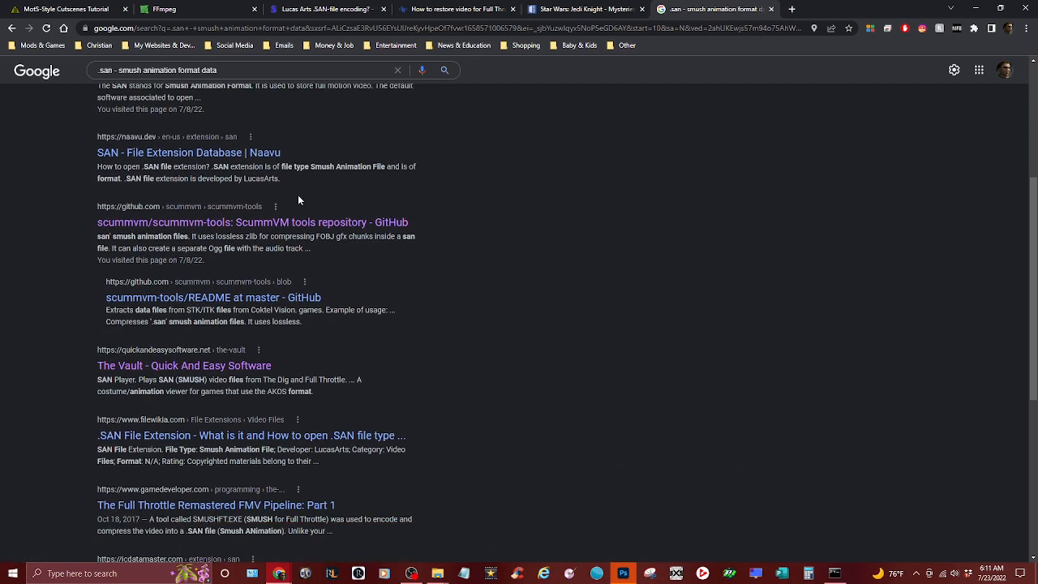
pyautogui.scroll(-3)
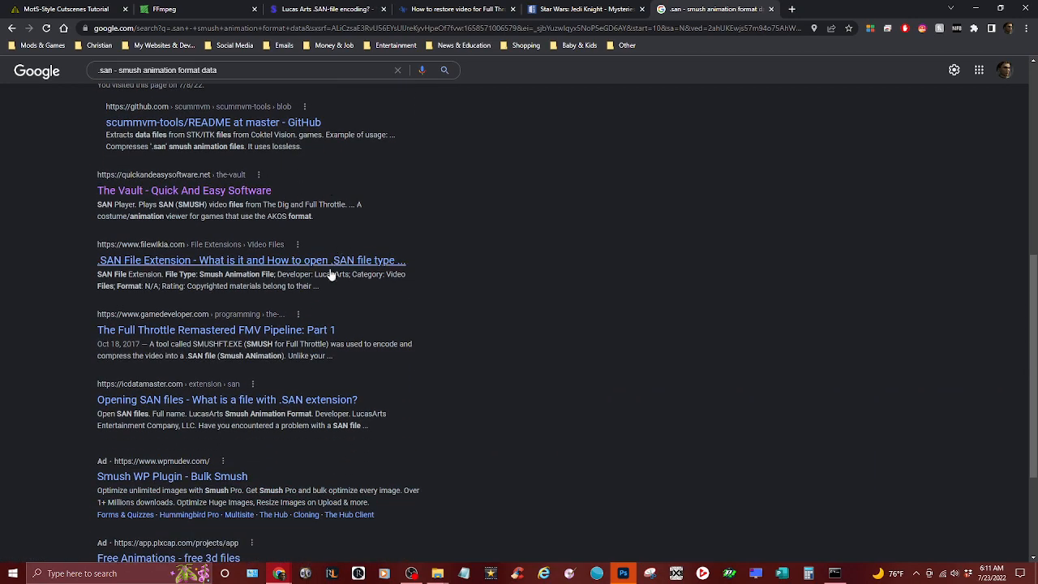
pyautogui.scroll(3)
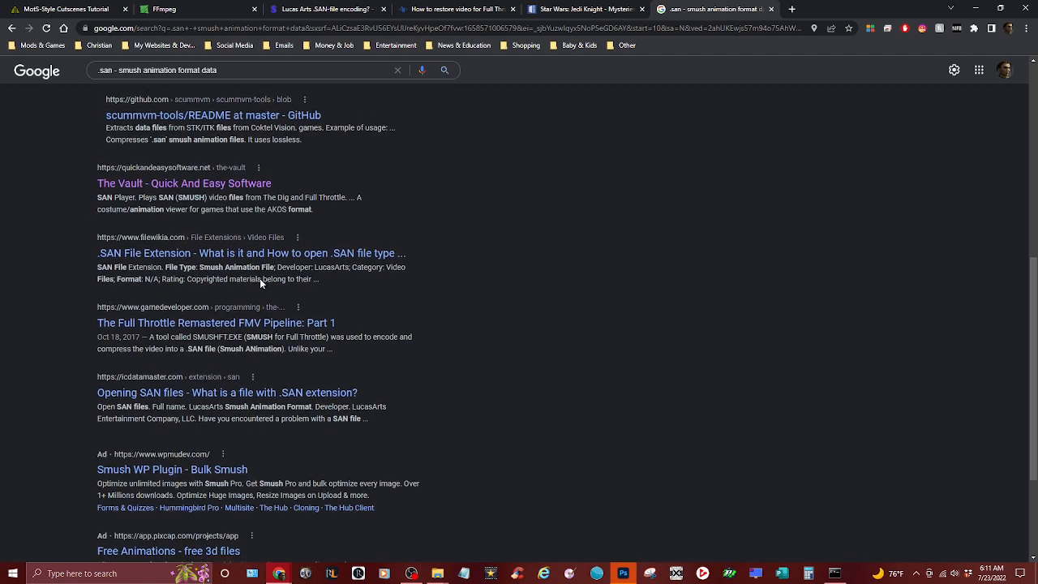
pyautogui.scroll(-3)
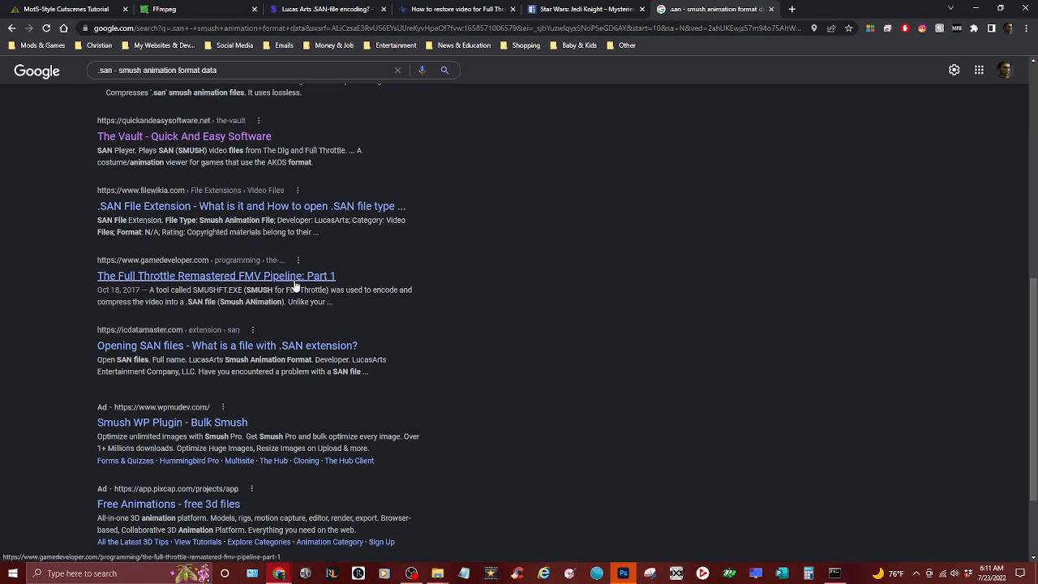
pyautogui.scroll(-3)
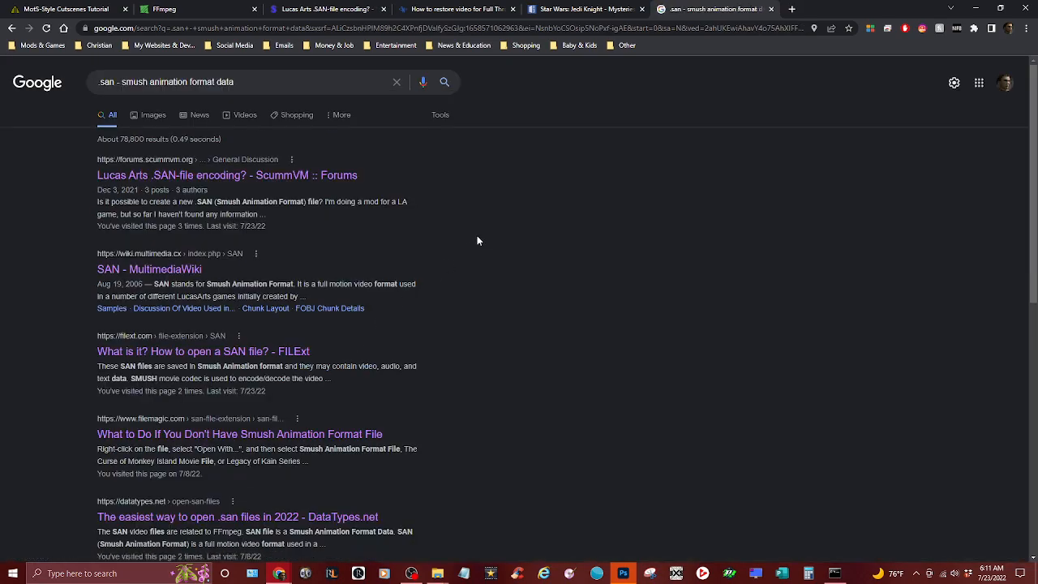
pyautogui.scroll(-3)
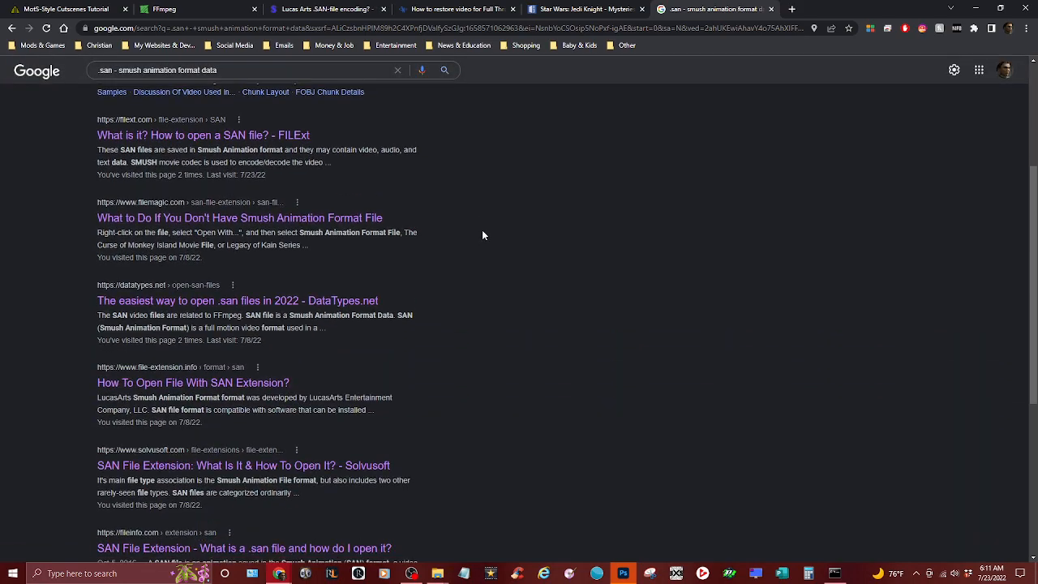
pyautogui.scroll(-3)
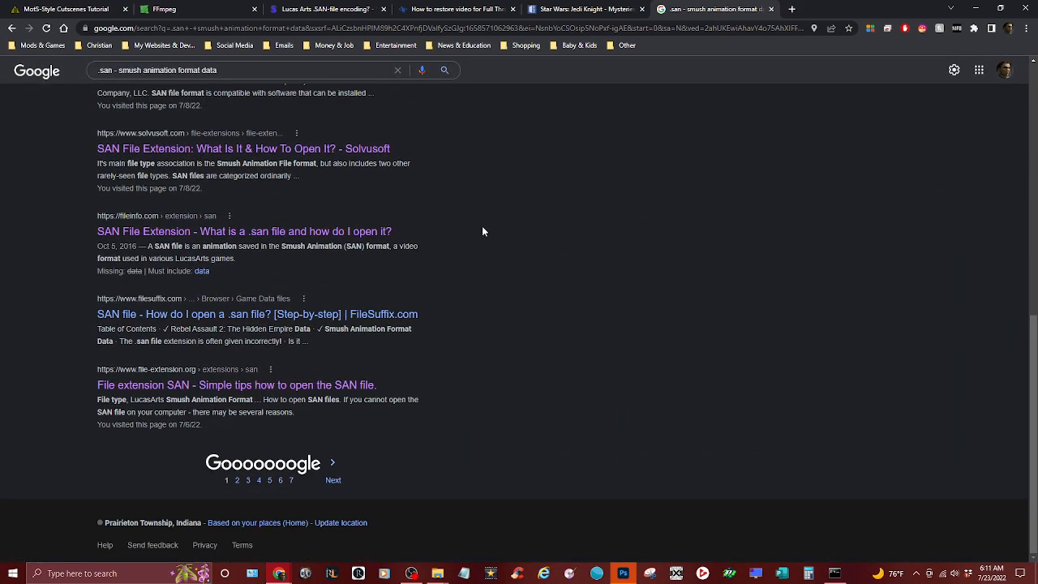
pyautogui.scroll(3)
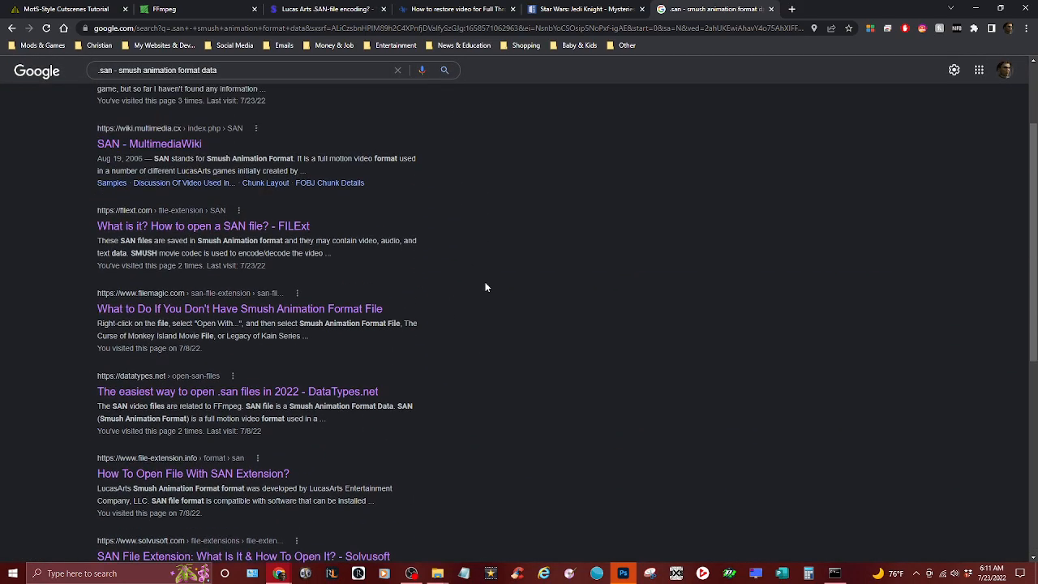
# Switch to the ffmpeg.org home page tab
pyautogui.click(162, 9)
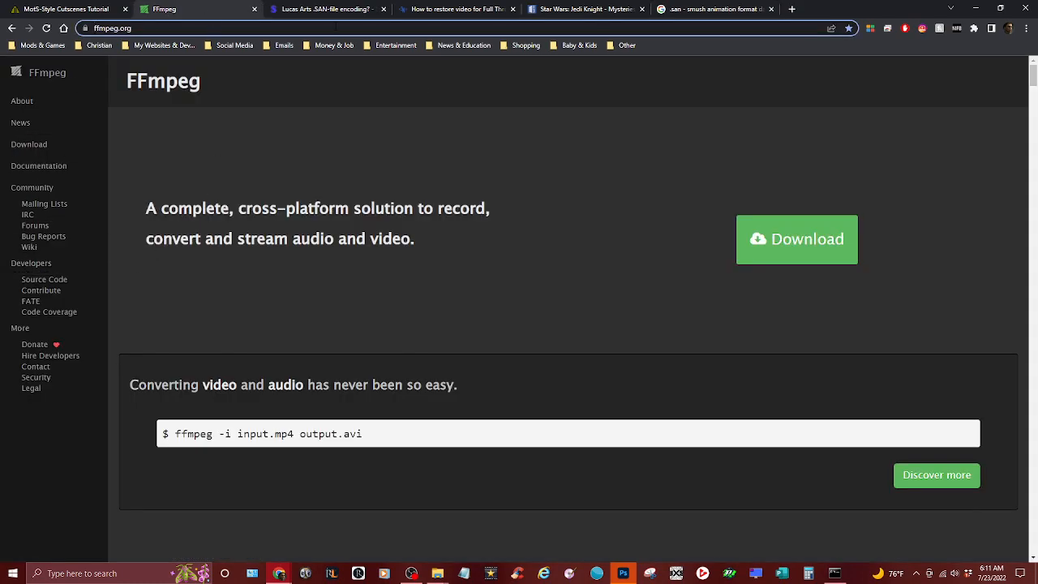
pyautogui.moveTo(295, 107)
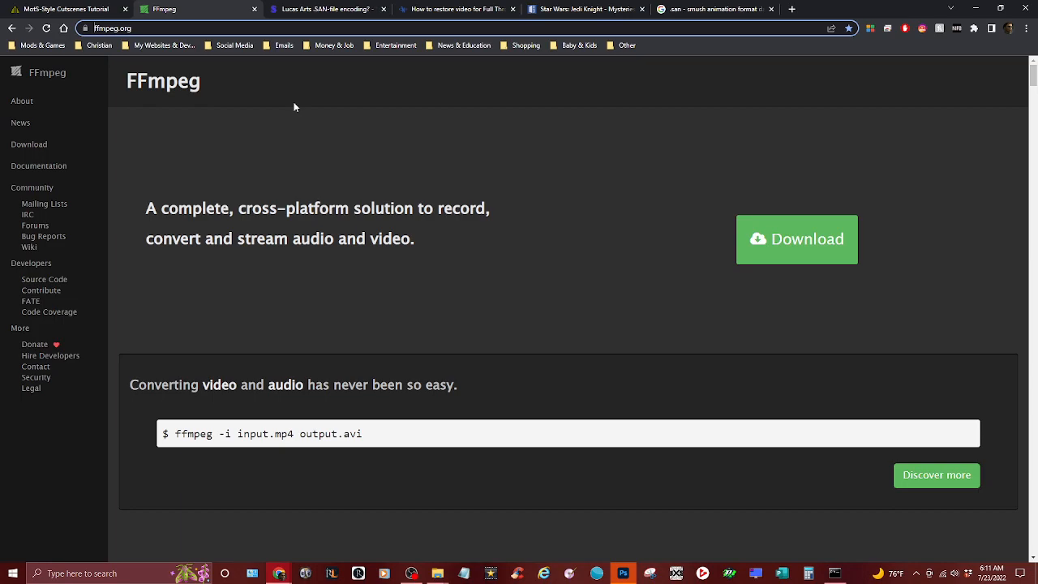
pyautogui.moveTo(443, 243)
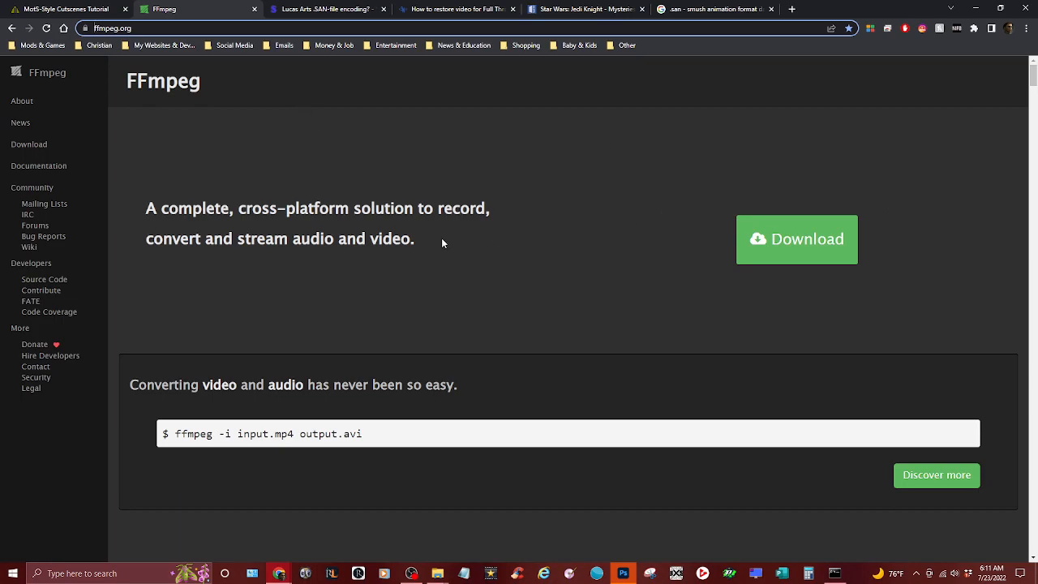
pyautogui.moveTo(388, 136)
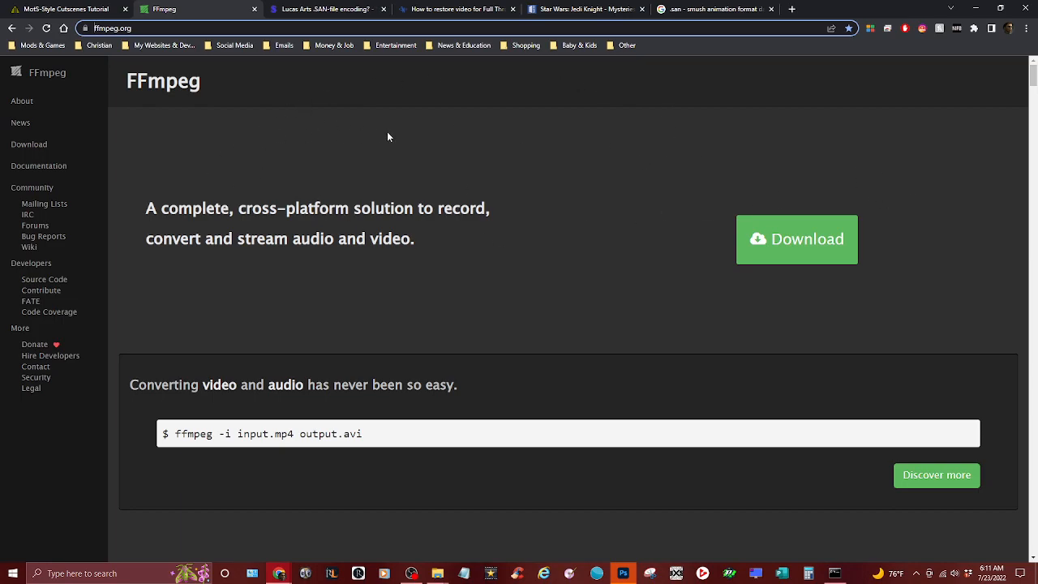
pyautogui.moveTo(392, 301)
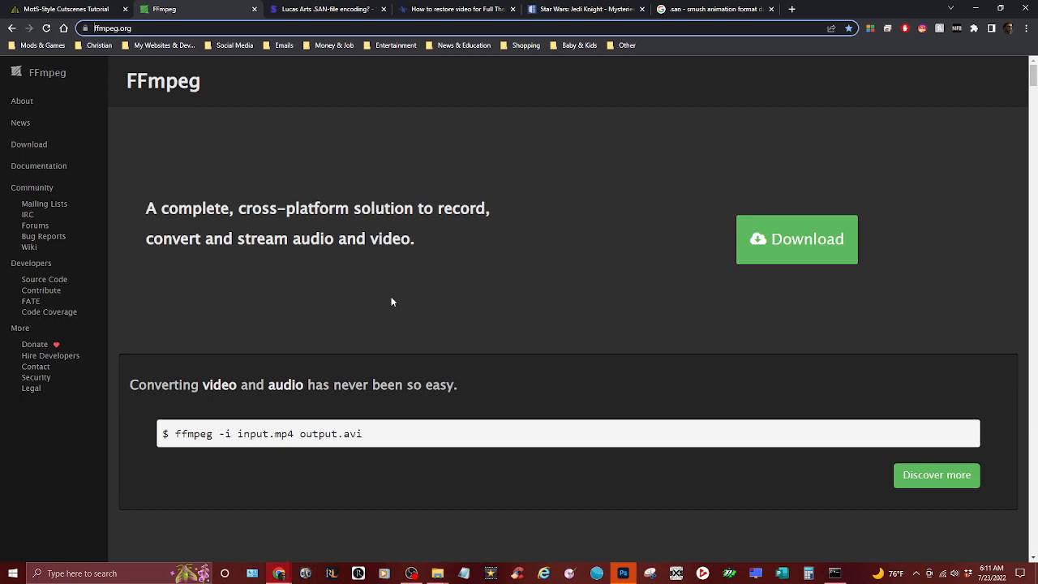
pyautogui.moveTo(455, 447)
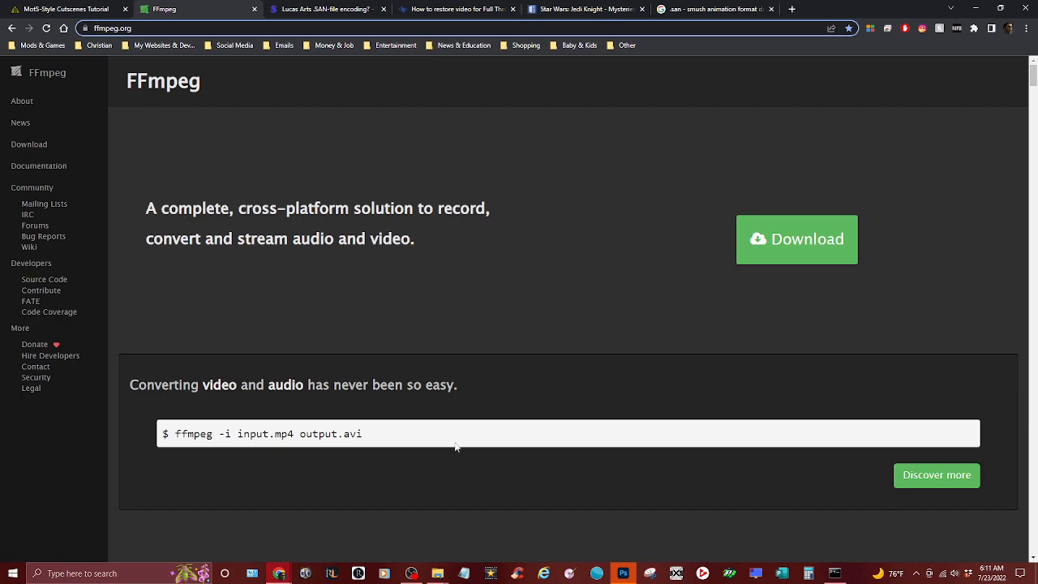
pyautogui.moveTo(522, 214)
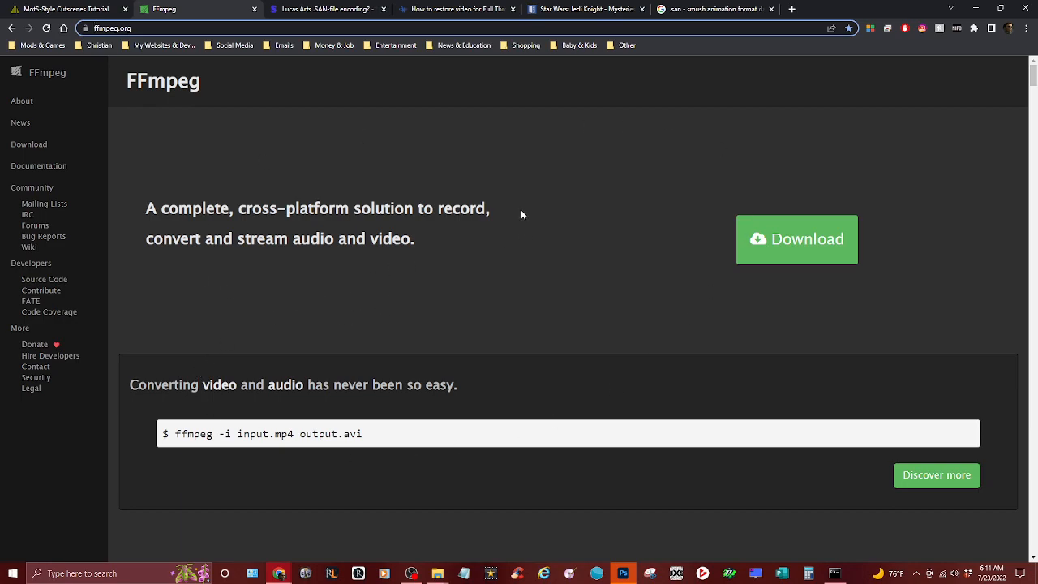
pyautogui.moveTo(499, 244)
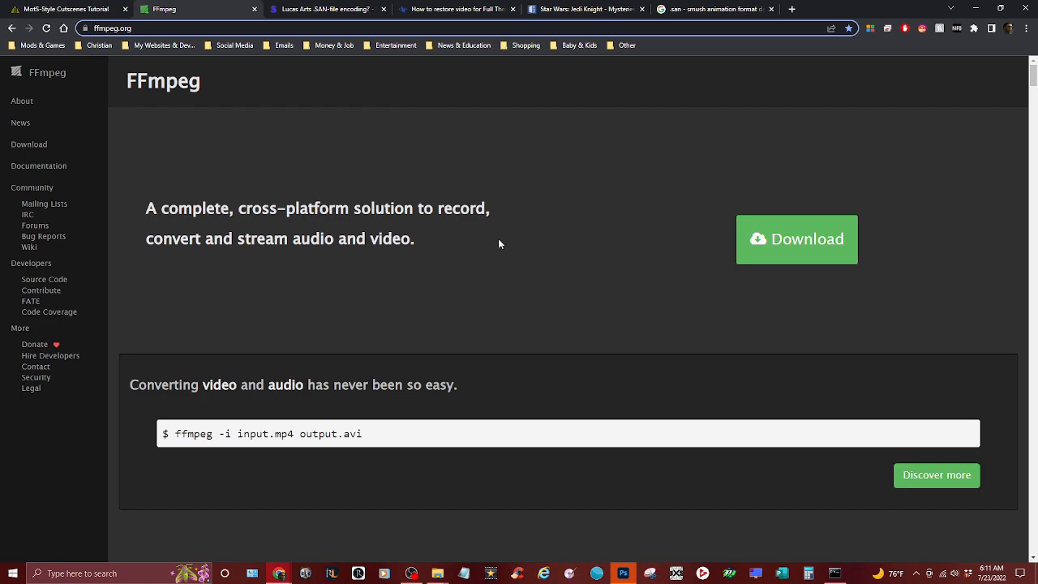
pyautogui.moveTo(509, 237)
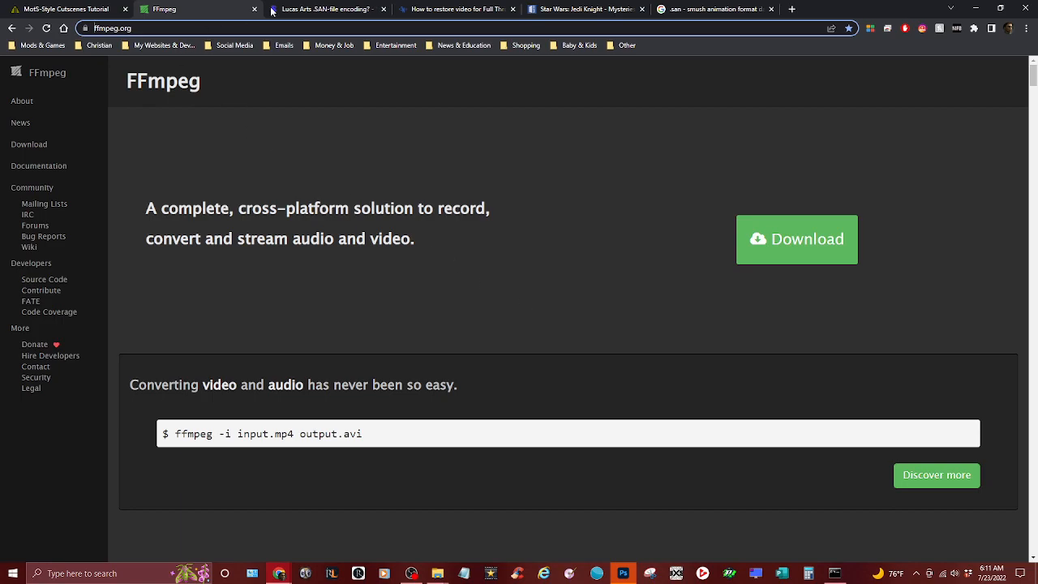
# Switch to the ScummVM thread 'Lucas Arts .SAN-file encoding?' and read it
pyautogui.click(328, 10)
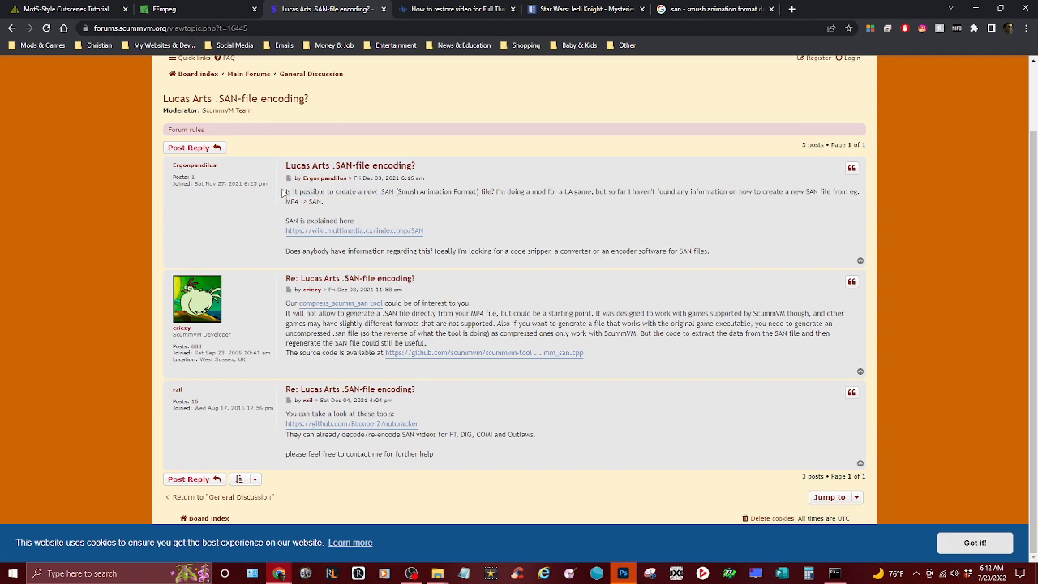
pyautogui.moveTo(396, 195)
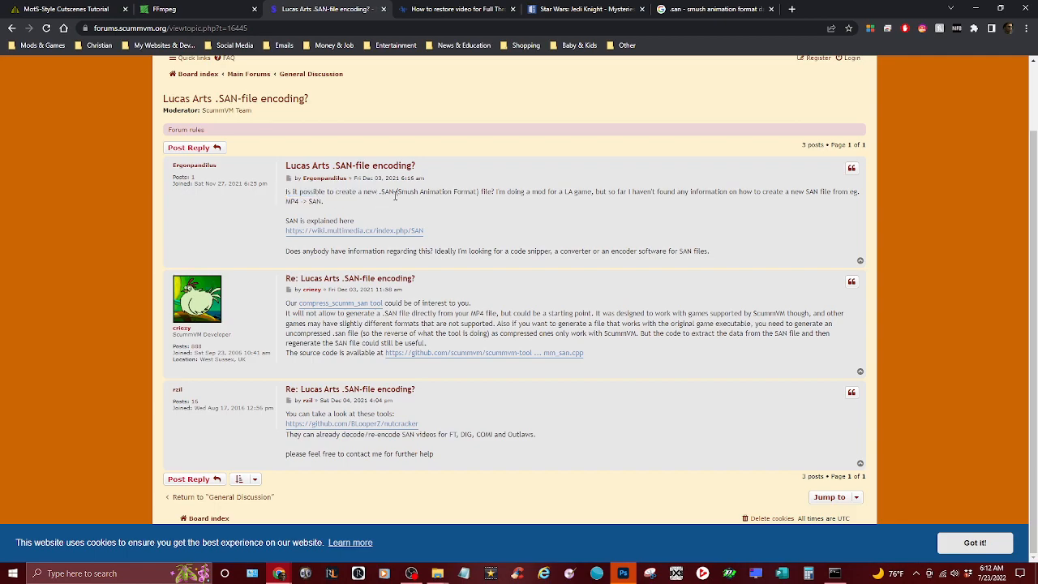
pyautogui.moveTo(473, 204)
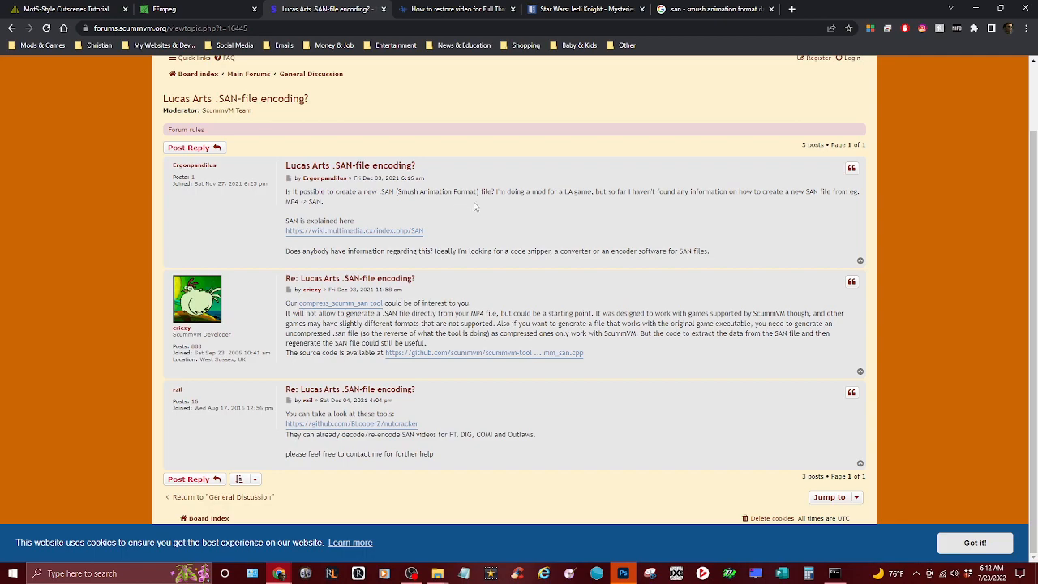
pyautogui.moveTo(542, 210)
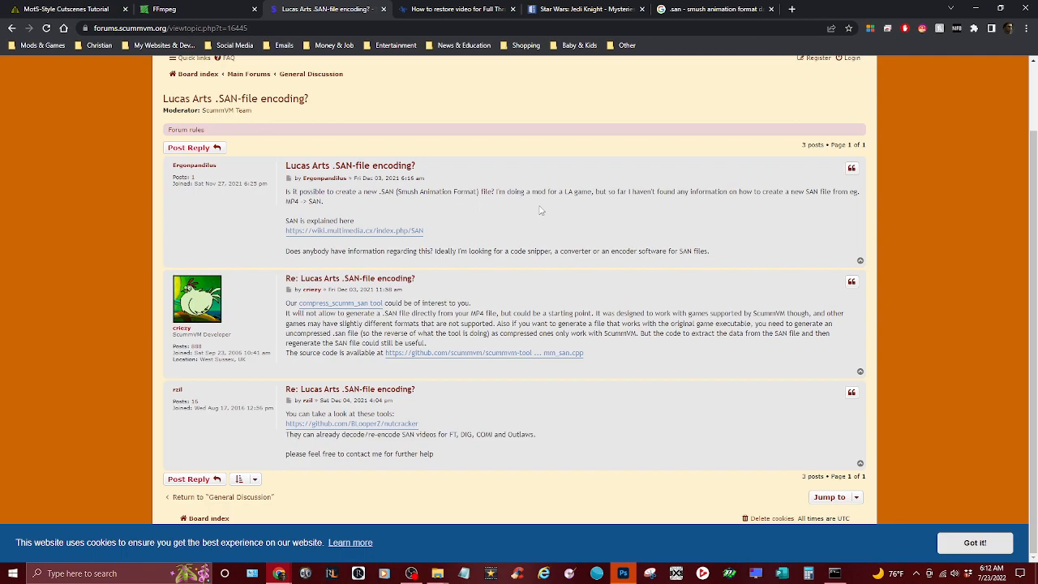
pyautogui.moveTo(568, 207)
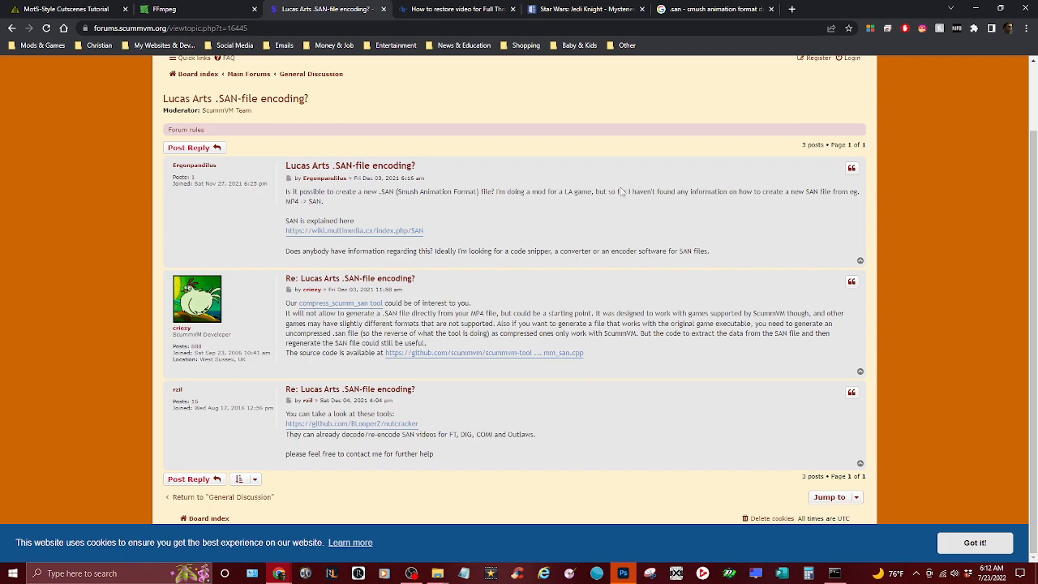
pyautogui.moveTo(597, 192)
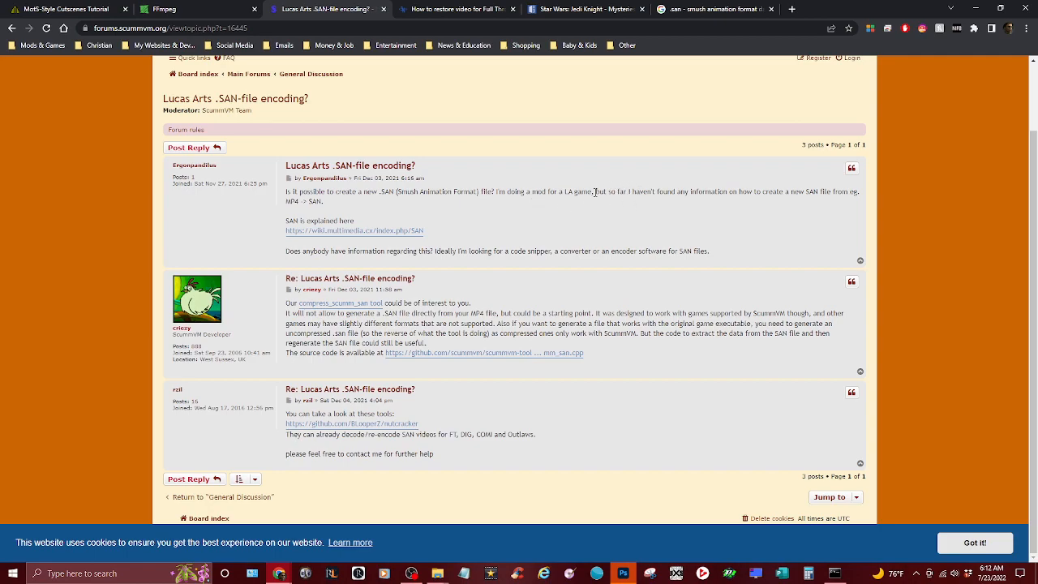
pyautogui.moveTo(645, 204)
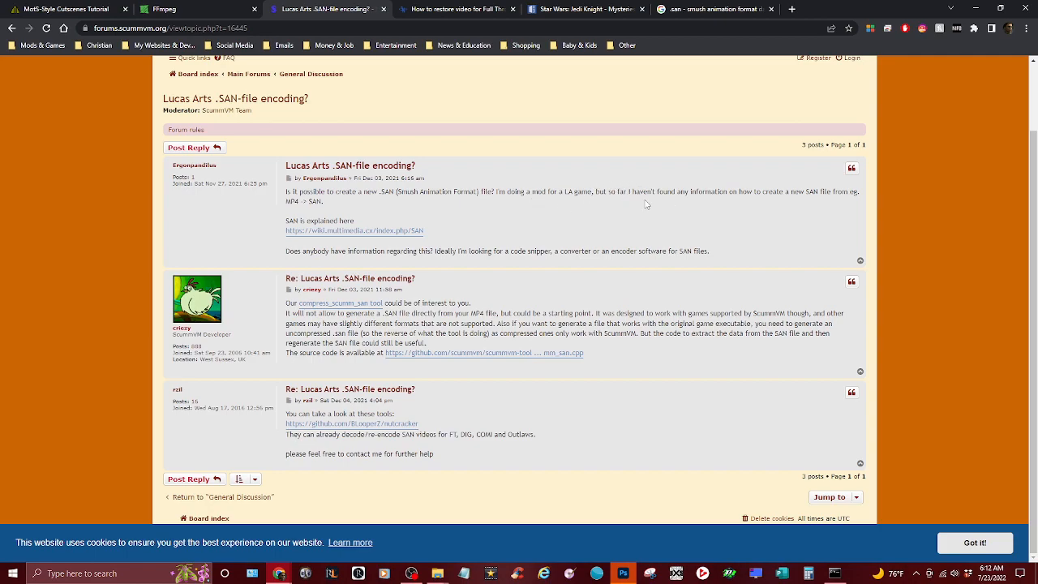
pyautogui.moveTo(768, 204)
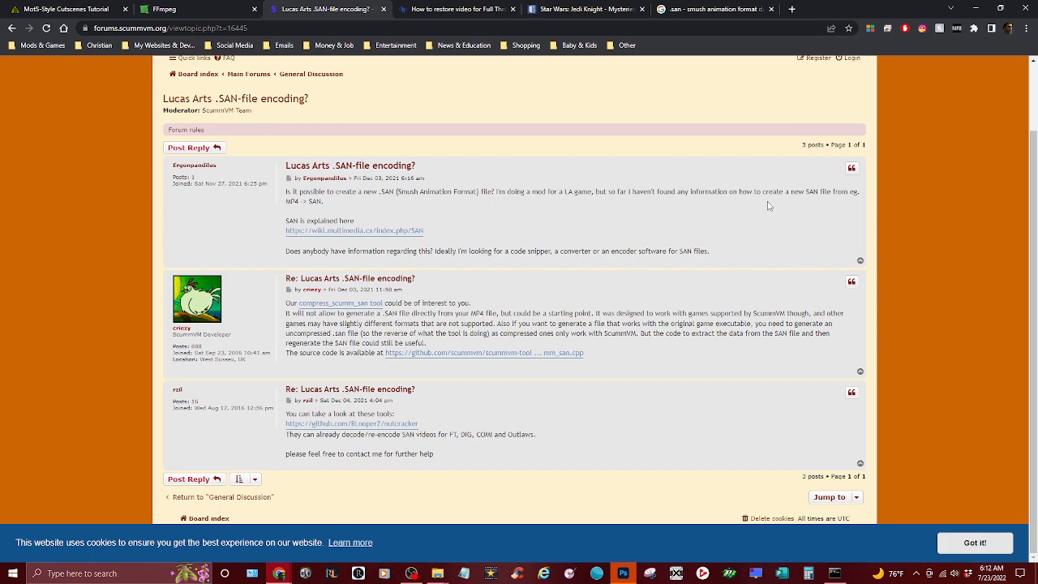
pyautogui.moveTo(850, 208)
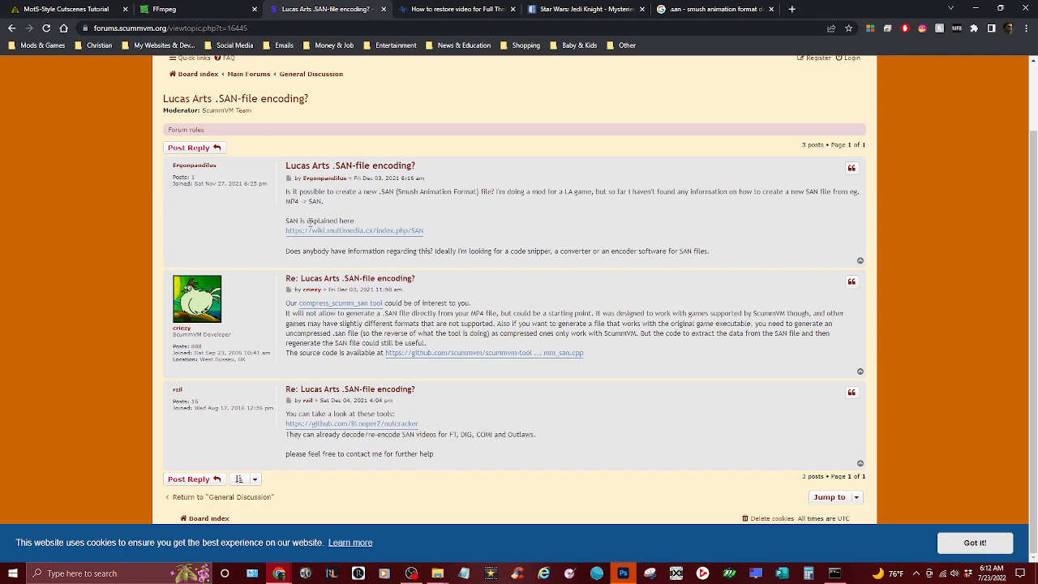
pyautogui.moveTo(864, 202)
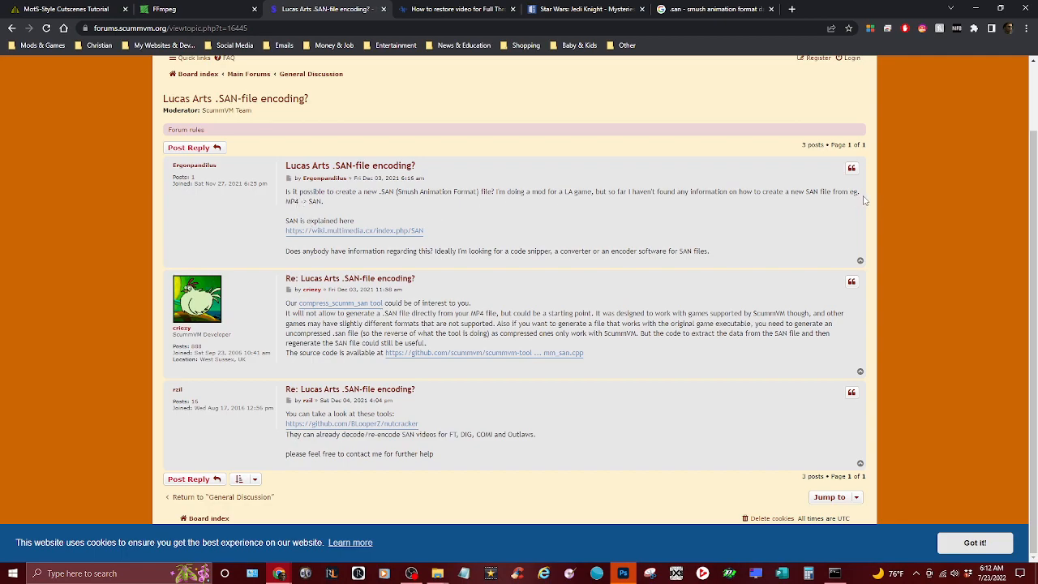
pyautogui.moveTo(360, 210)
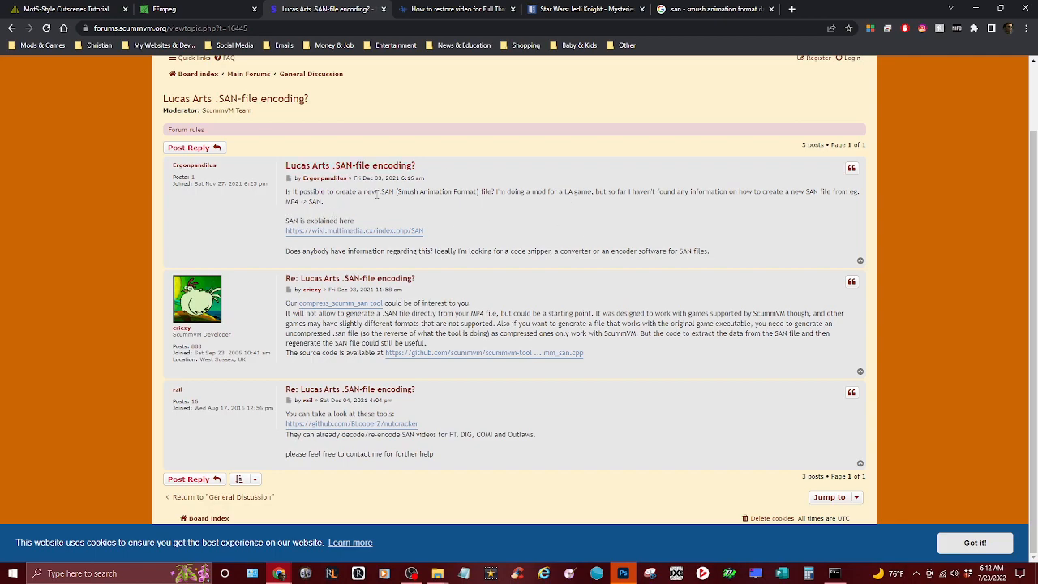
pyautogui.moveTo(574, 227)
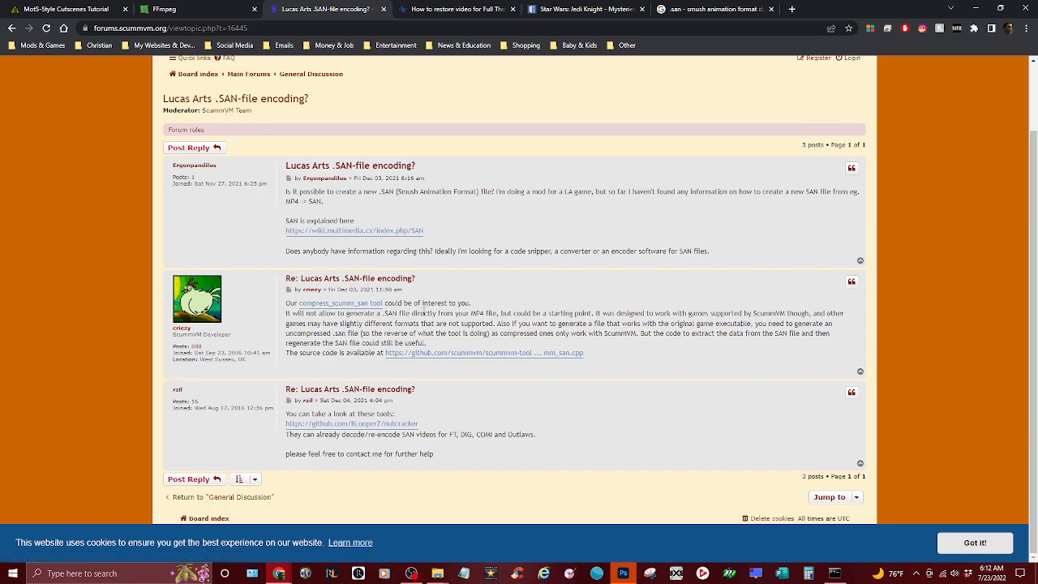
pyautogui.moveTo(525, 295)
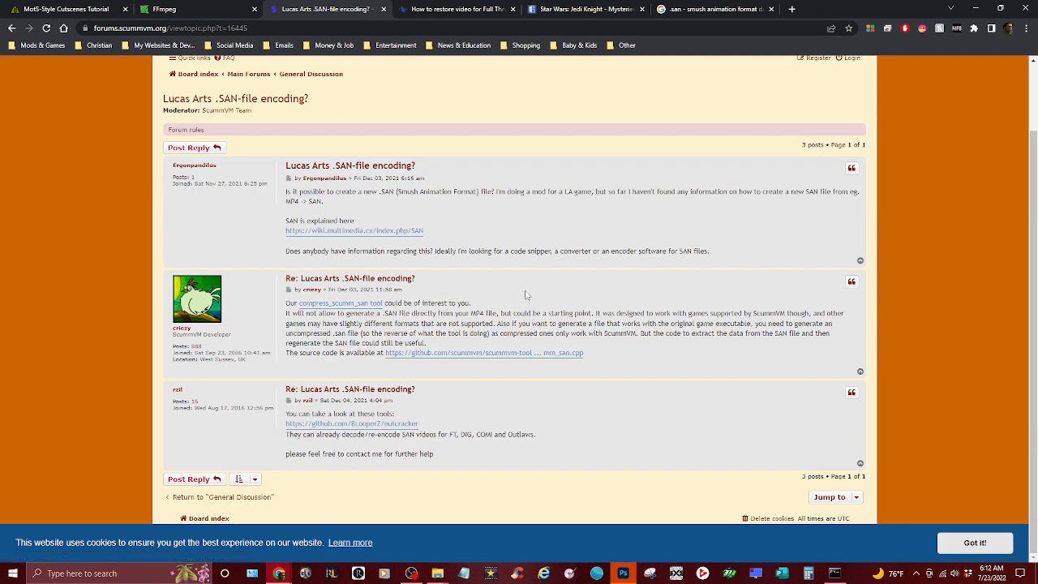
pyautogui.moveTo(388, 315)
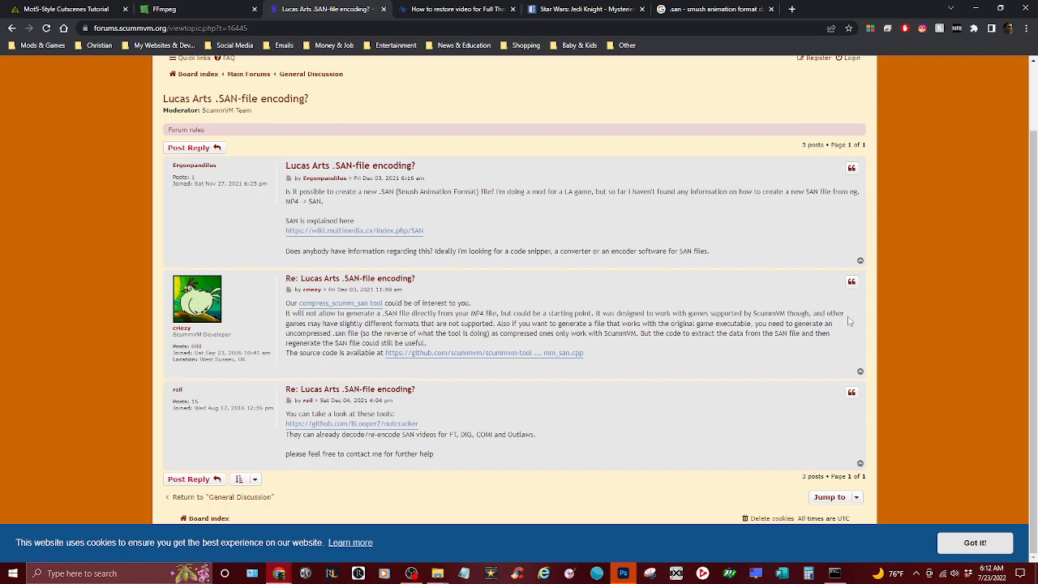
pyautogui.moveTo(363, 331)
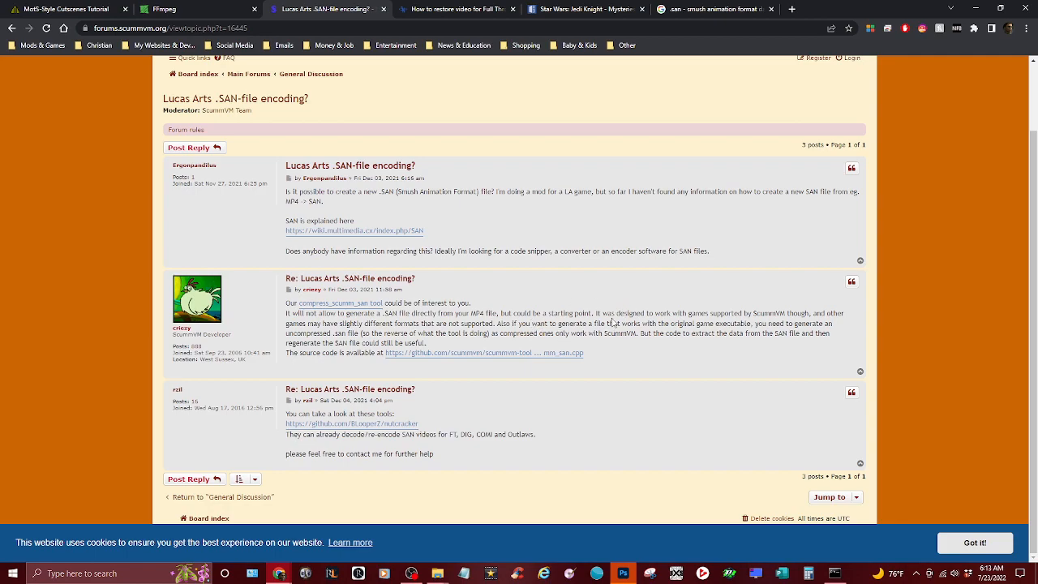
pyautogui.moveTo(775, 324)
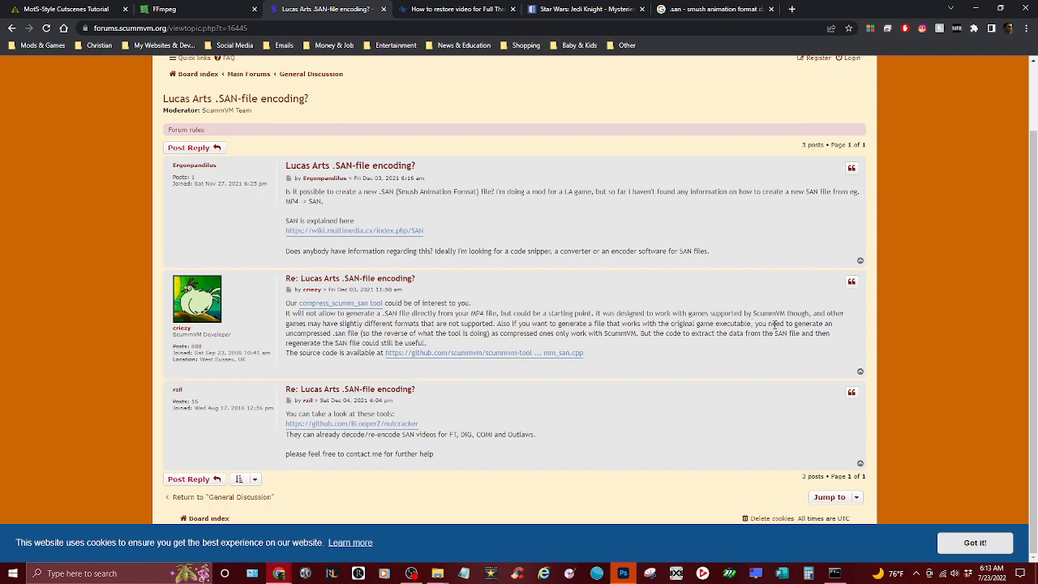
pyautogui.moveTo(851, 331)
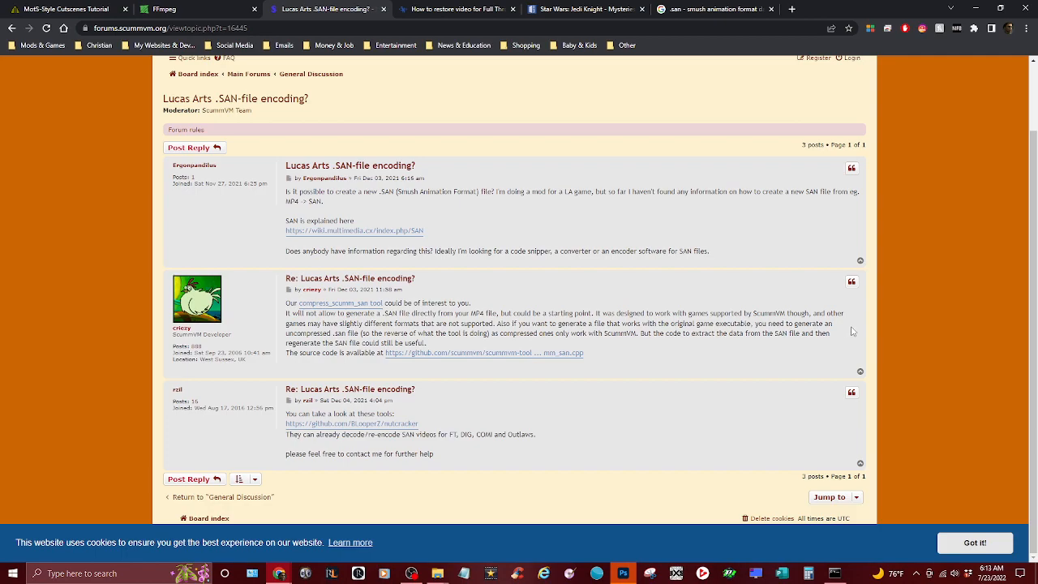
pyautogui.moveTo(373, 342)
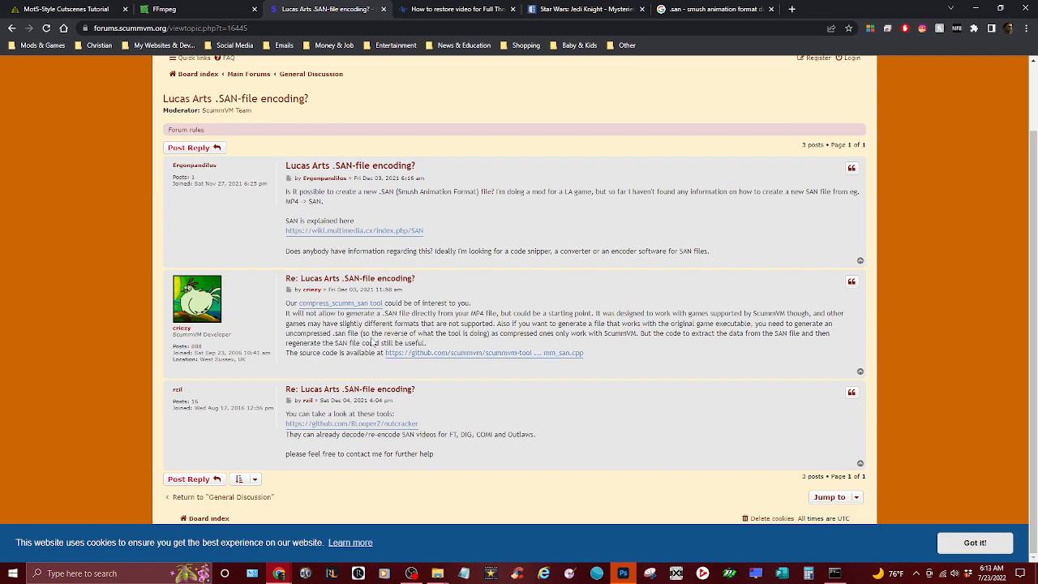
pyautogui.moveTo(434, 348)
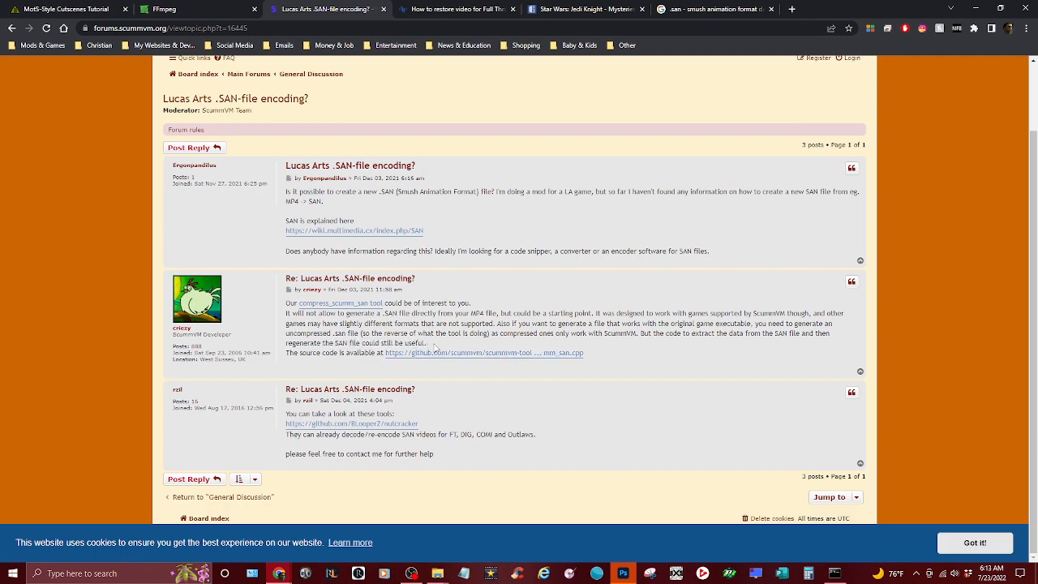
pyautogui.moveTo(453, 344)
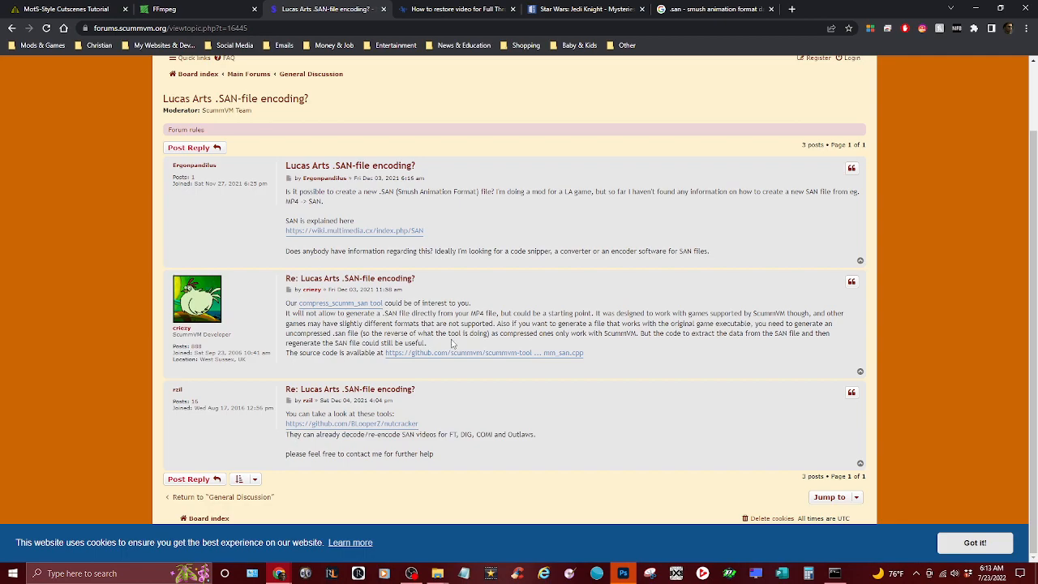
pyautogui.moveTo(511, 347)
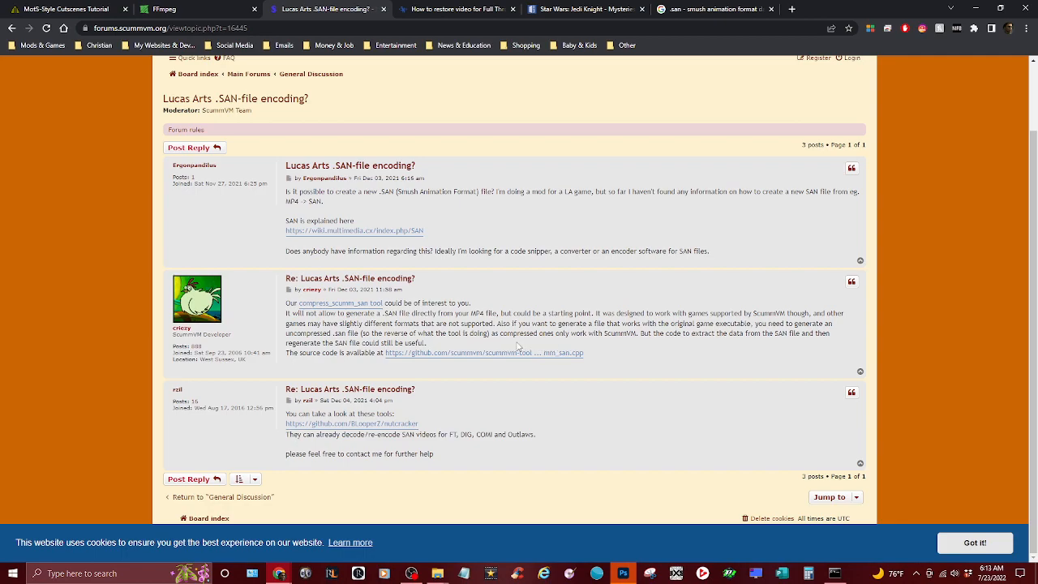
pyautogui.moveTo(607, 347)
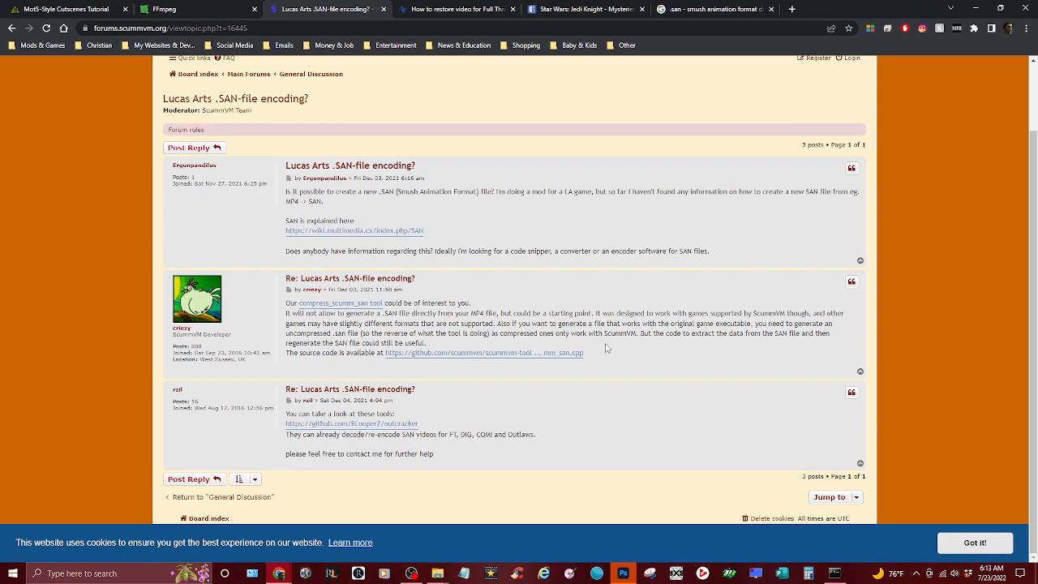
pyautogui.moveTo(648, 342)
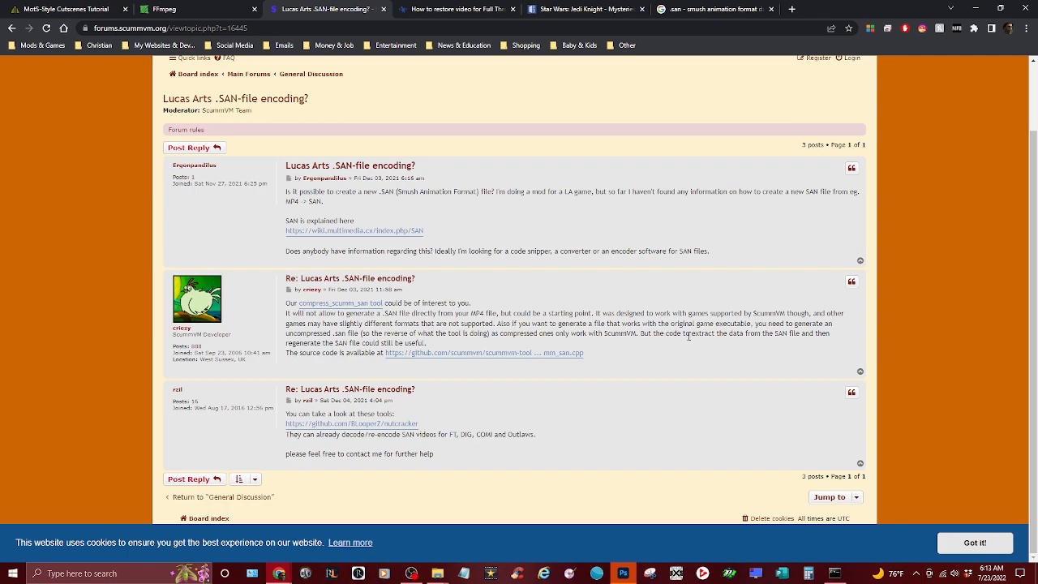
pyautogui.moveTo(806, 344)
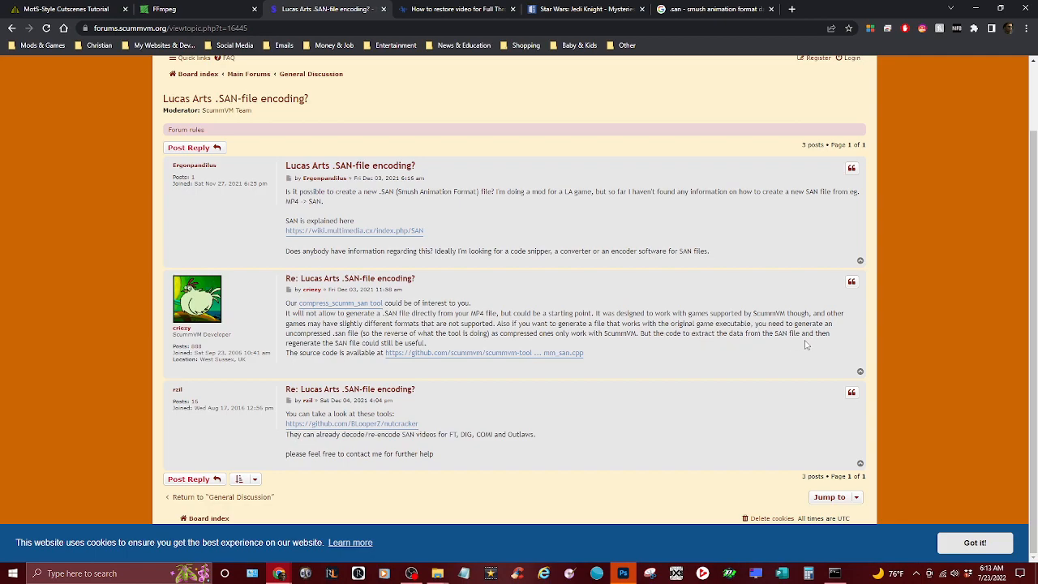
pyautogui.moveTo(837, 344)
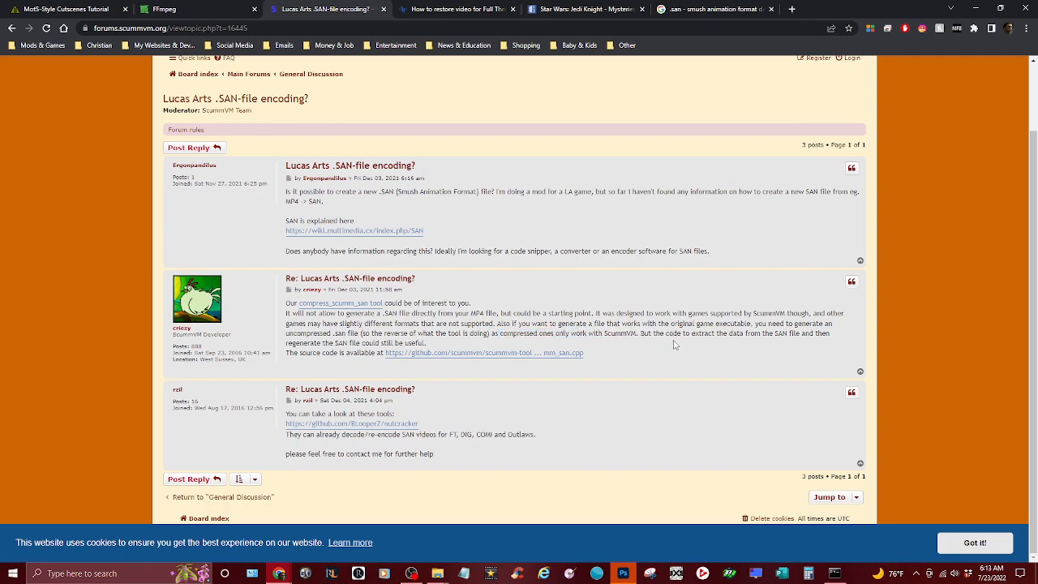
pyautogui.moveTo(712, 356)
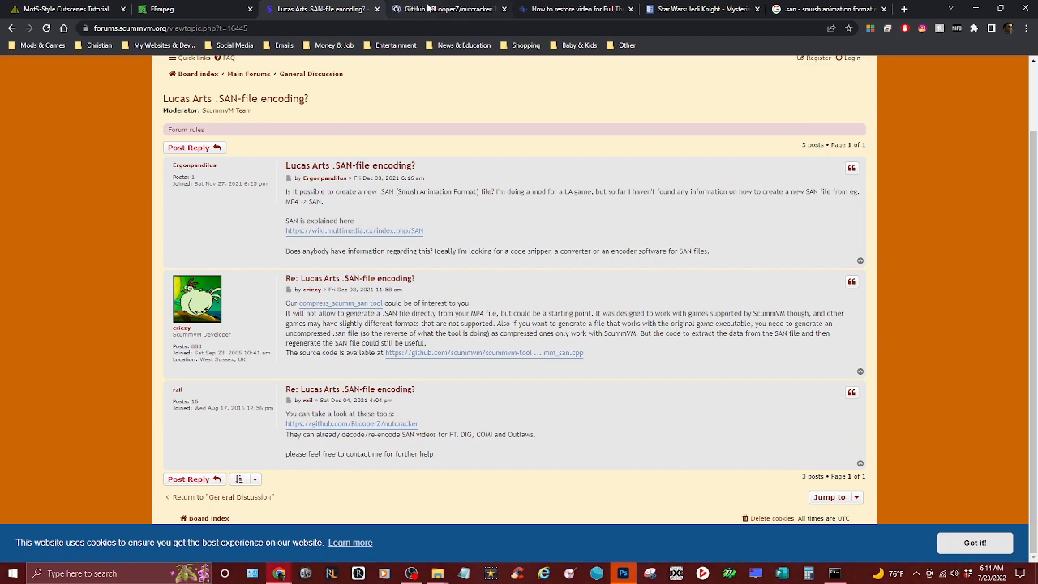
# Read through the BLooperZ/nutcracker repository page and scroll back up
pyautogui.click(446, 9)
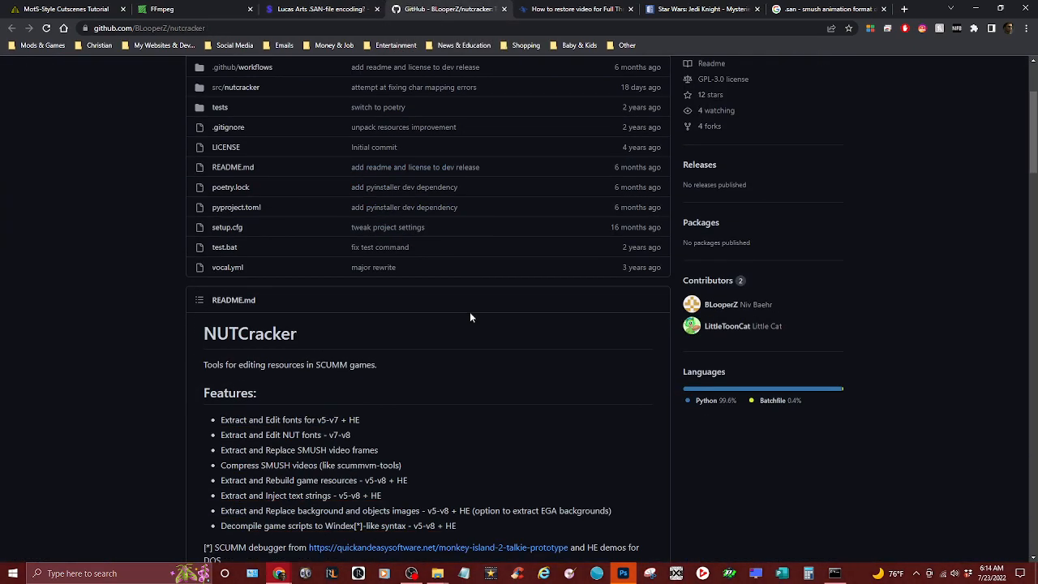
pyautogui.scroll(-3)
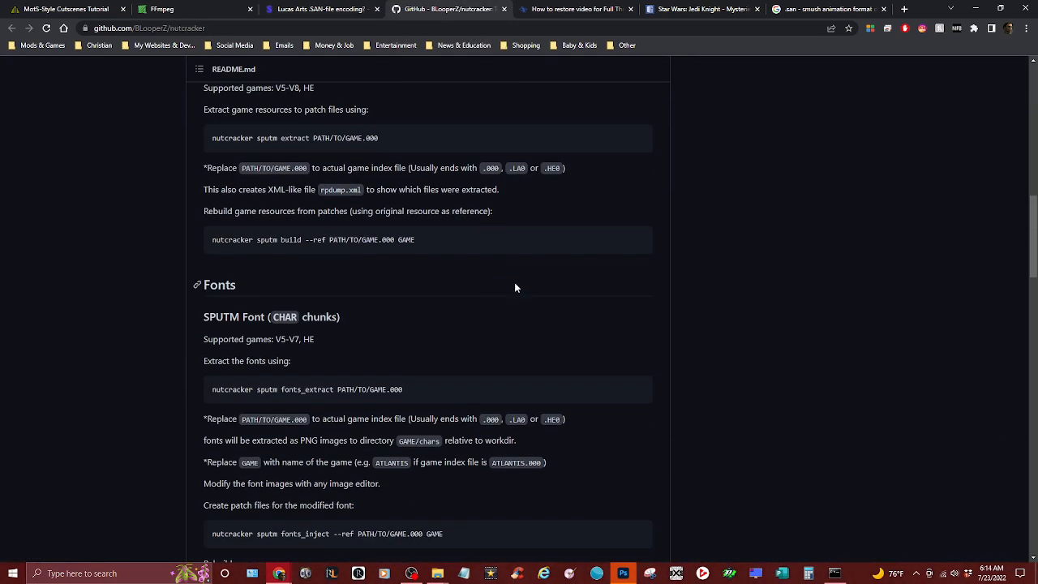
pyautogui.scroll(-3)
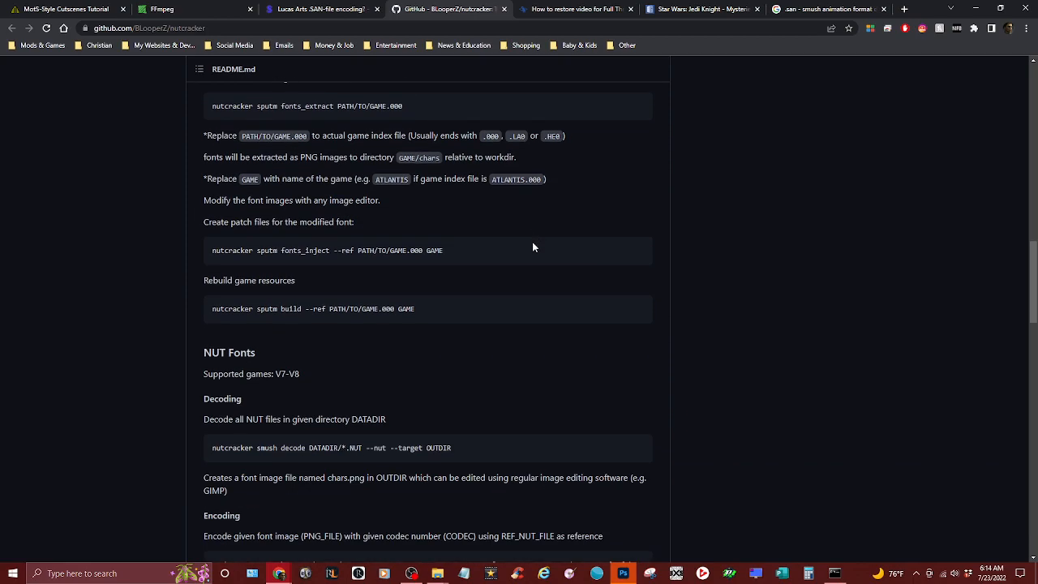
pyautogui.scroll(-3)
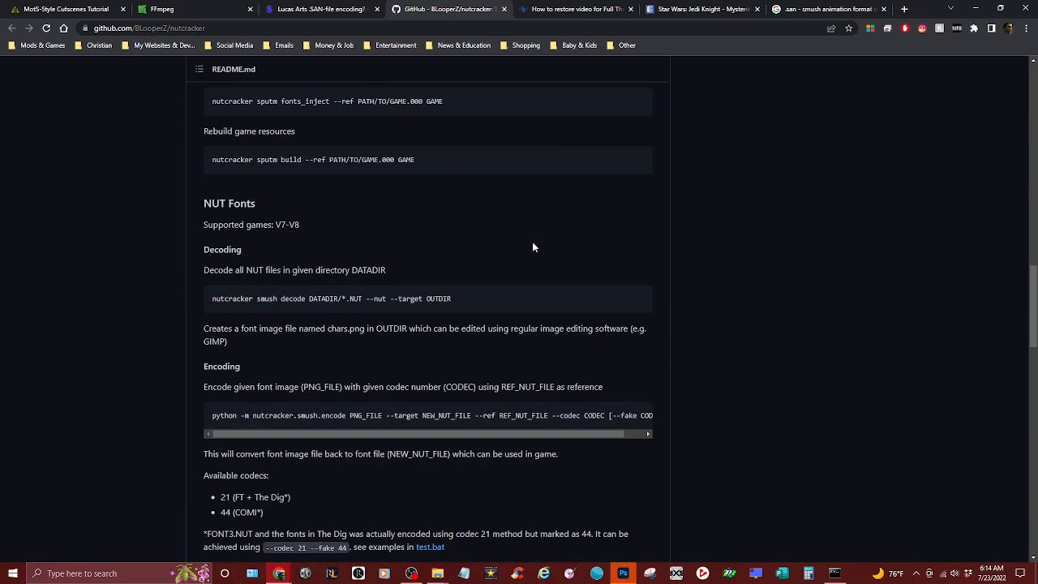
pyautogui.scroll(-3)
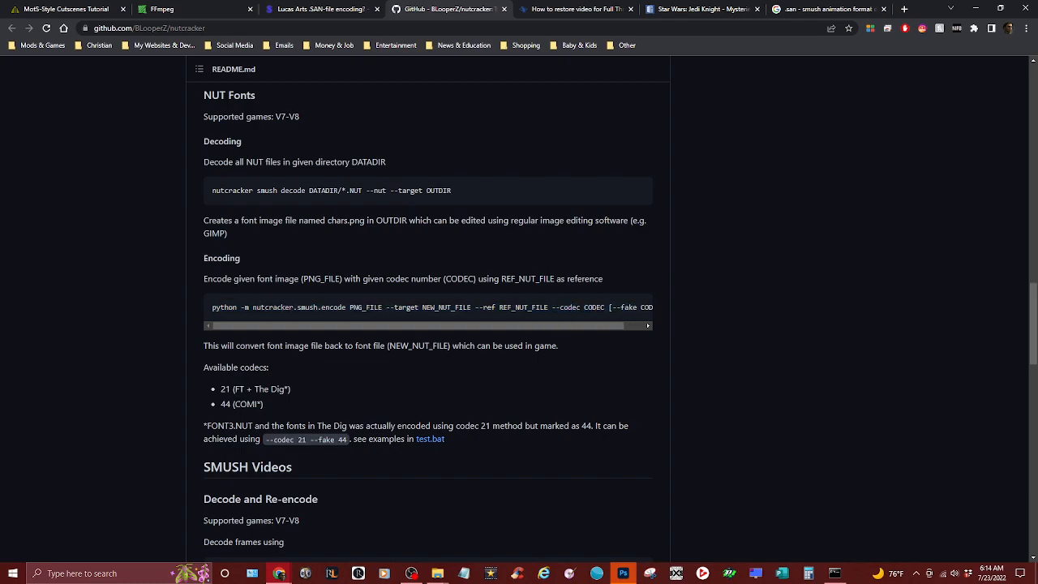
pyautogui.scroll(-3)
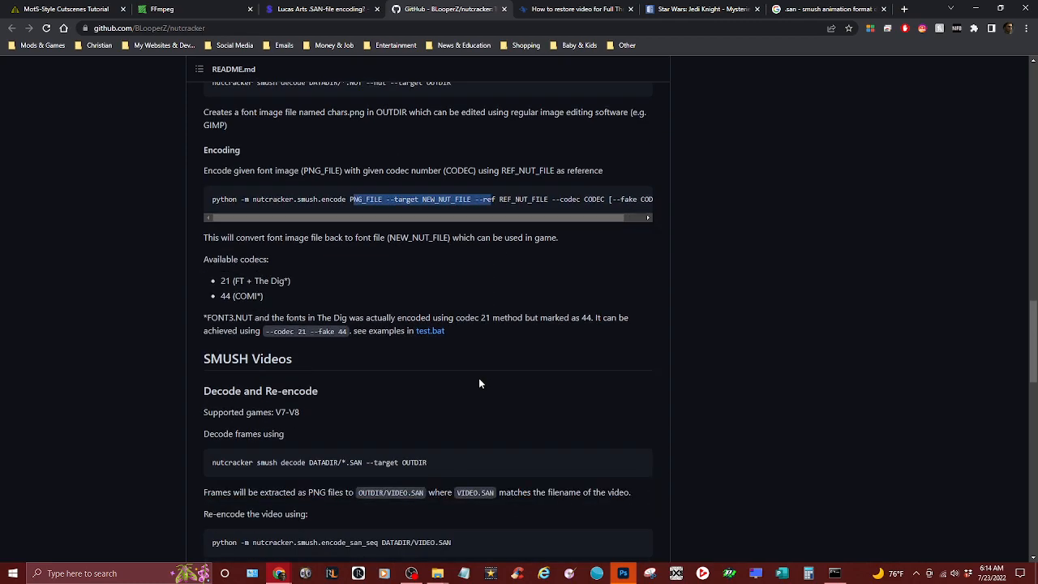
pyautogui.scroll(-3)
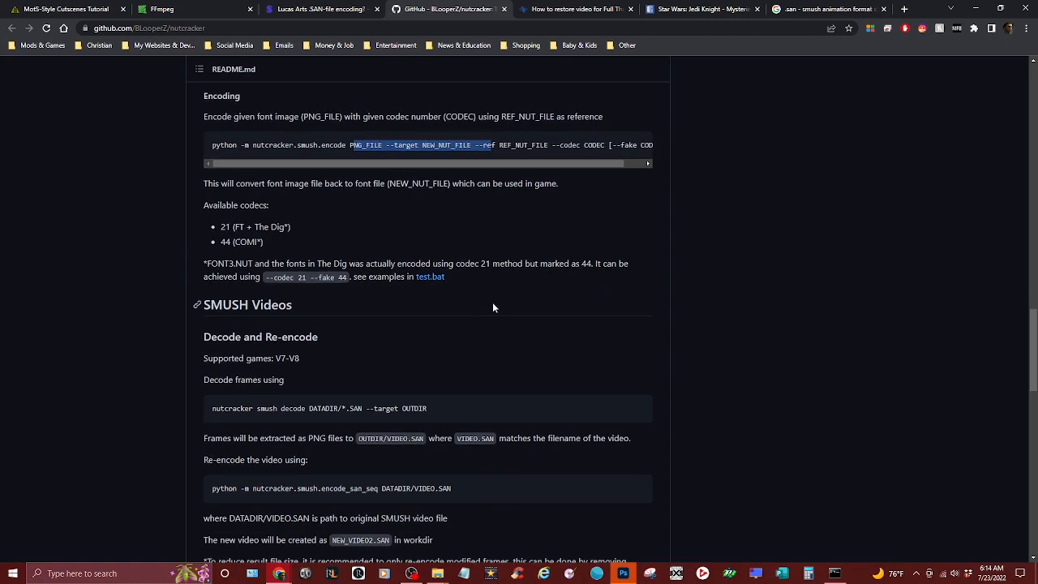
pyautogui.scroll(-3)
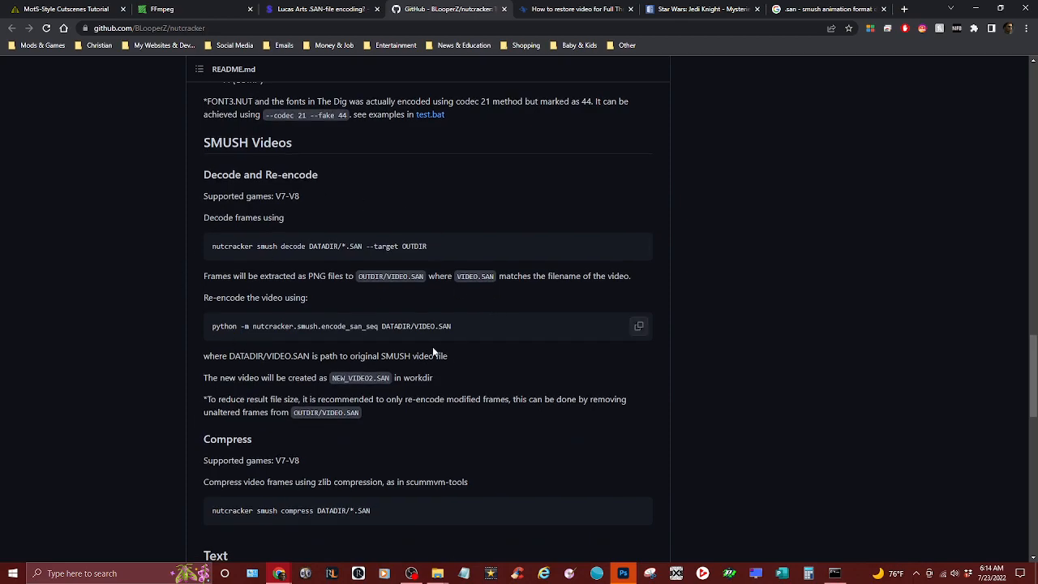
pyautogui.moveTo(487, 339)
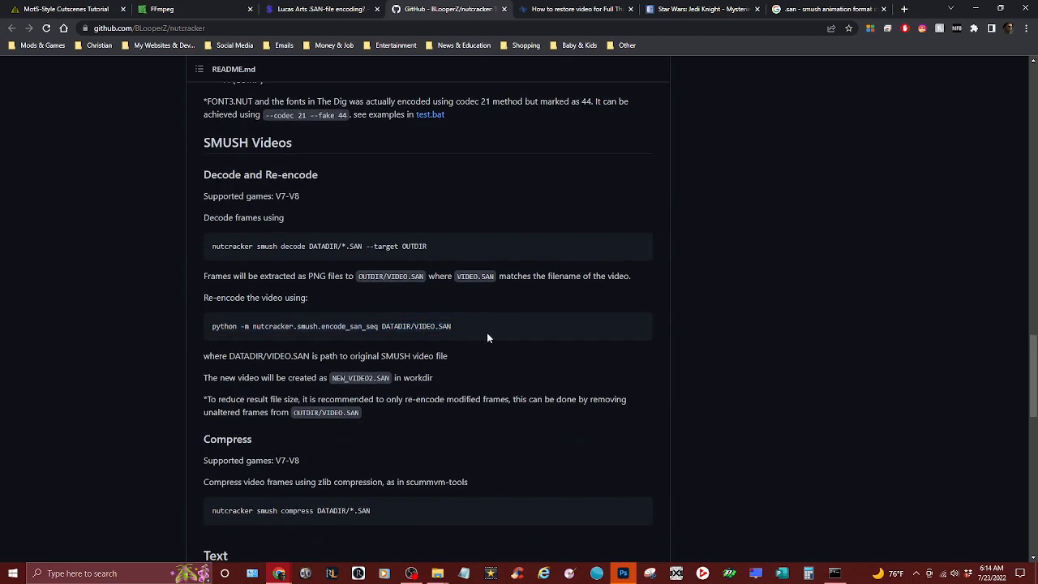
pyautogui.moveTo(399, 265)
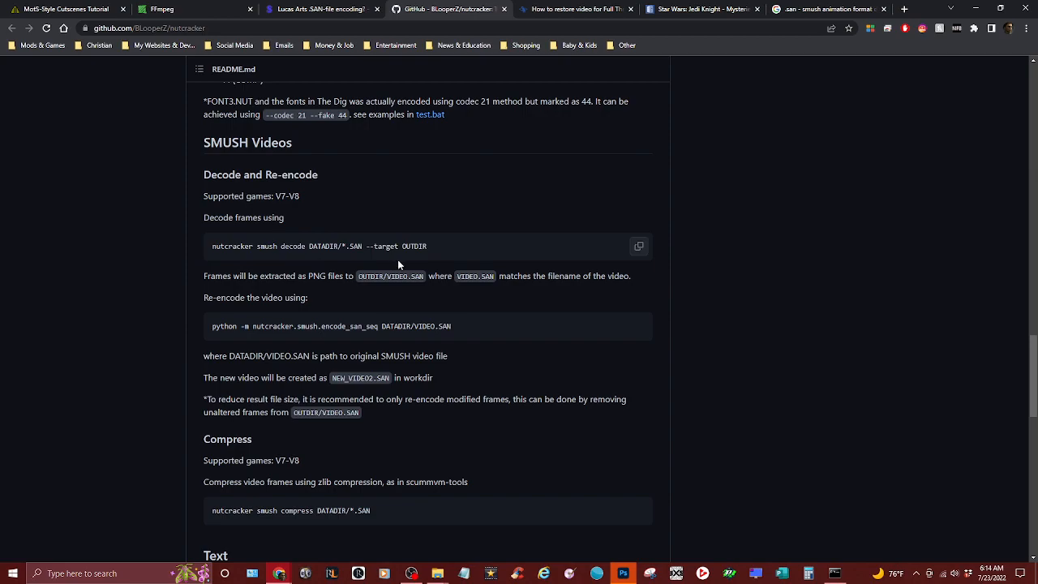
pyautogui.moveTo(567, 350)
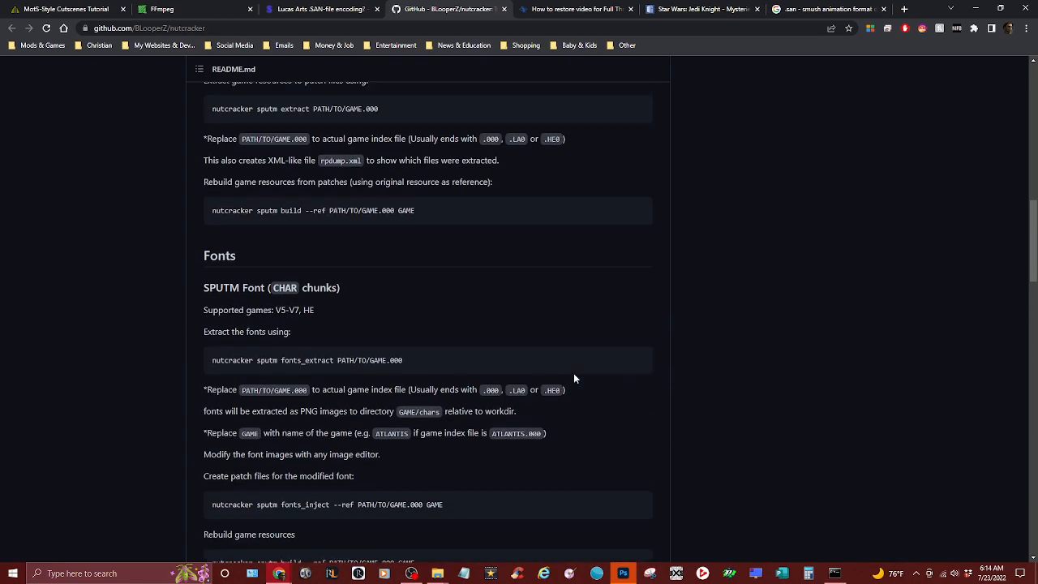
pyautogui.scroll(3)
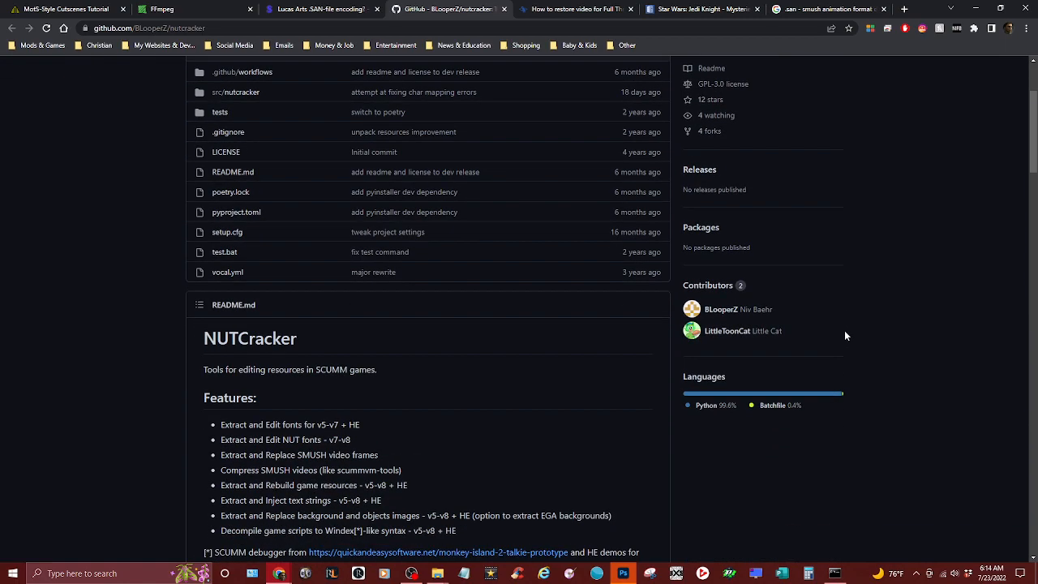
pyautogui.scroll(3)
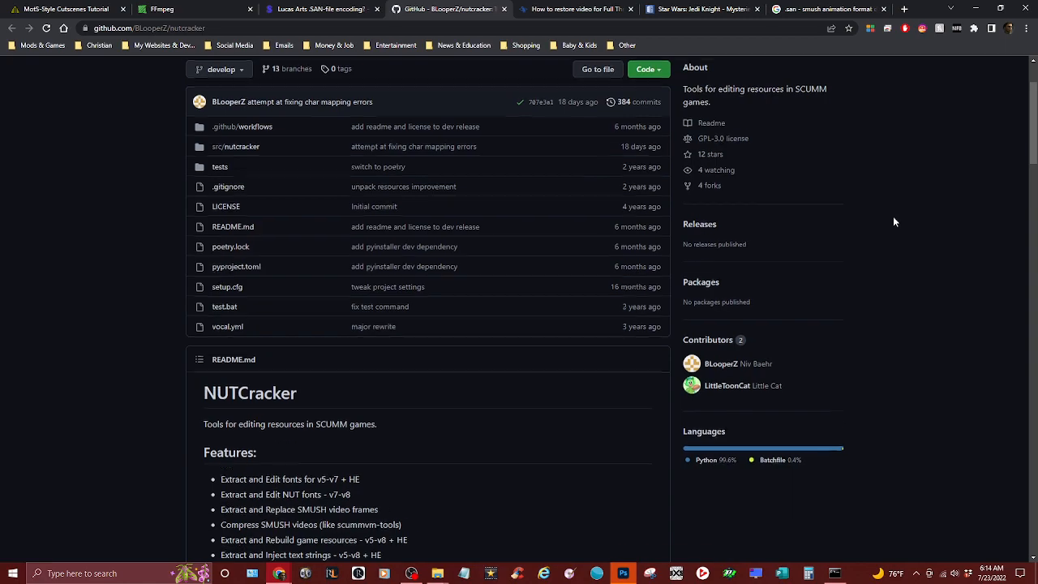
pyautogui.scroll(3)
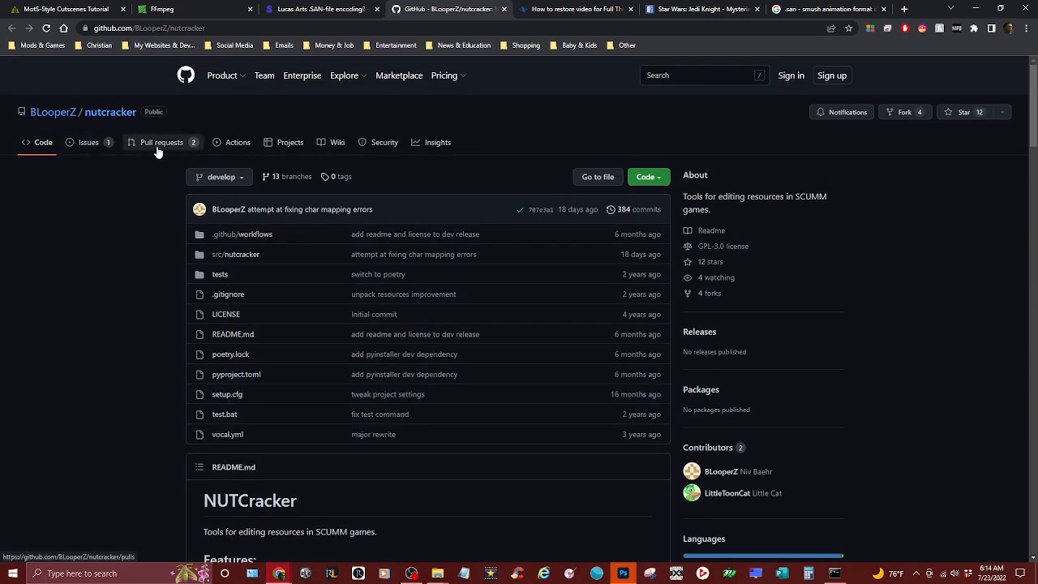
# Browse nutcracker's Issues, Pull requests, Actions, Security and Insights, ending on Issues
pyautogui.click(87, 143)
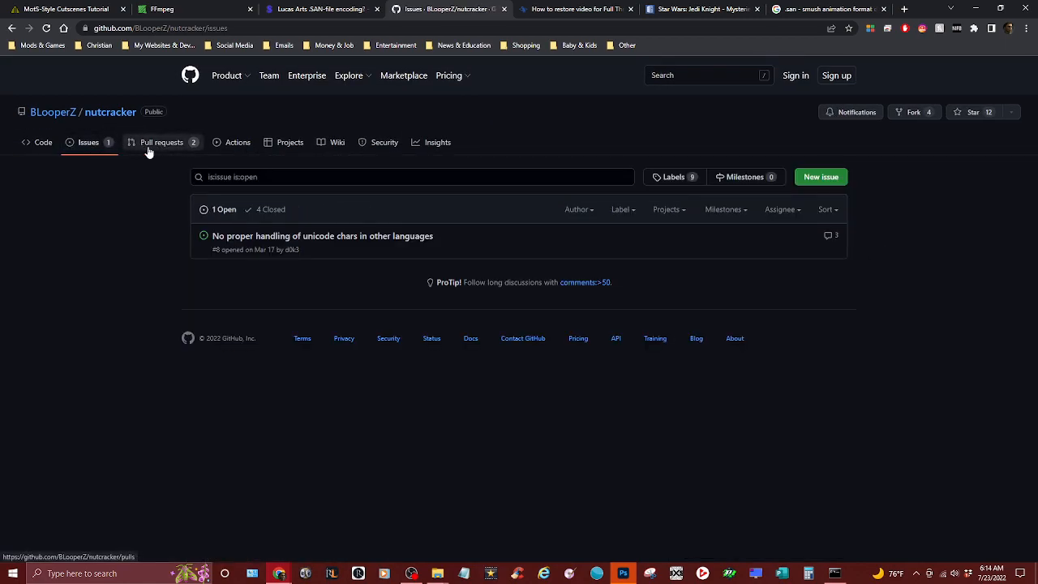
pyautogui.click(162, 143)
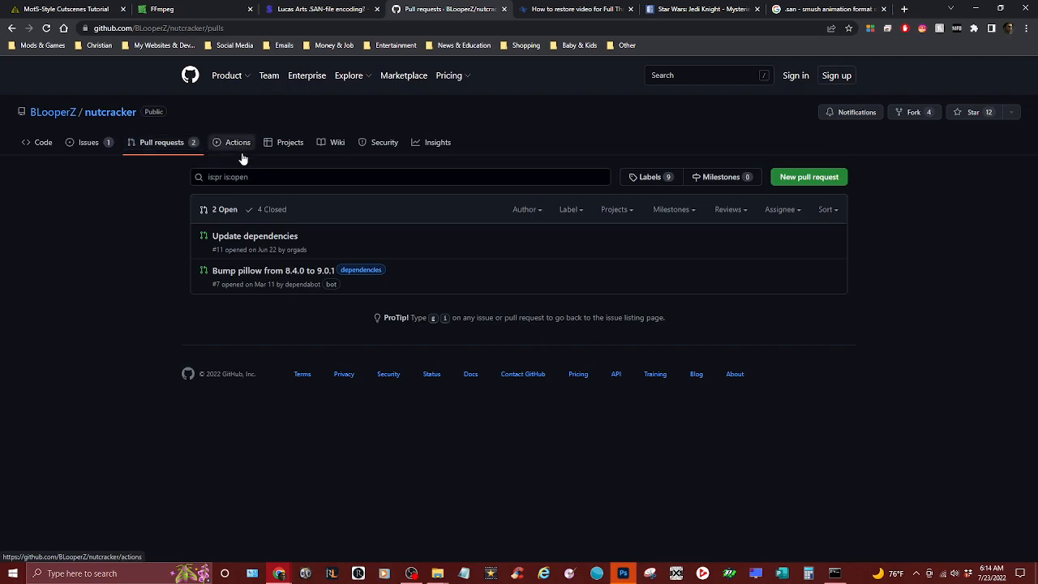
pyautogui.click(236, 143)
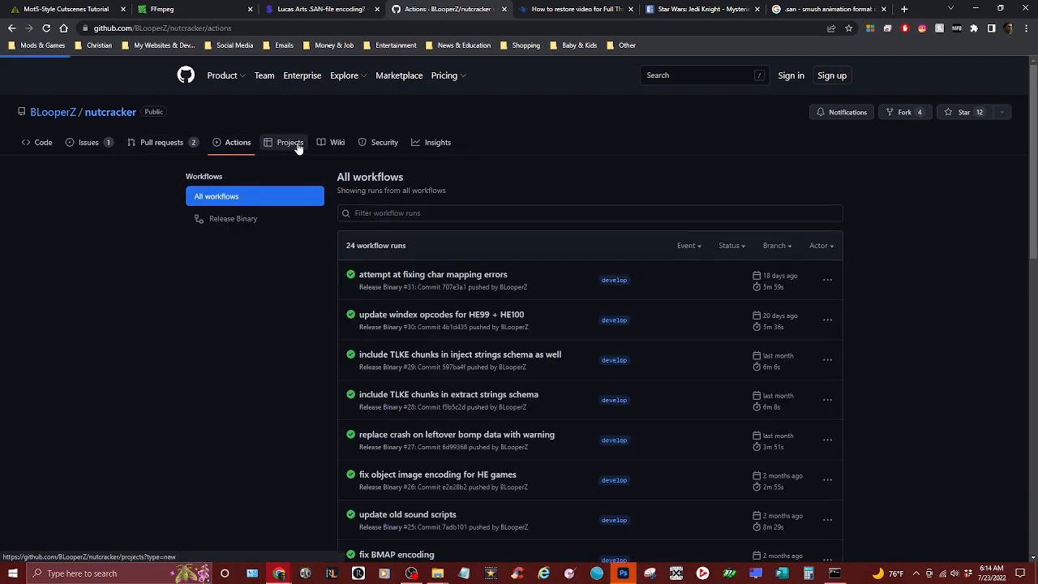
pyautogui.click(384, 143)
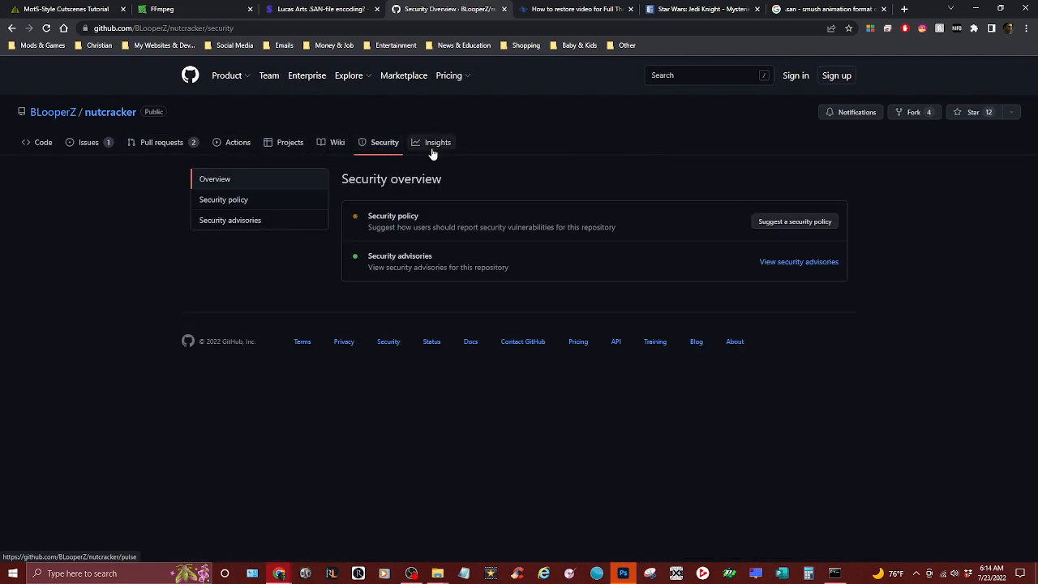
pyautogui.click(438, 143)
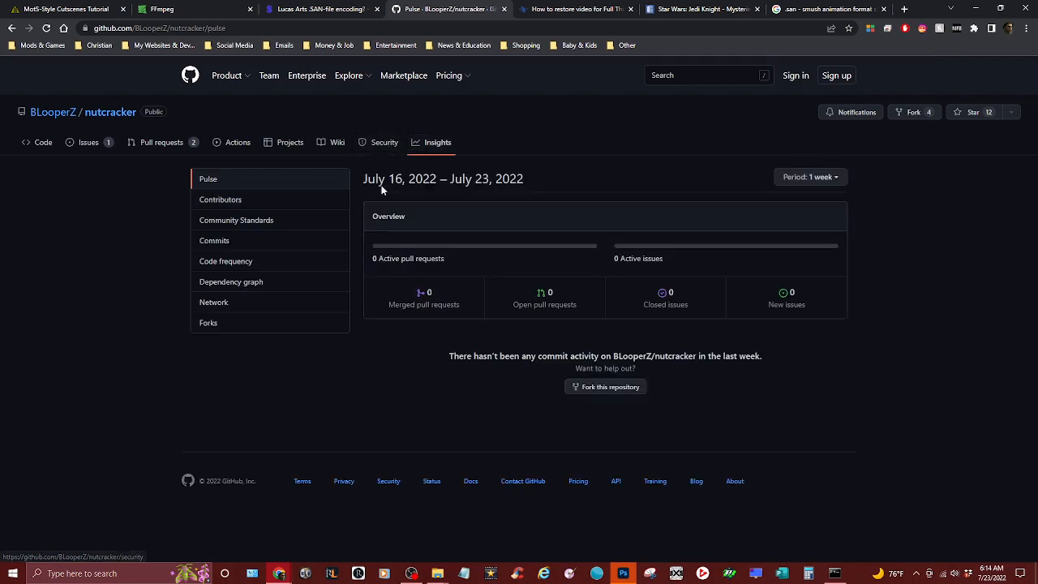
pyautogui.click(162, 142)
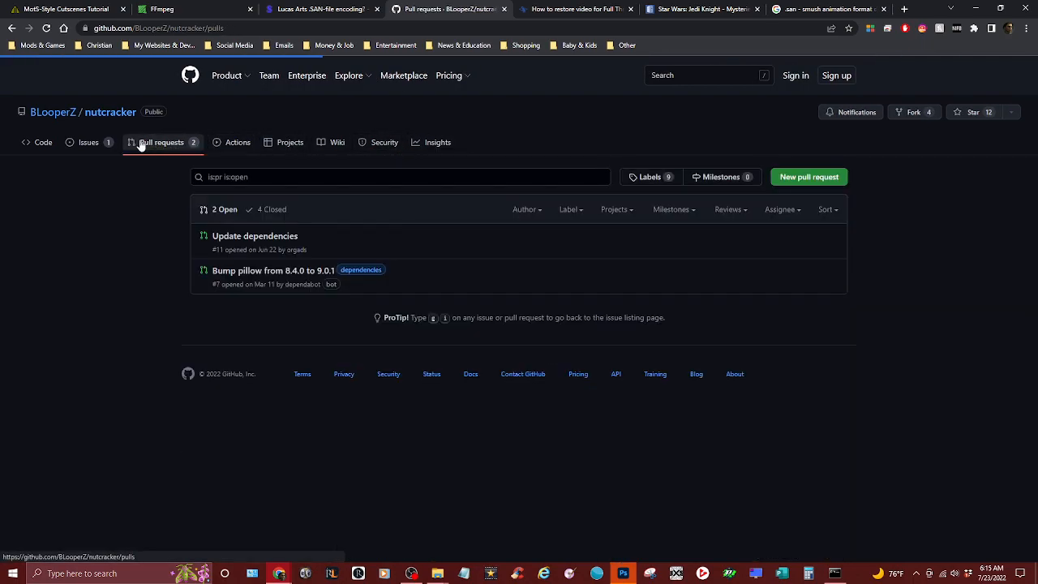
pyautogui.click(88, 143)
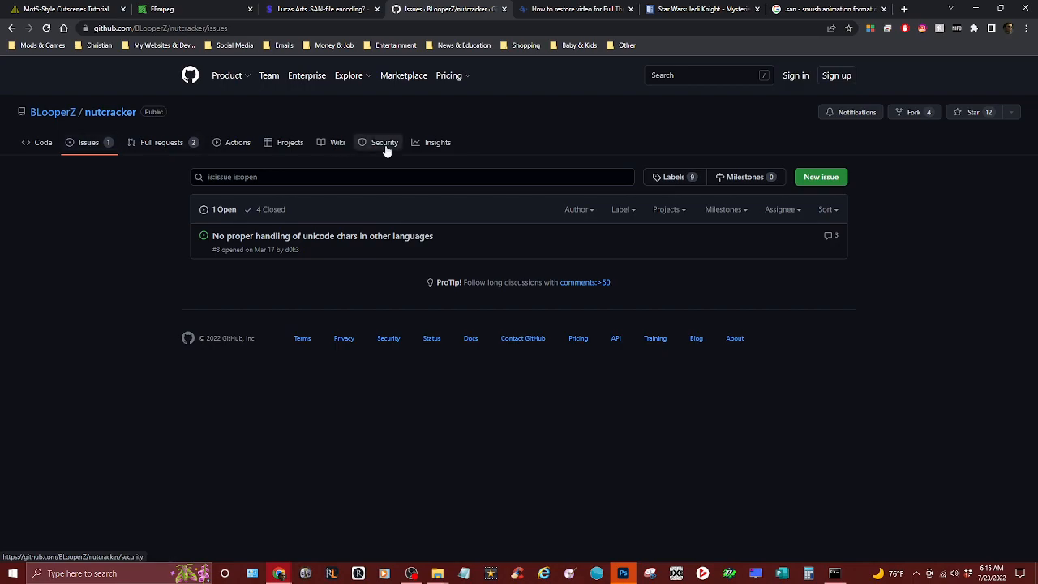
pyautogui.moveTo(262, 4)
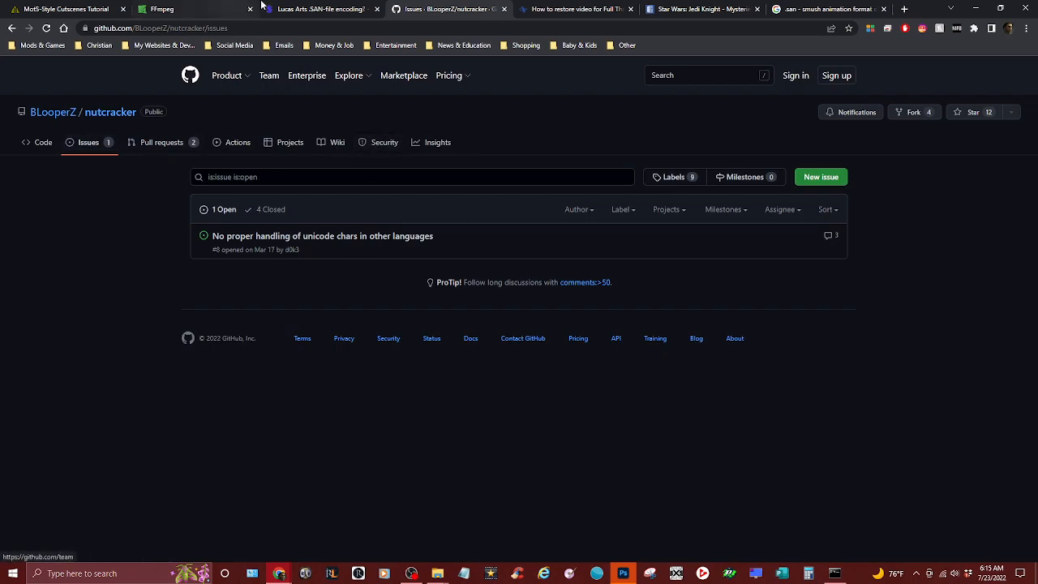
# Return to the ScummVM SAN-file encoding forum thread tab
pyautogui.click(321, 10)
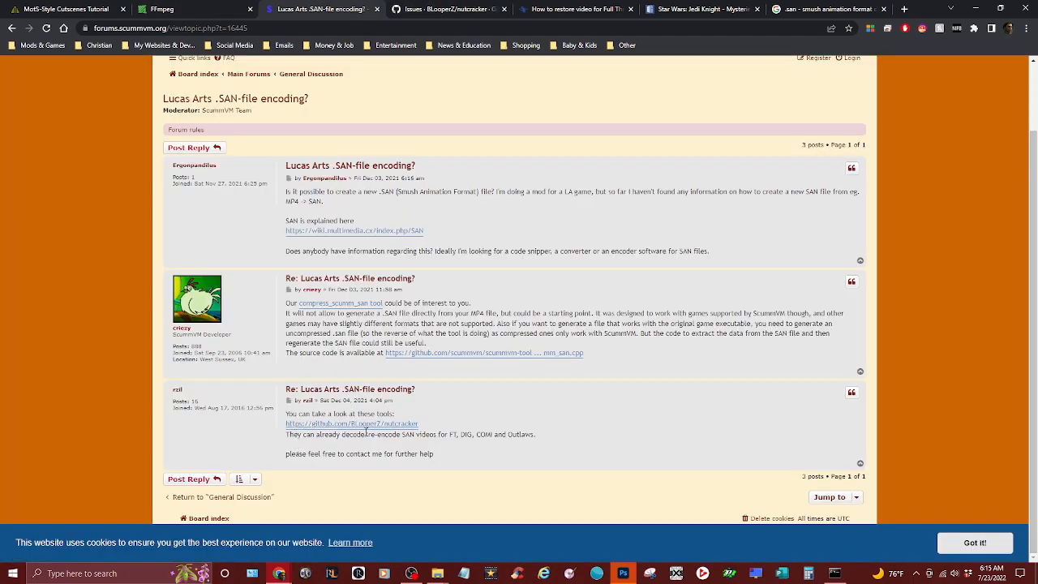
pyautogui.moveTo(430, 443)
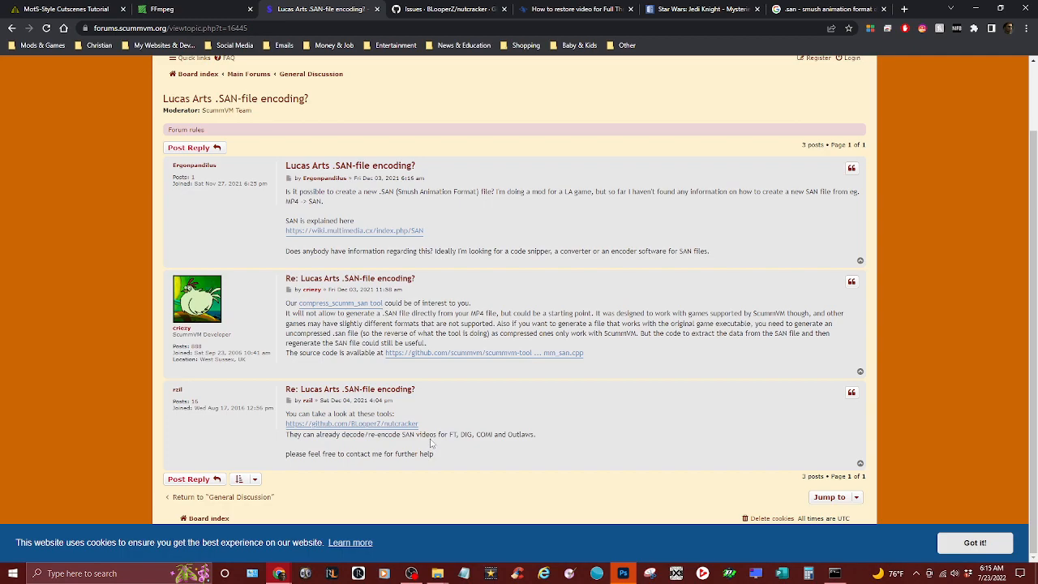
pyautogui.moveTo(474, 499)
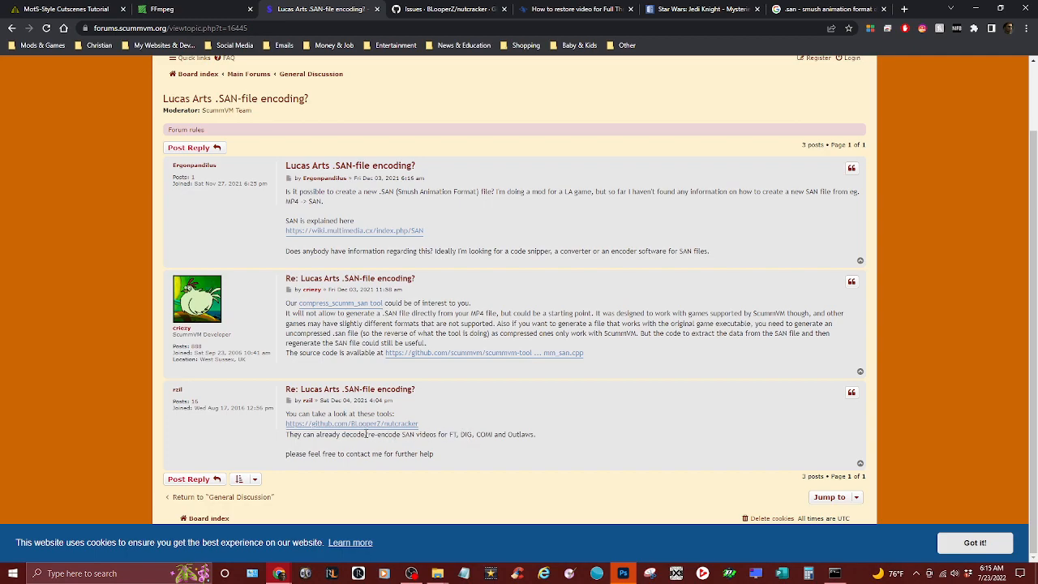
pyautogui.moveTo(501, 450)
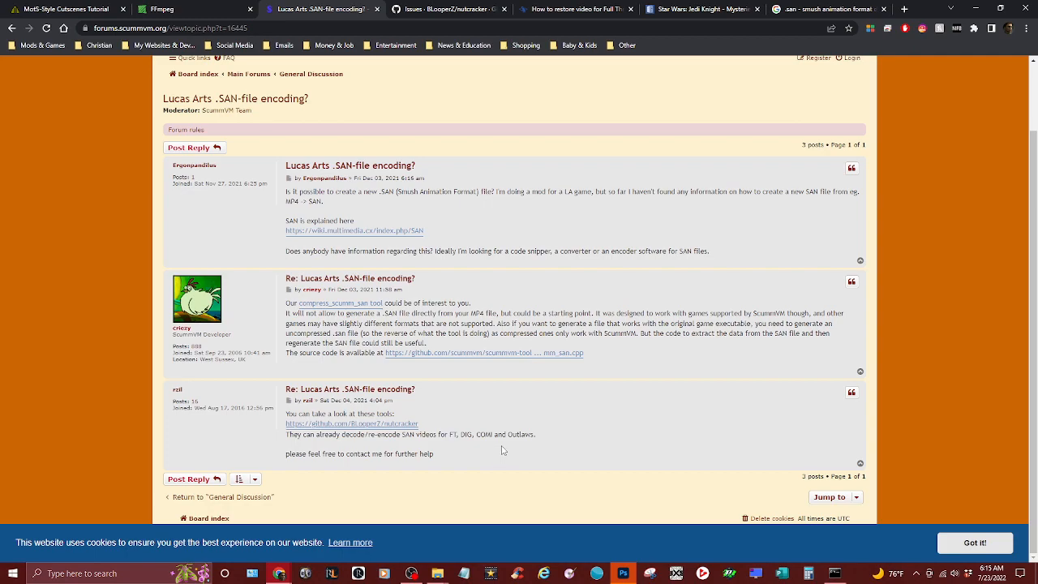
pyautogui.moveTo(435, 554)
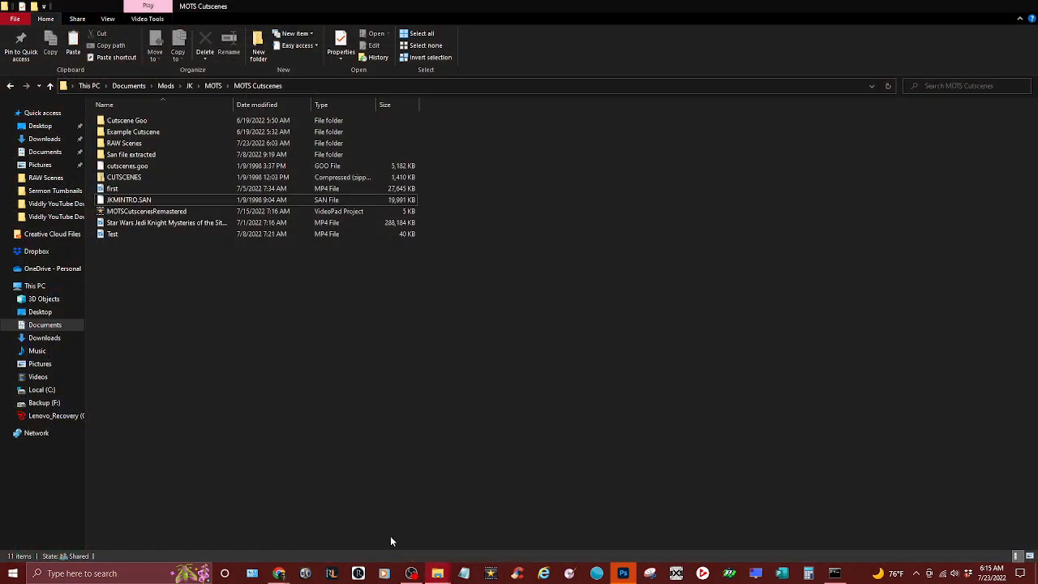
pyautogui.moveTo(87, 224)
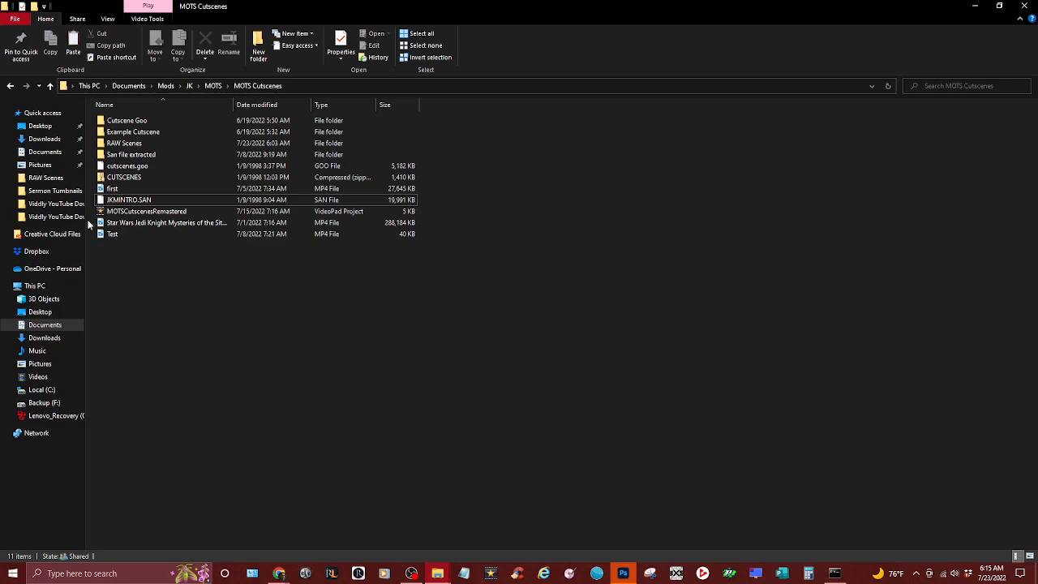
# In the MOTS Cutscenes folder, select JKMINTRO.SAN and then clear the selection
pyautogui.click(130, 200)
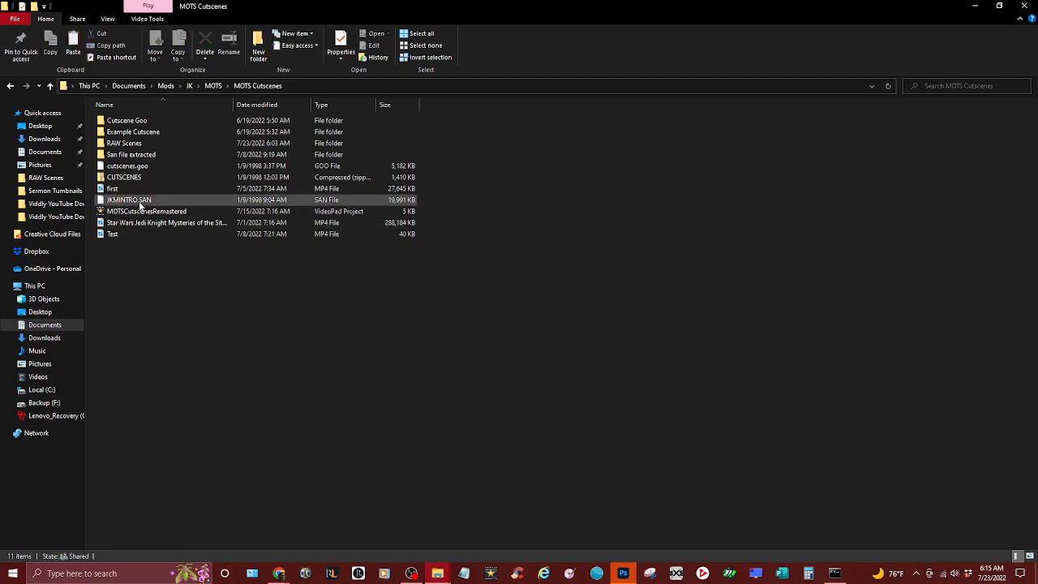
pyautogui.click(130, 200)
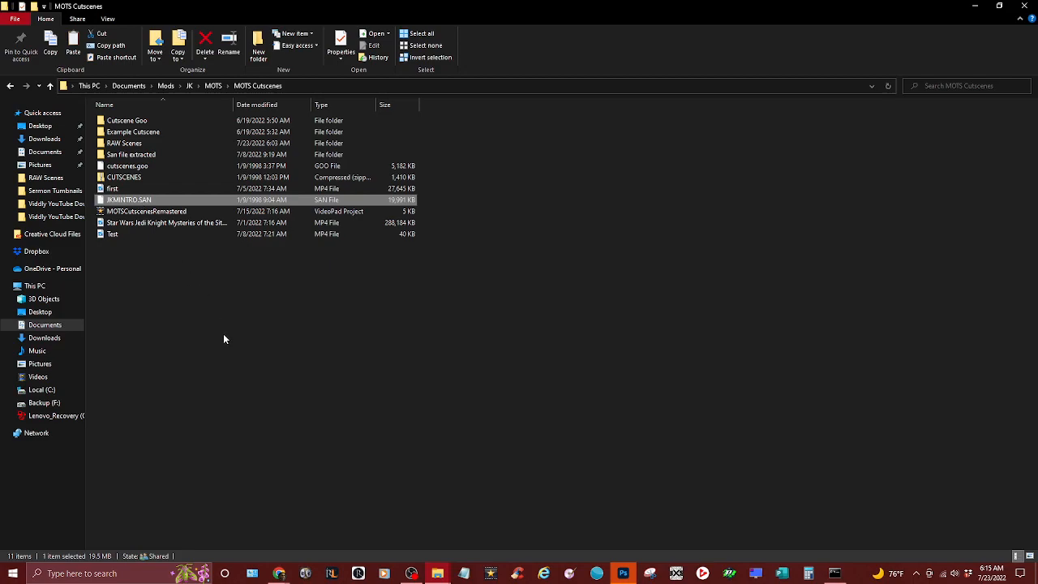
pyautogui.moveTo(230, 331)
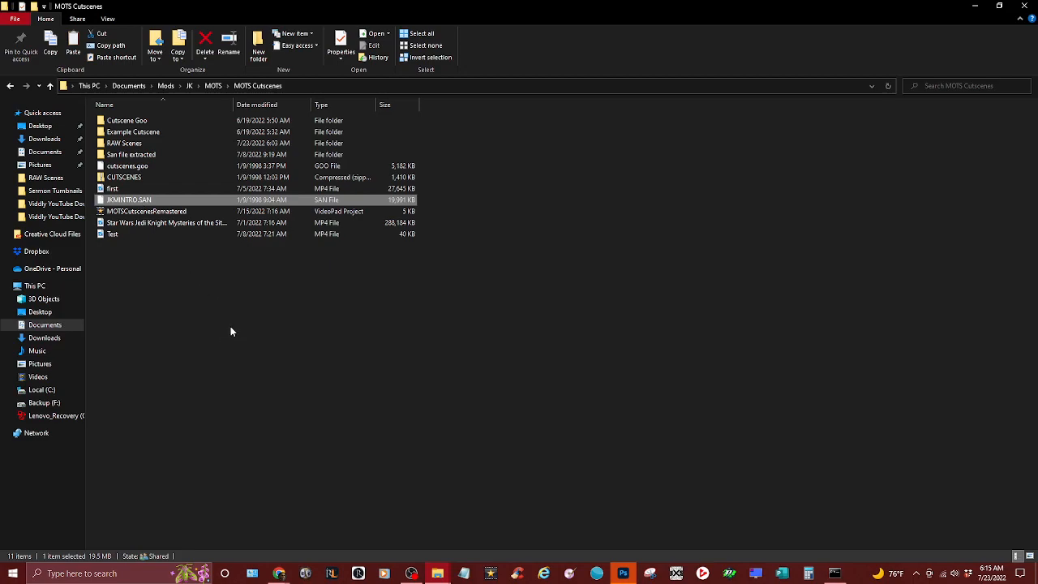
pyautogui.moveTo(149, 194)
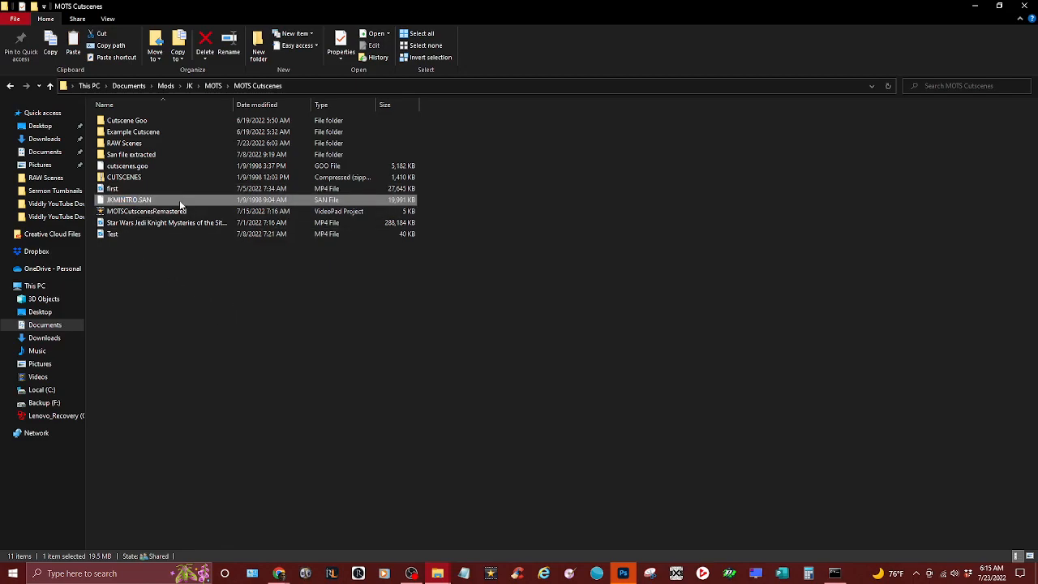
pyautogui.click(216, 298)
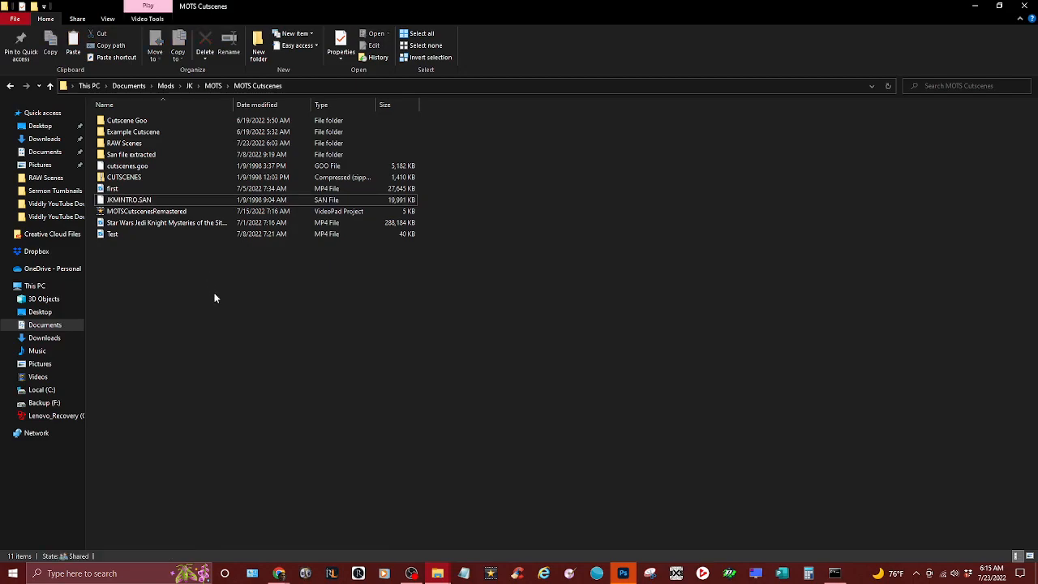
pyautogui.moveTo(253, 360)
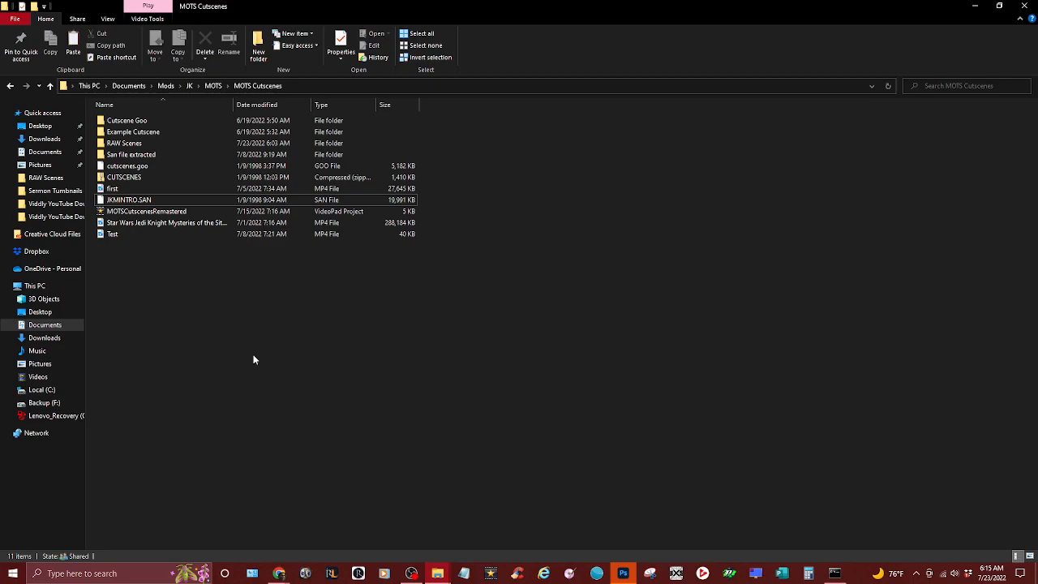
pyautogui.moveTo(267, 321)
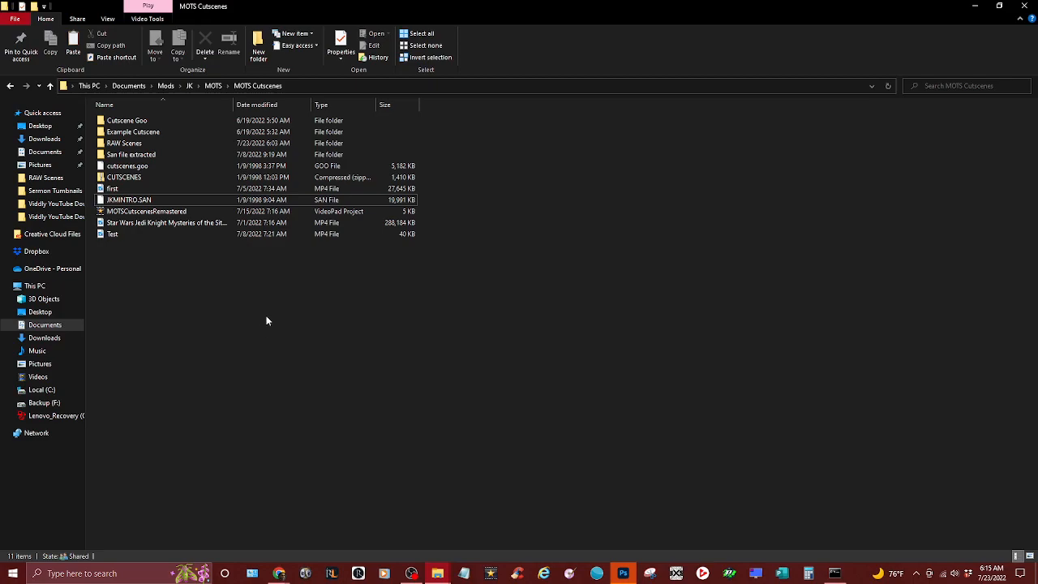
pyautogui.moveTo(242, 273)
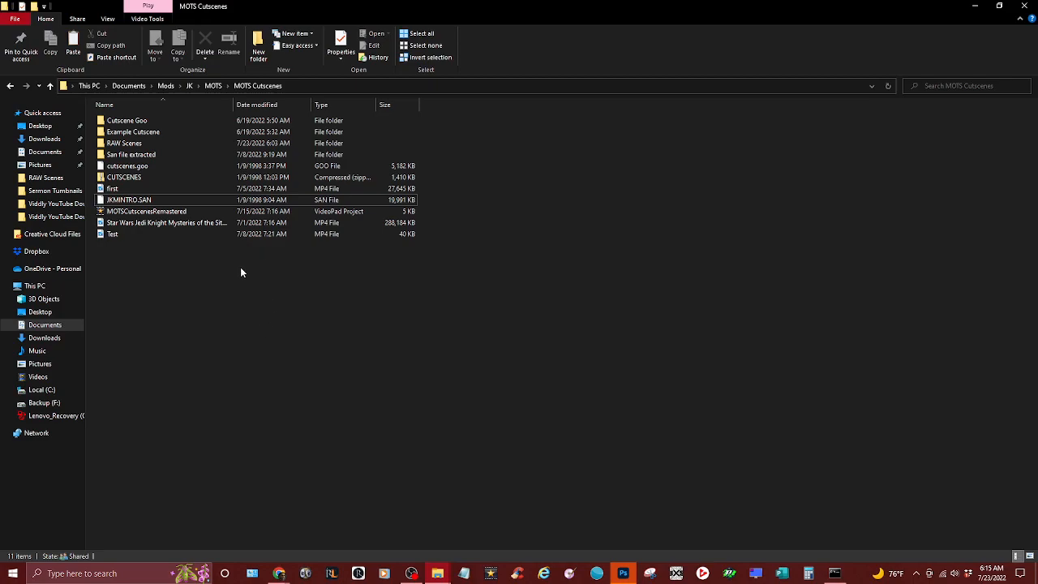
pyautogui.moveTo(297, 551)
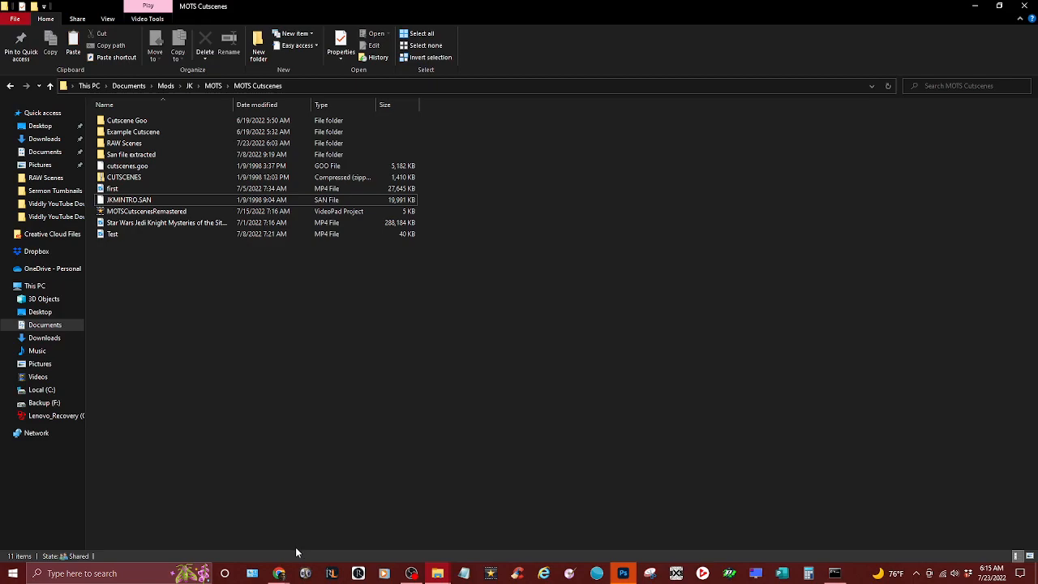
pyautogui.moveTo(272, 513)
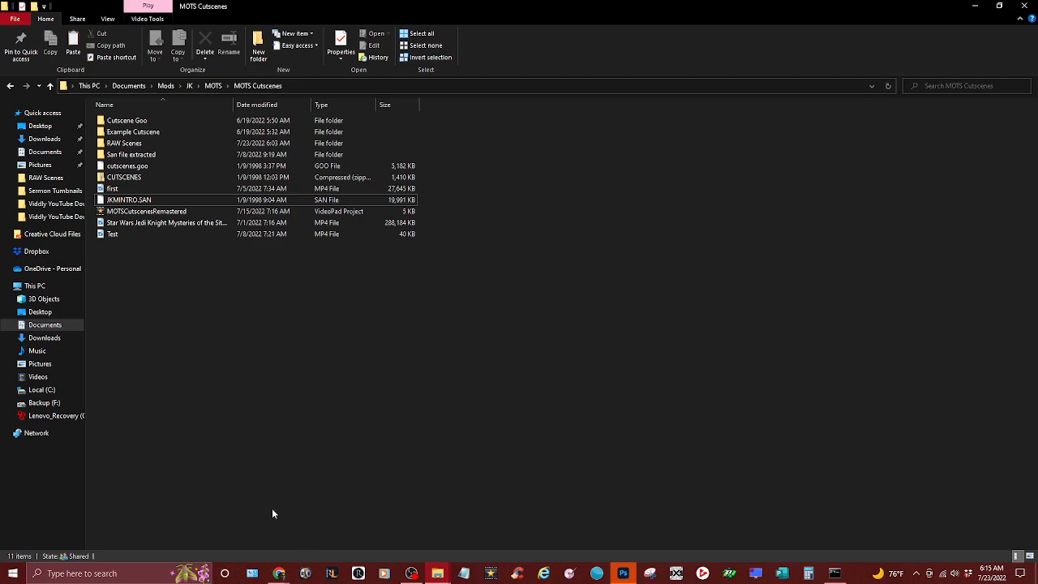
pyautogui.moveTo(356, 471)
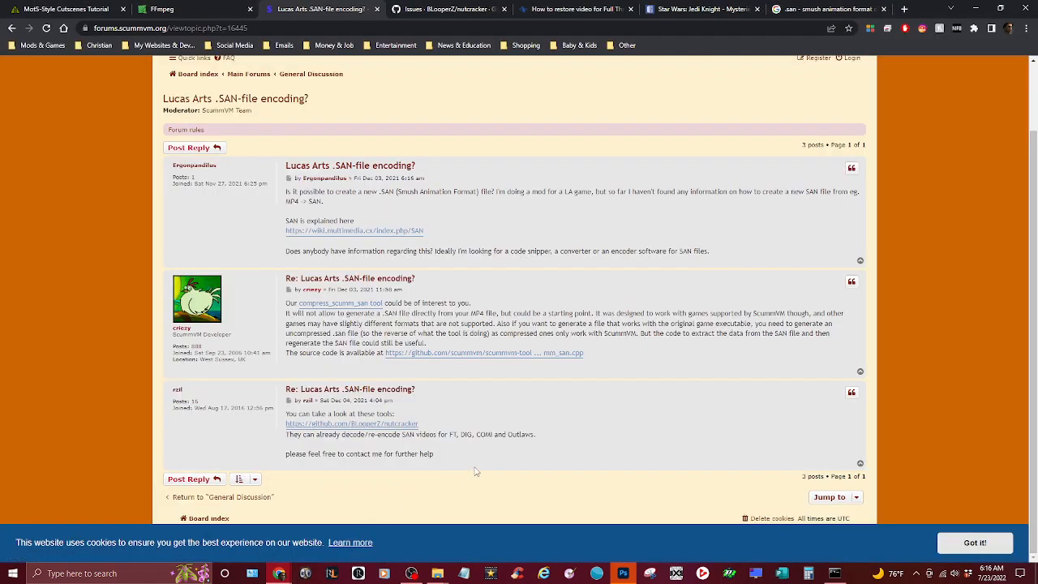
pyautogui.moveTo(534, 415)
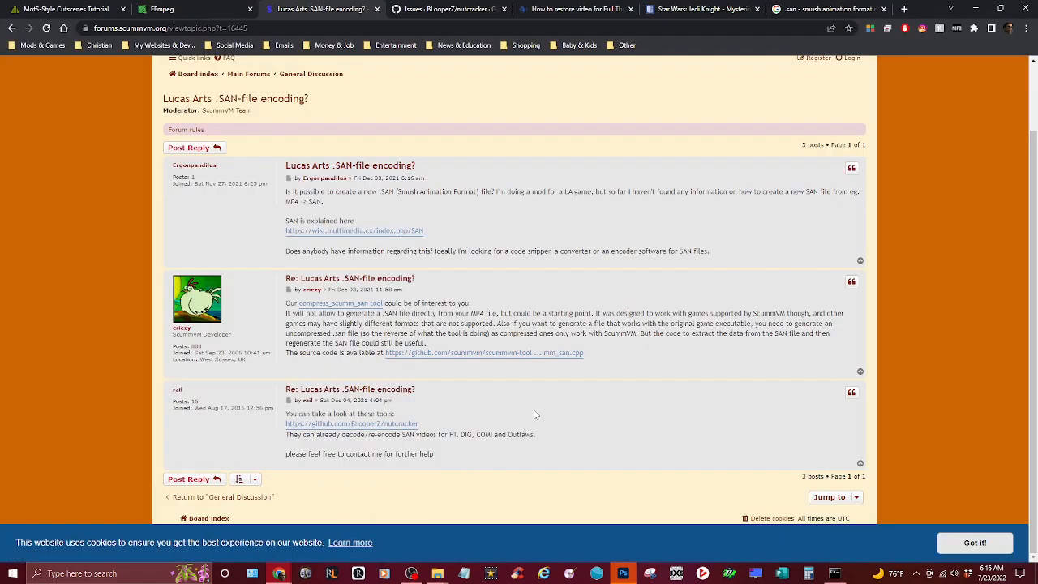
pyautogui.moveTo(600, 470)
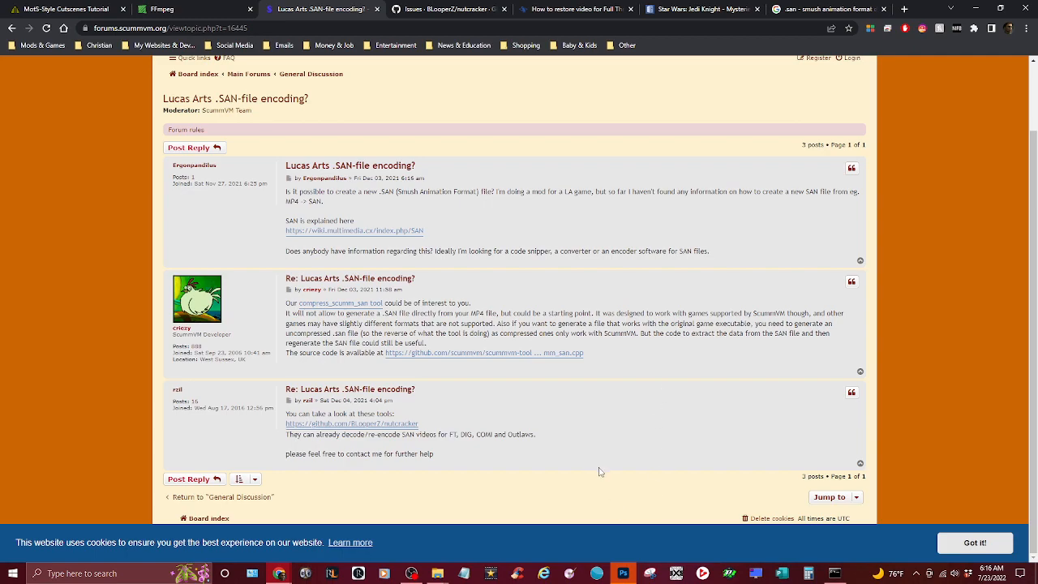
pyautogui.moveTo(688, 312)
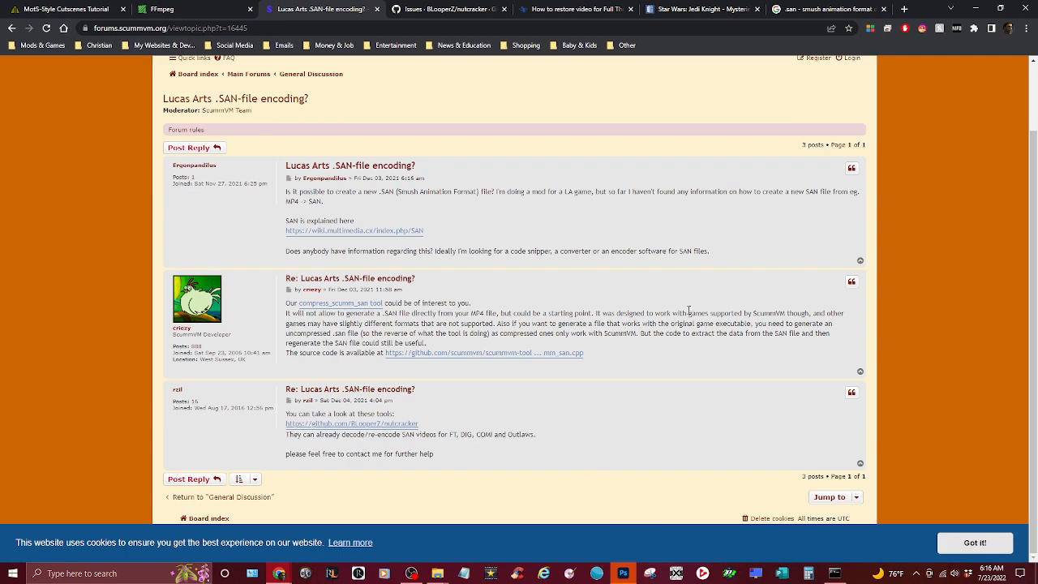
# Revisit the search results and PCGamingWiki tabs, ending on nutcracker's GitHub issues
pyautogui.click(827, 9)
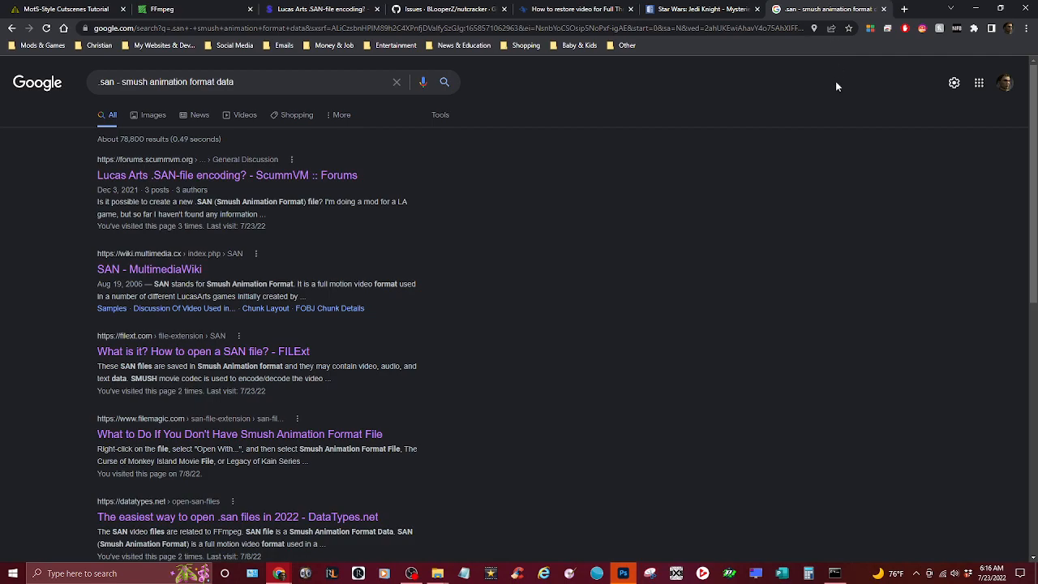
pyautogui.click(700, 9)
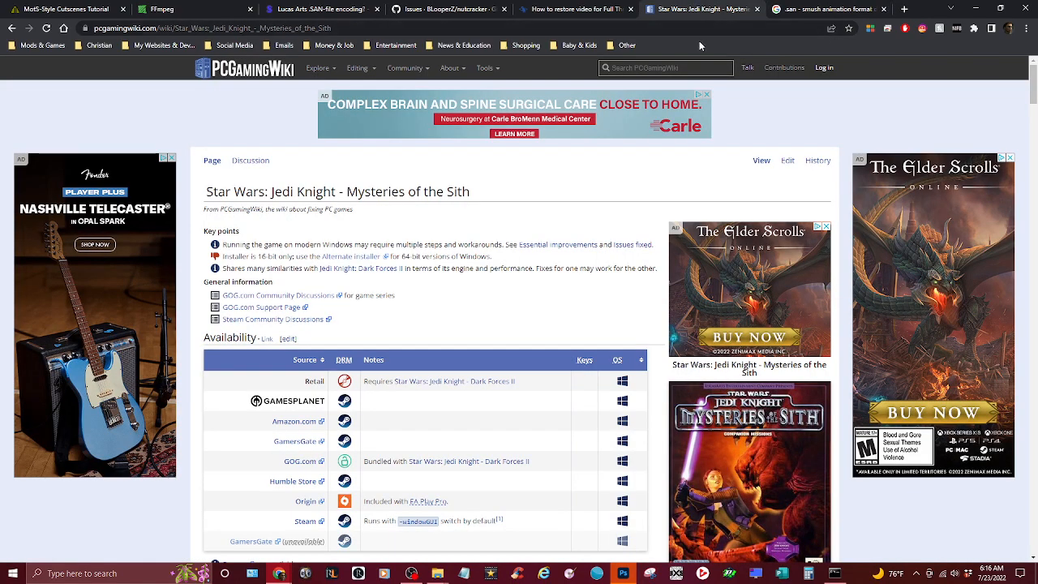
pyautogui.click(446, 9)
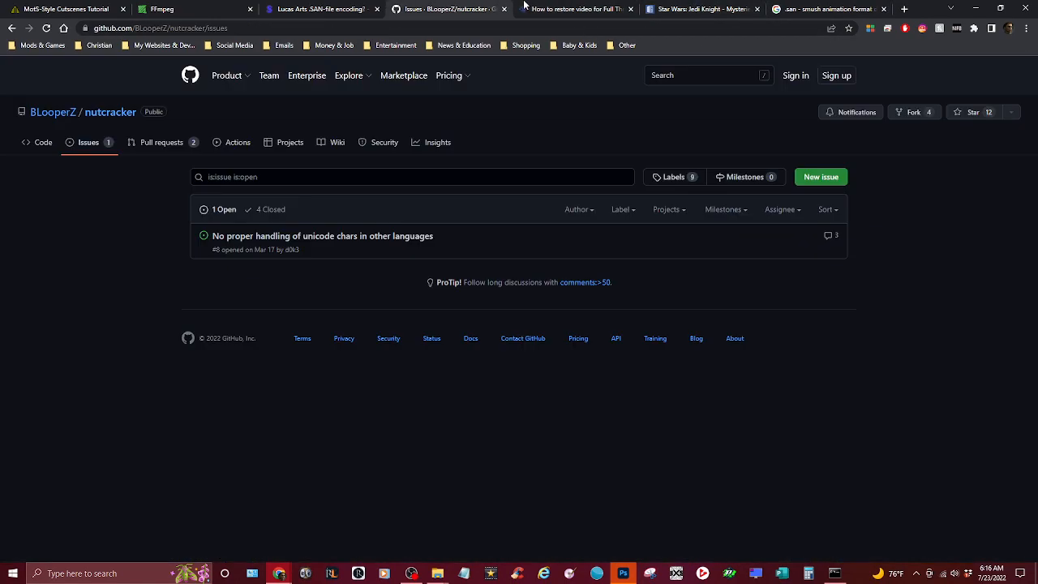
pyautogui.click(575, 10)
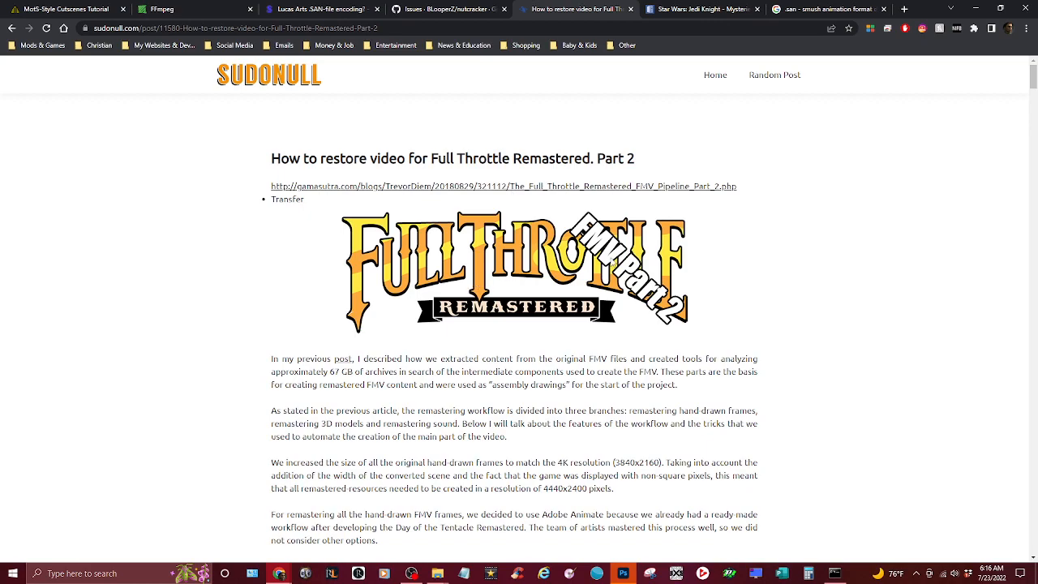
pyautogui.moveTo(721, 303)
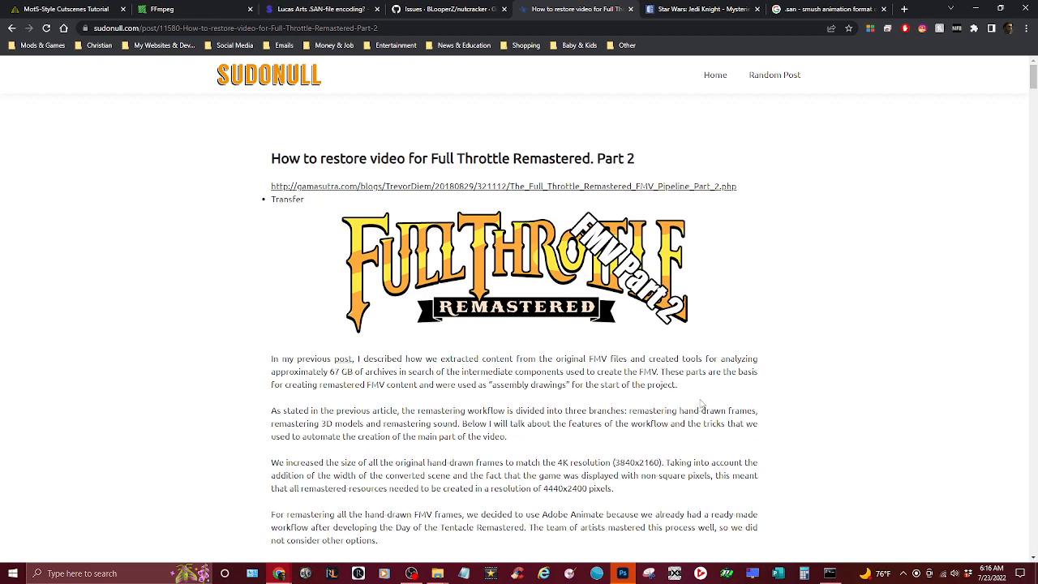
pyautogui.moveTo(819, 286)
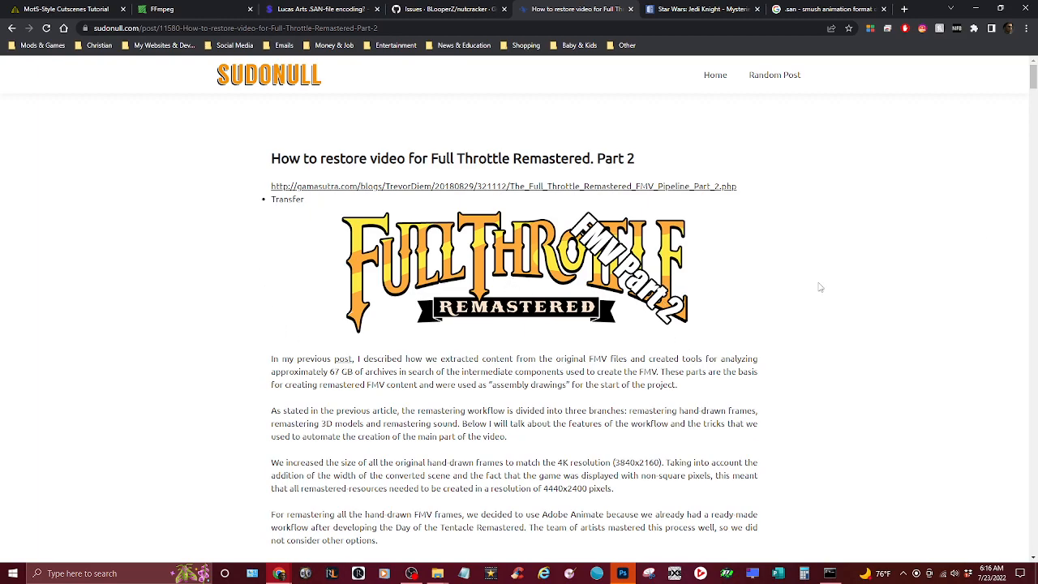
pyautogui.moveTo(717, 259)
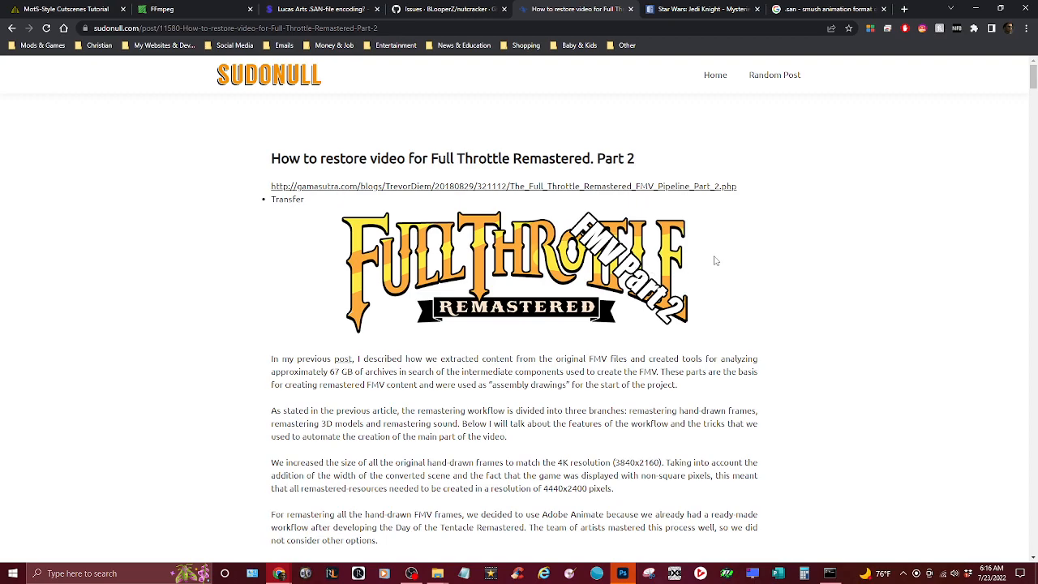
pyautogui.scroll(-3)
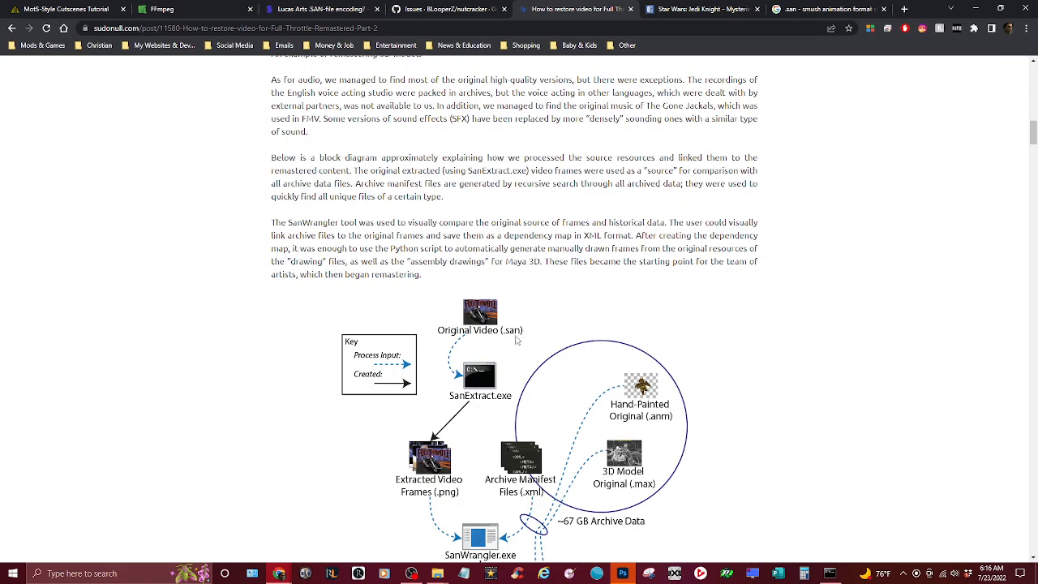
pyautogui.moveTo(438, 340)
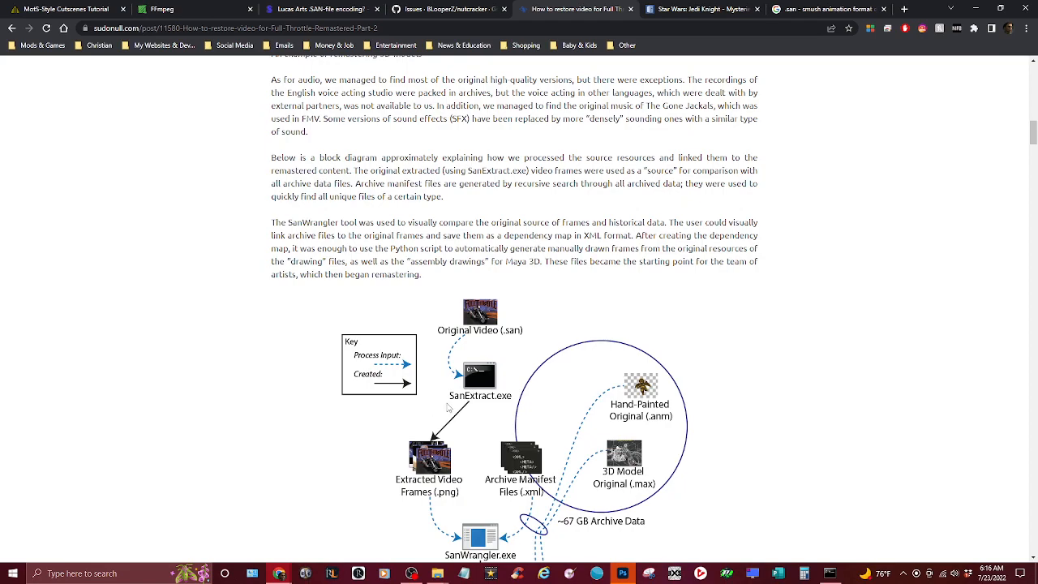
pyautogui.scroll(-3)
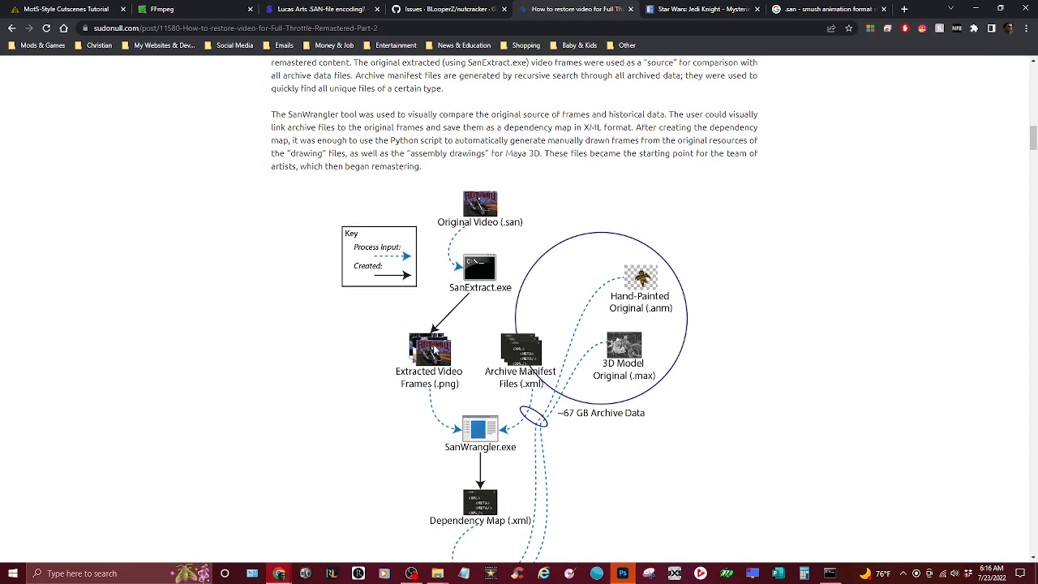
pyautogui.scroll(-3)
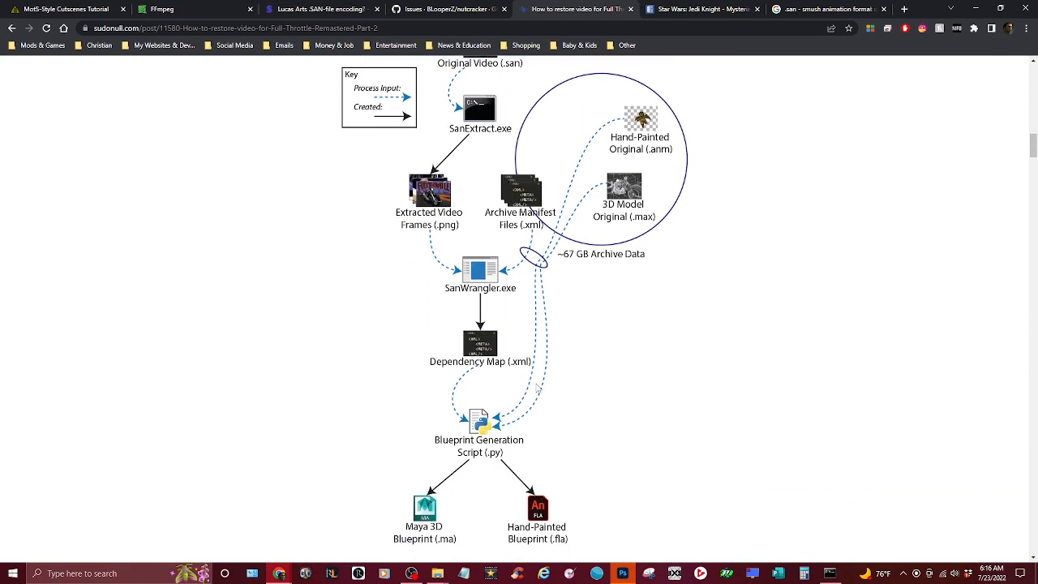
pyautogui.scroll(-3)
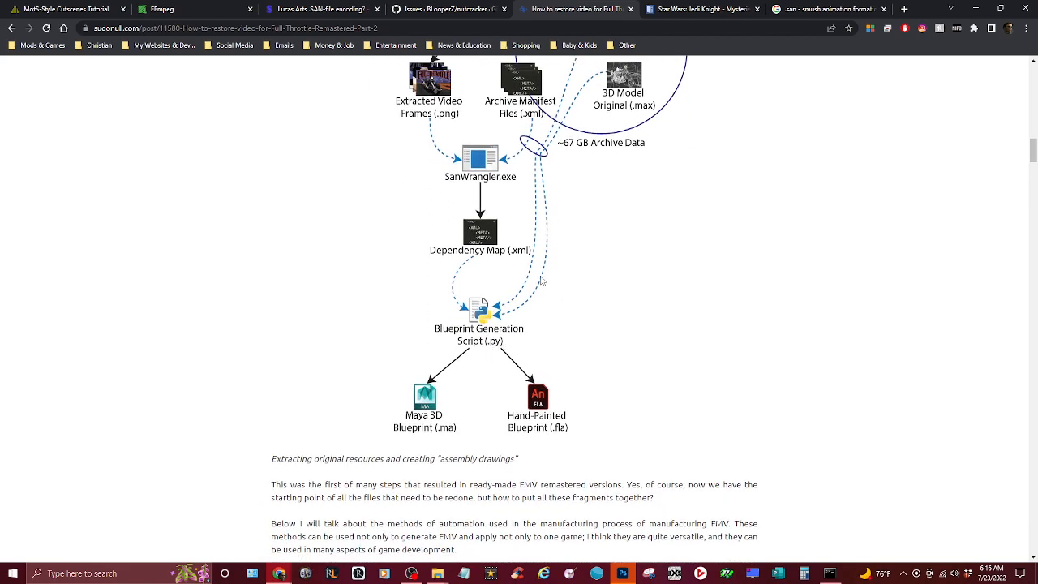
pyautogui.moveTo(418, 409)
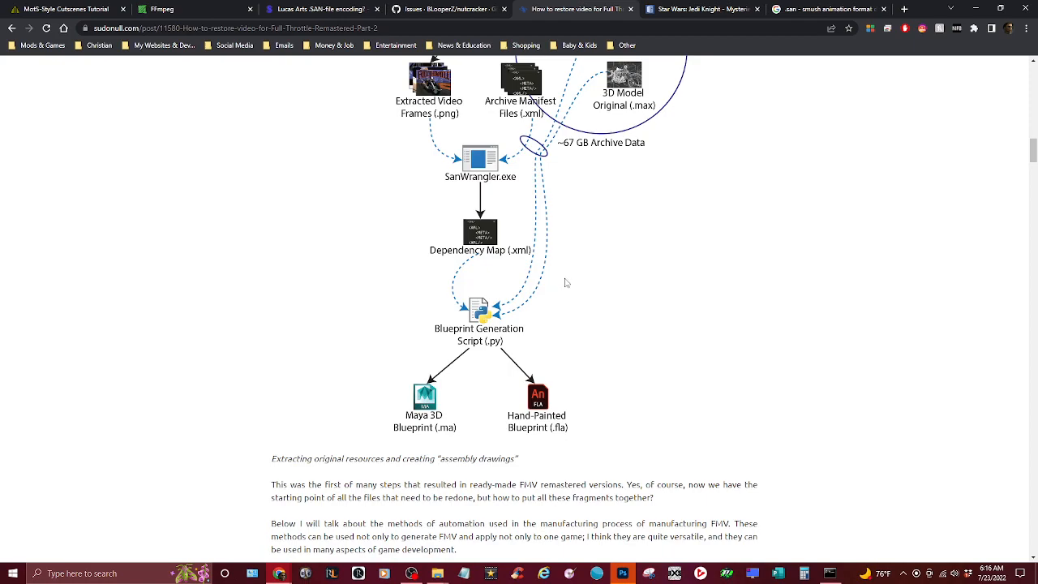
pyautogui.scroll(-3)
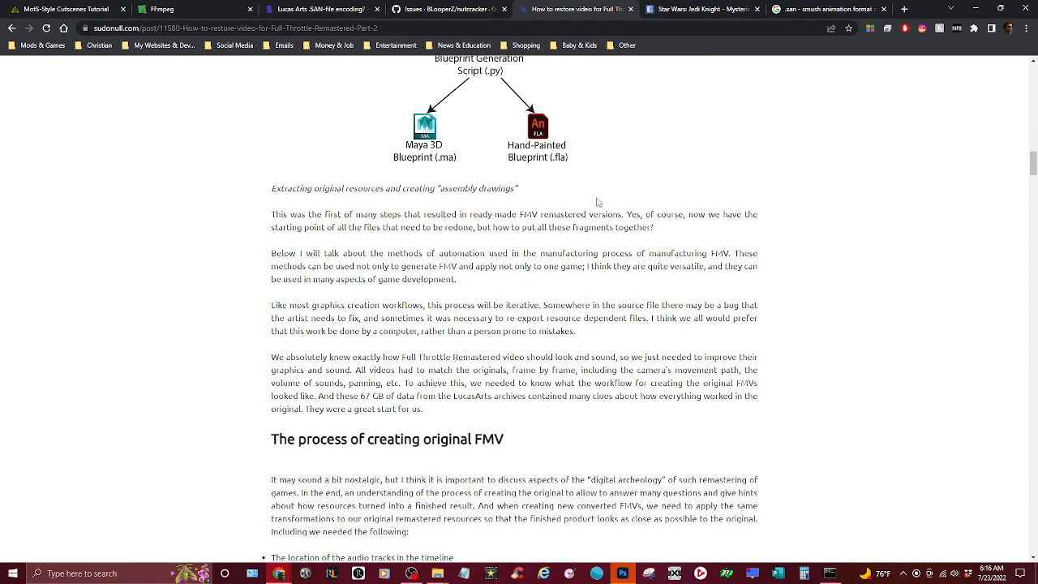
pyautogui.scroll(3)
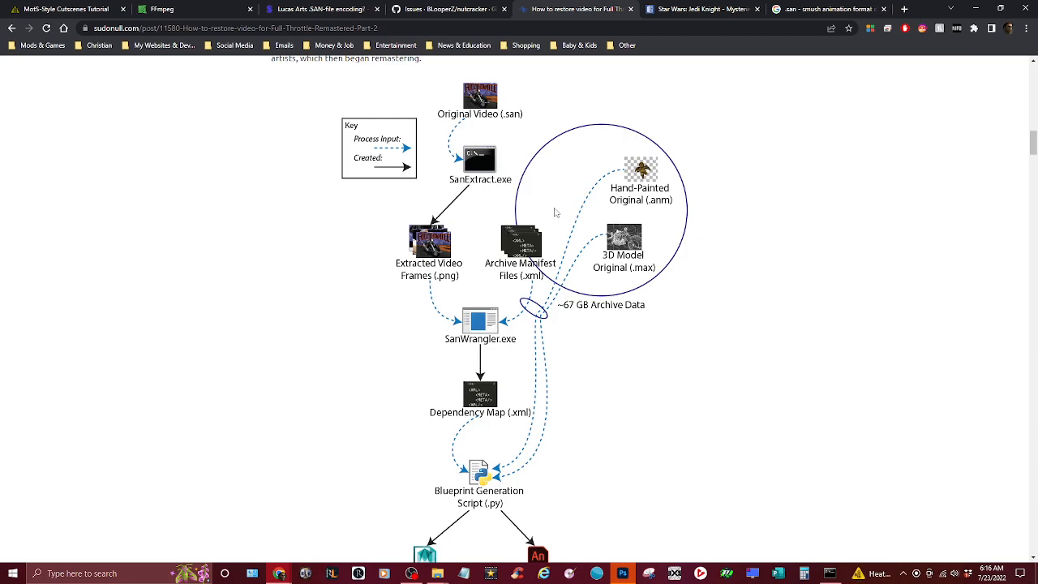
pyautogui.scroll(-3)
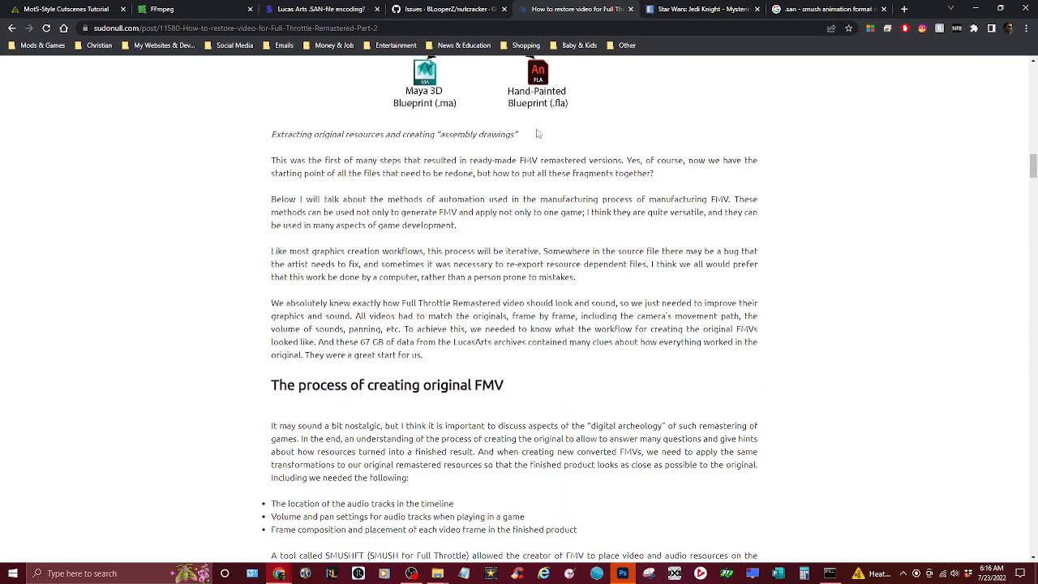
pyautogui.scroll(-3)
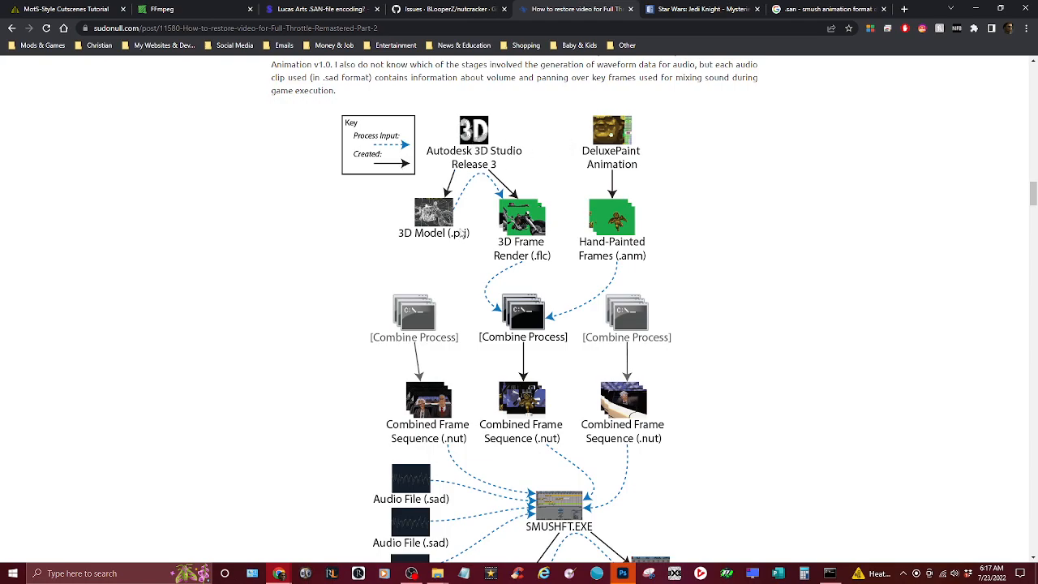
pyautogui.scroll(-3)
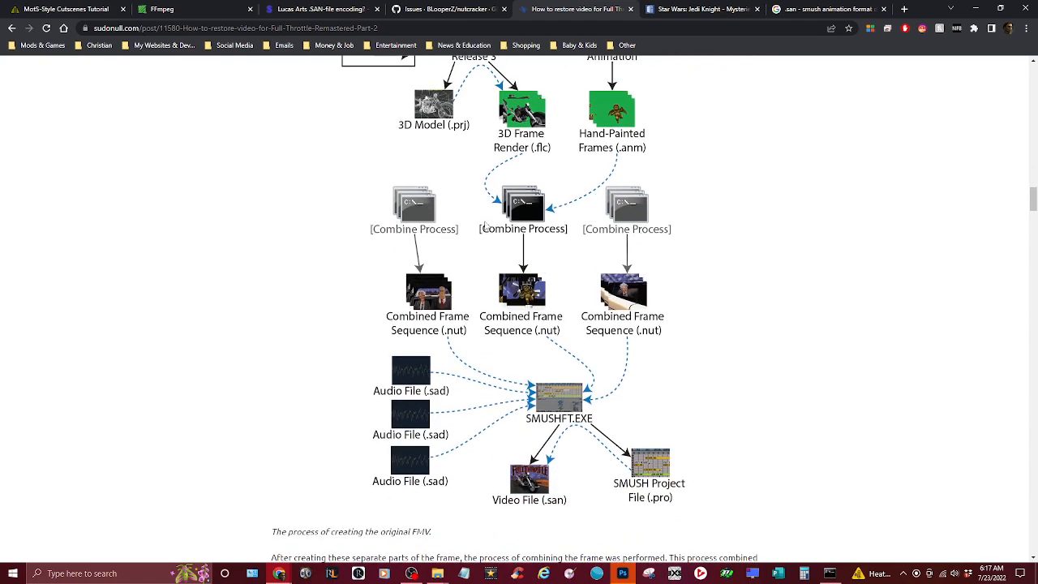
pyautogui.scroll(-3)
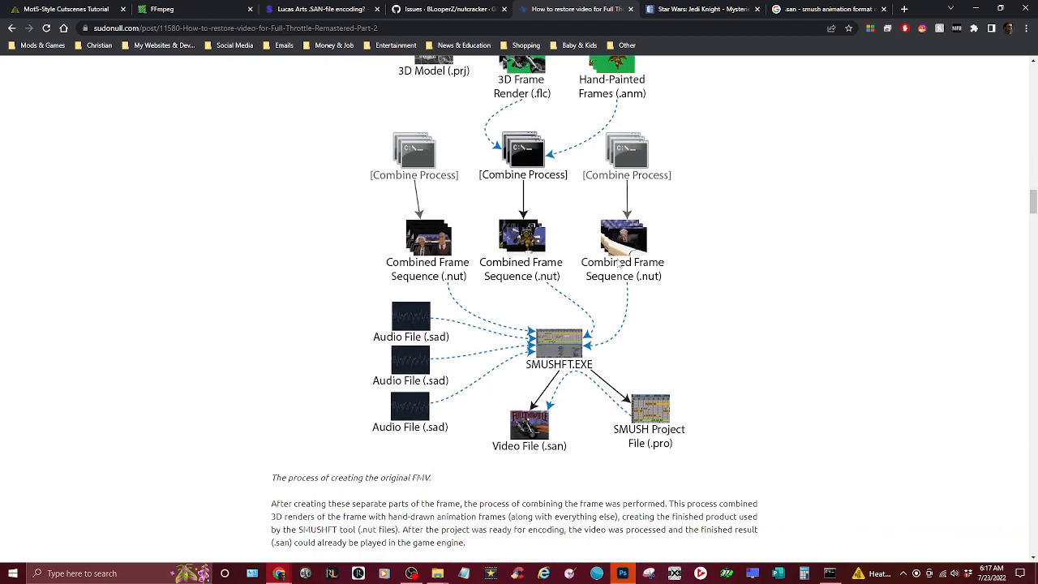
pyautogui.moveTo(499, 284)
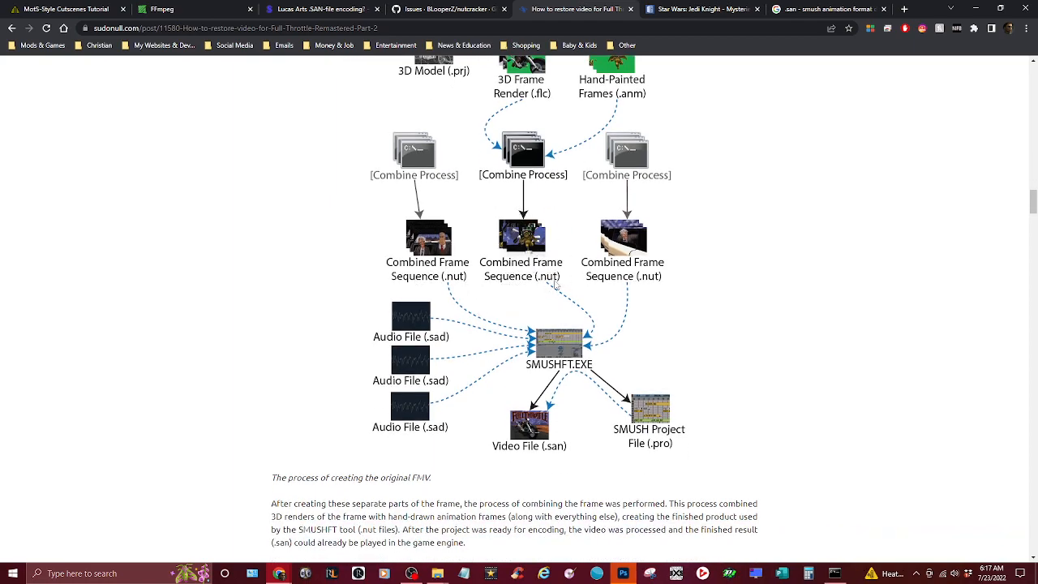
pyautogui.moveTo(657, 285)
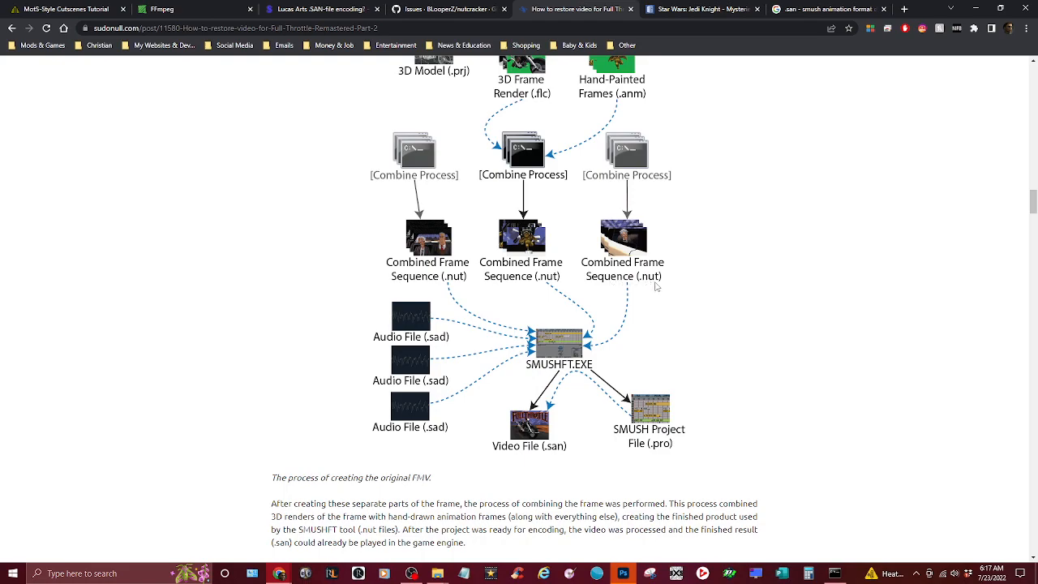
pyautogui.moveTo(545, 292)
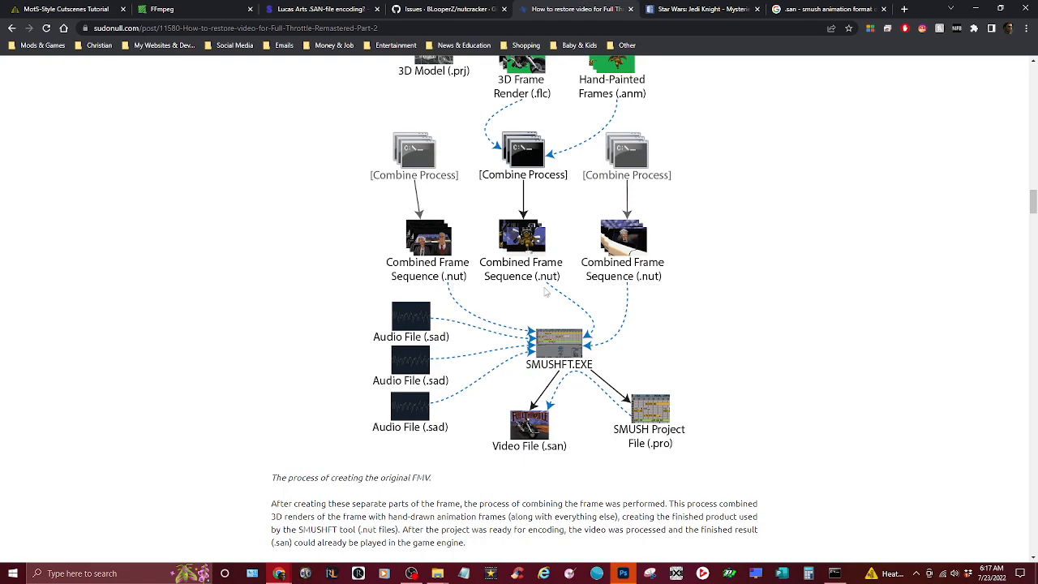
pyautogui.moveTo(483, 244)
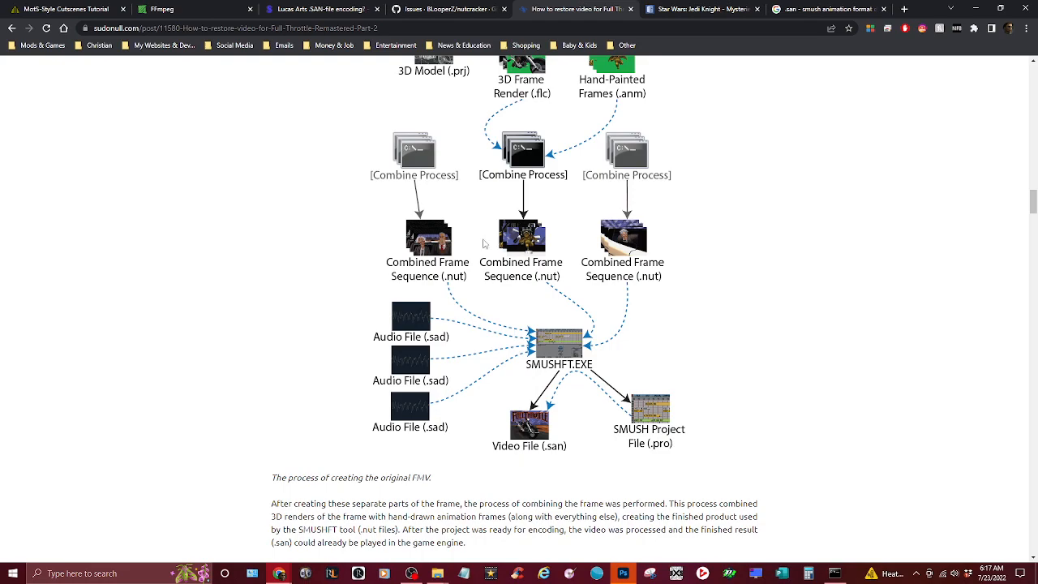
pyautogui.moveTo(486, 308)
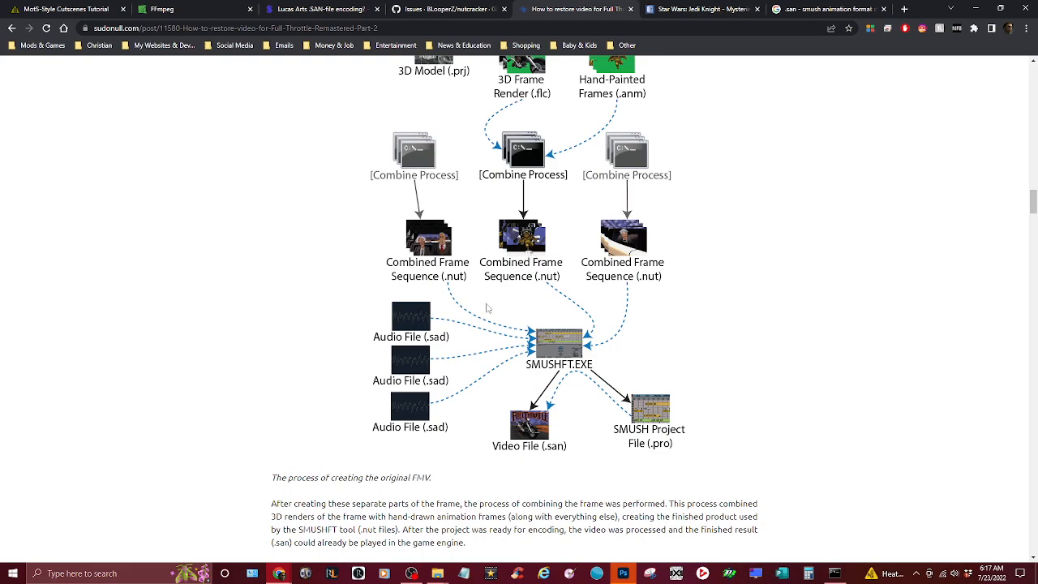
pyautogui.scroll(-3)
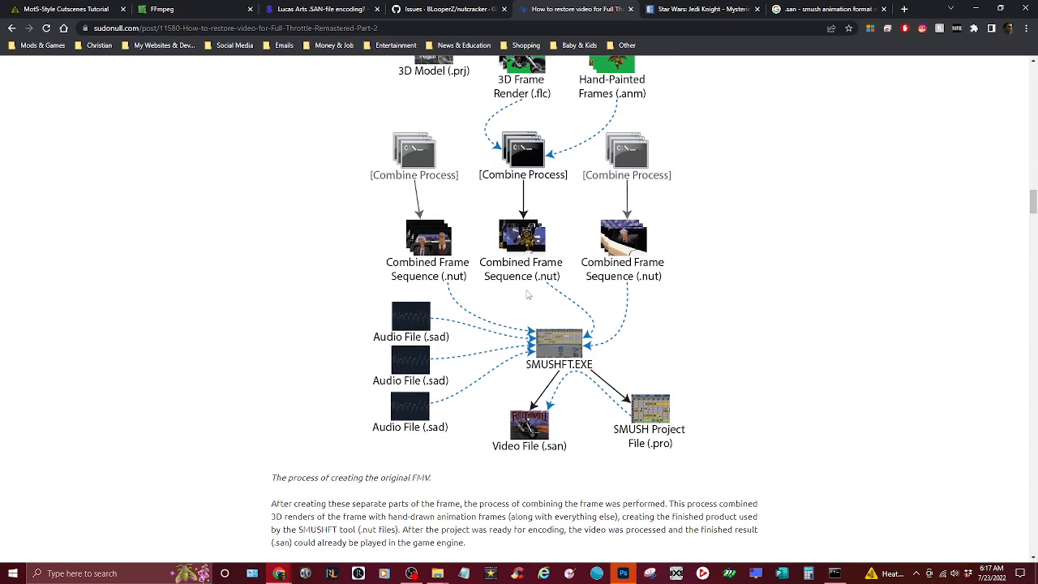
pyautogui.moveTo(542, 376)
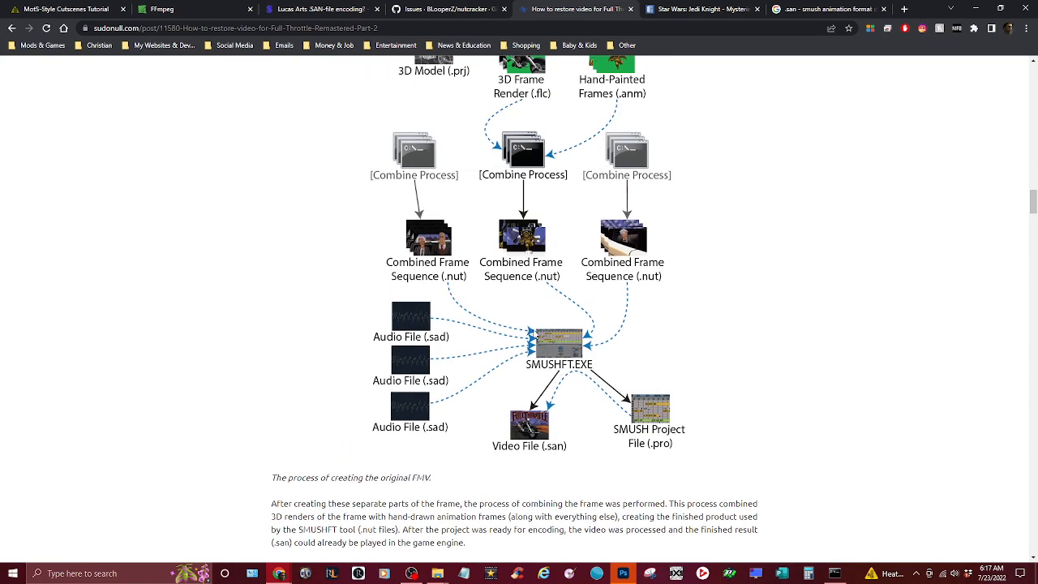
pyautogui.moveTo(441, 360)
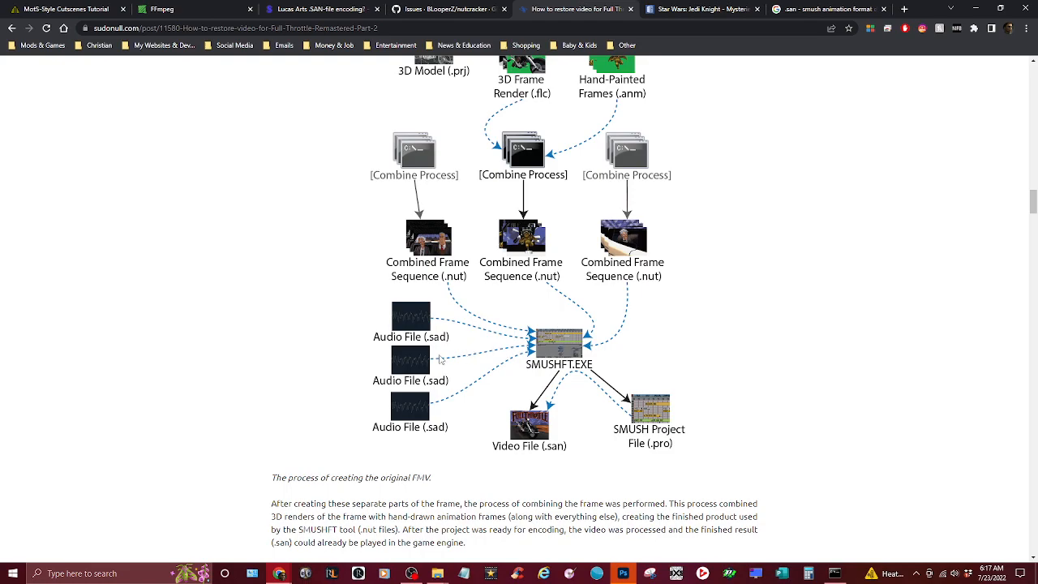
pyautogui.moveTo(448, 350)
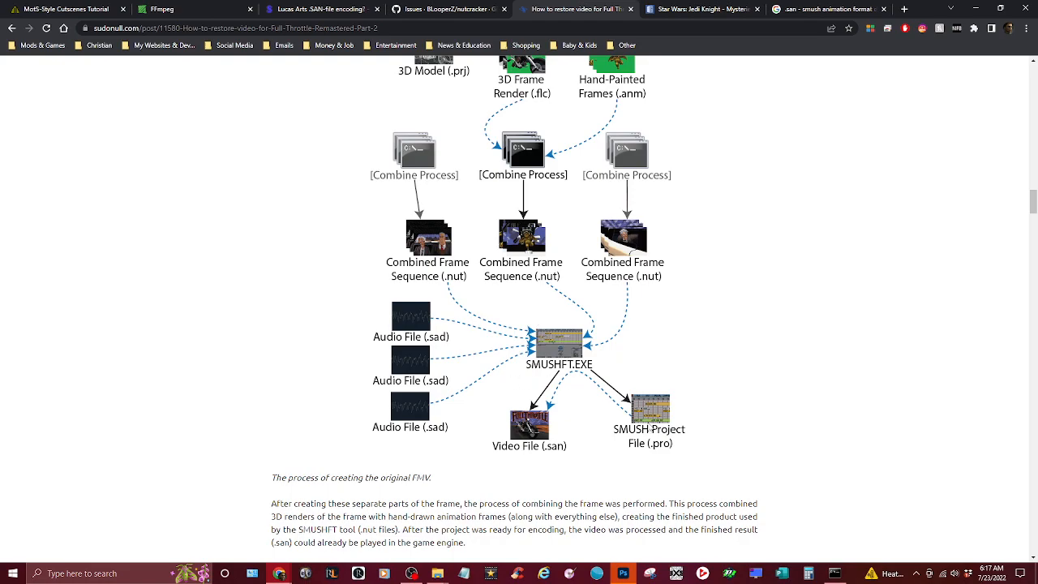
pyautogui.scroll(-3)
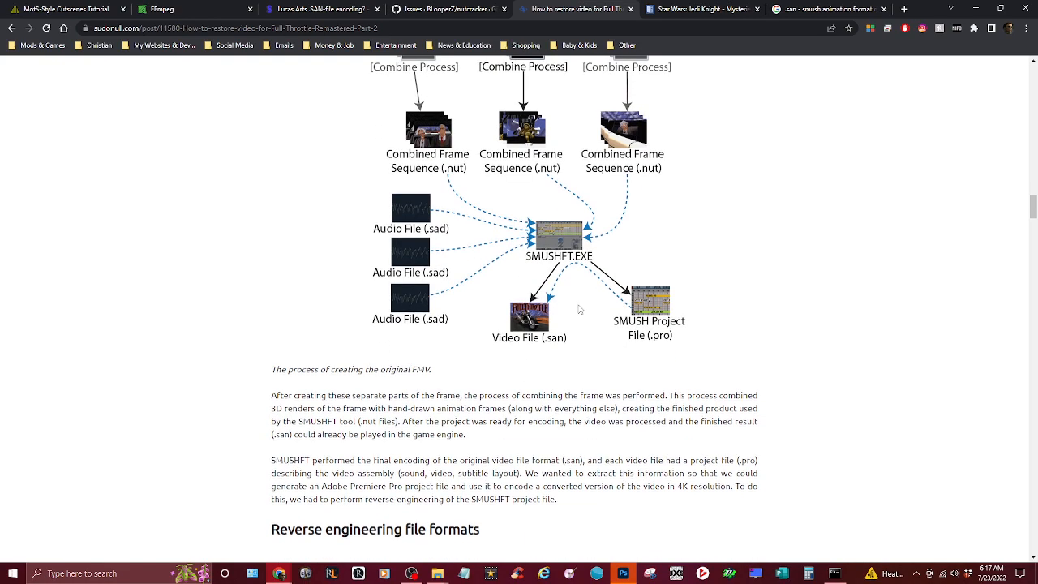
pyautogui.moveTo(516, 357)
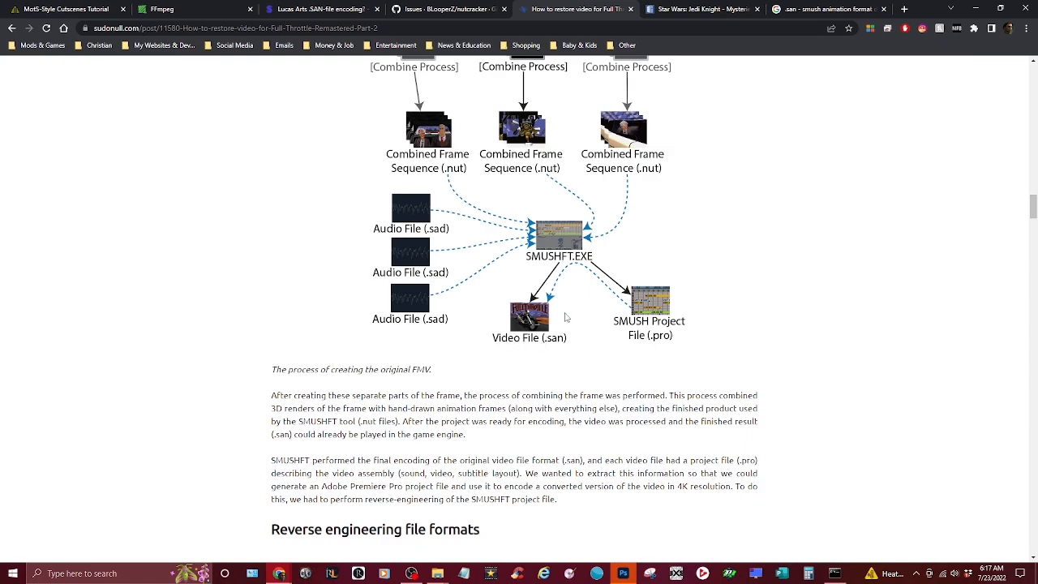
pyautogui.scroll(-3)
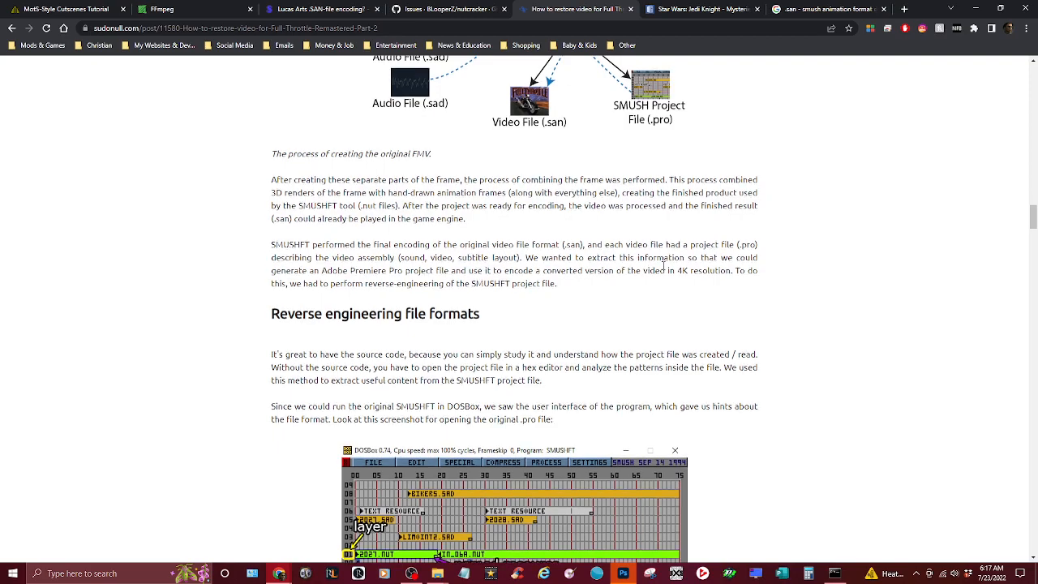
pyautogui.scroll(3)
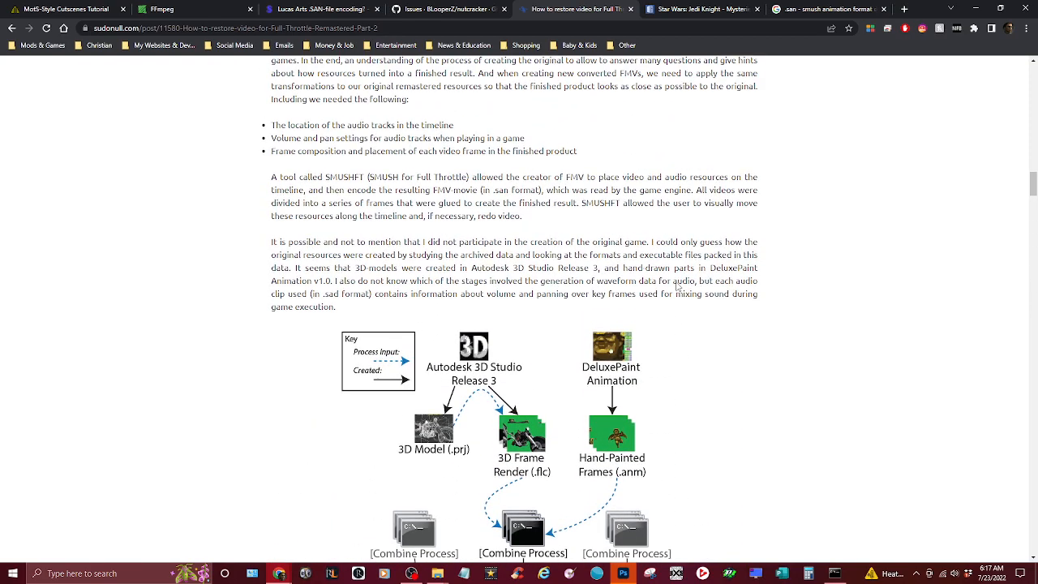
pyautogui.scroll(-3)
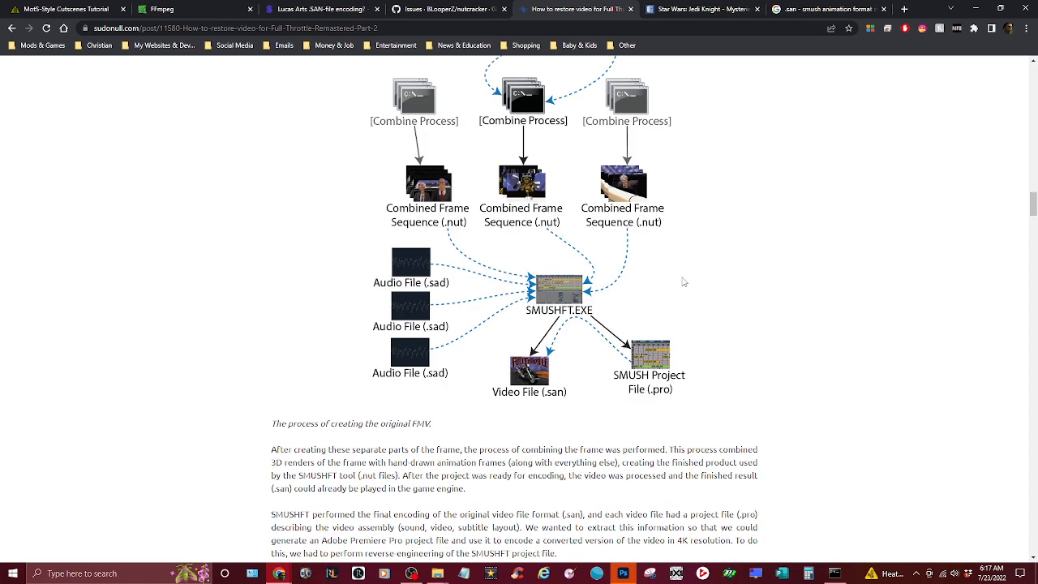
pyautogui.scroll(-3)
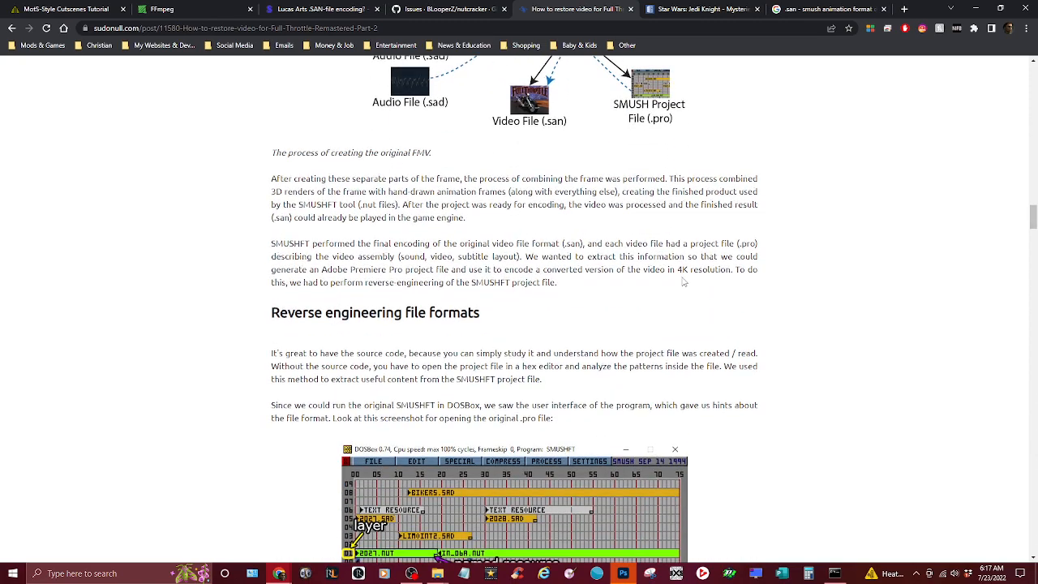
pyautogui.scroll(-3)
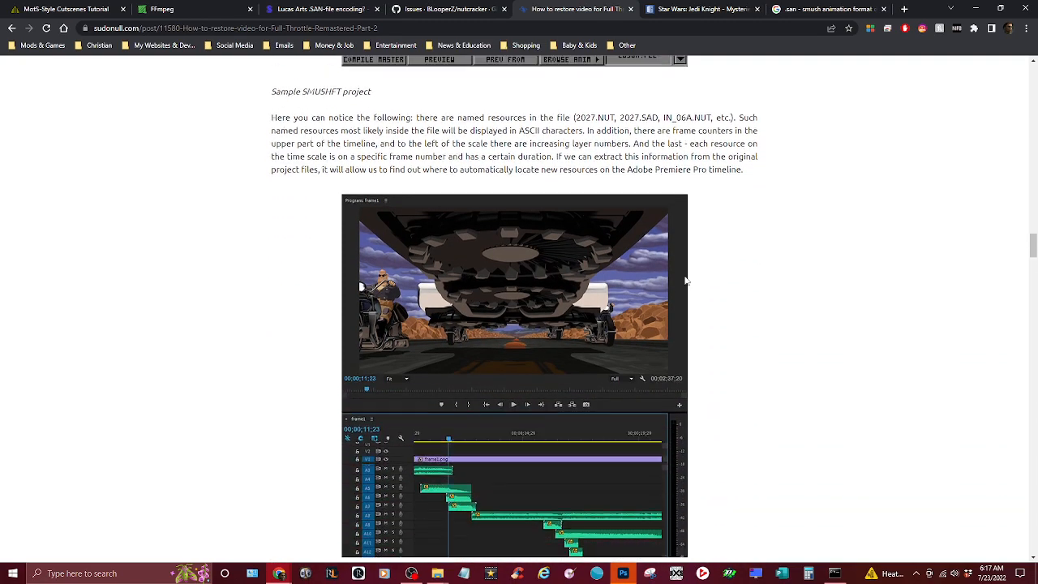
pyautogui.scroll(-3)
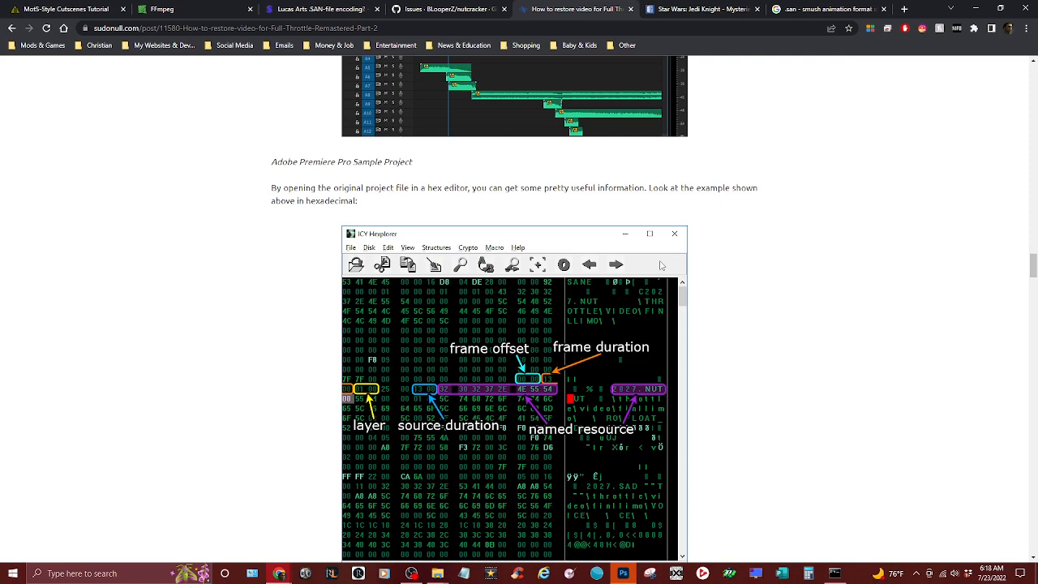
pyautogui.moveTo(699, 237)
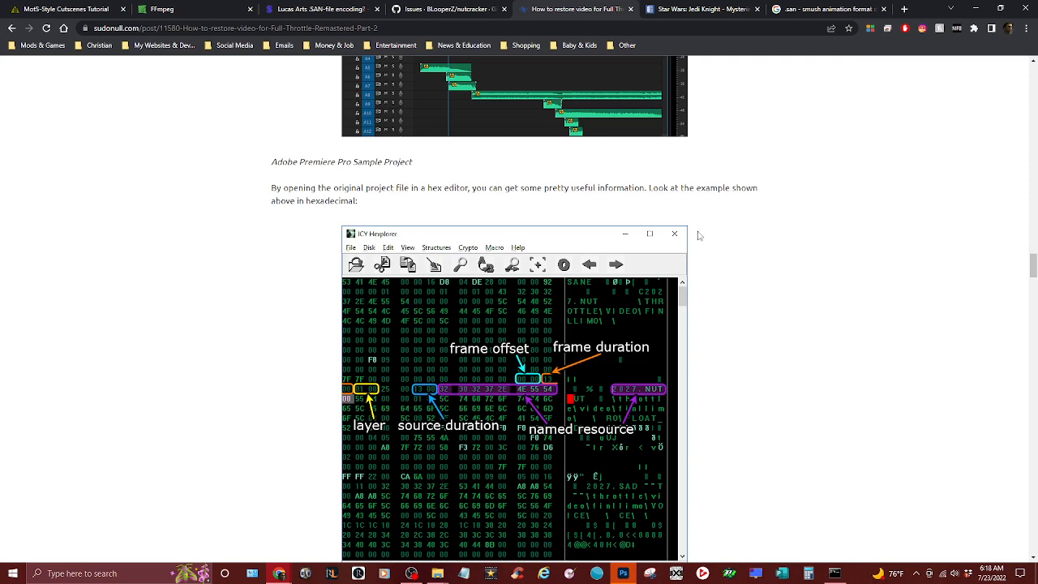
pyautogui.moveTo(787, 220)
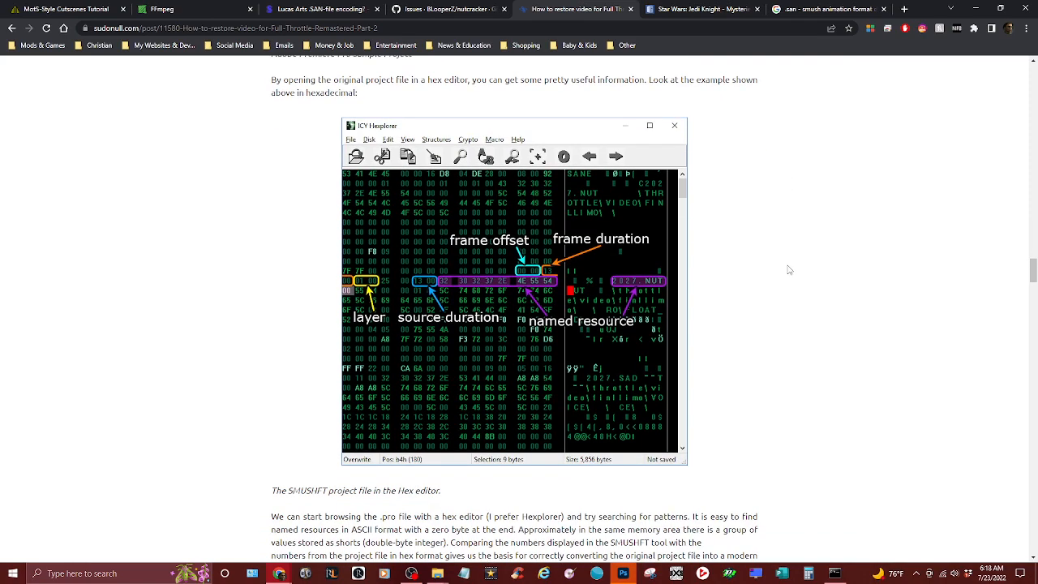
pyautogui.scroll(-3)
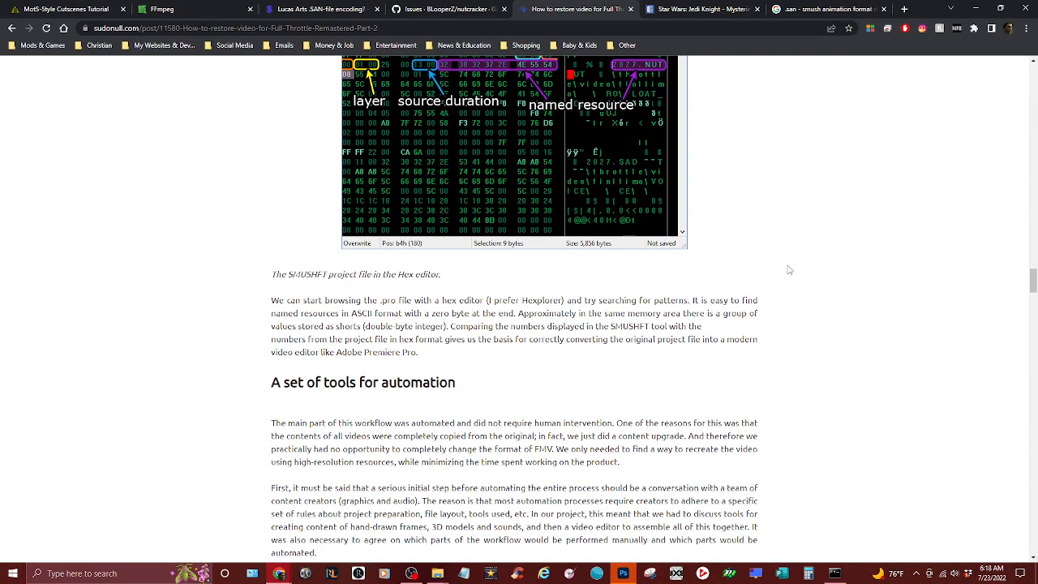
pyautogui.scroll(-3)
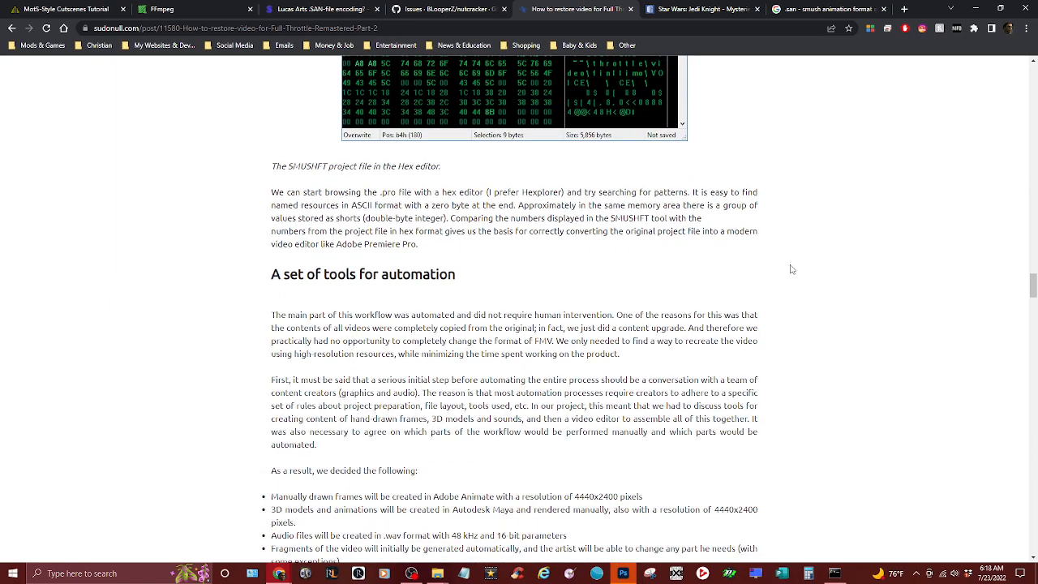
pyautogui.scroll(-3)
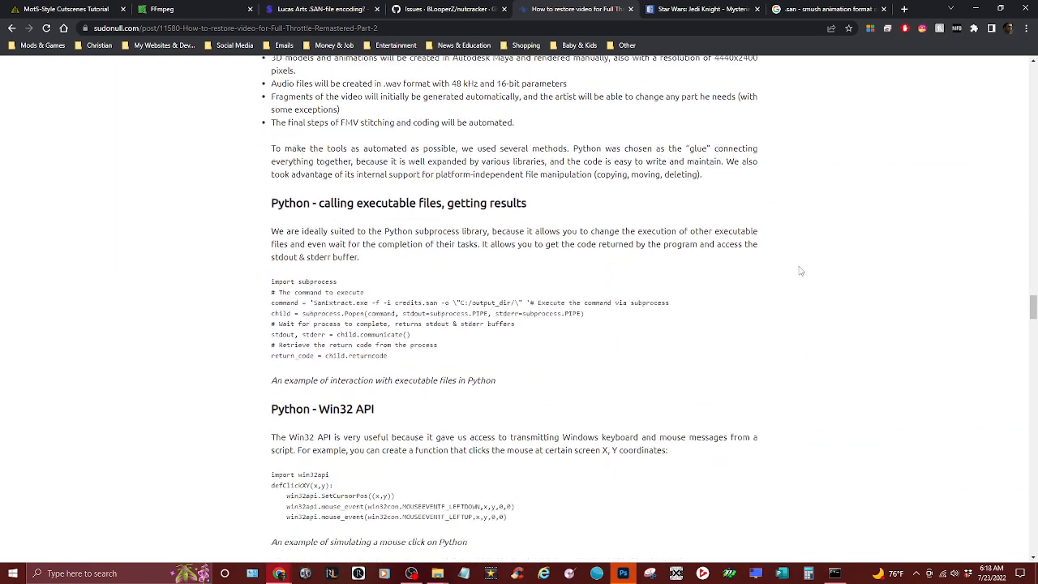
pyautogui.scroll(-3)
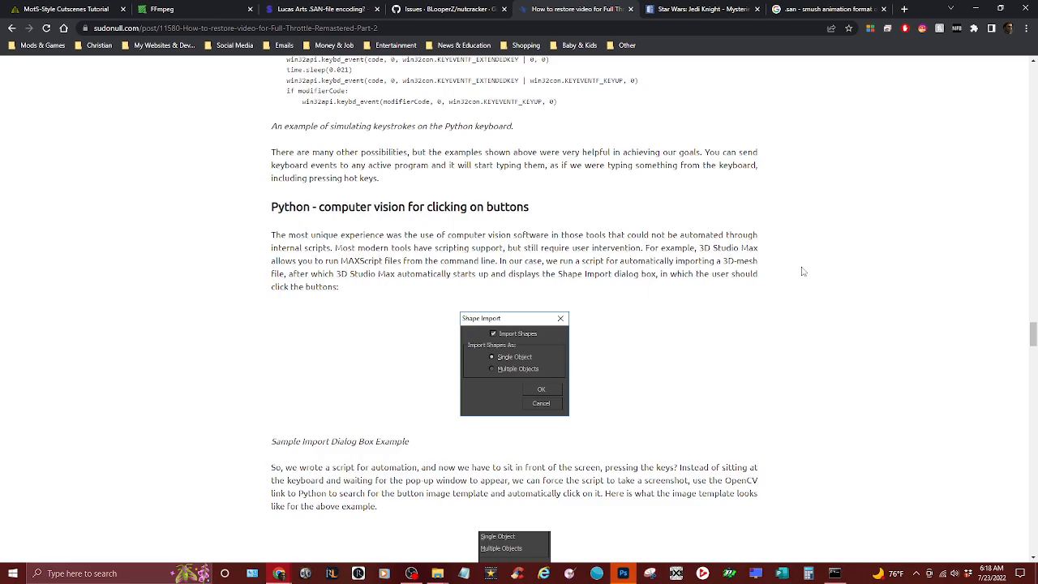
pyautogui.scroll(-3)
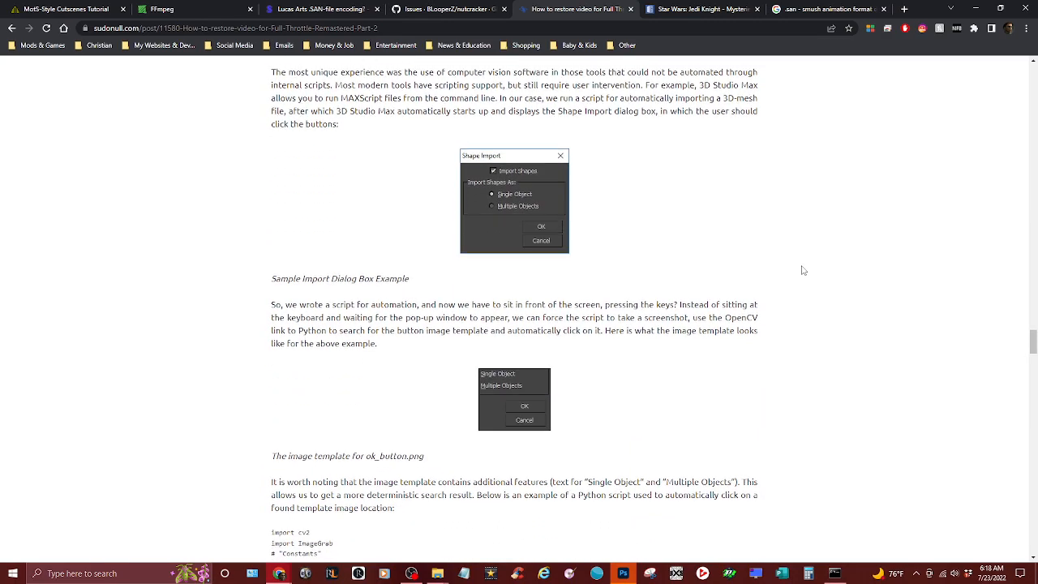
pyautogui.scroll(-3)
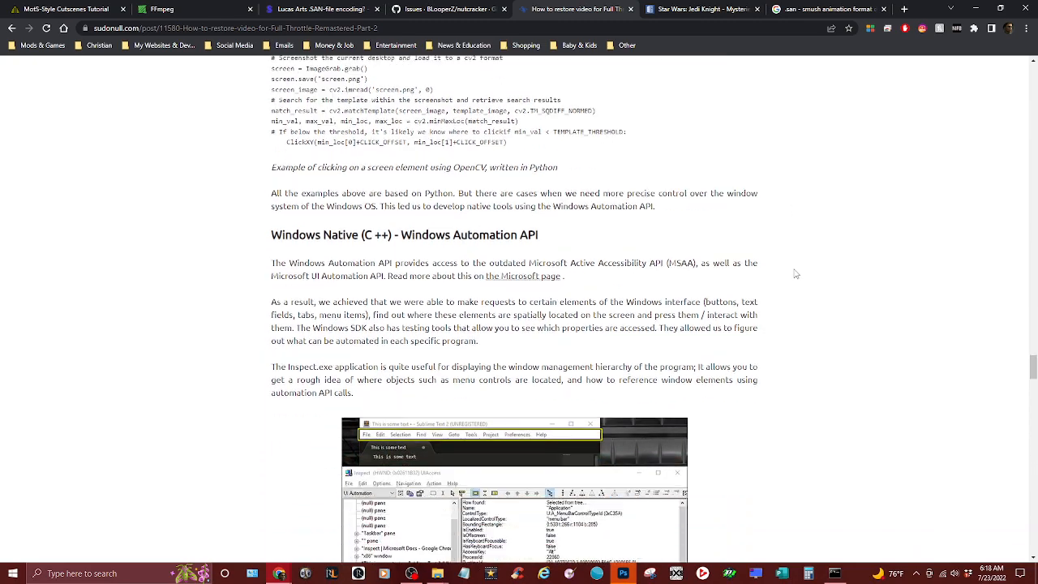
pyautogui.scroll(-3)
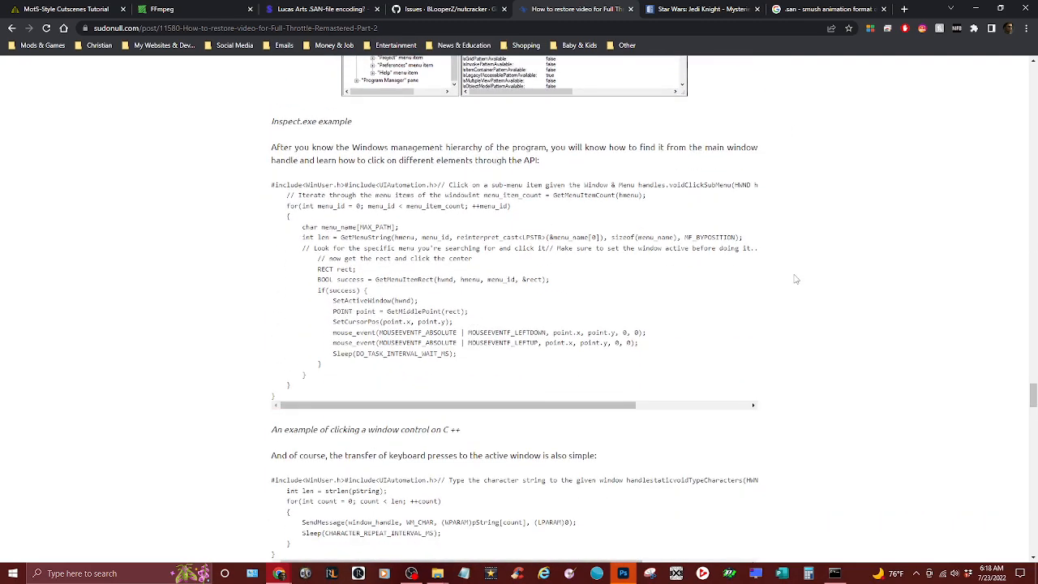
pyautogui.moveTo(791, 290)
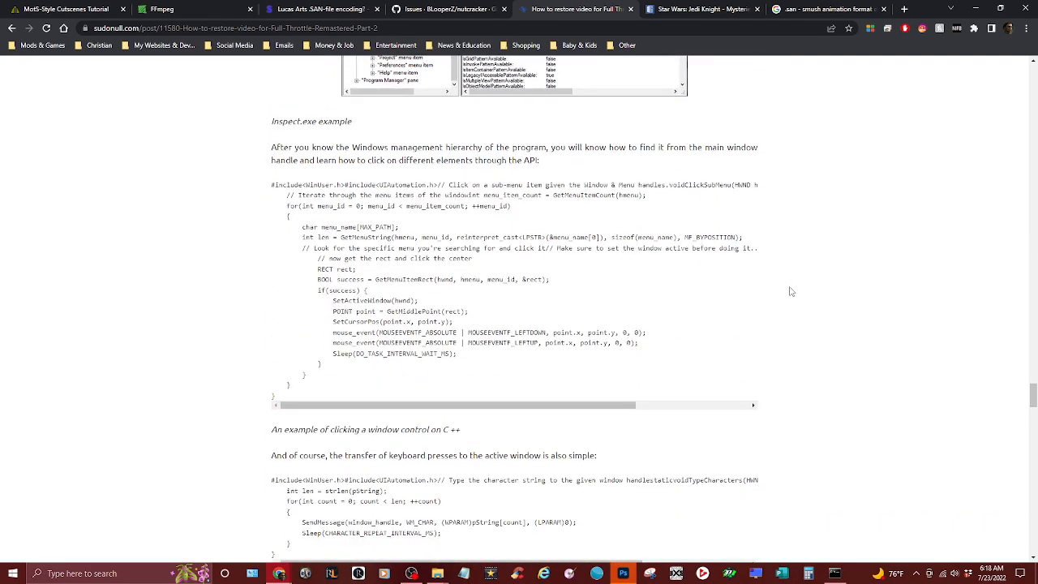
pyautogui.scroll(3)
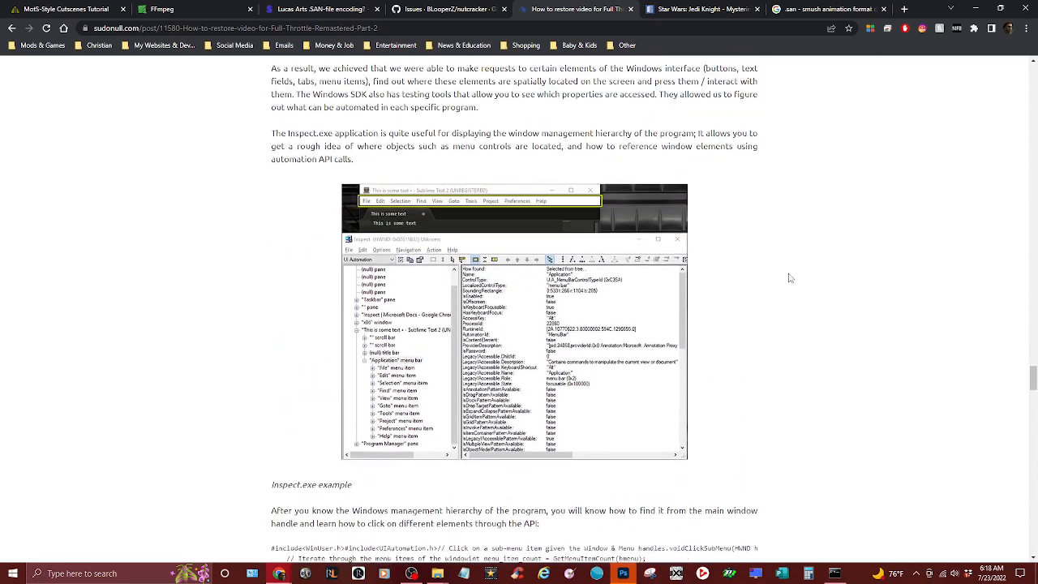
pyautogui.scroll(-3)
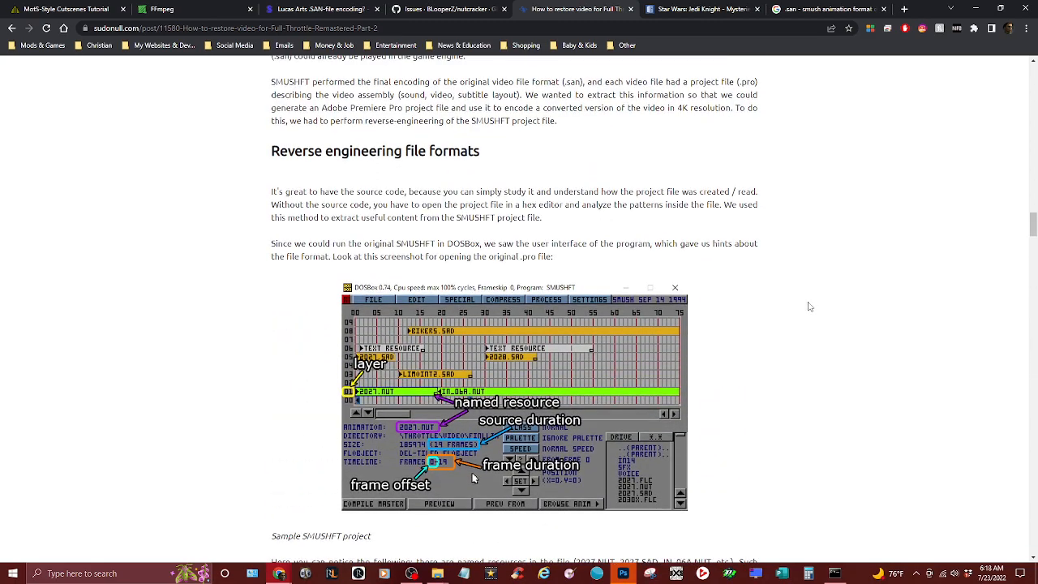
pyautogui.scroll(-3)
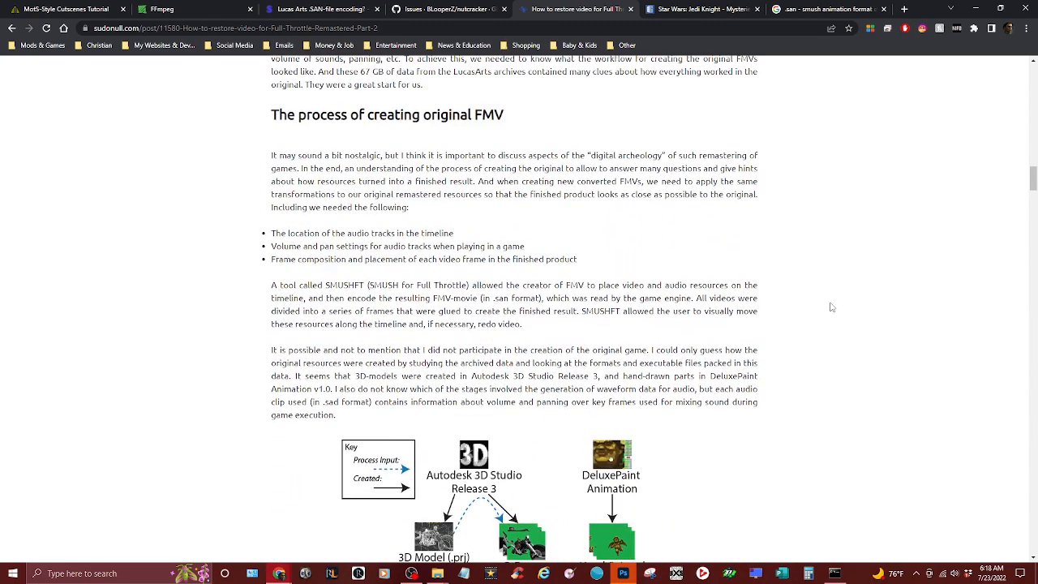
pyautogui.scroll(-3)
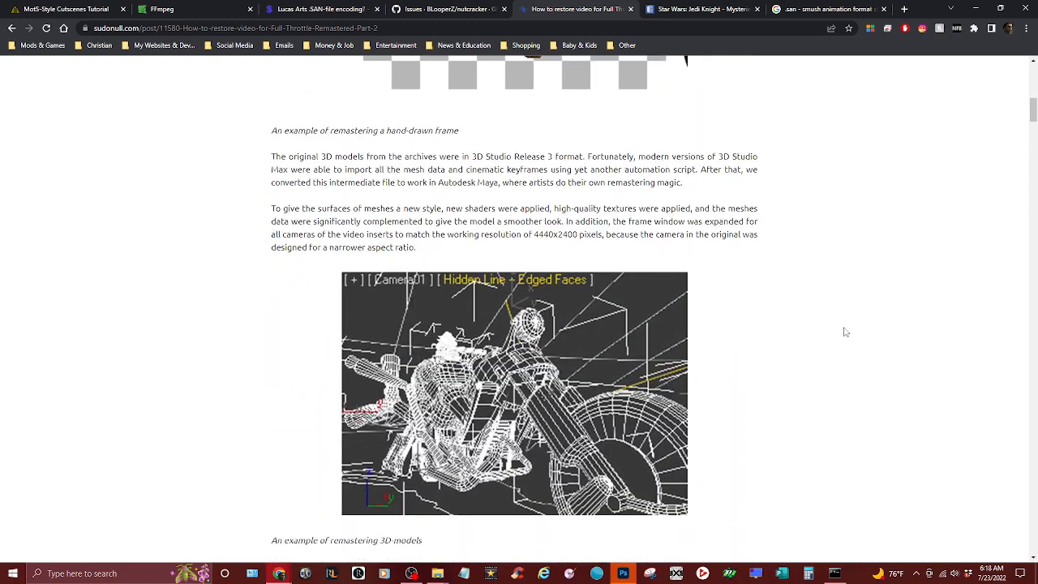
pyautogui.scroll(3)
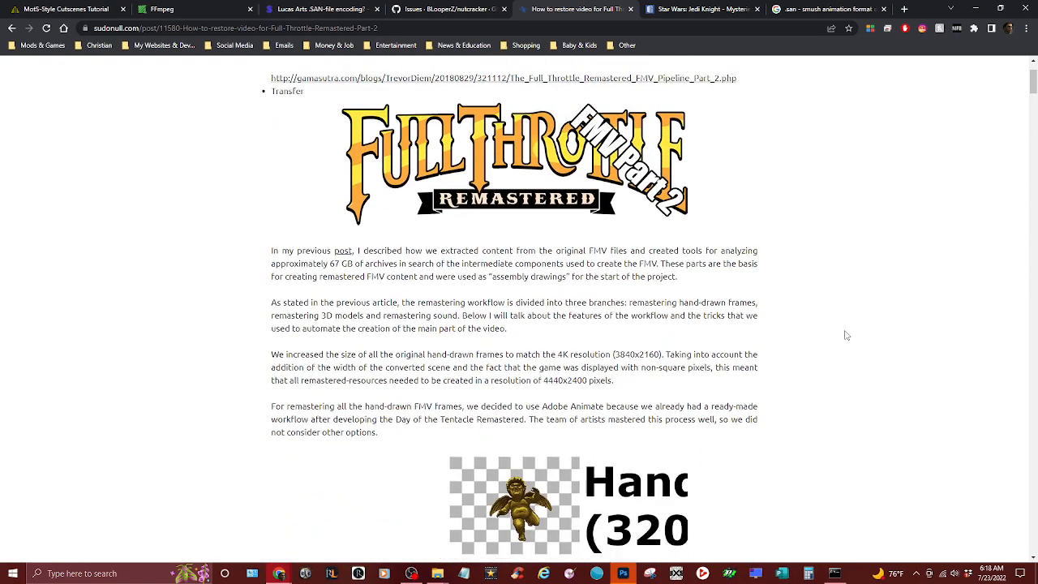
pyautogui.scroll(-3)
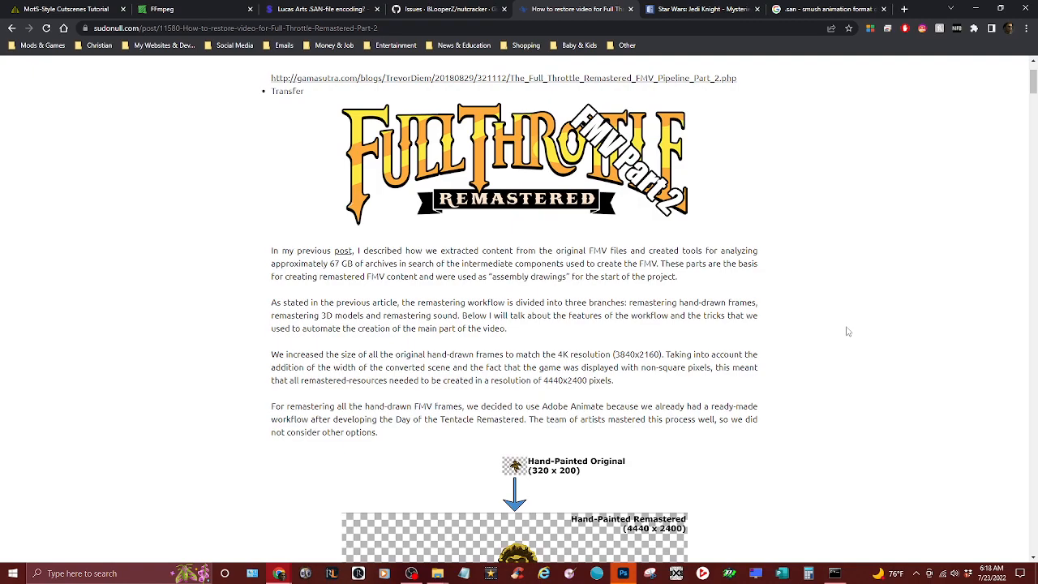
pyautogui.scroll(3)
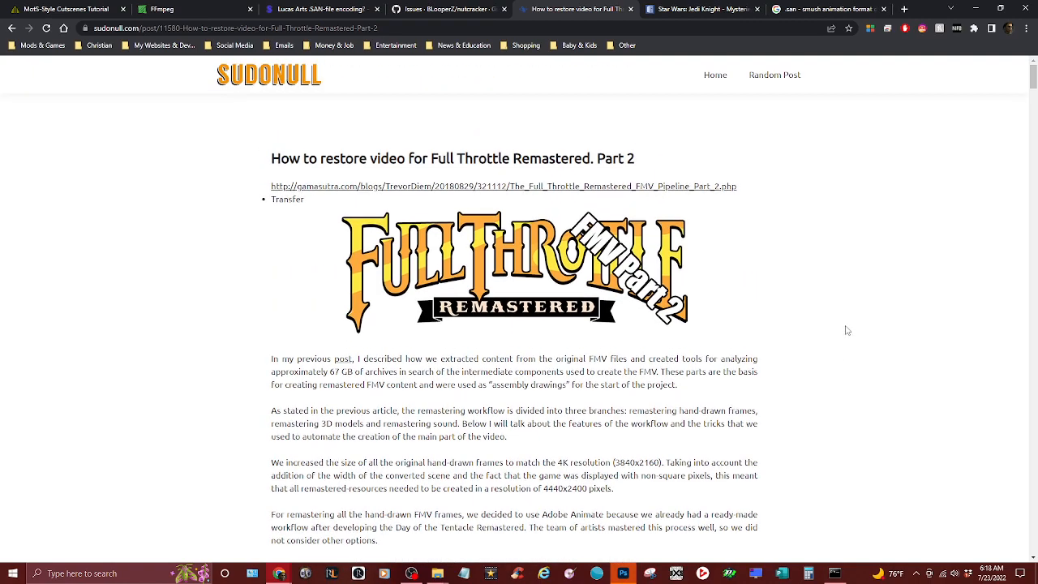
pyautogui.moveTo(851, 324)
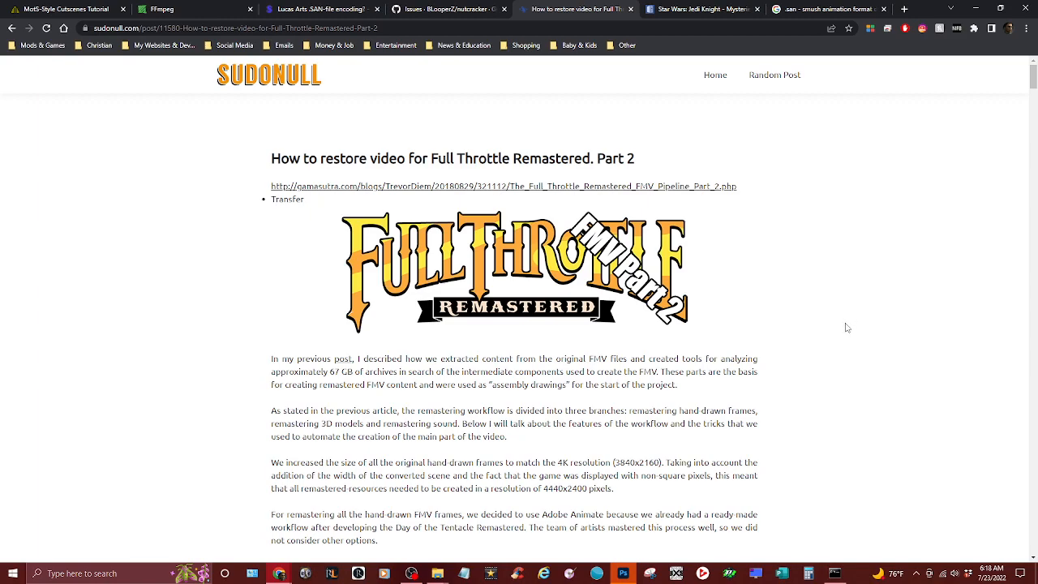
pyautogui.moveTo(816, 307)
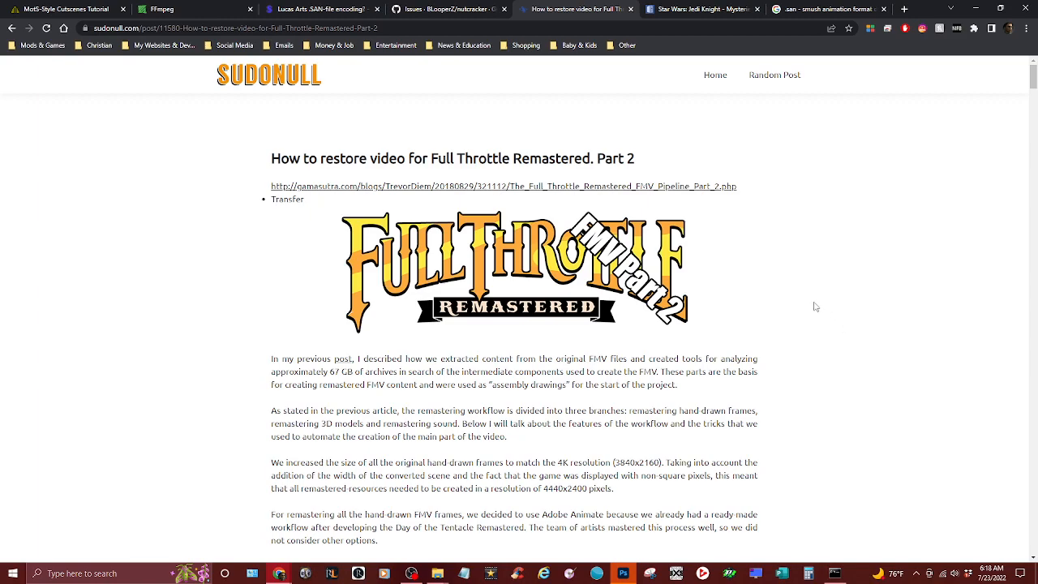
pyautogui.moveTo(817, 344)
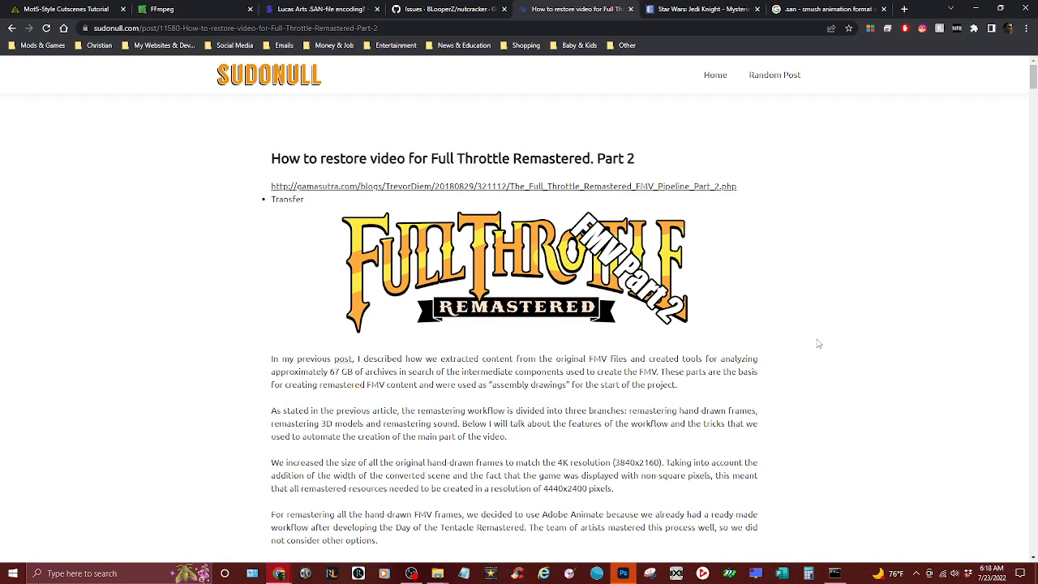
pyautogui.moveTo(834, 328)
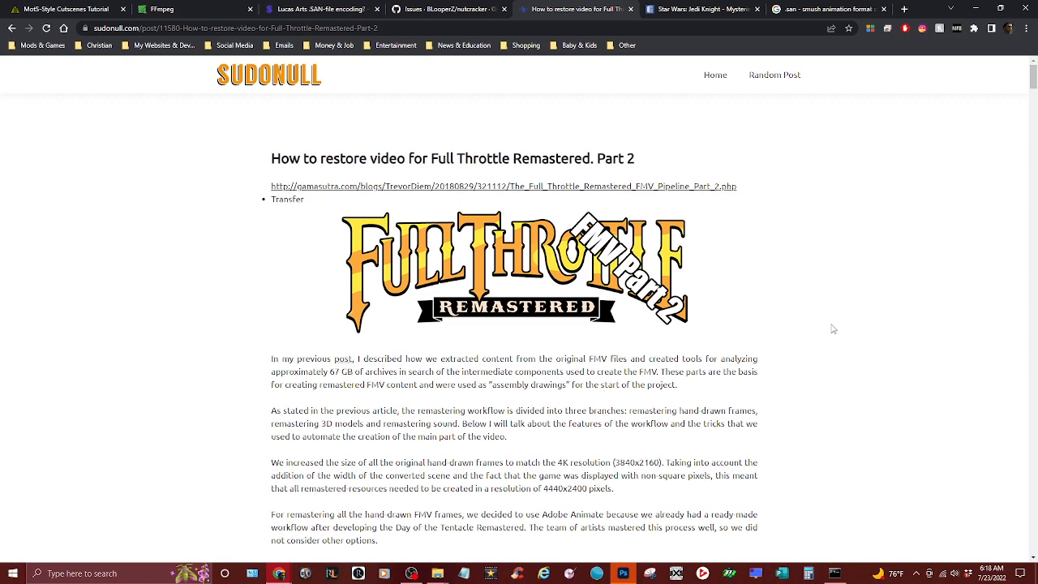
pyautogui.moveTo(826, 312)
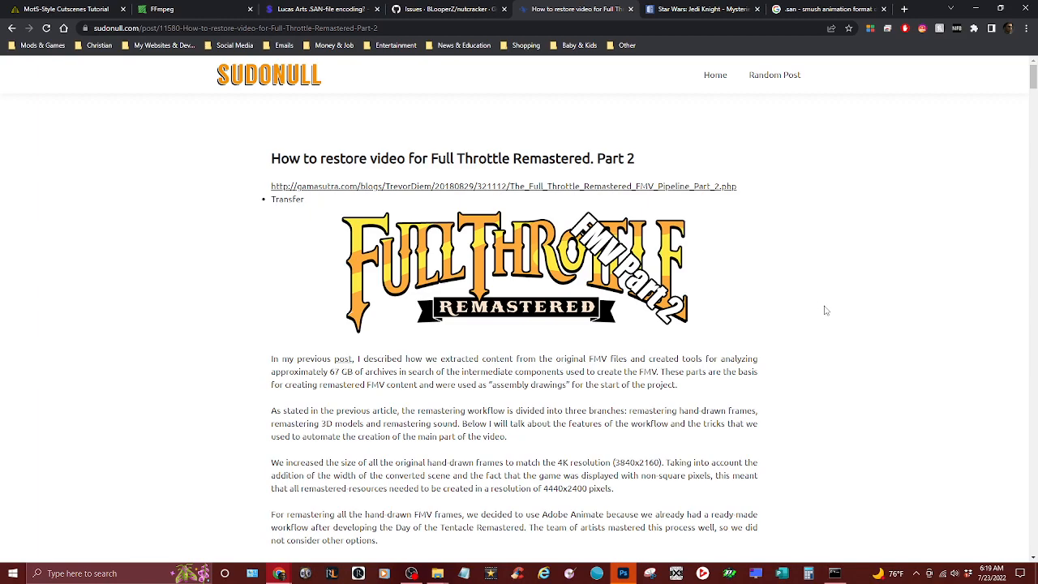
pyautogui.moveTo(862, 290)
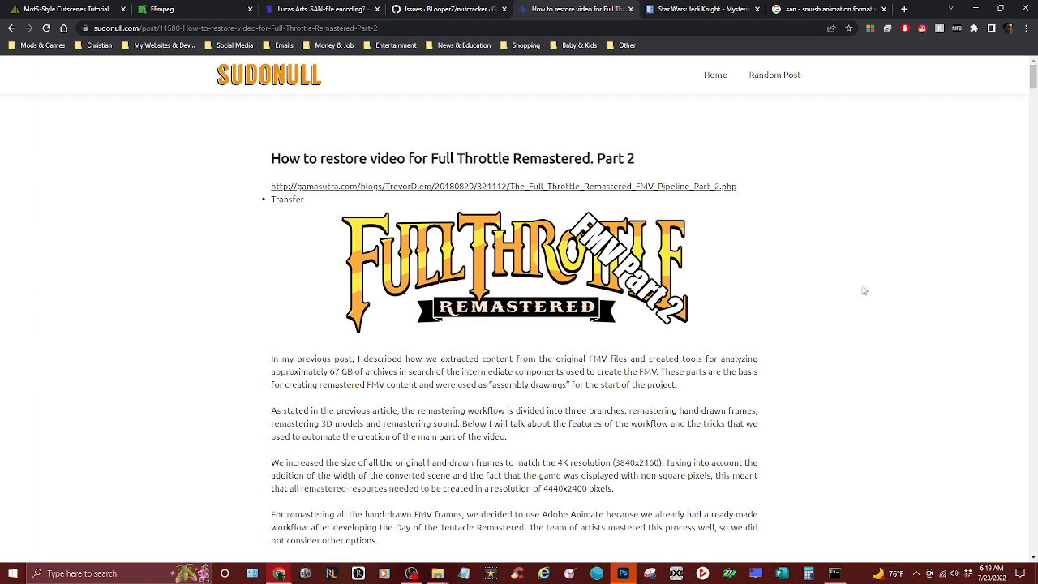
pyautogui.moveTo(824, 253)
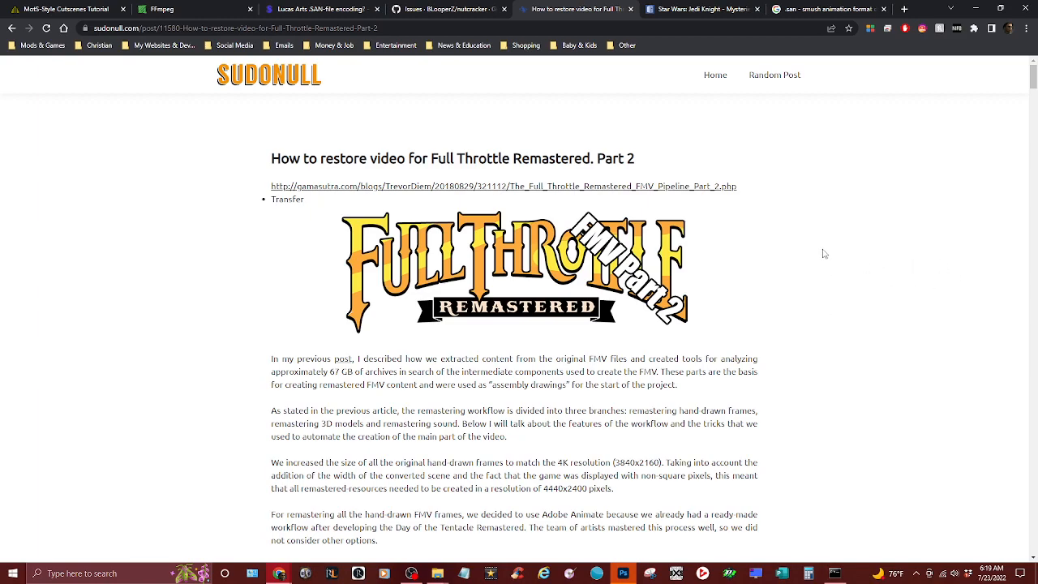
pyautogui.moveTo(827, 249)
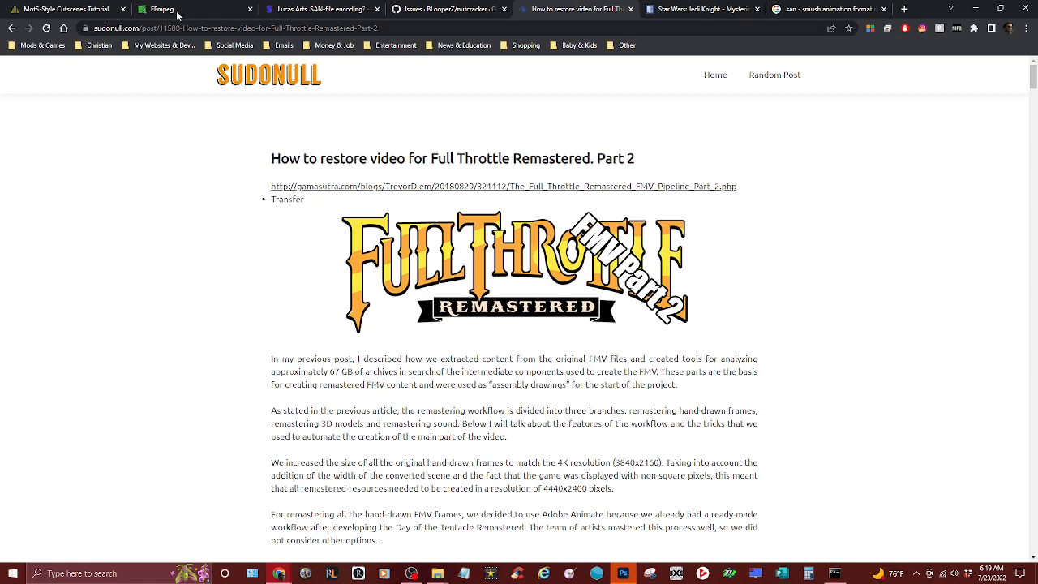
# View the MotS-Style Cutscenes Tutorial, check the MOTS Cutscenes folder, and return to Chrome
pyautogui.click(67, 10)
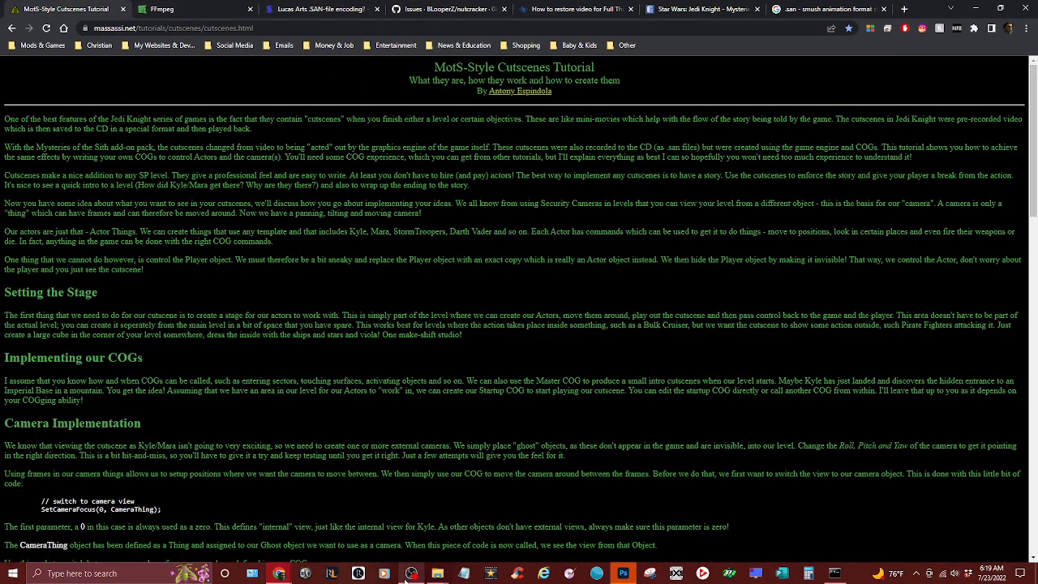
pyautogui.click(438, 574)
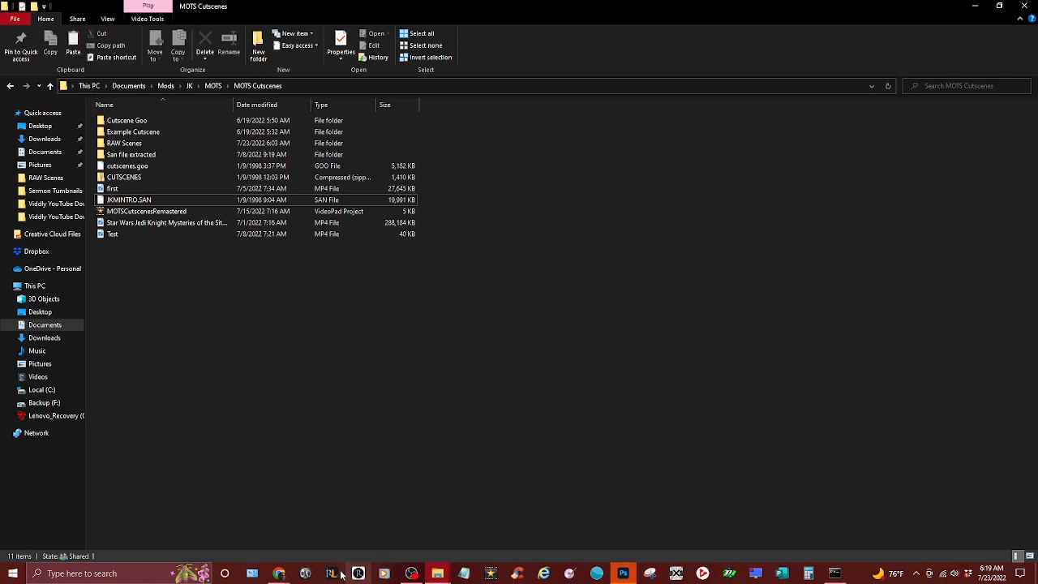
pyautogui.moveTo(412, 574)
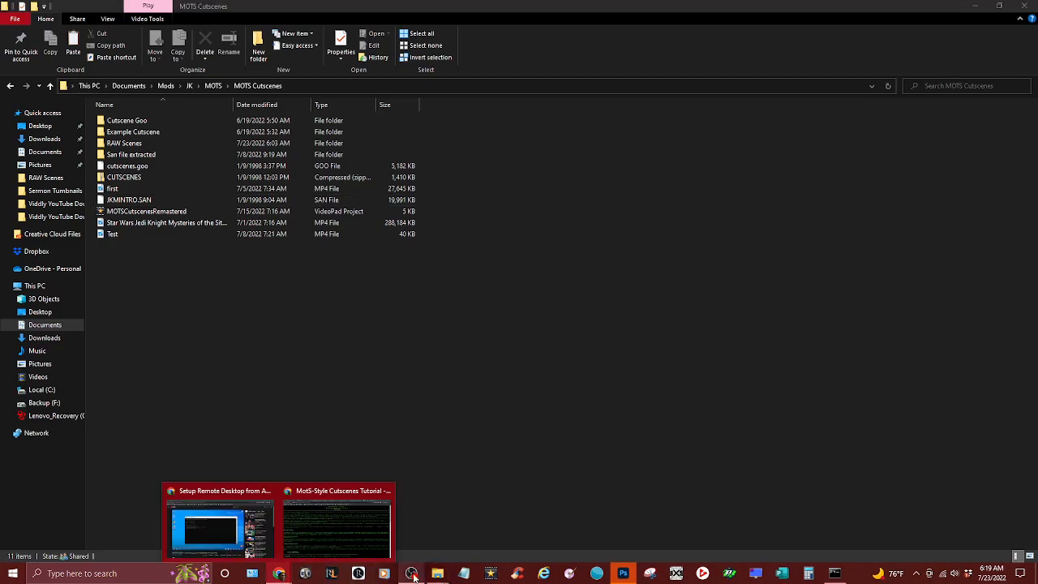
pyautogui.click(337, 522)
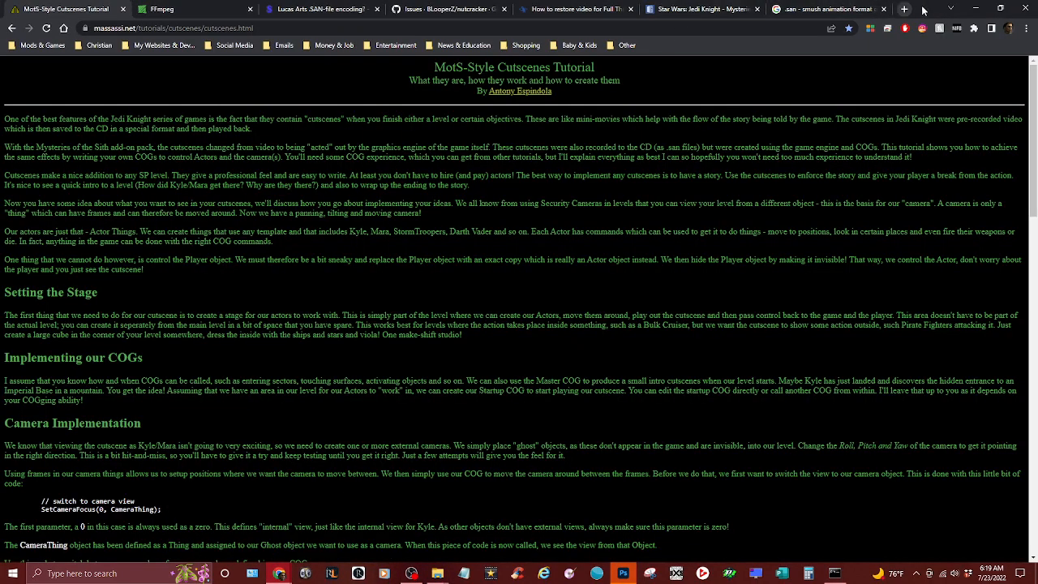
# Return to the MotS-Style Cutscenes Tutorial window to reach the Altyr 5 Cutscene Test
pyautogui.click(904, 9)
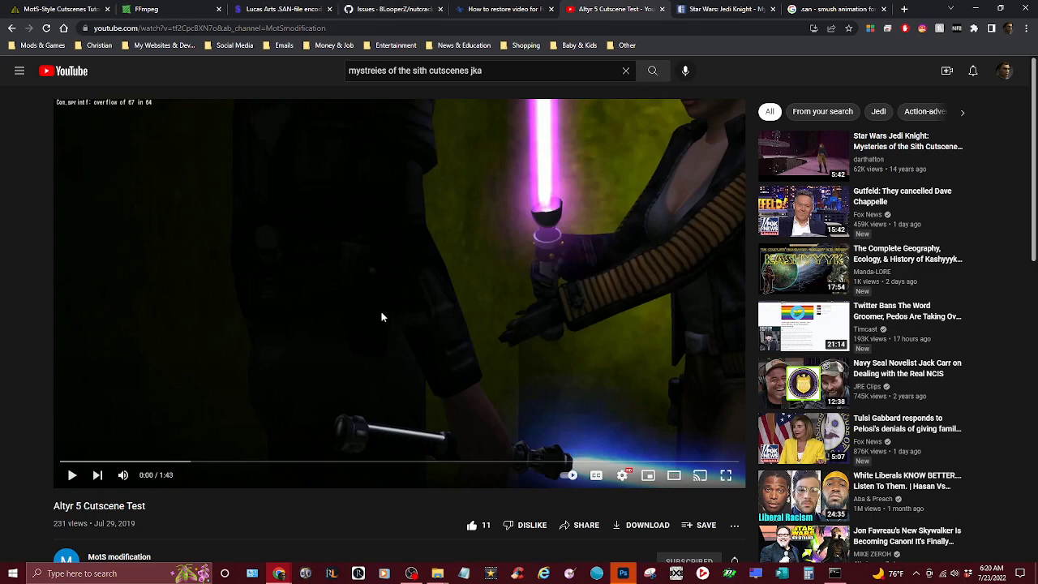
pyautogui.moveTo(366, 467)
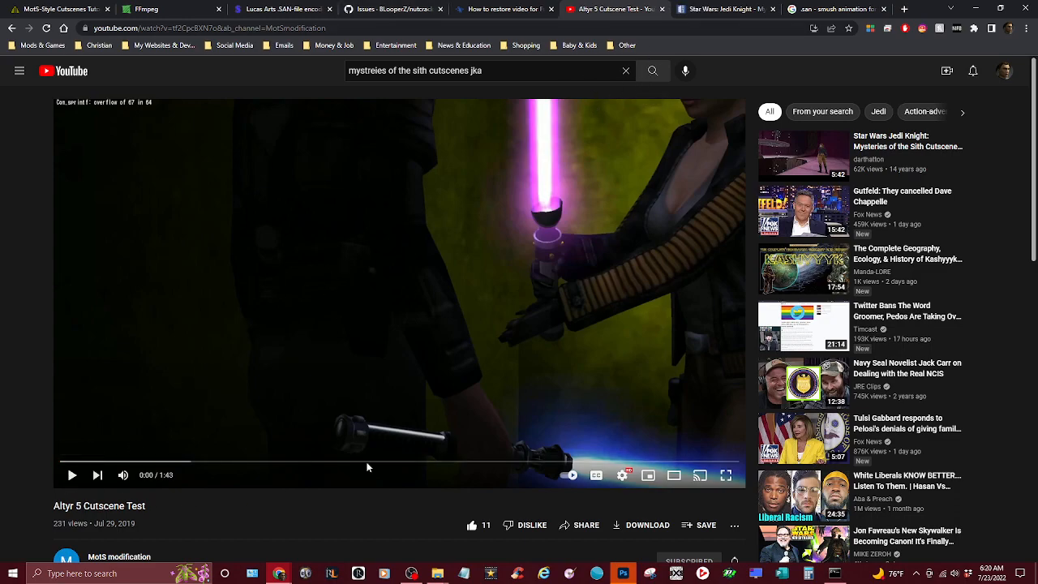
# Start the Altyr 5 Cutscene Test playing and let it run to its end screen
pyautogui.scroll(-3)
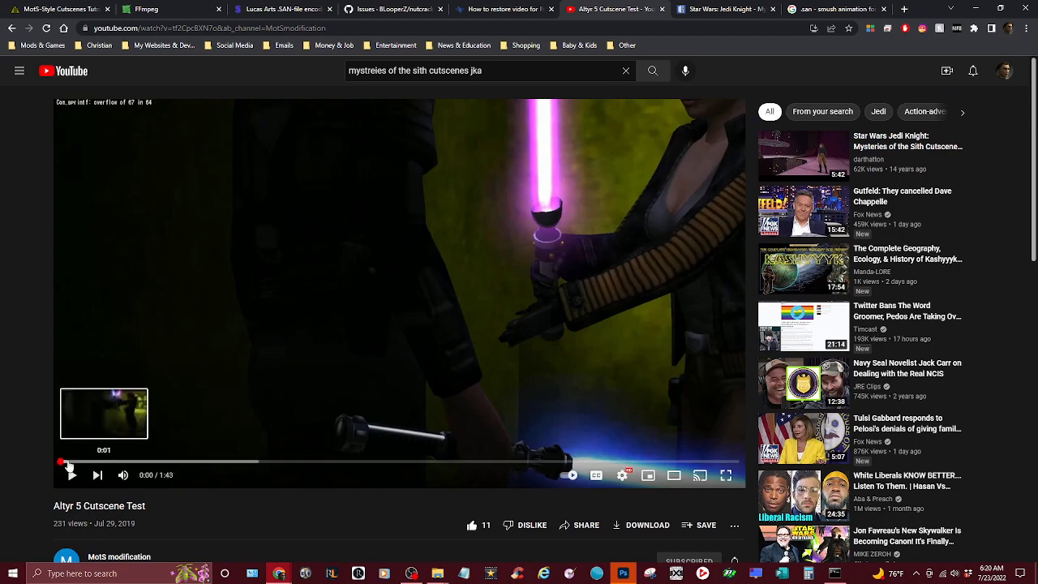
pyautogui.scroll(-3)
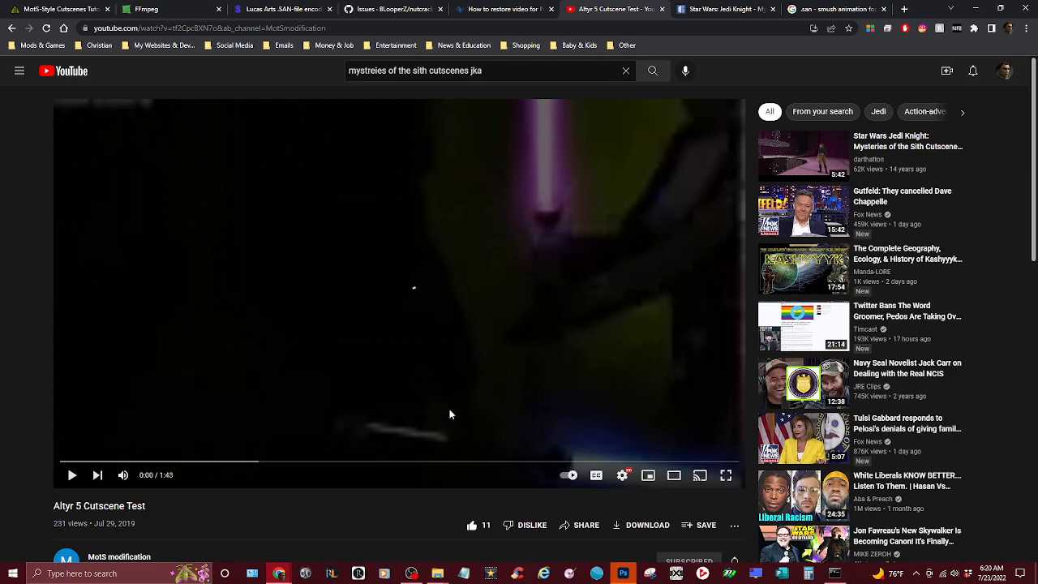
pyautogui.click(71, 474)
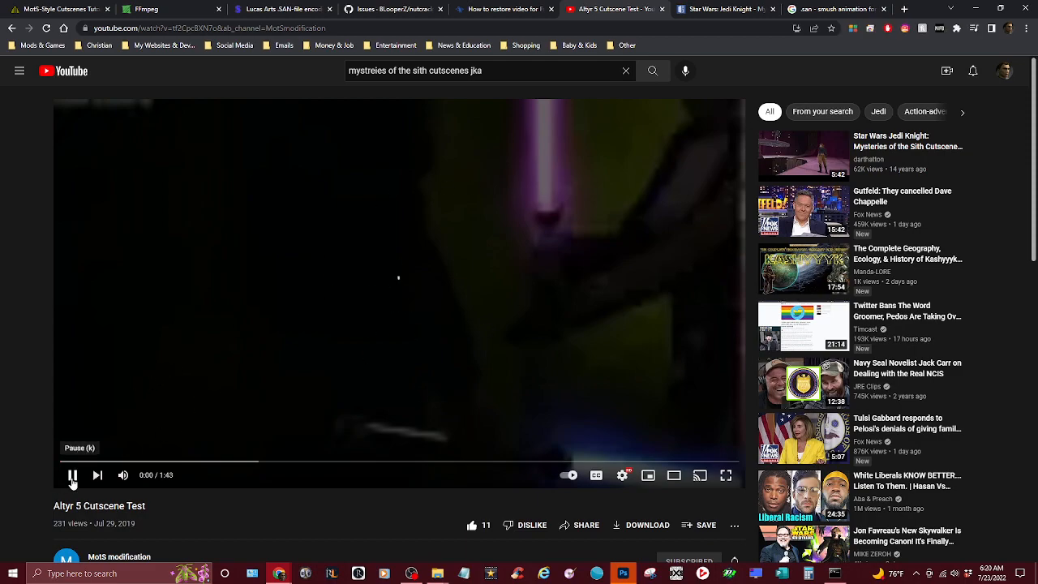
pyautogui.click(71, 474)
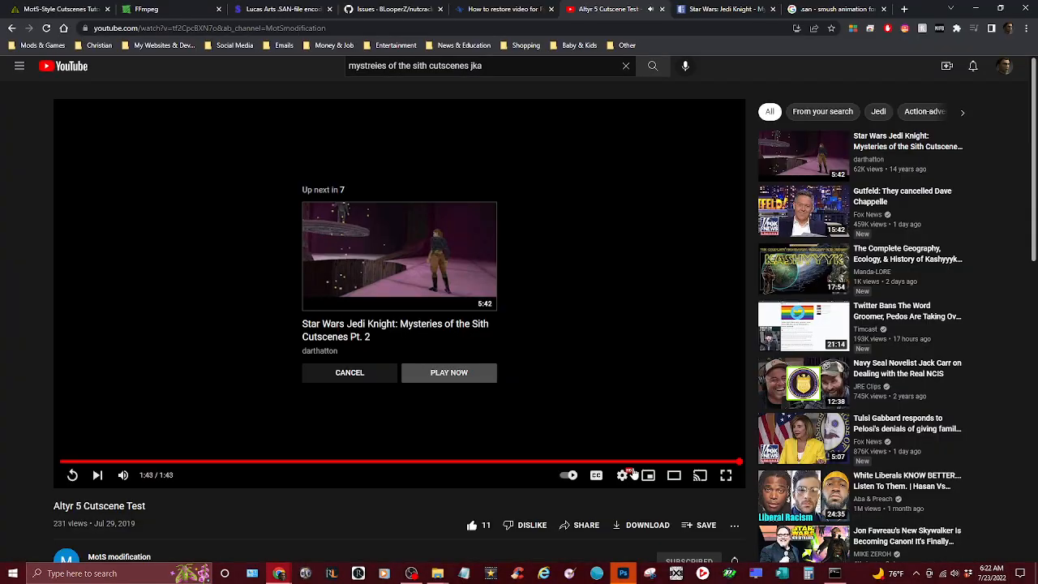
# Browse the MotS modification channel's Videos, Channels and Playlists, then return to Home
pyautogui.scroll(-3)
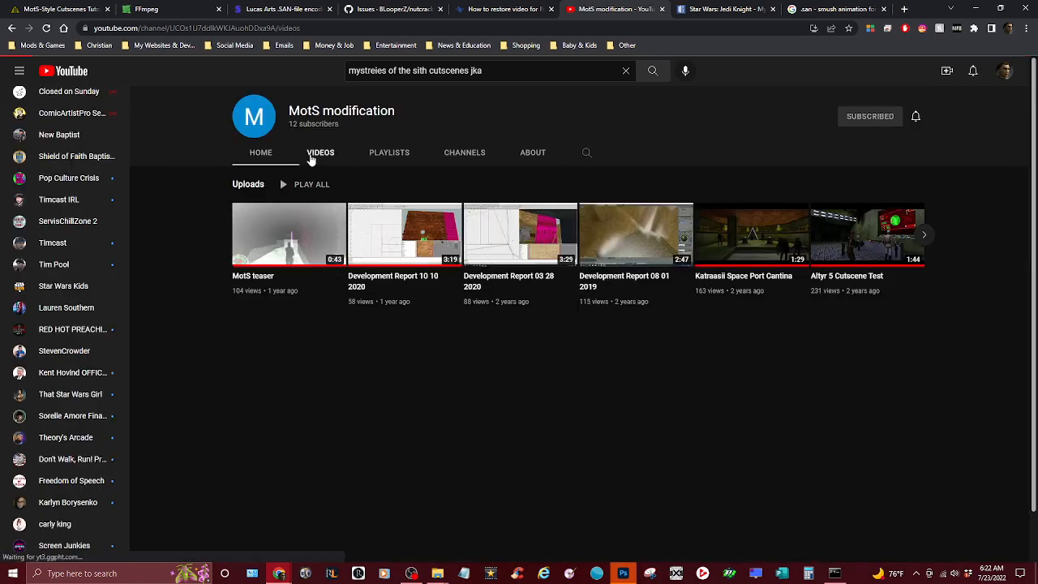
pyautogui.click(321, 152)
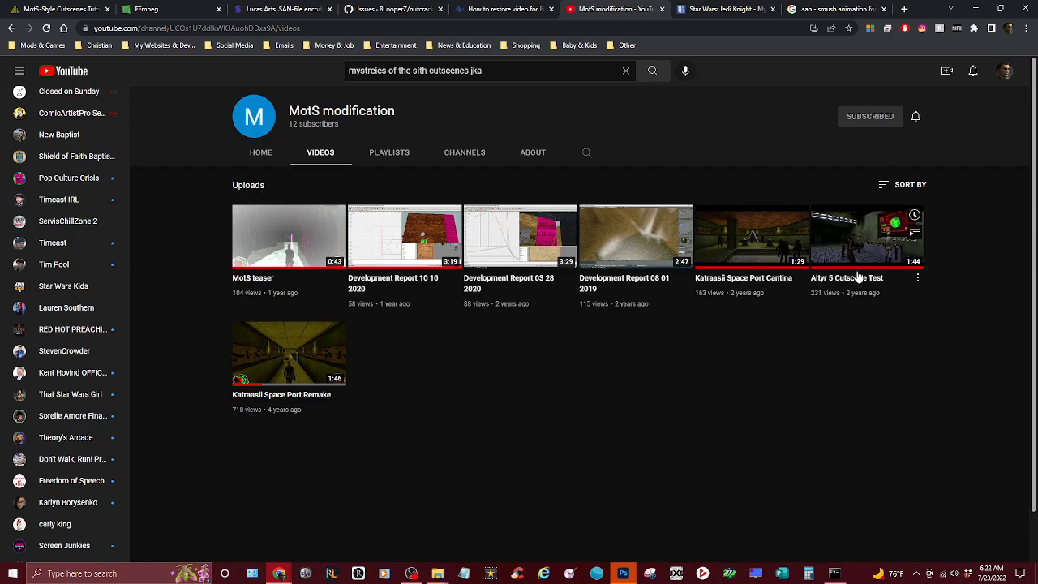
pyautogui.moveTo(832, 336)
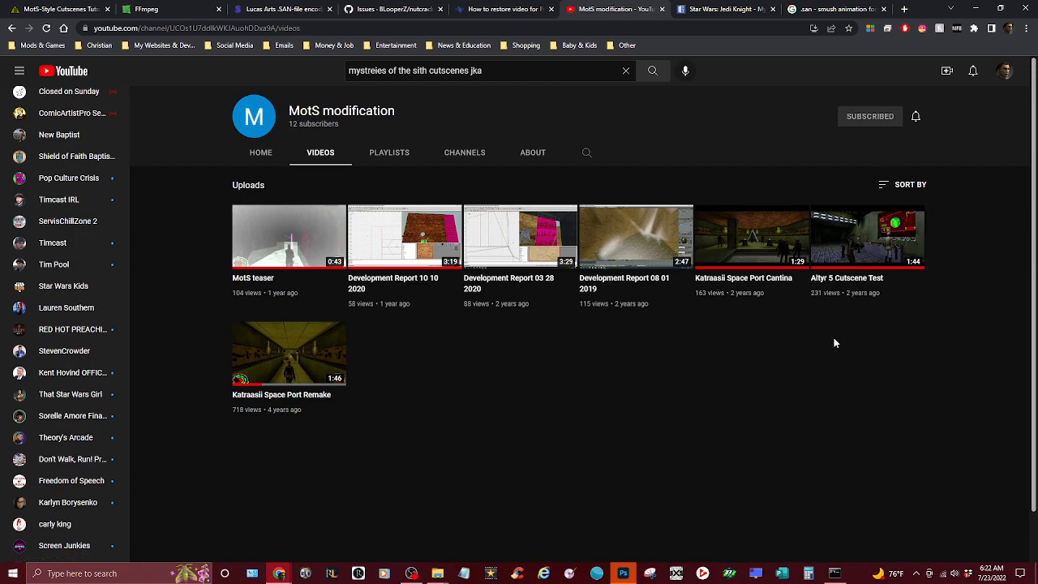
pyautogui.moveTo(727, 350)
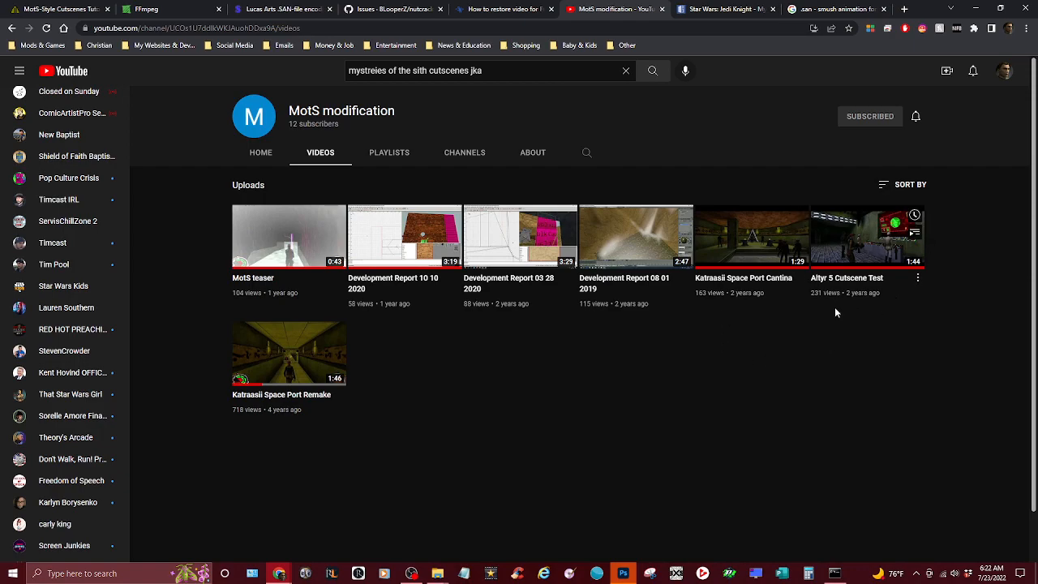
pyautogui.moveTo(875, 331)
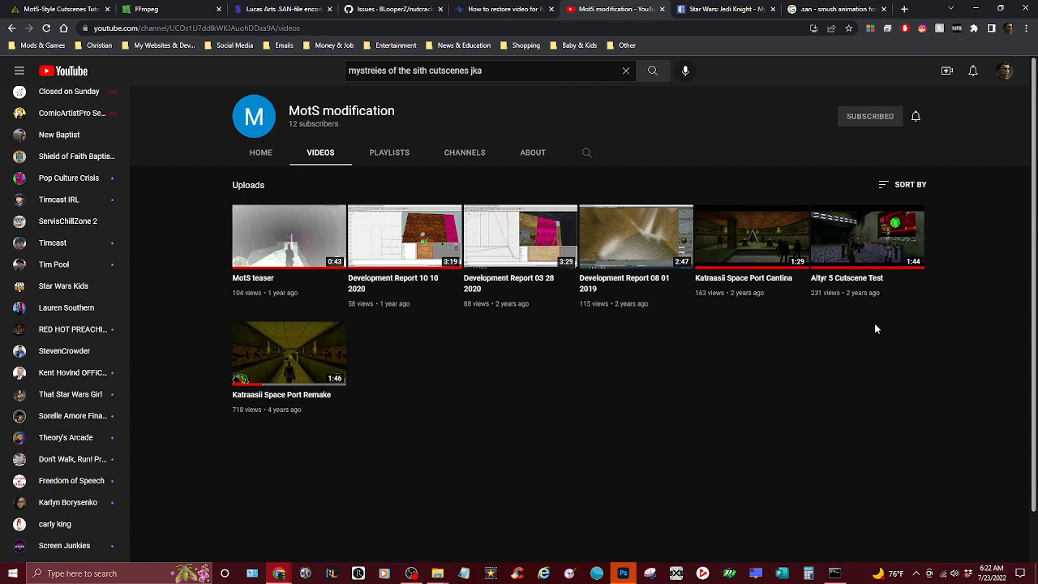
pyautogui.moveTo(830, 386)
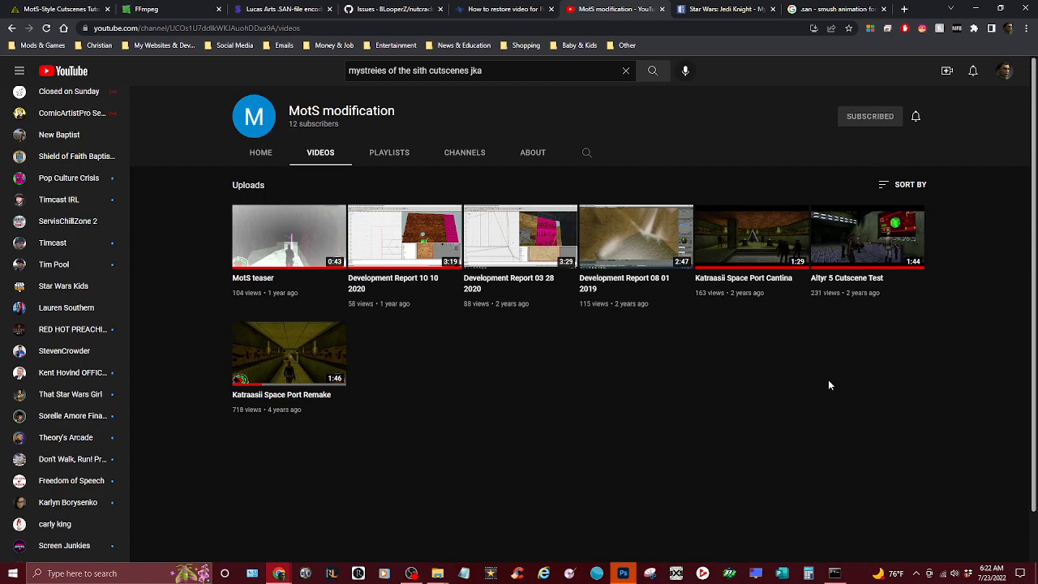
pyautogui.moveTo(798, 340)
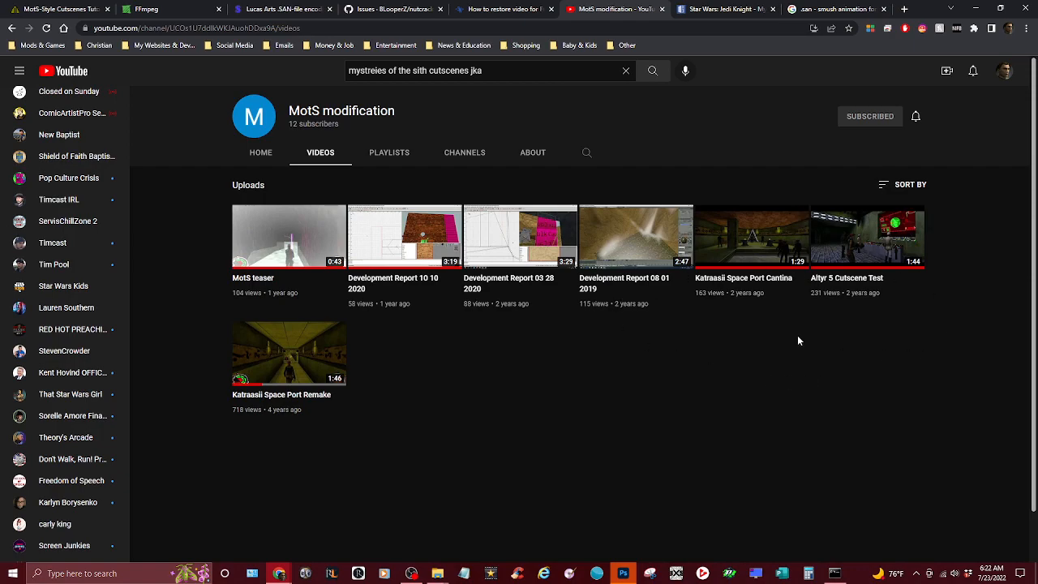
pyautogui.moveTo(832, 414)
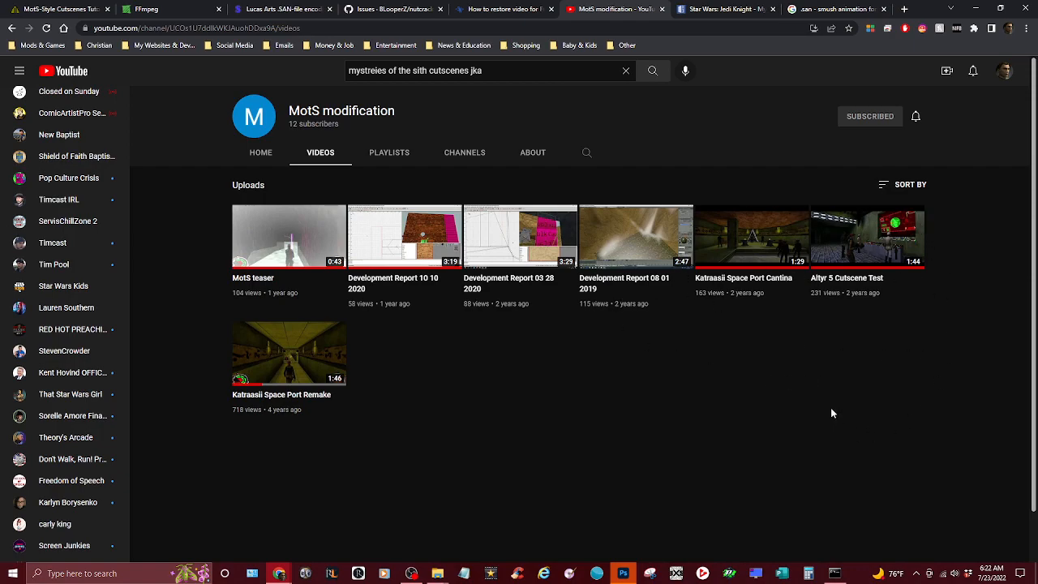
pyautogui.moveTo(847, 279)
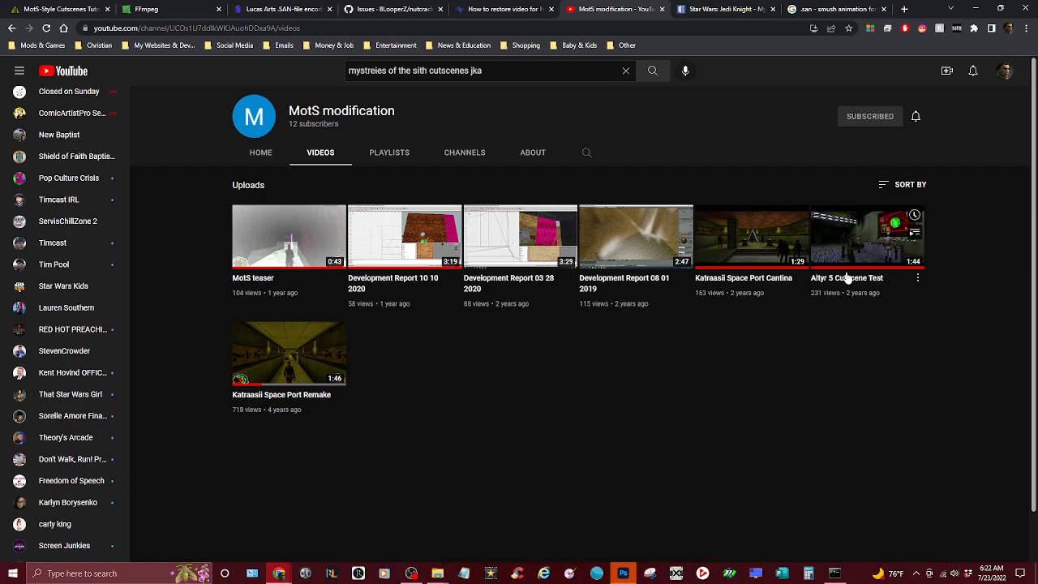
pyautogui.moveTo(500, 298)
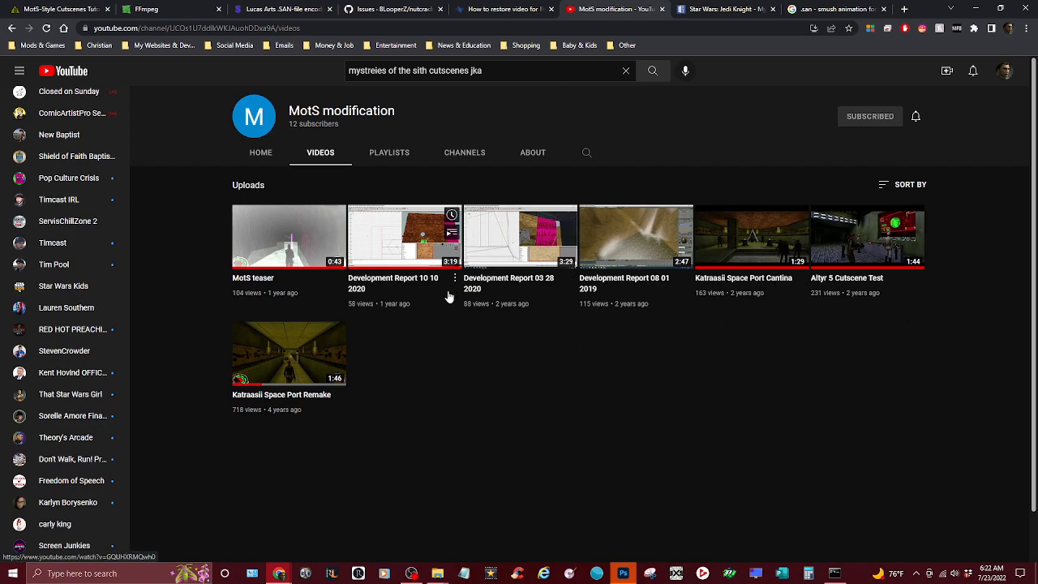
pyautogui.moveTo(934, 347)
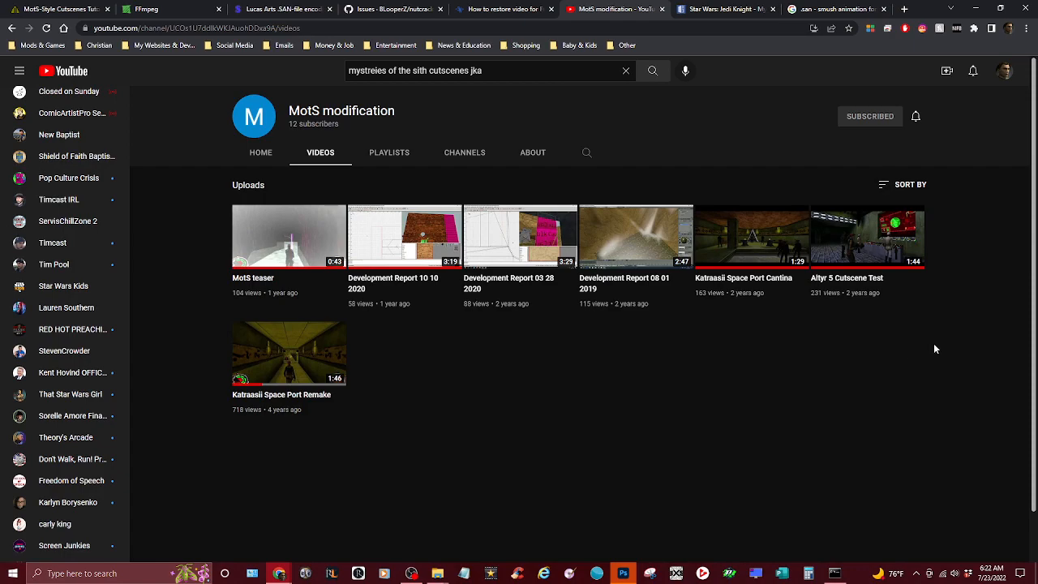
pyautogui.moveTo(1002, 330)
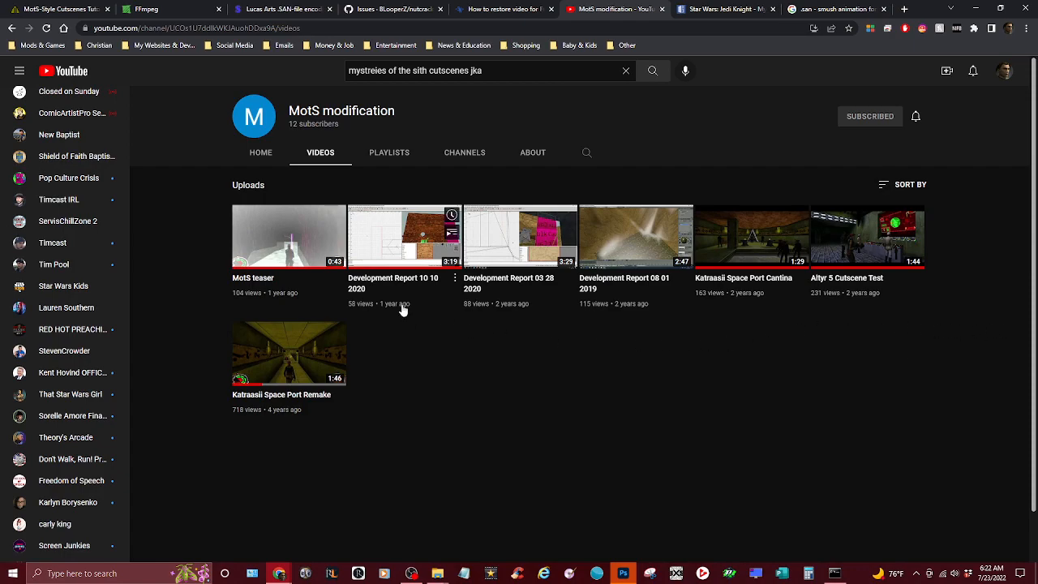
pyautogui.moveTo(317, 344)
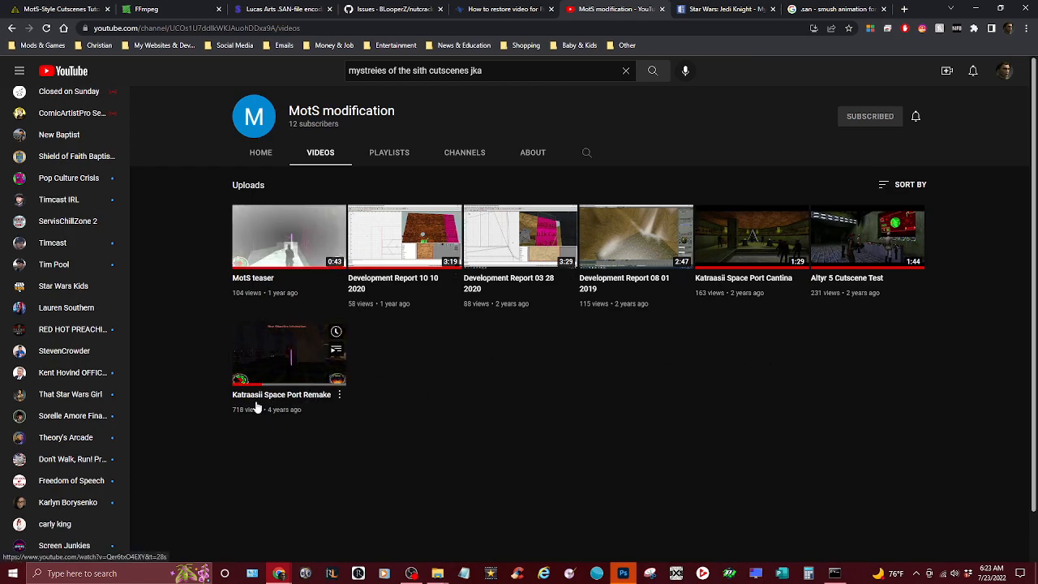
pyautogui.moveTo(288, 402)
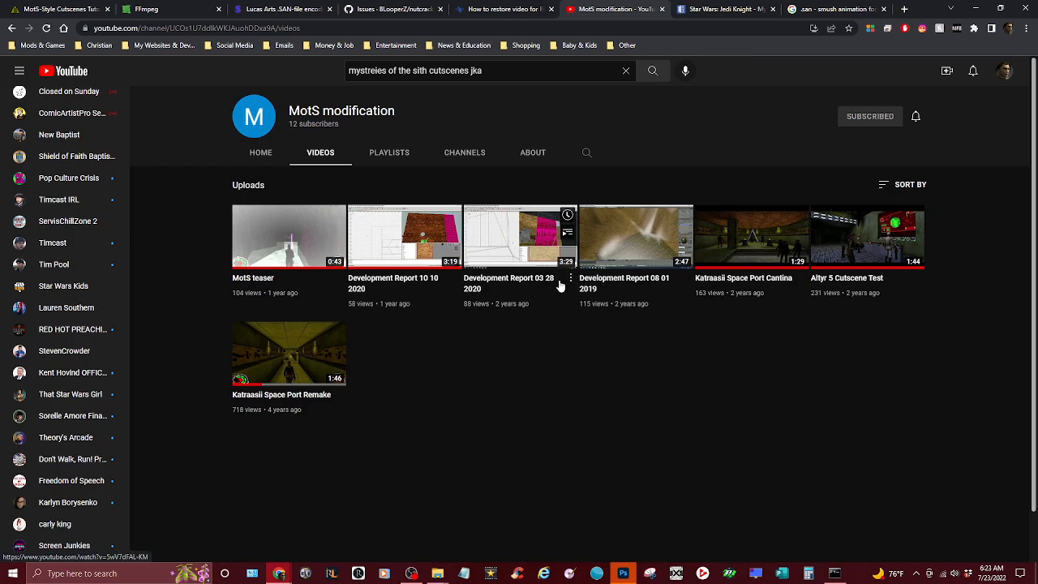
pyautogui.moveTo(416, 303)
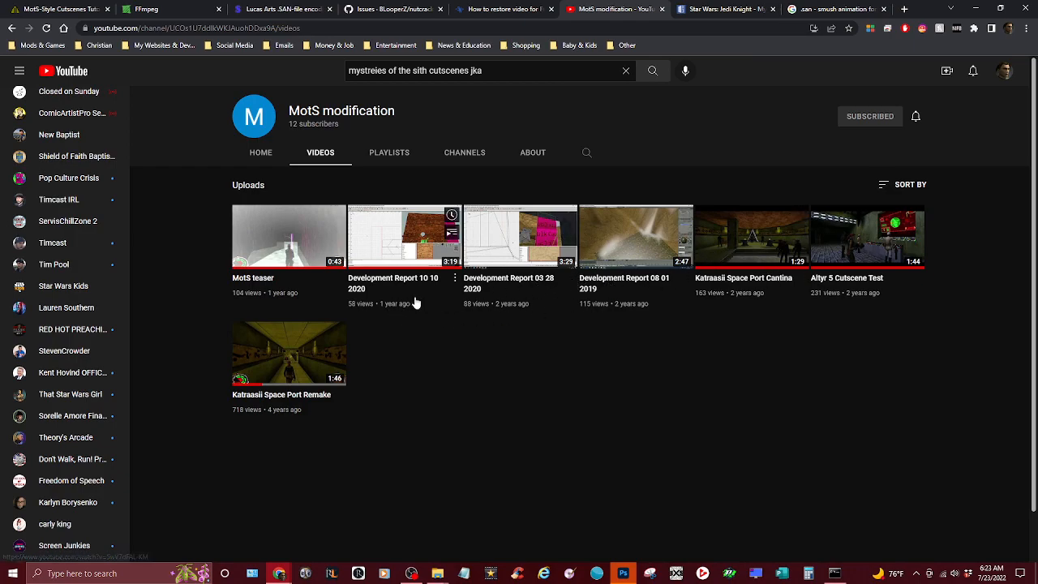
pyautogui.moveTo(269, 214)
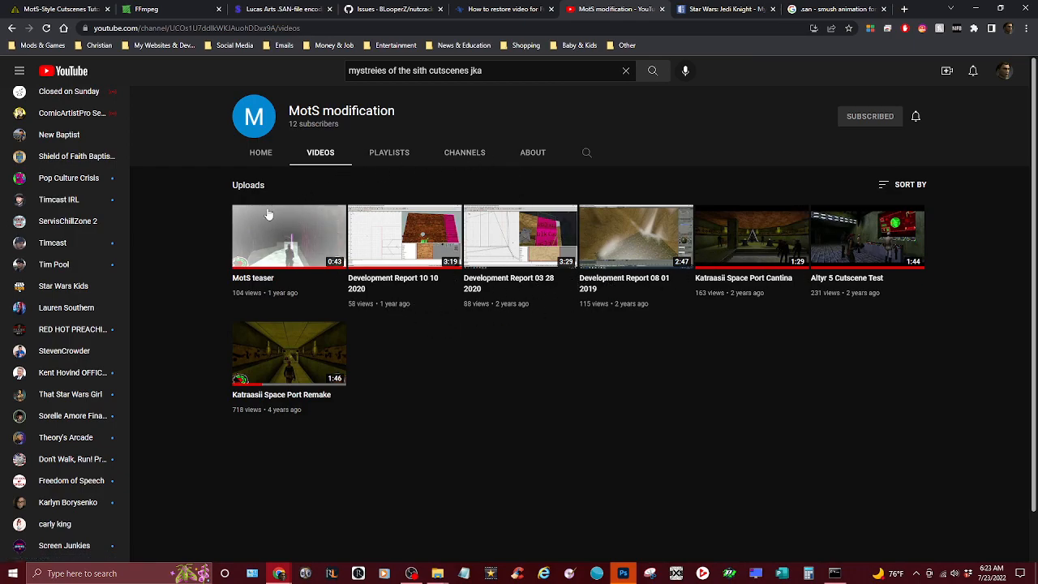
pyautogui.moveTo(905, 165)
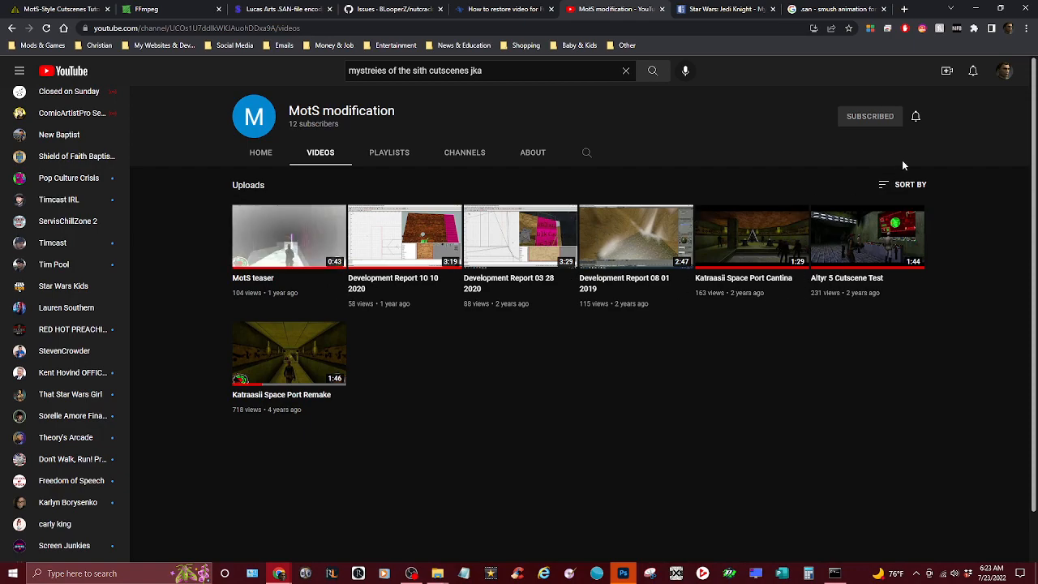
pyautogui.click(463, 153)
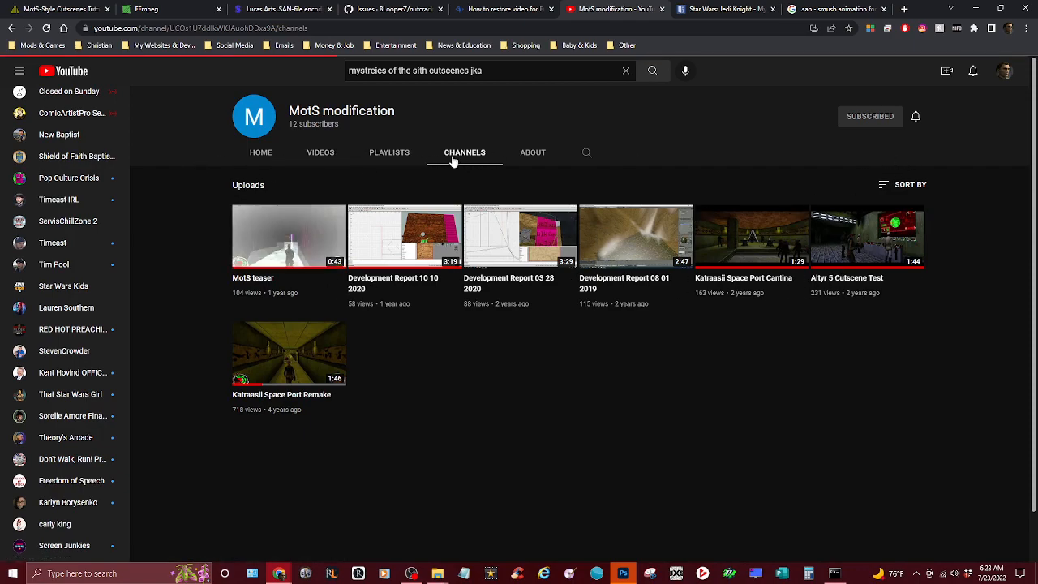
pyautogui.click(389, 153)
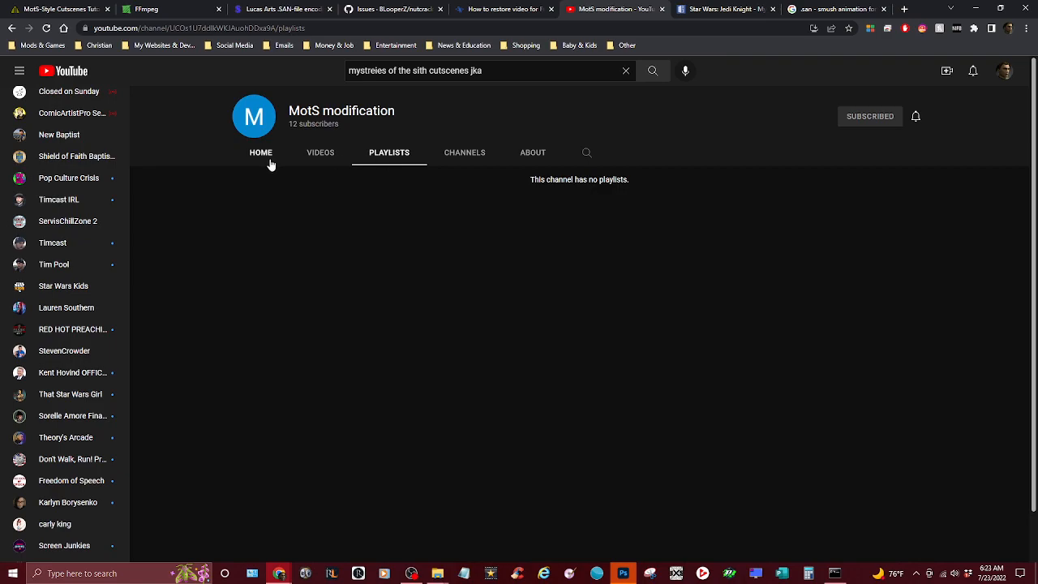
pyautogui.click(260, 152)
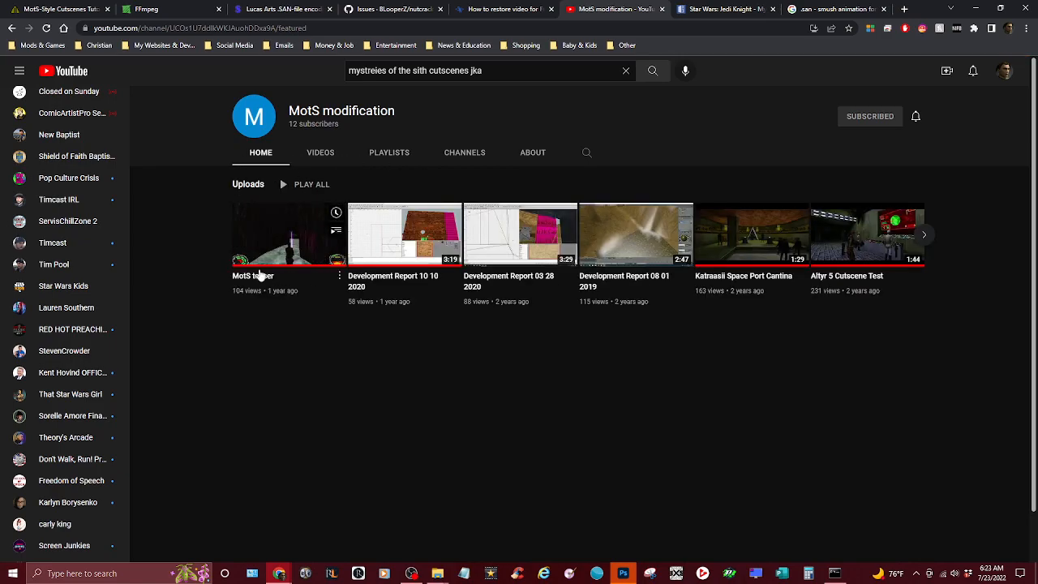
# Watch part of the MotS teaser video, then go back to the MotS modification channel
pyautogui.click(289, 233)
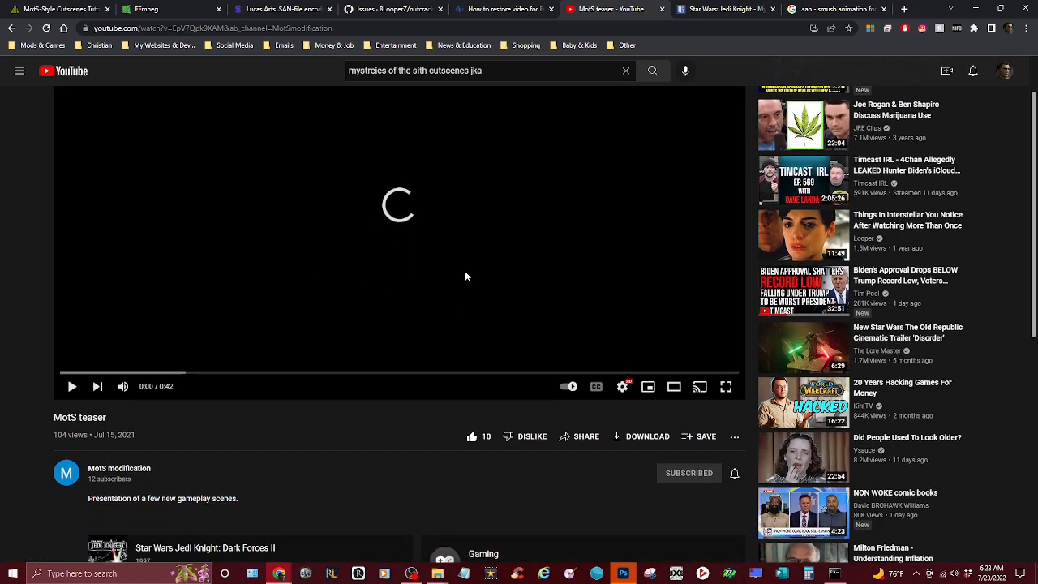
pyautogui.scroll(-3)
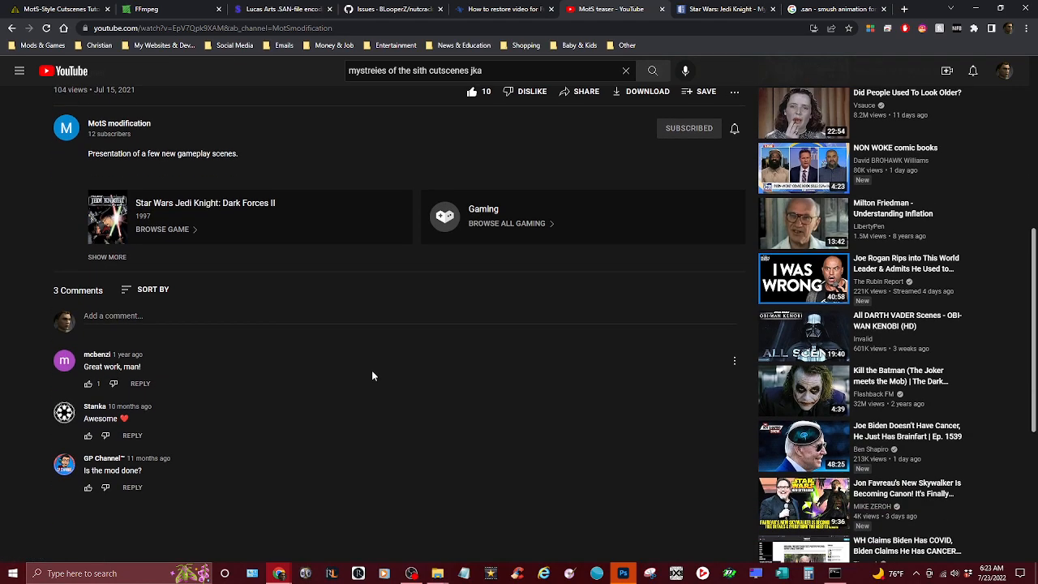
pyautogui.scroll(3)
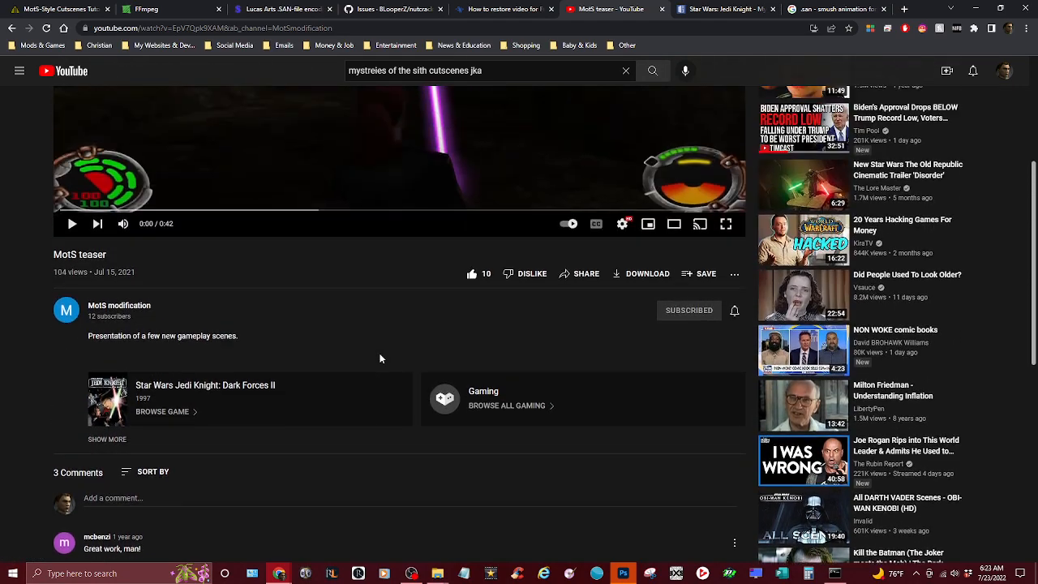
pyautogui.scroll(3)
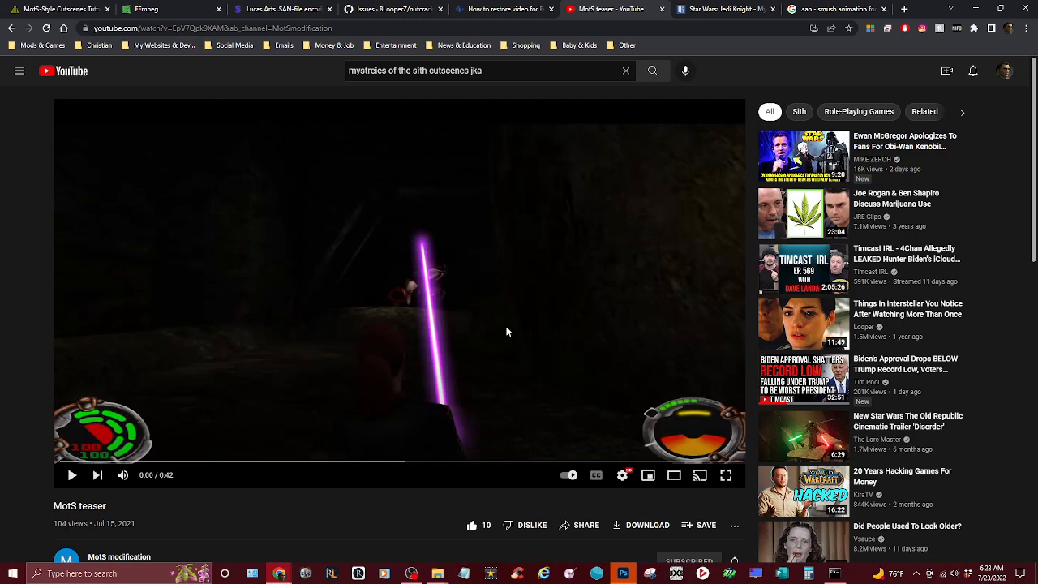
pyautogui.click(72, 474)
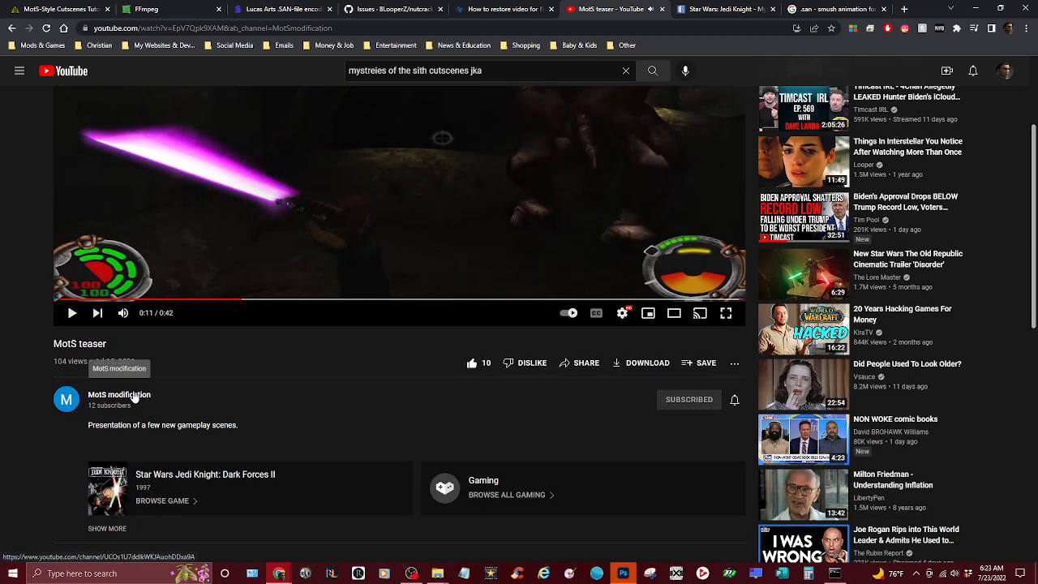
pyautogui.click(120, 395)
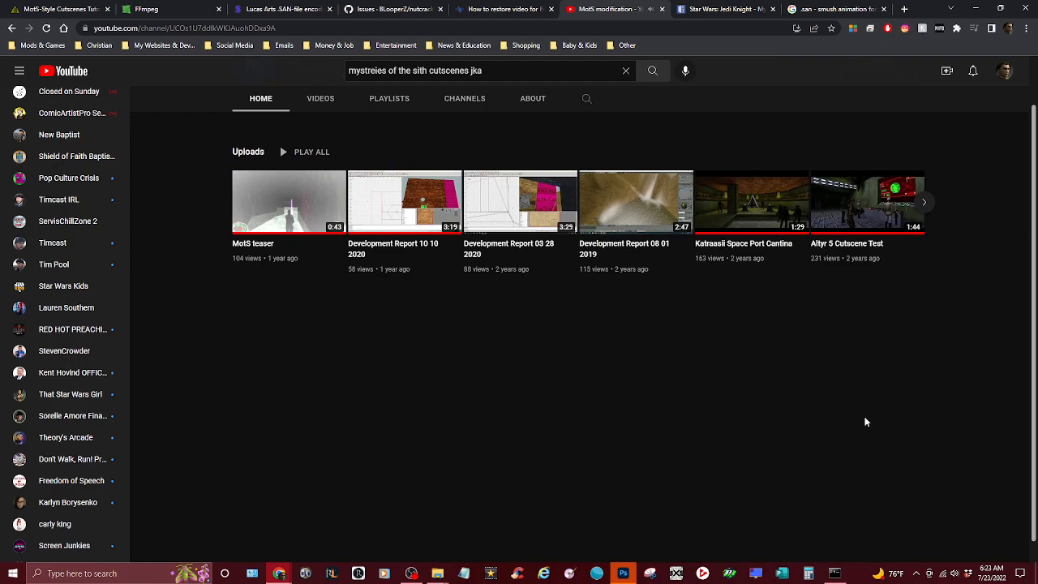
# Reopen the Altyr 5 Cutscene Test, browse its description and comments, and leave it paused at 0:20
pyautogui.click(866, 201)
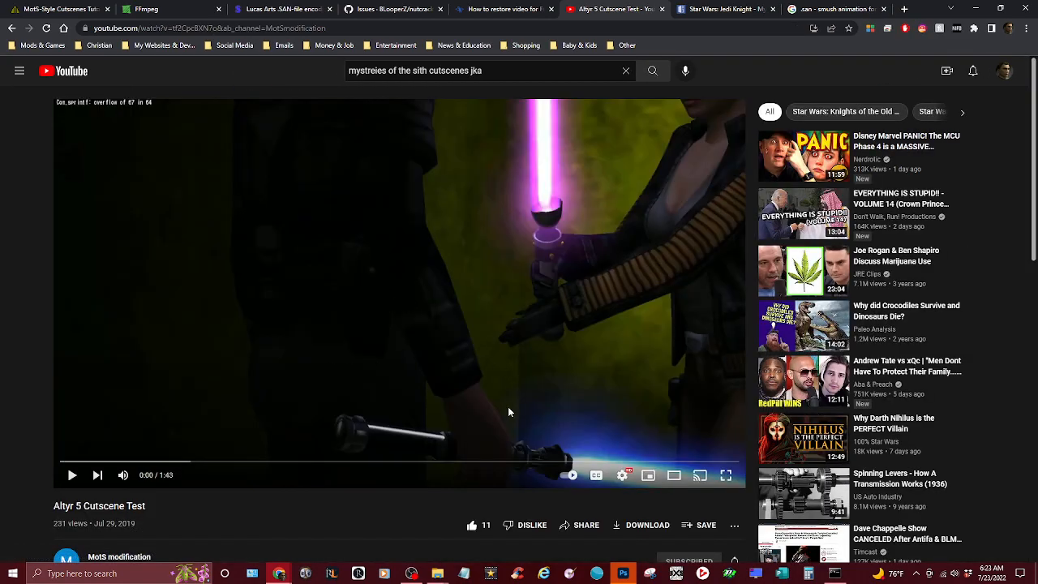
pyautogui.scroll(-3)
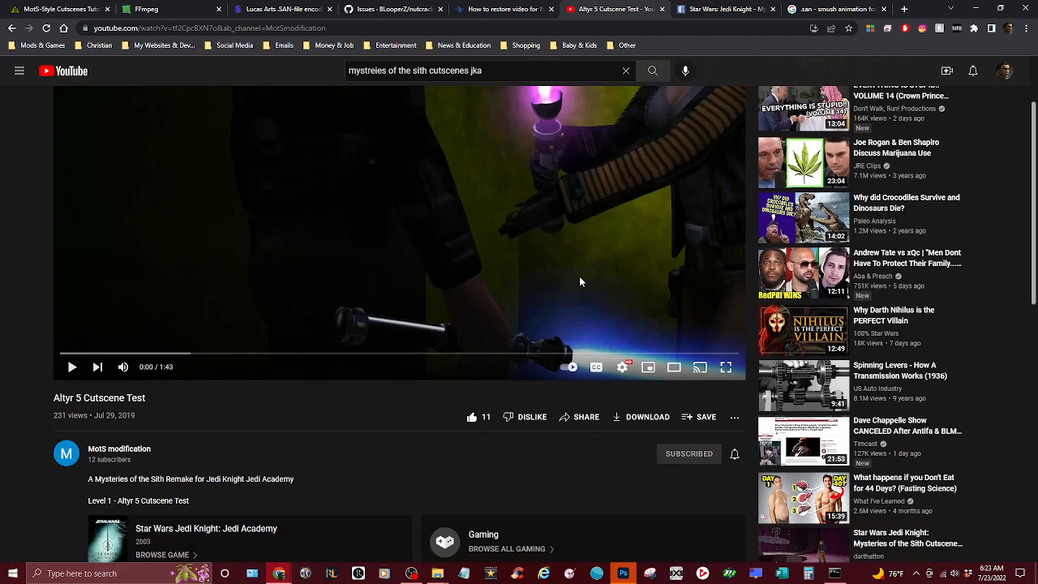
pyautogui.scroll(-3)
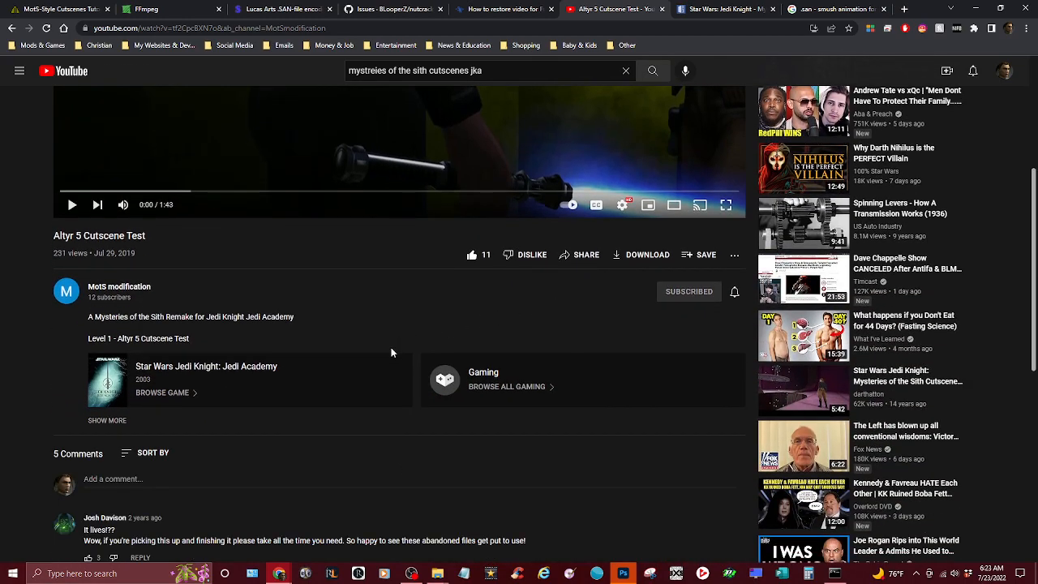
pyautogui.scroll(3)
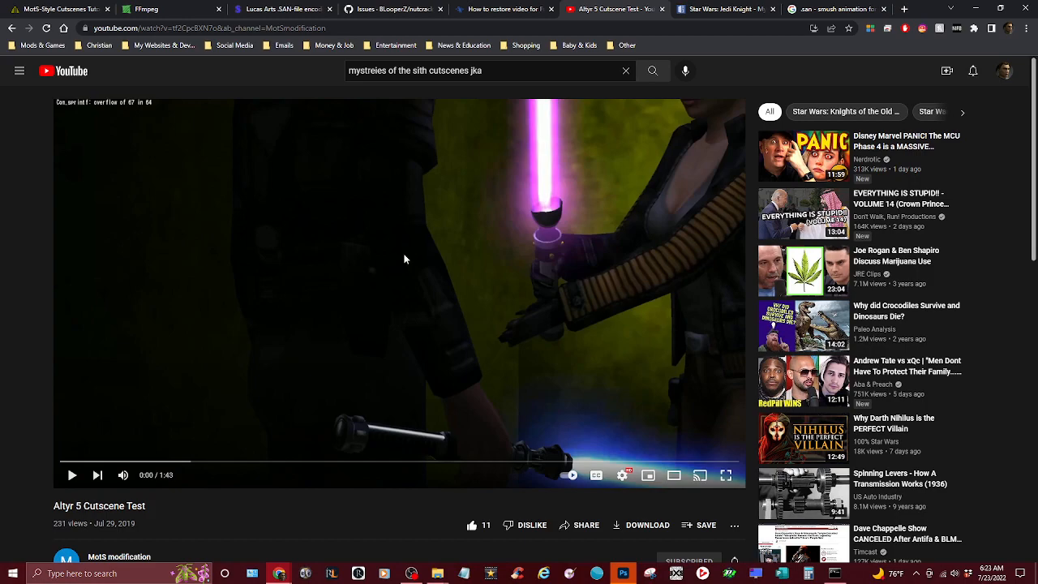
pyautogui.moveTo(642, 275)
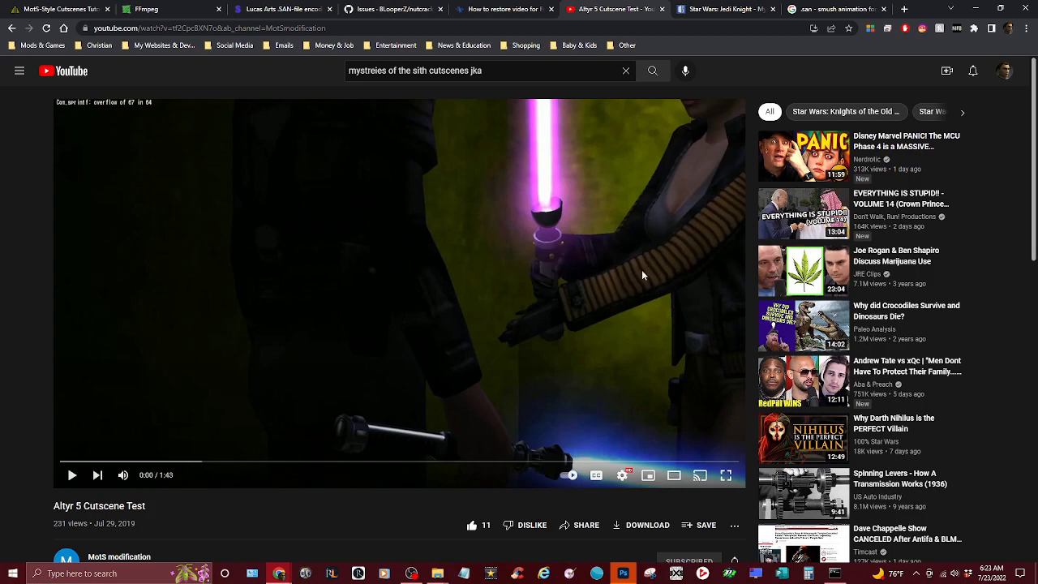
pyautogui.moveTo(545, 285)
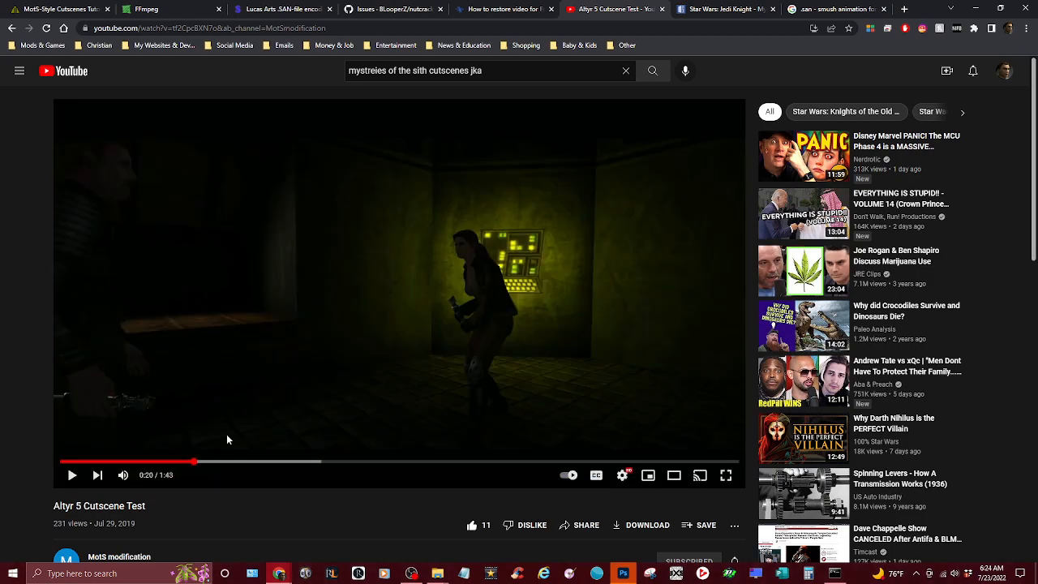
pyautogui.moveTo(525, 262)
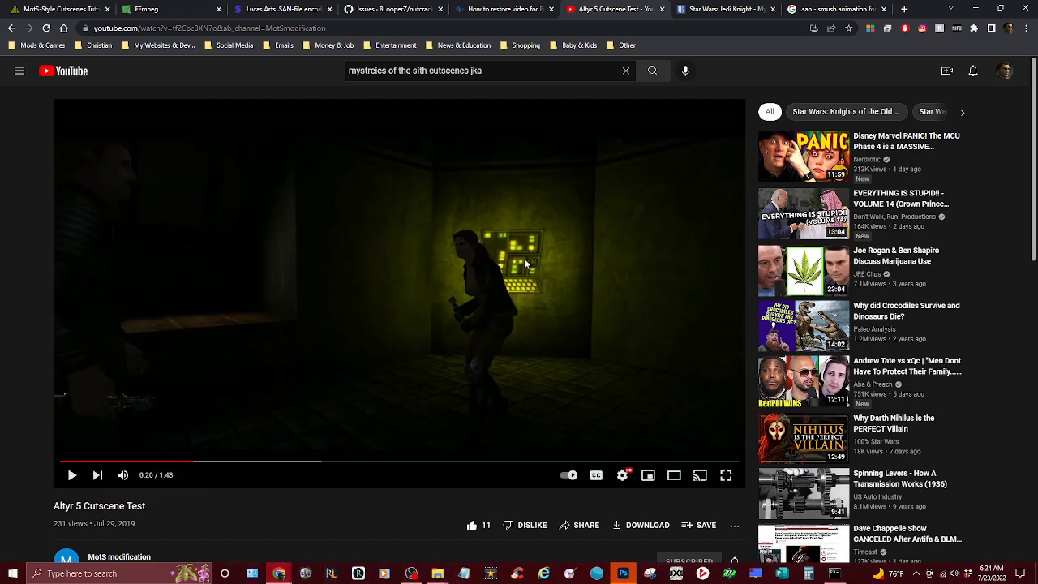
pyautogui.moveTo(516, 289)
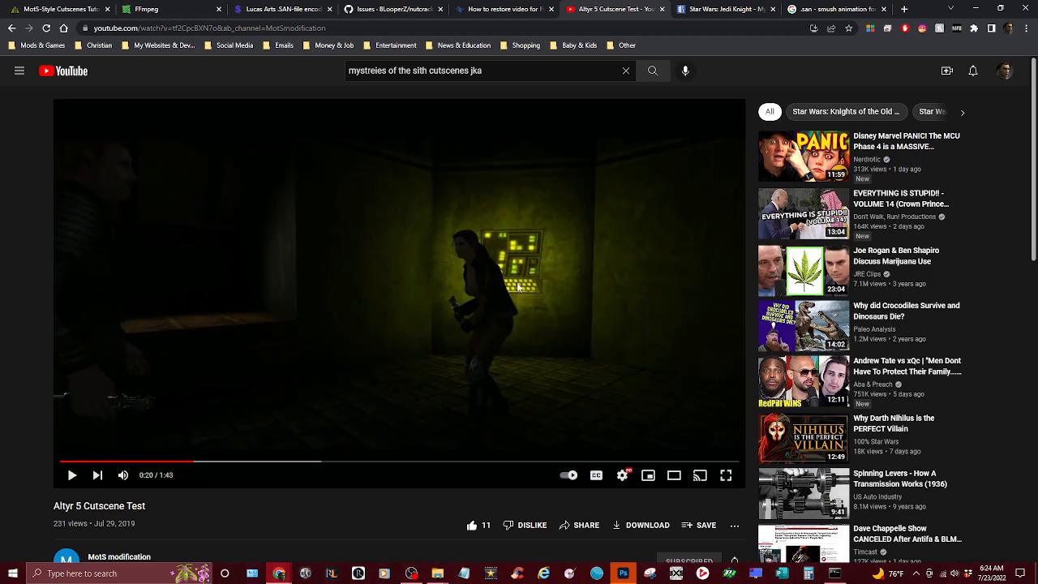
pyautogui.scroll(-3)
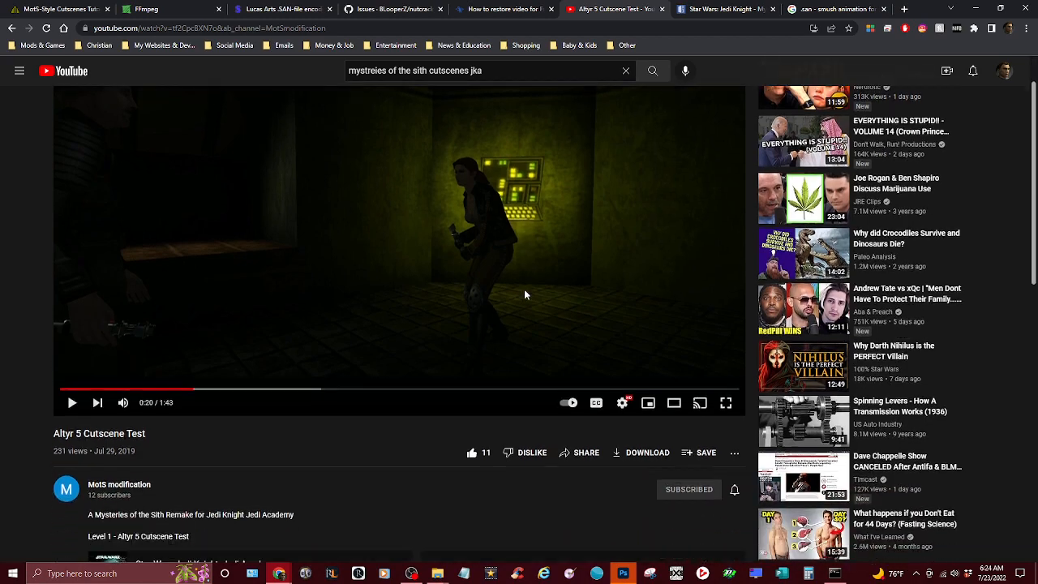
pyautogui.scroll(-3)
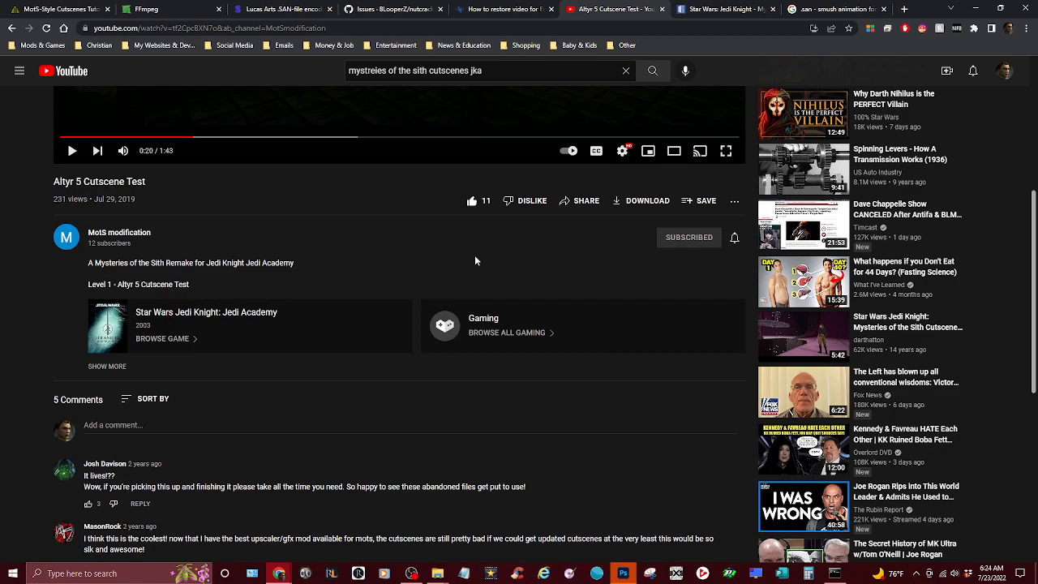
pyautogui.moveTo(392, 251)
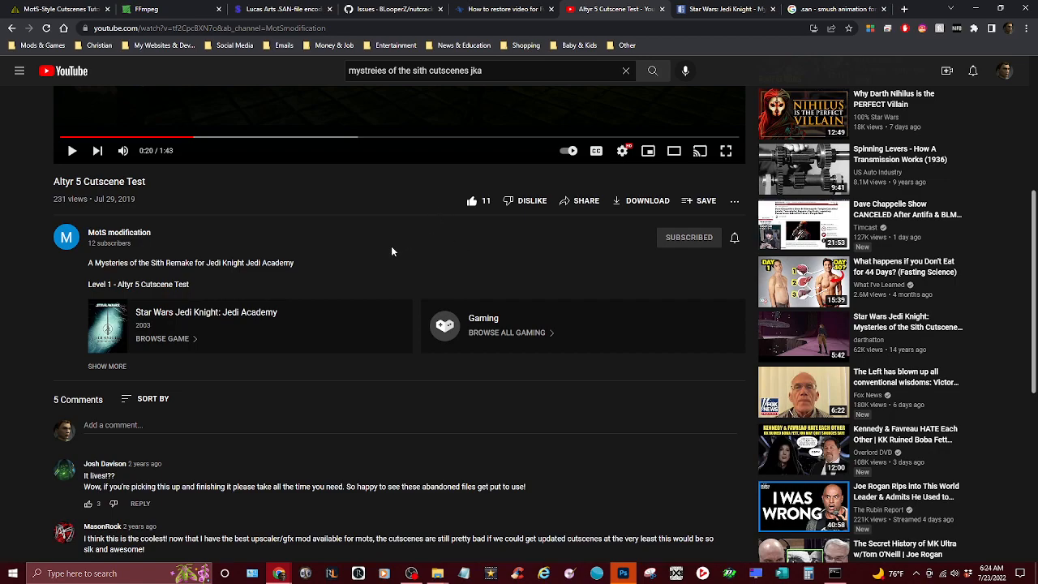
pyautogui.scroll(3)
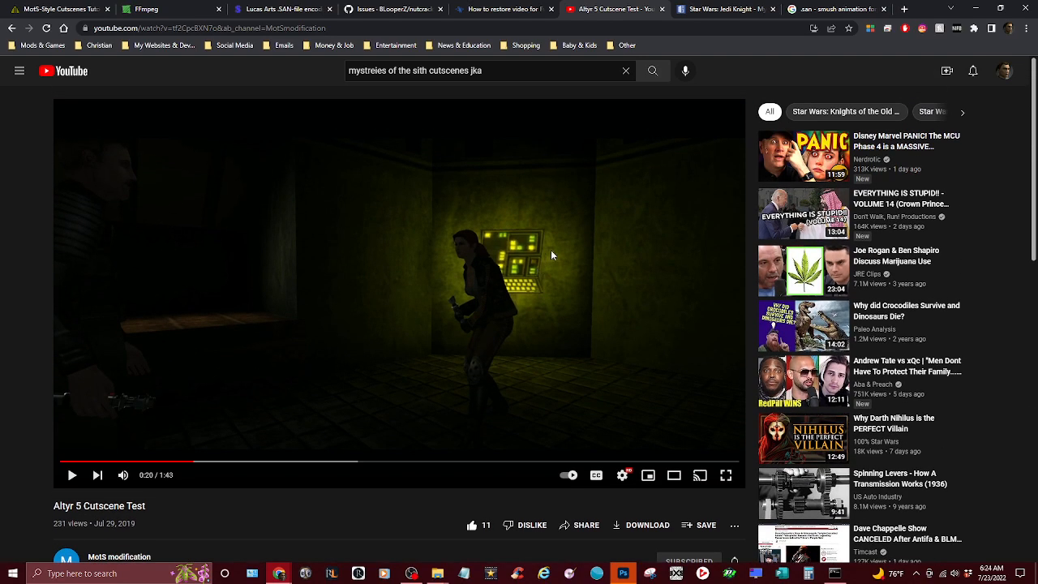
pyautogui.moveTo(421, 259)
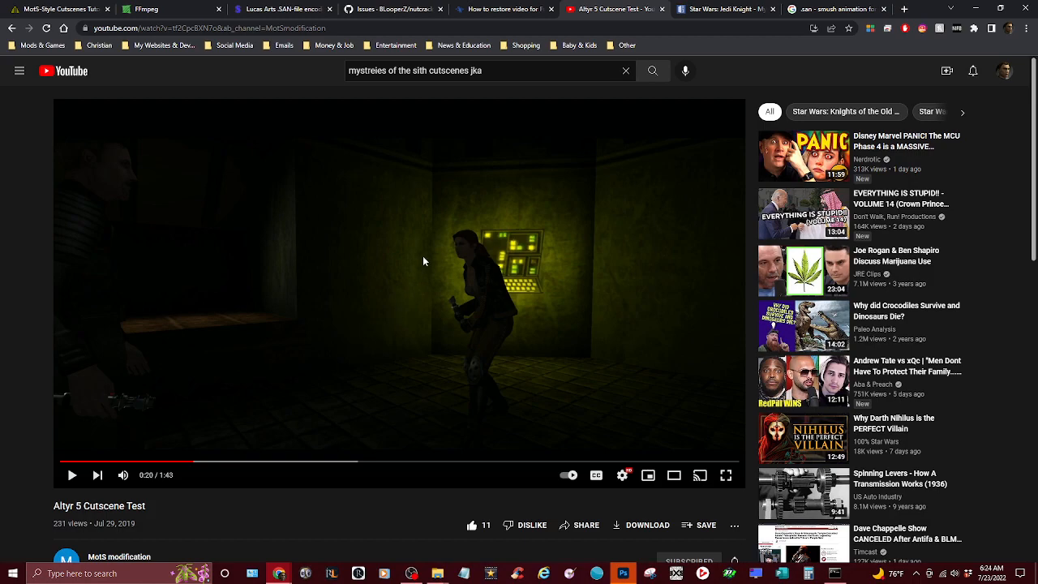
pyautogui.moveTo(407, 270)
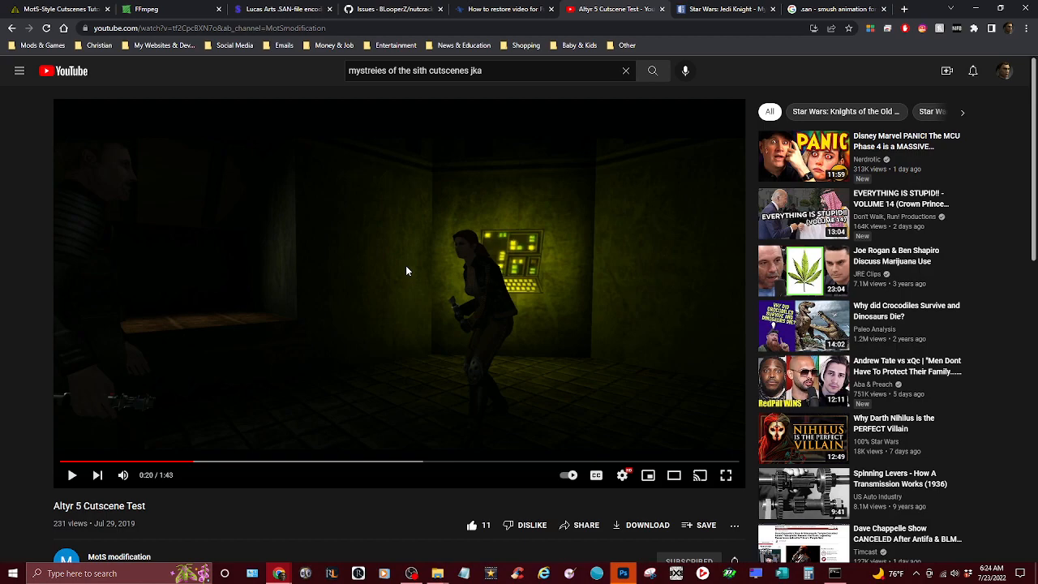
pyautogui.moveTo(468, 207)
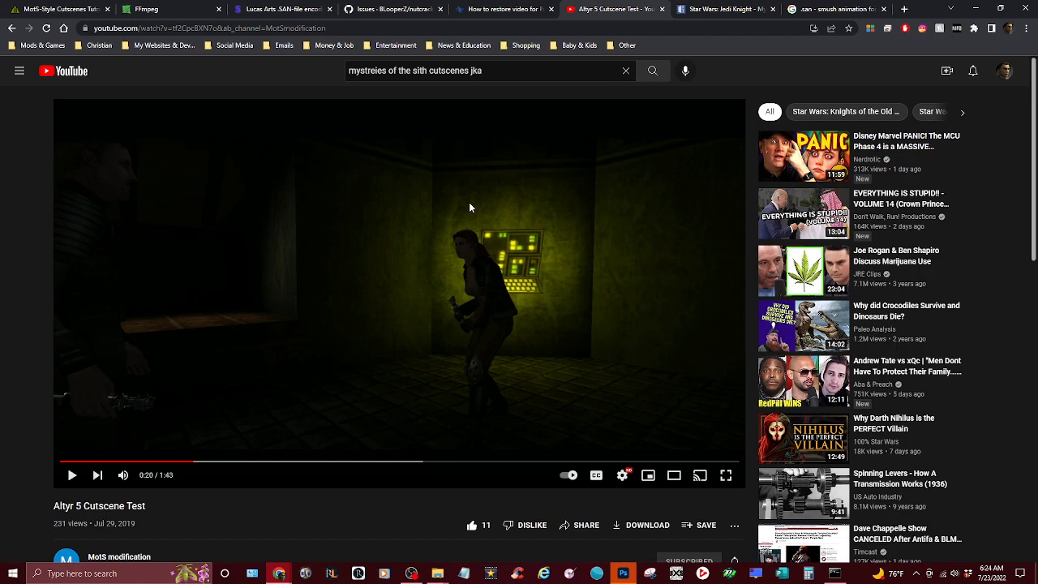
pyautogui.moveTo(483, 237)
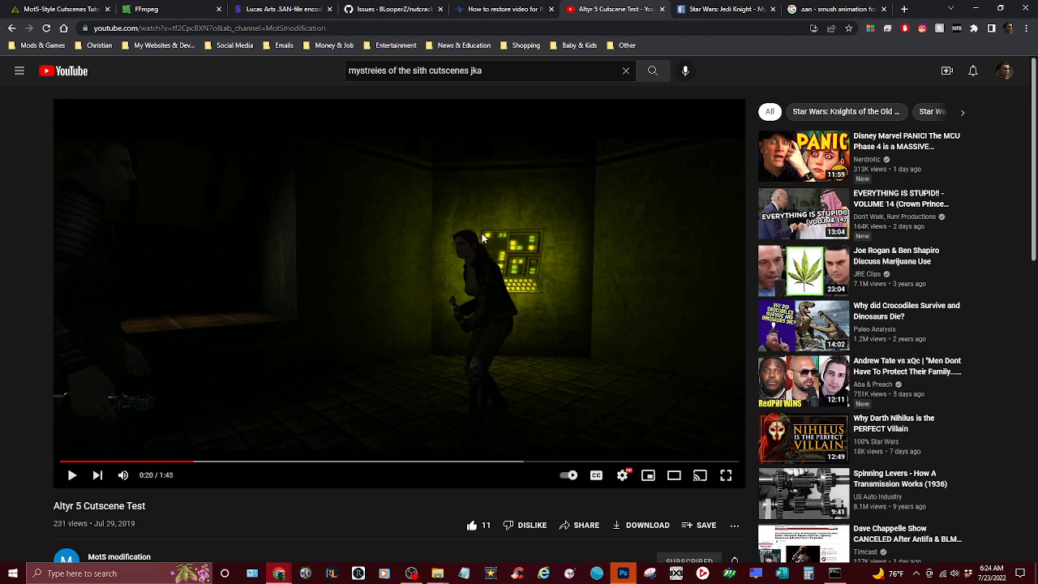
pyautogui.moveTo(467, 235)
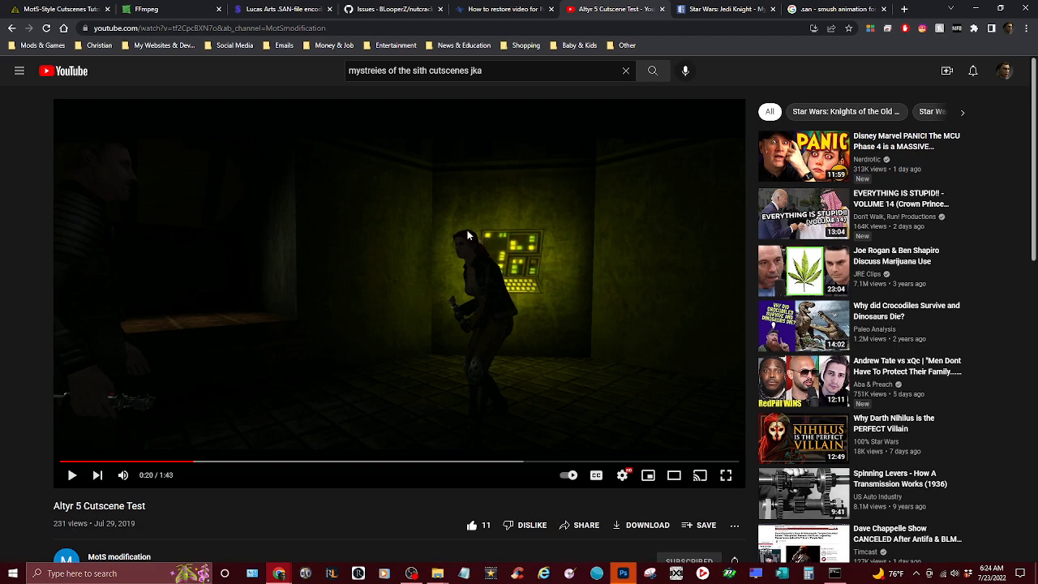
pyautogui.moveTo(376, 321)
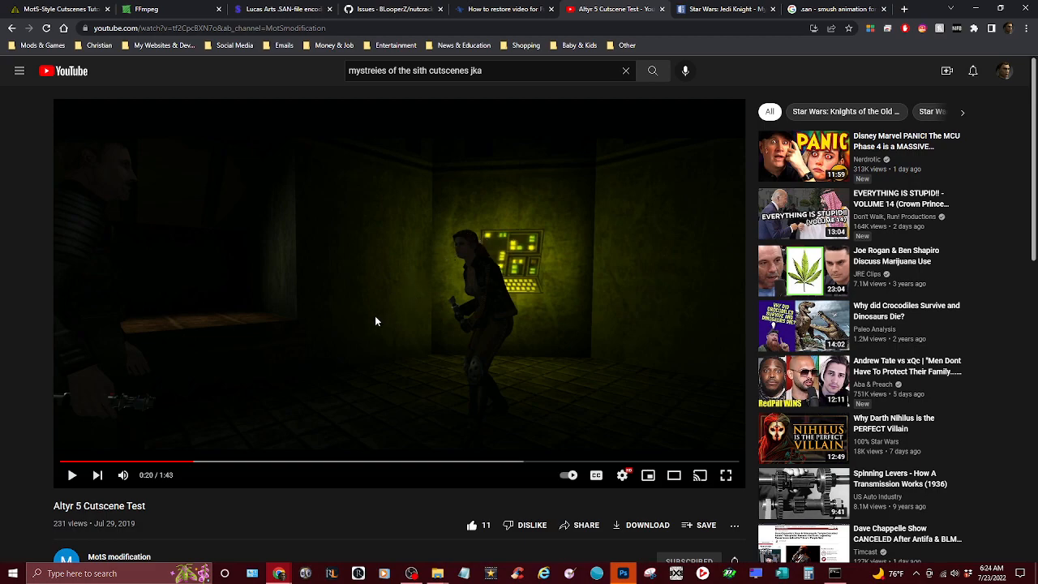
pyautogui.moveTo(386, 292)
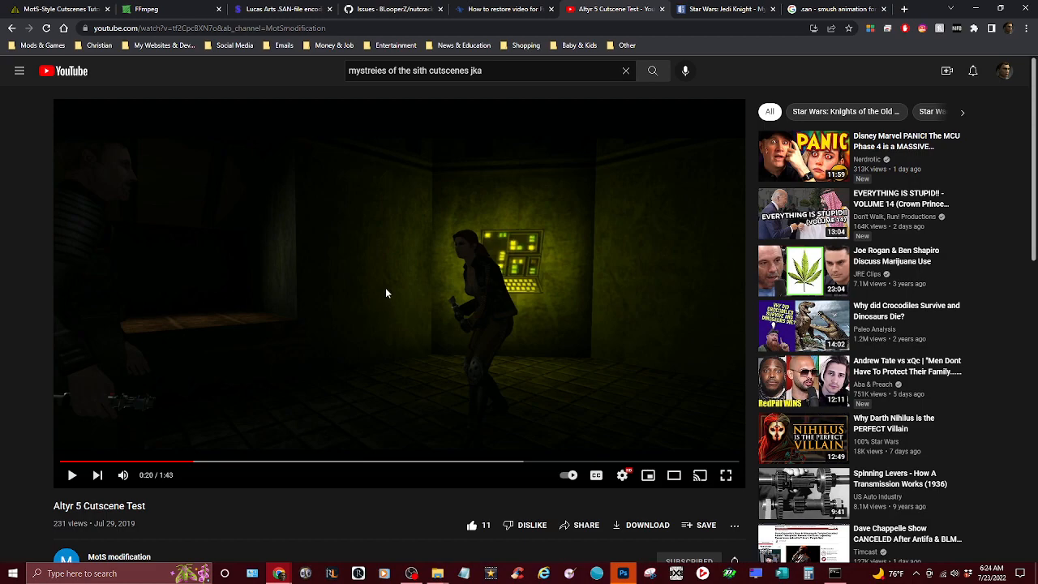
pyautogui.moveTo(376, 315)
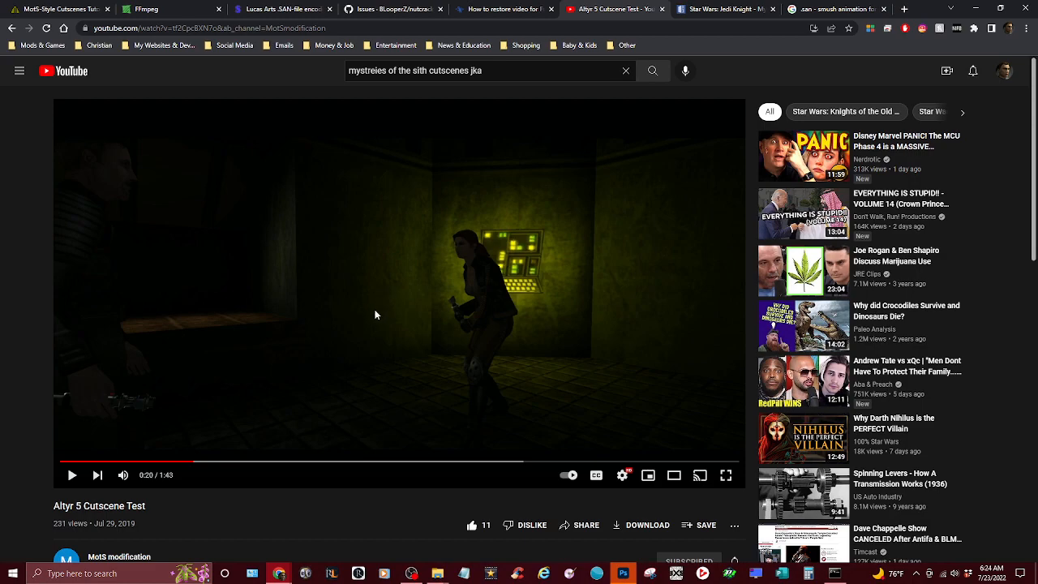
pyautogui.moveTo(509, 292)
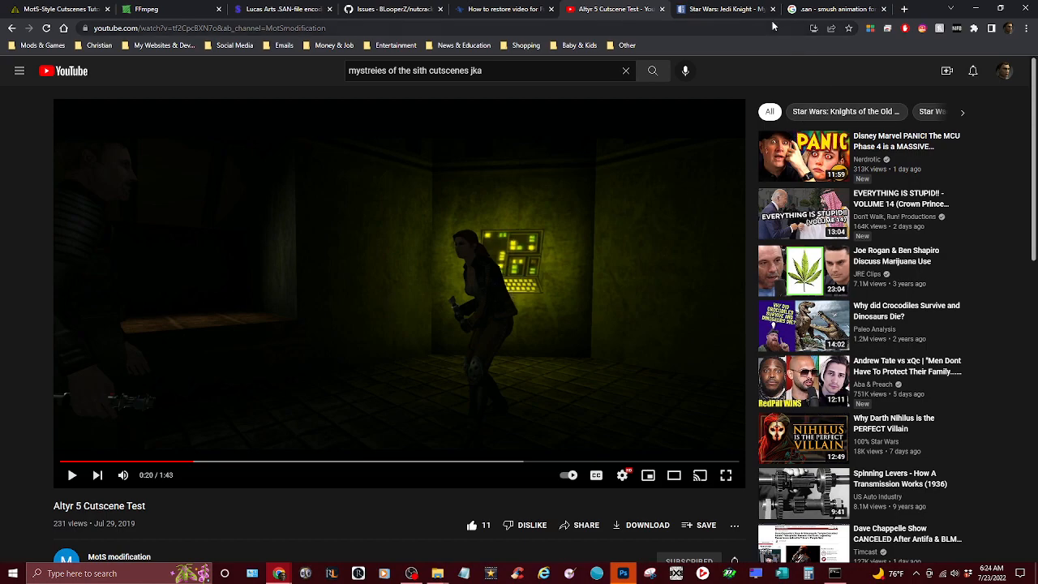
pyautogui.moveTo(534, 97)
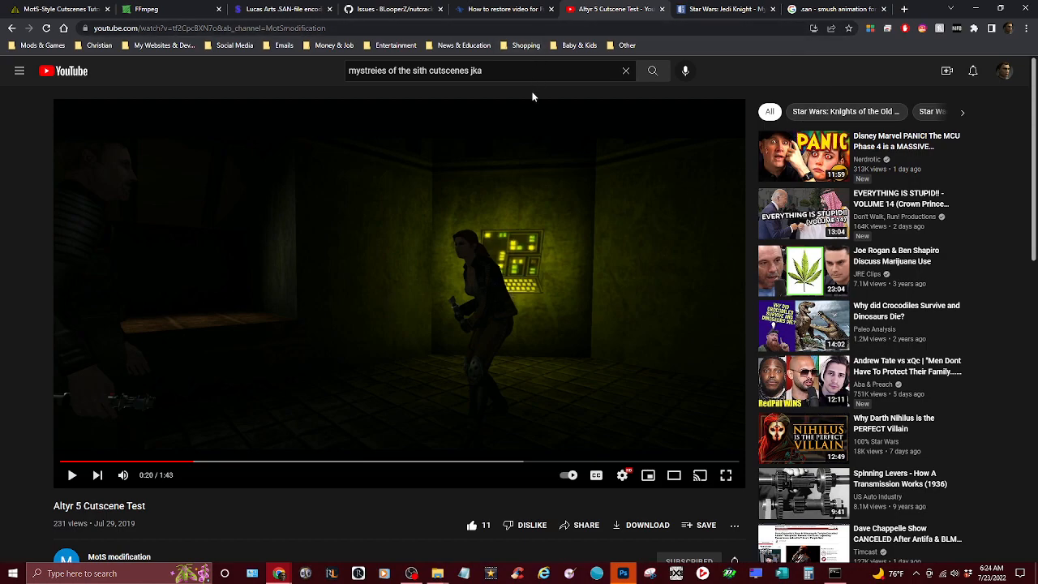
pyautogui.moveTo(574, 130)
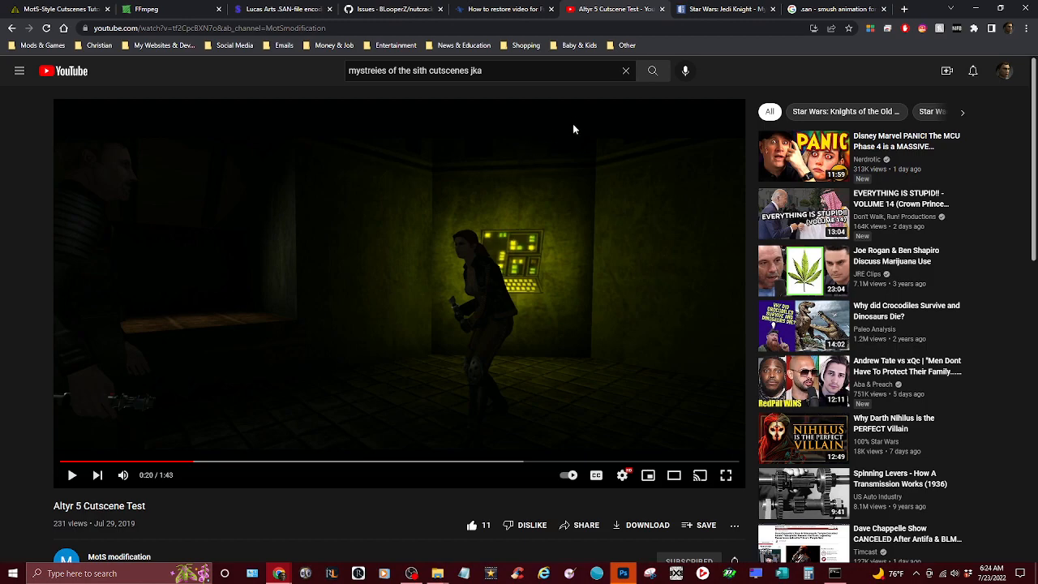
# Clear the Mysteries of the Sith cutscenes query from the YouTube search box
pyautogui.click(626, 70)
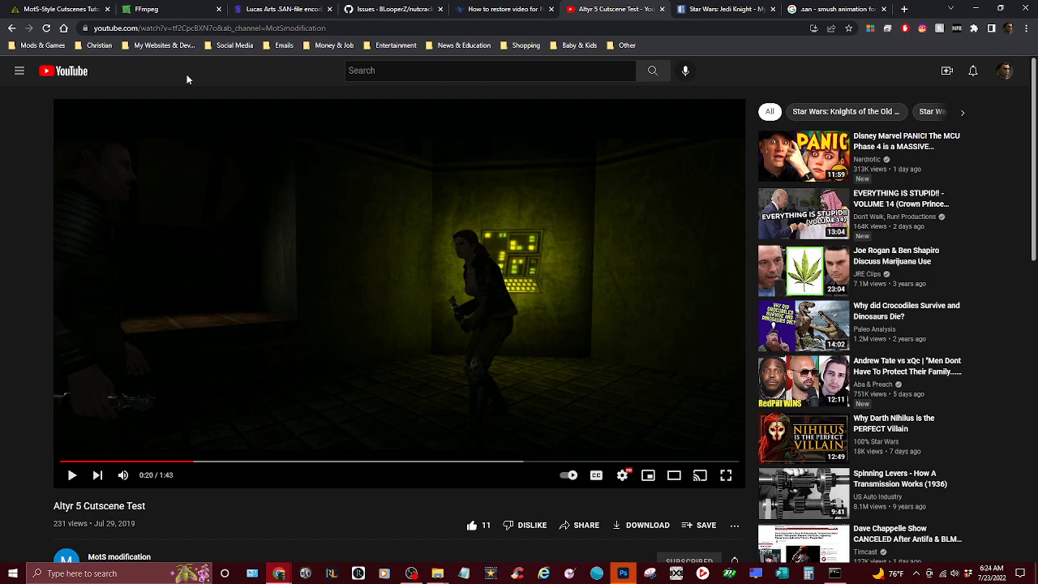
pyautogui.moveTo(357, 404)
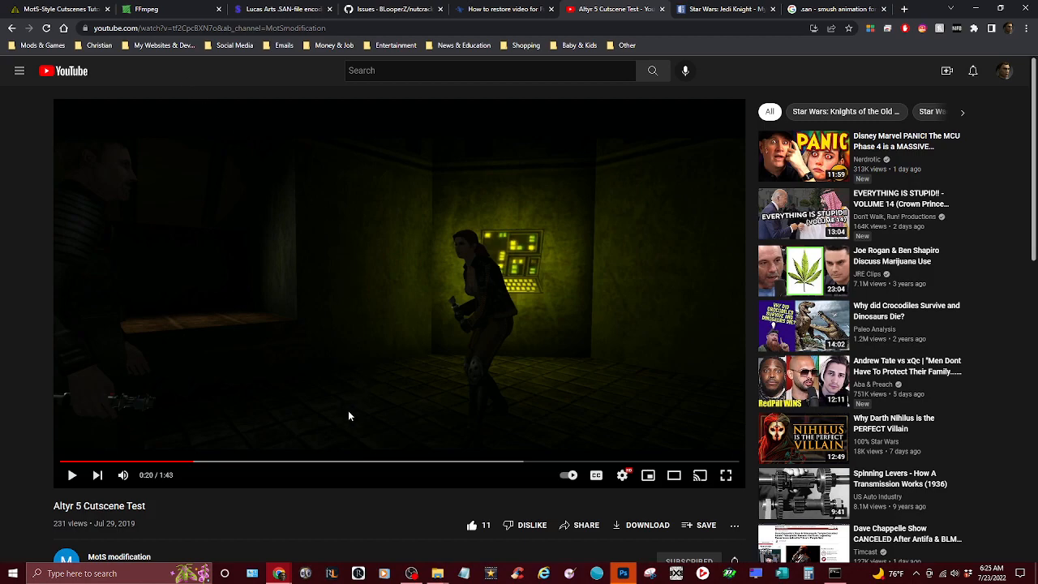
pyautogui.moveTo(374, 394)
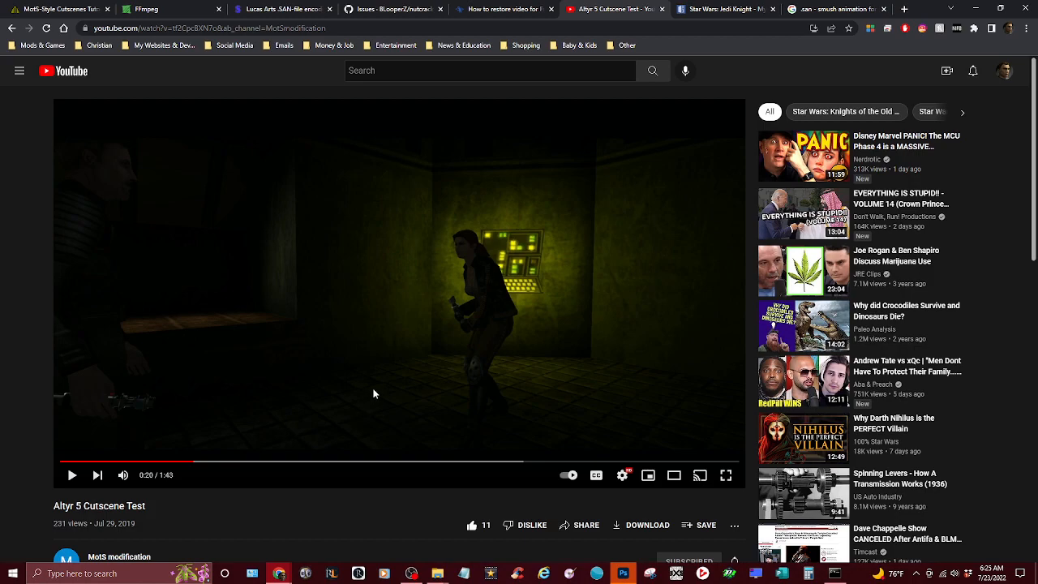
pyautogui.moveTo(363, 381)
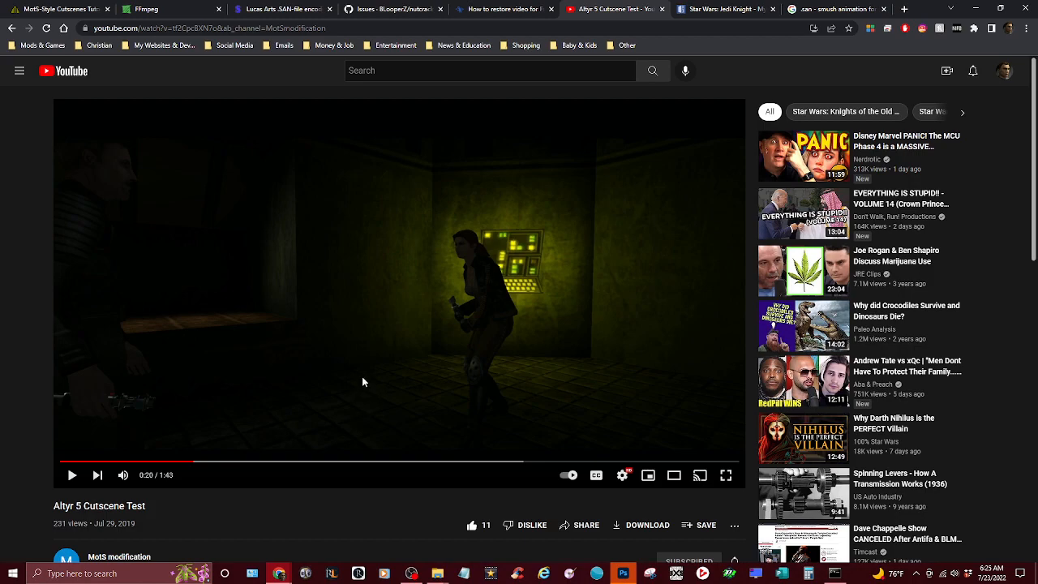
pyautogui.moveTo(340, 413)
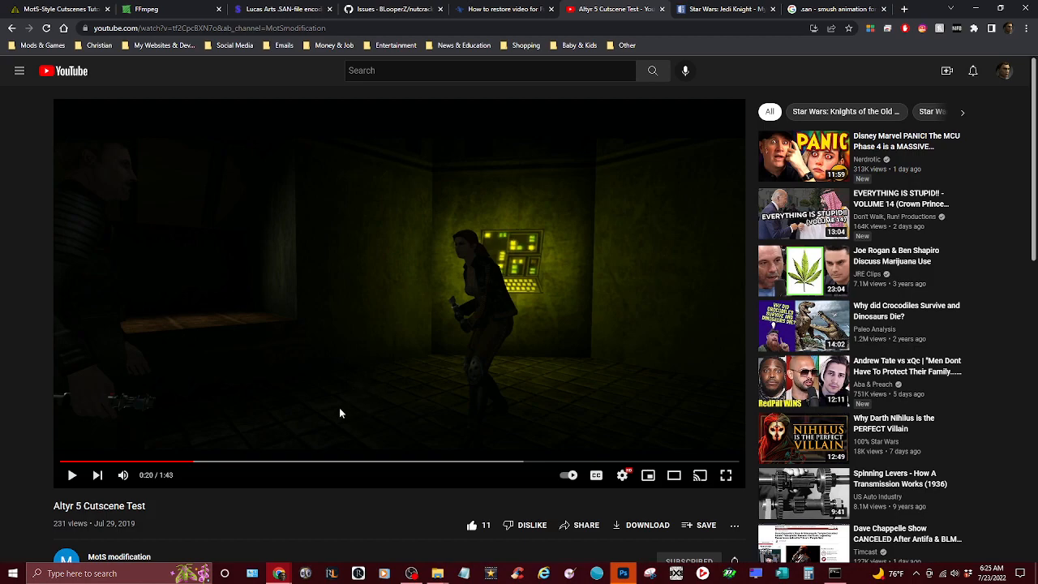
pyautogui.moveTo(337, 326)
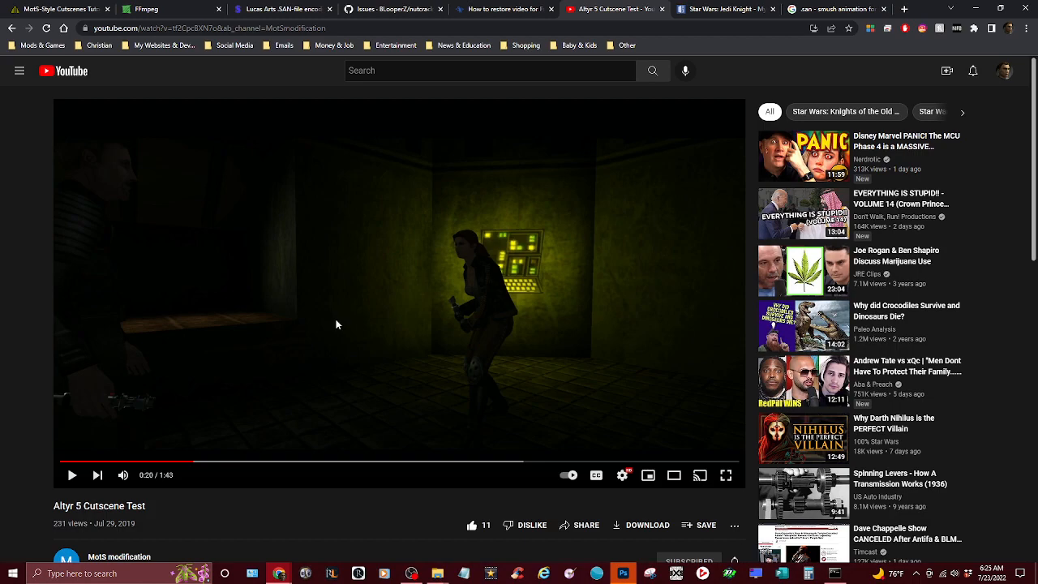
pyautogui.moveTo(366, 282)
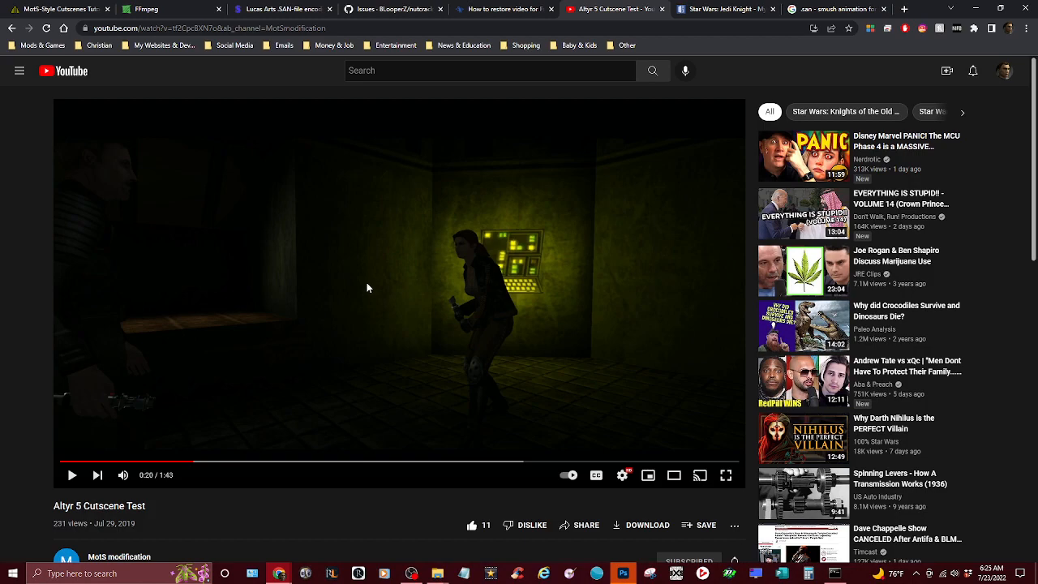
pyautogui.moveTo(506, 230)
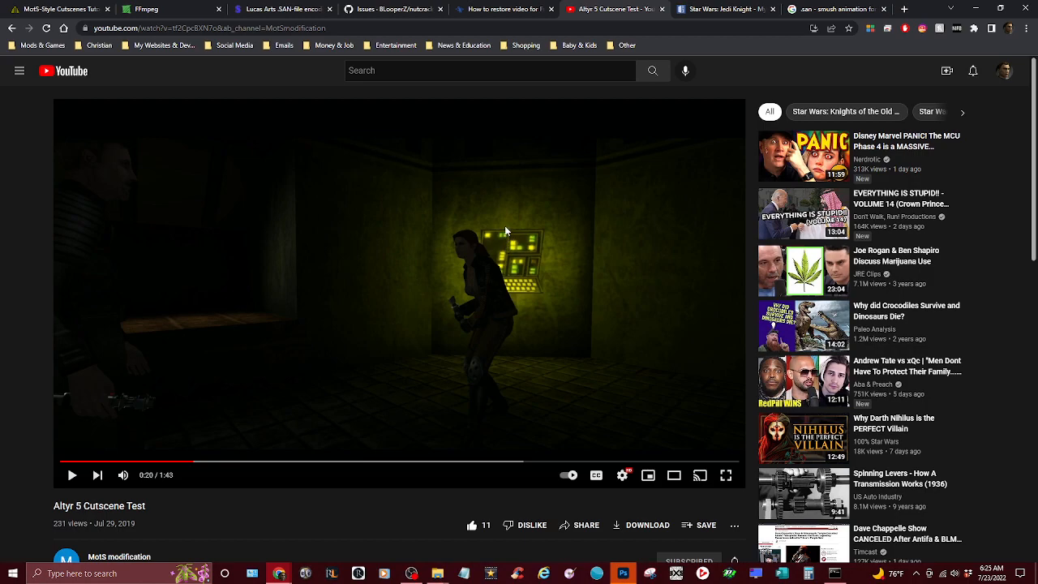
pyautogui.moveTo(373, 368)
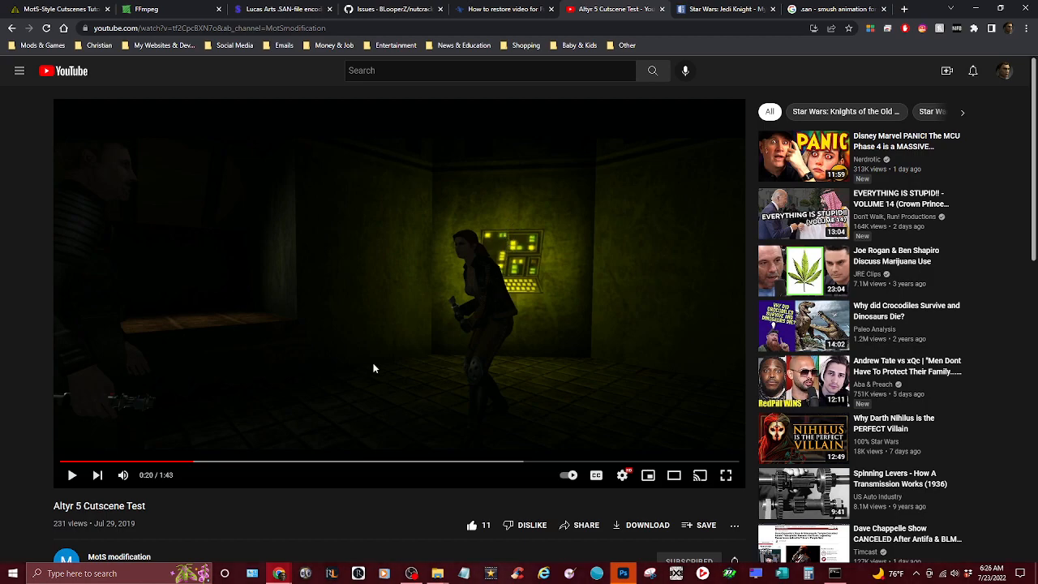
pyautogui.moveTo(391, 562)
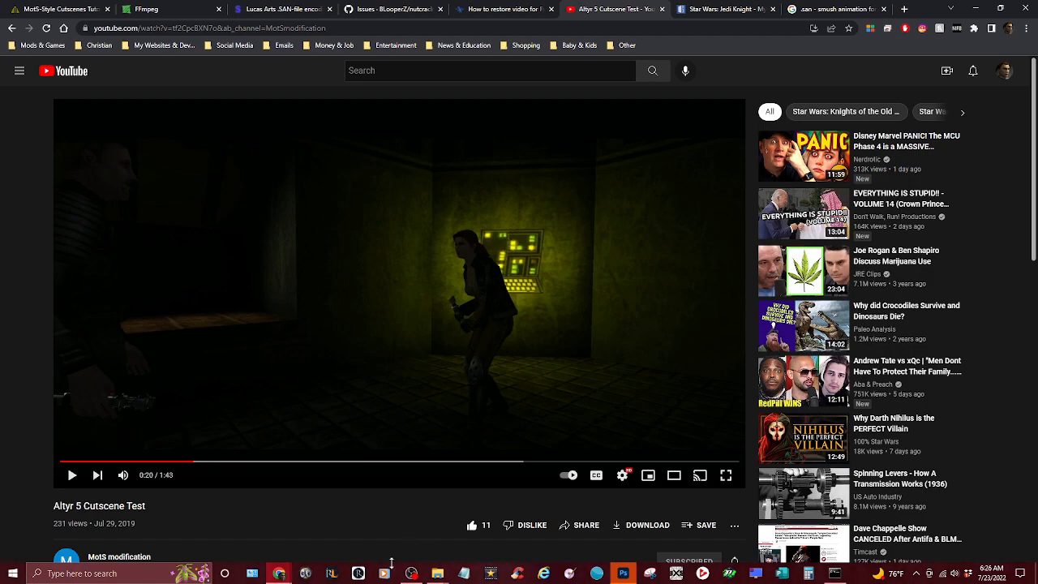